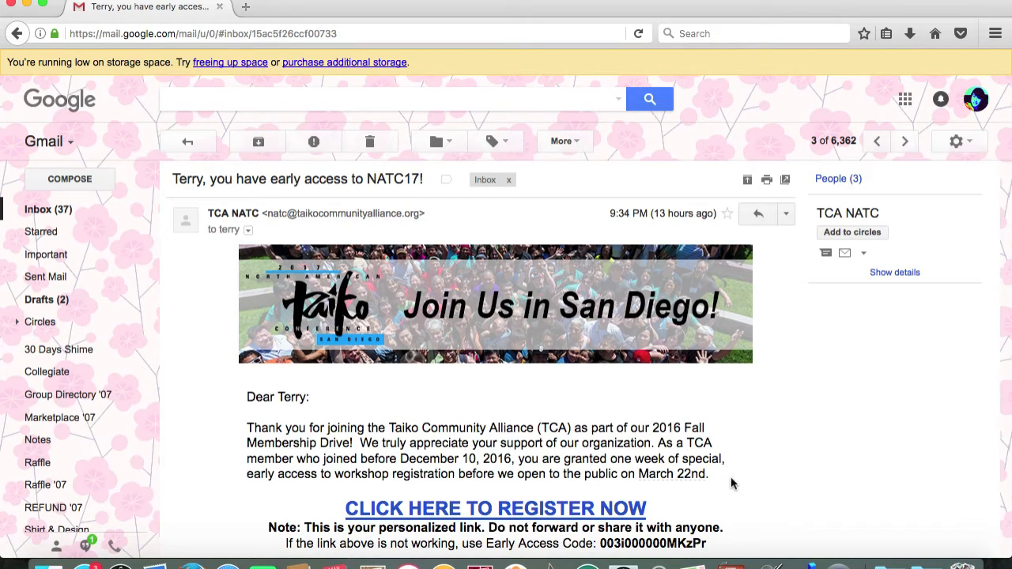
pyautogui.moveTo(272, 227)
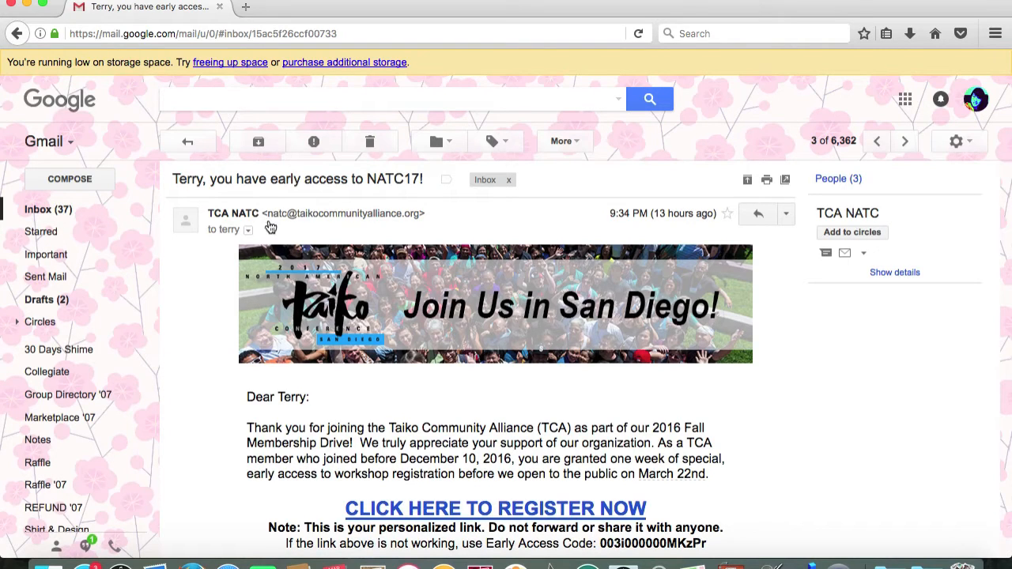
pyautogui.moveTo(341, 221)
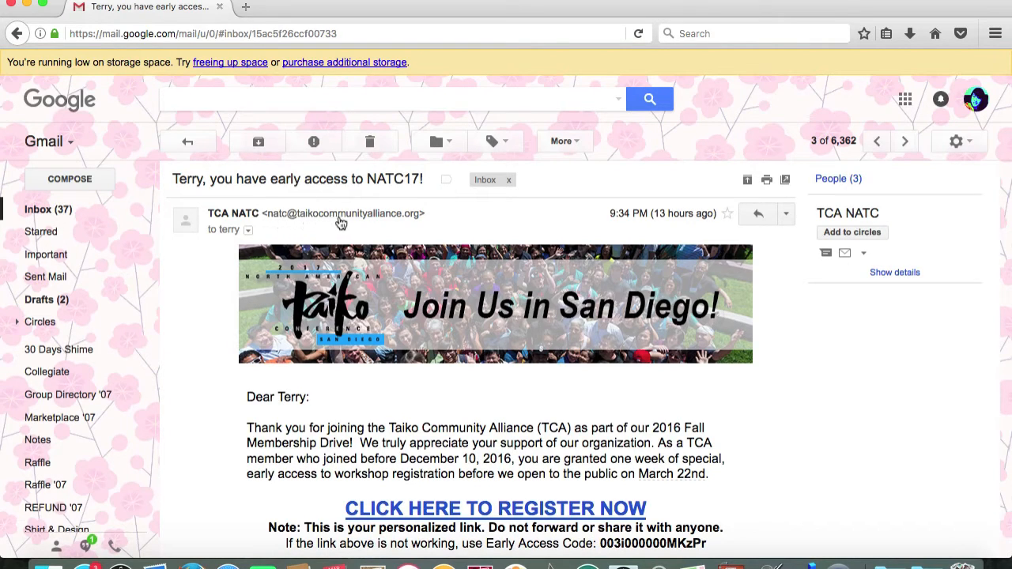
pyautogui.moveTo(417, 228)
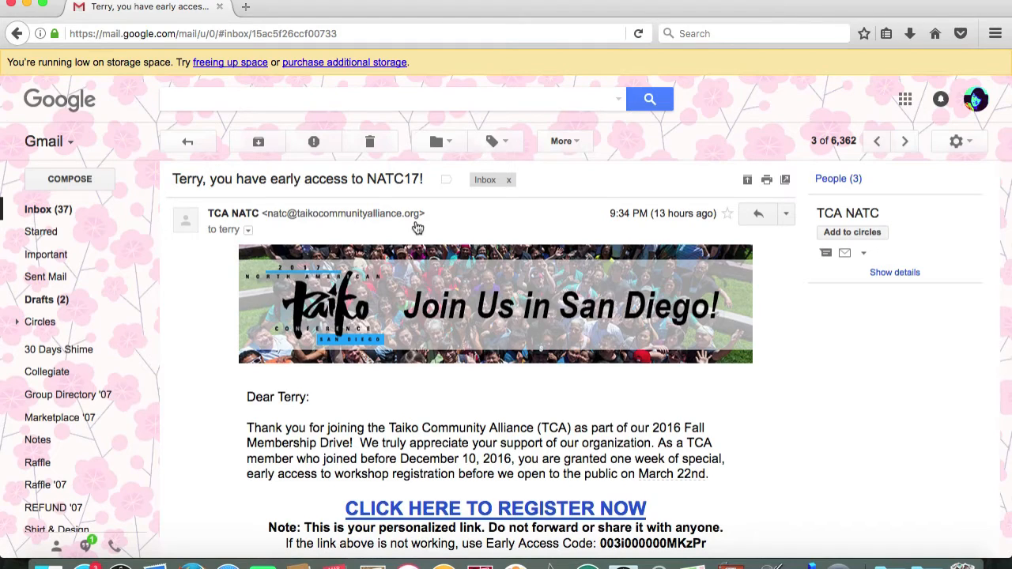
pyautogui.moveTo(497, 510)
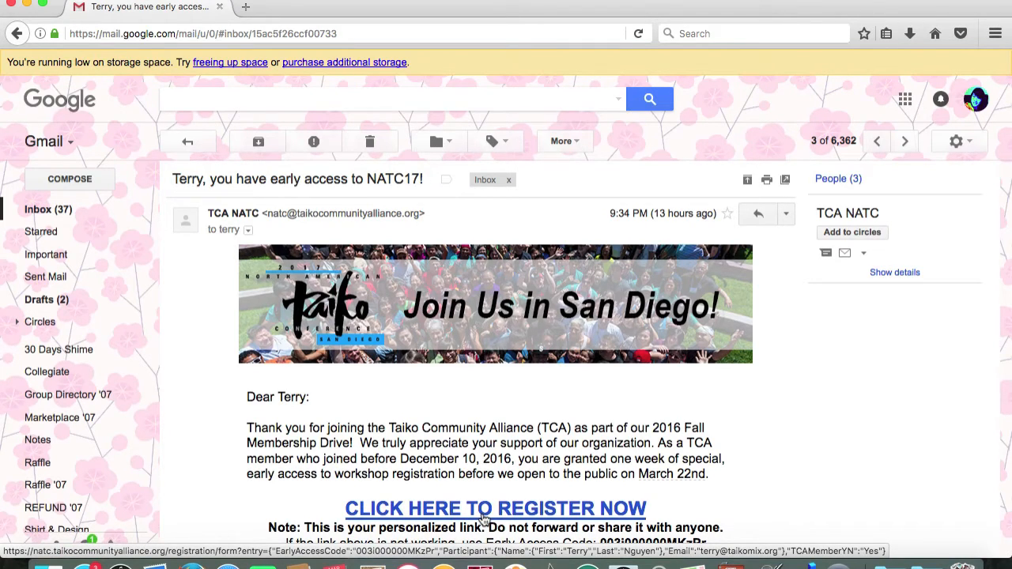
# - Open the personalized registration form and verify the early access code against the email
pyautogui.click(495, 510)
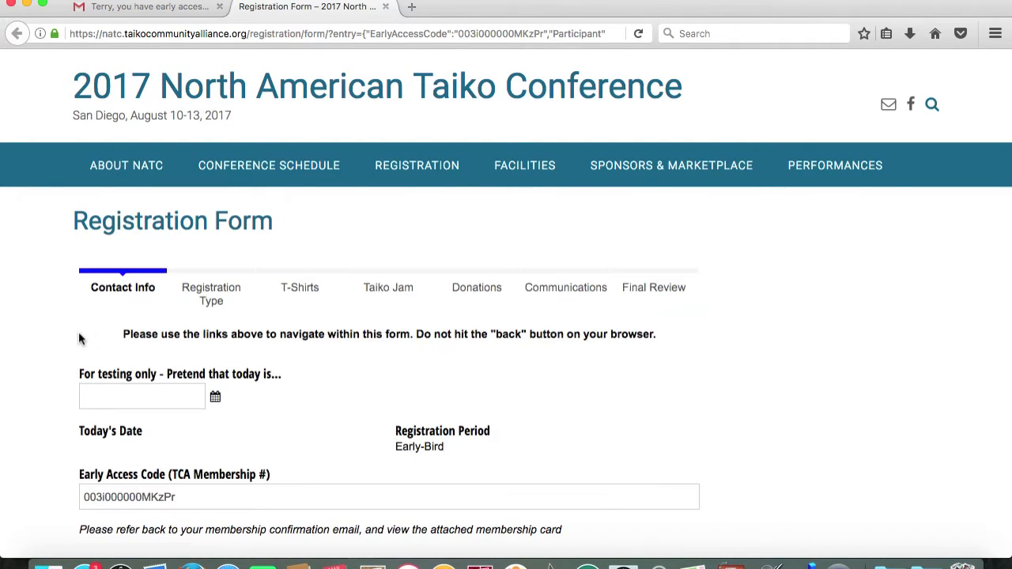
pyautogui.scroll(-3)
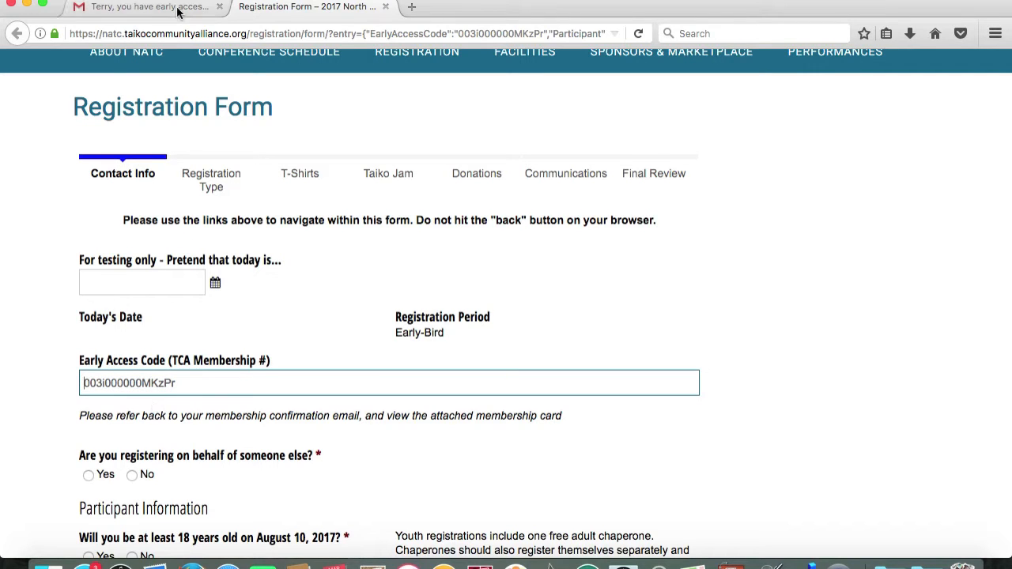
pyautogui.click(142, 6)
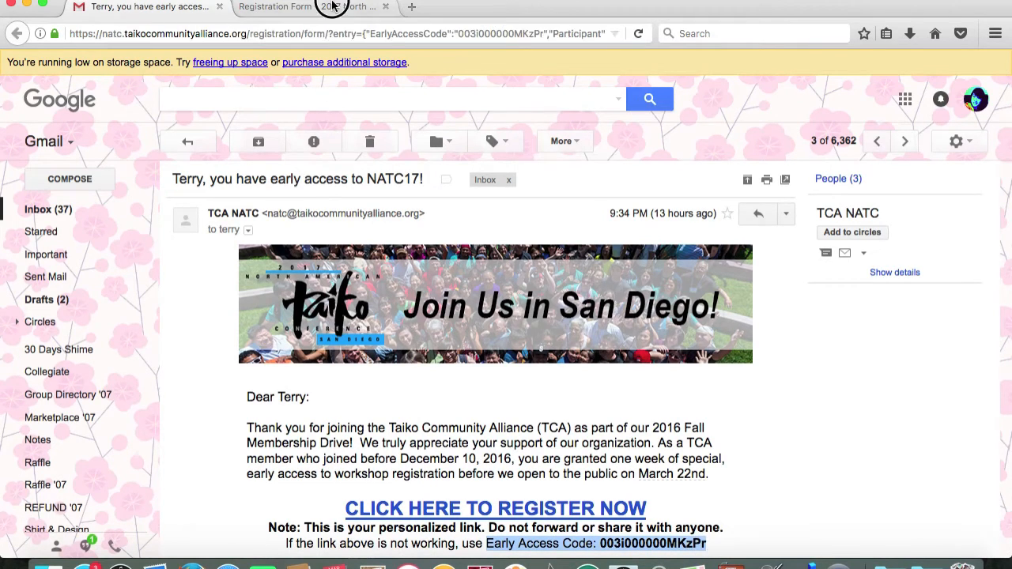
pyautogui.click(308, 7)
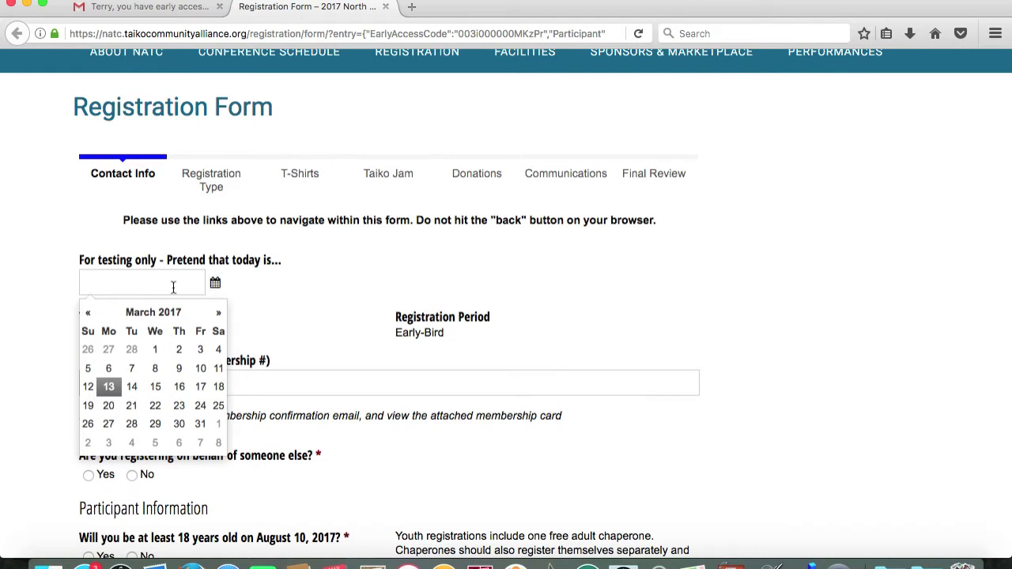
# - Set the test date to 3/14/2017 in the testing date picker
pyautogui.click(131, 386)
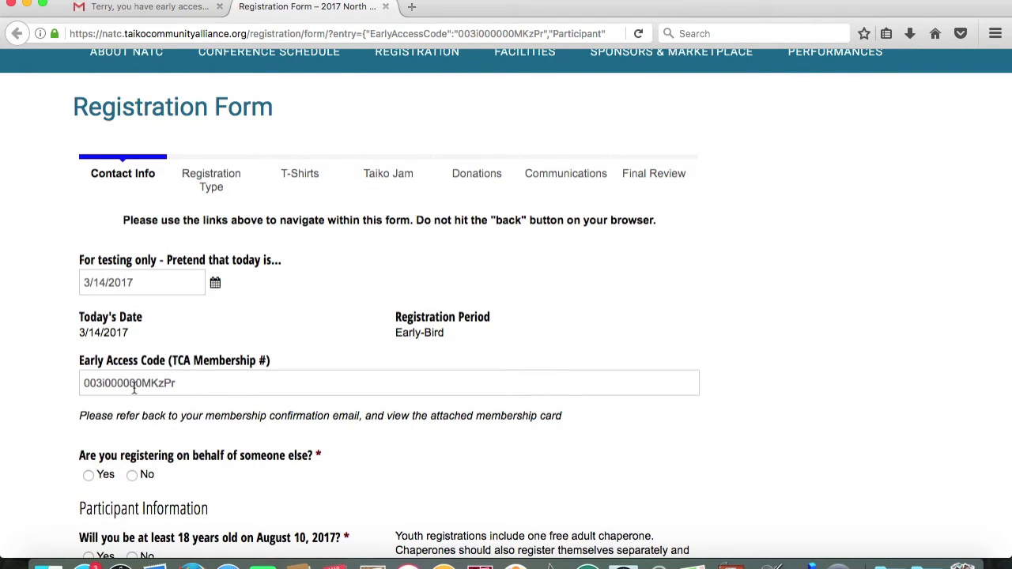
pyautogui.moveTo(44, 399)
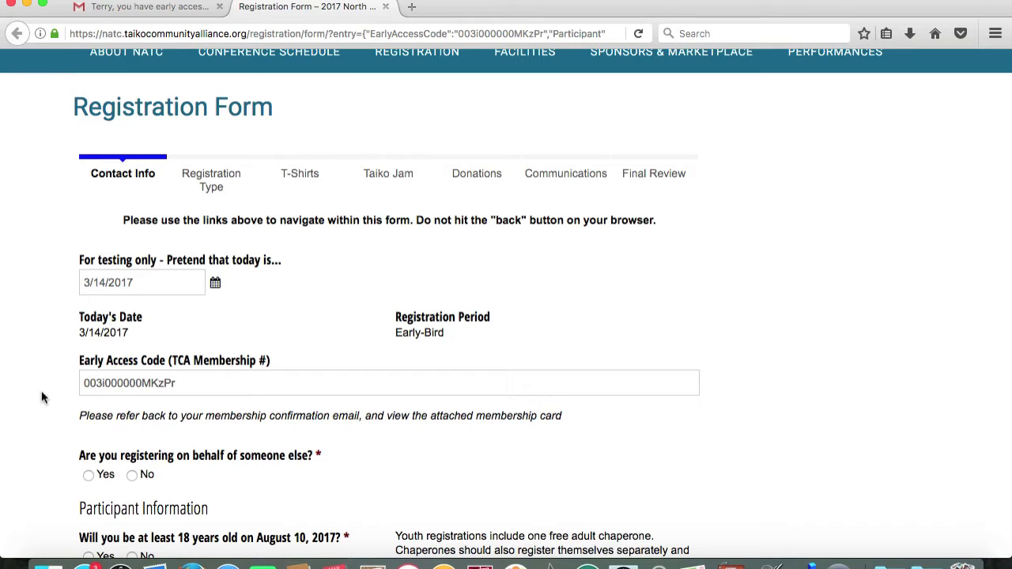
# - Answer Yes to registering for someone else and begin the proxy's first name with 'T'
pyautogui.scroll(-3)
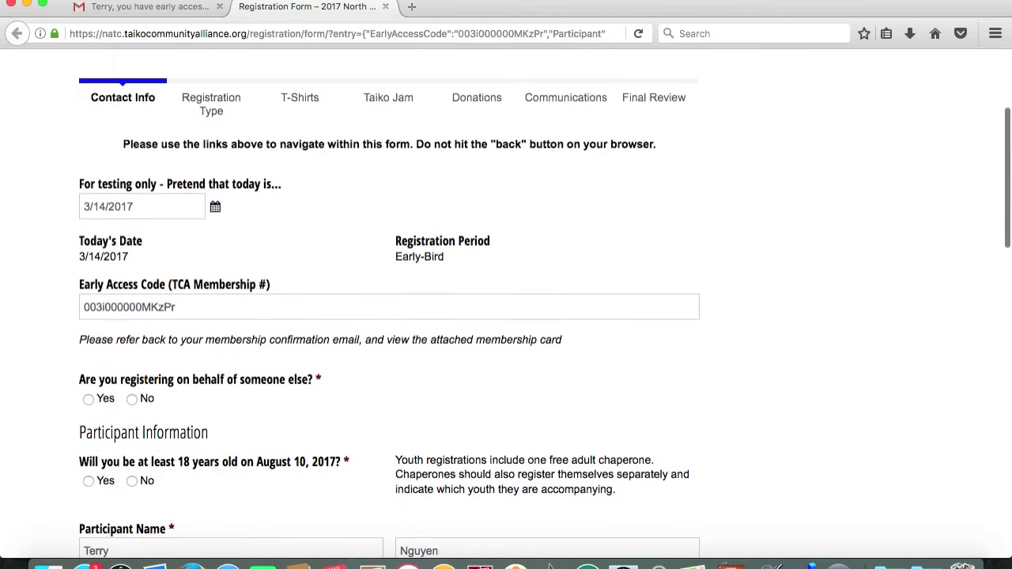
pyautogui.scroll(-3)
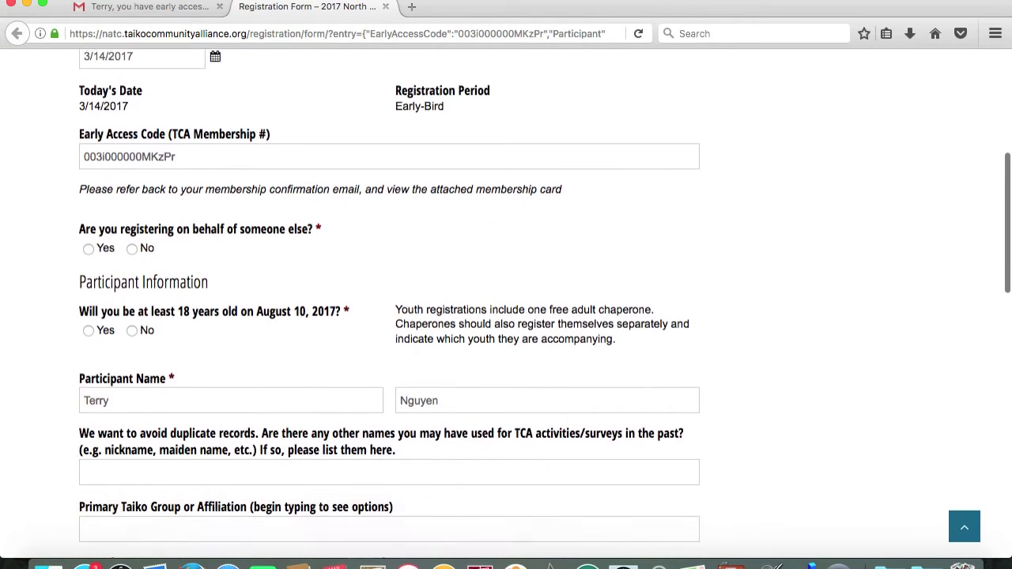
pyautogui.scroll(-3)
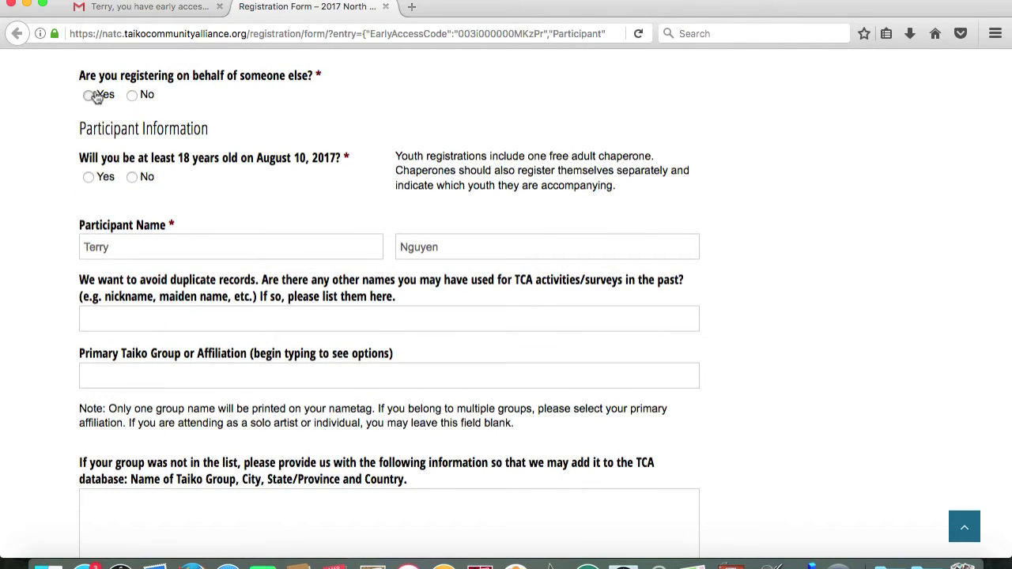
pyautogui.click(89, 95)
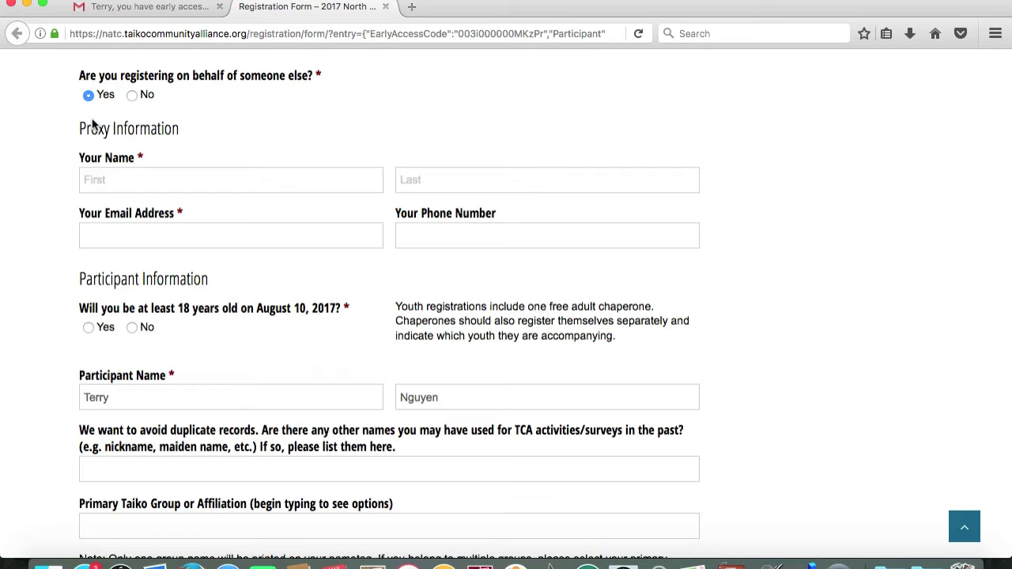
pyautogui.click(231, 180)
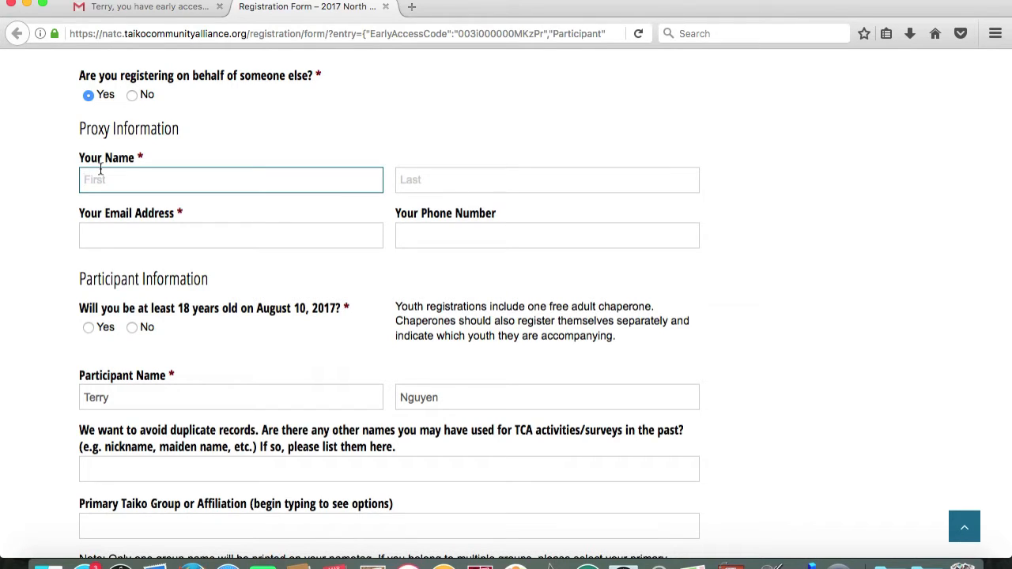
pyautogui.write('T')
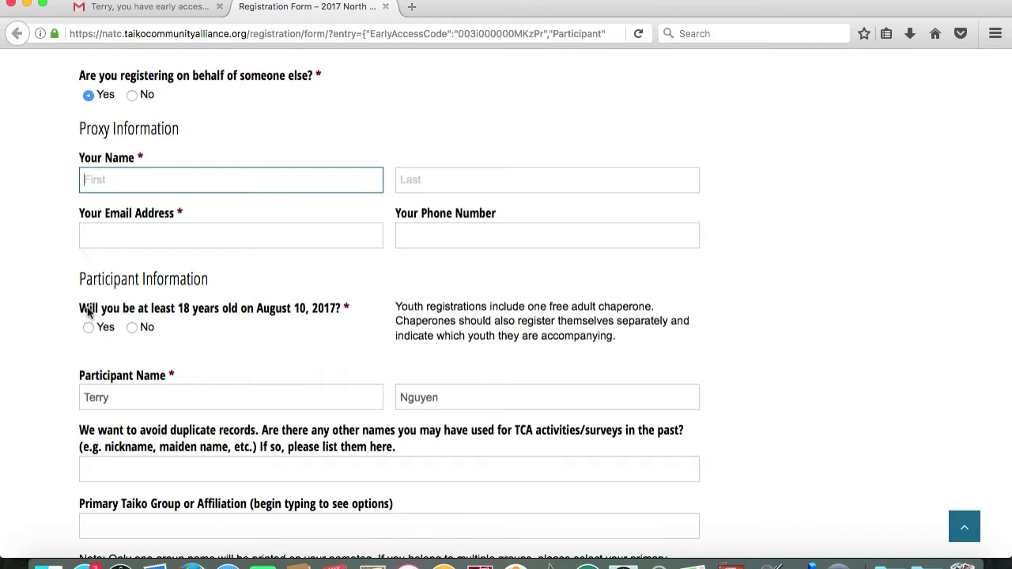
pyautogui.moveTo(135, 327)
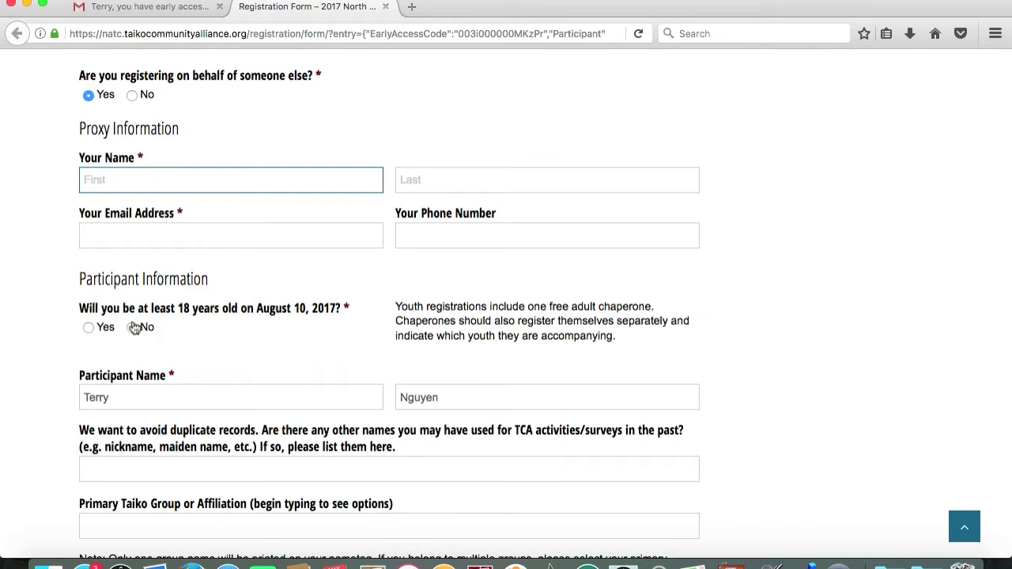
# - Answer No to 18-or-older, view the chaperone field, and switch the proxy answer back to No
pyautogui.click(133, 327)
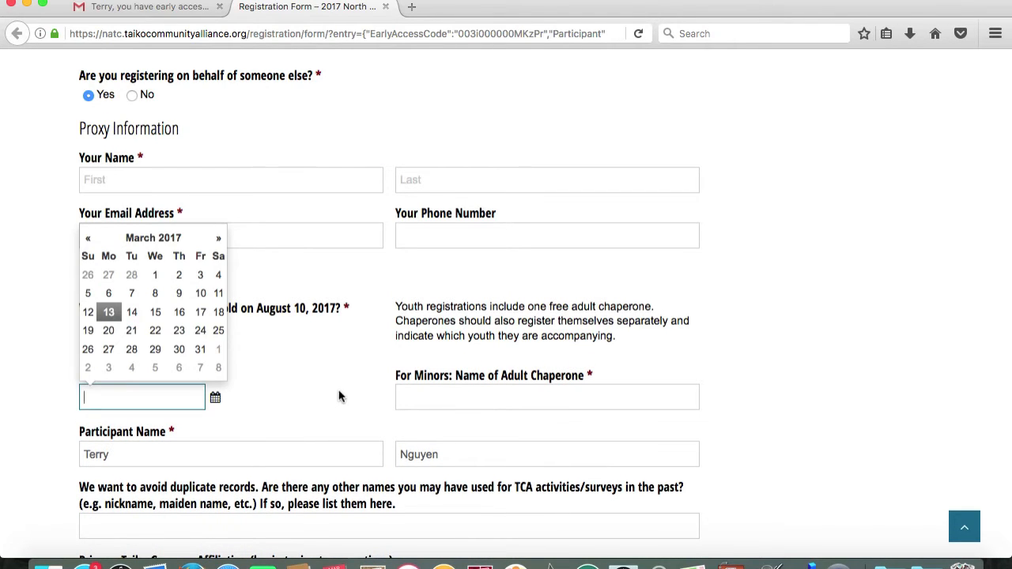
pyautogui.click(548, 397)
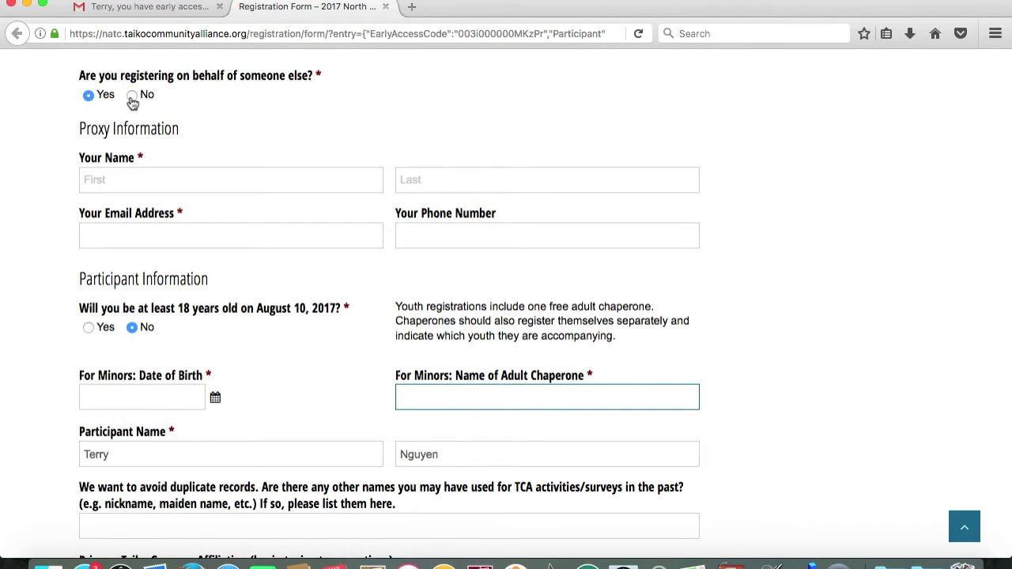
pyautogui.click(133, 95)
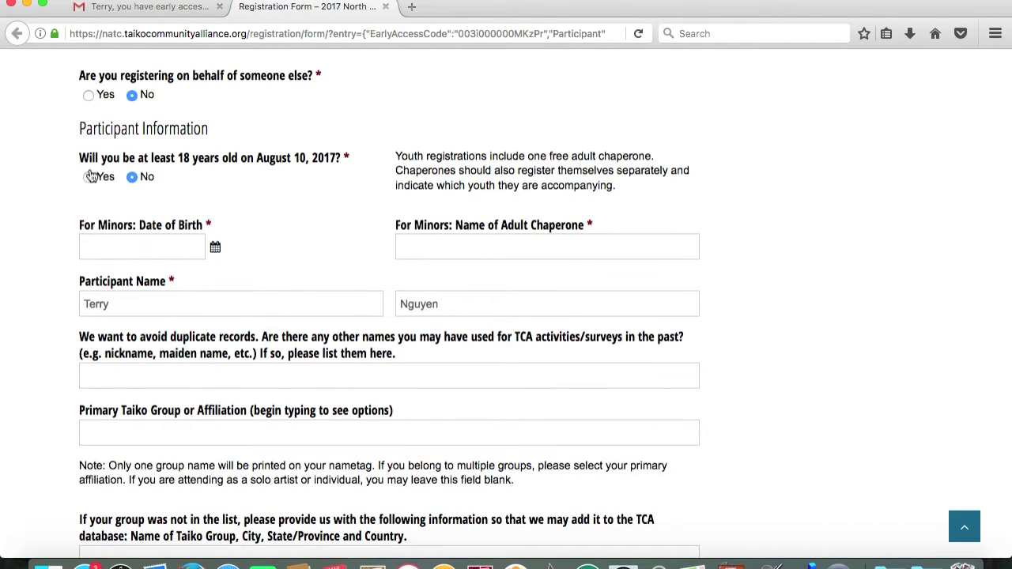
# - Mark the participant as at least 18 and review the first and last name entries
pyautogui.click(89, 177)
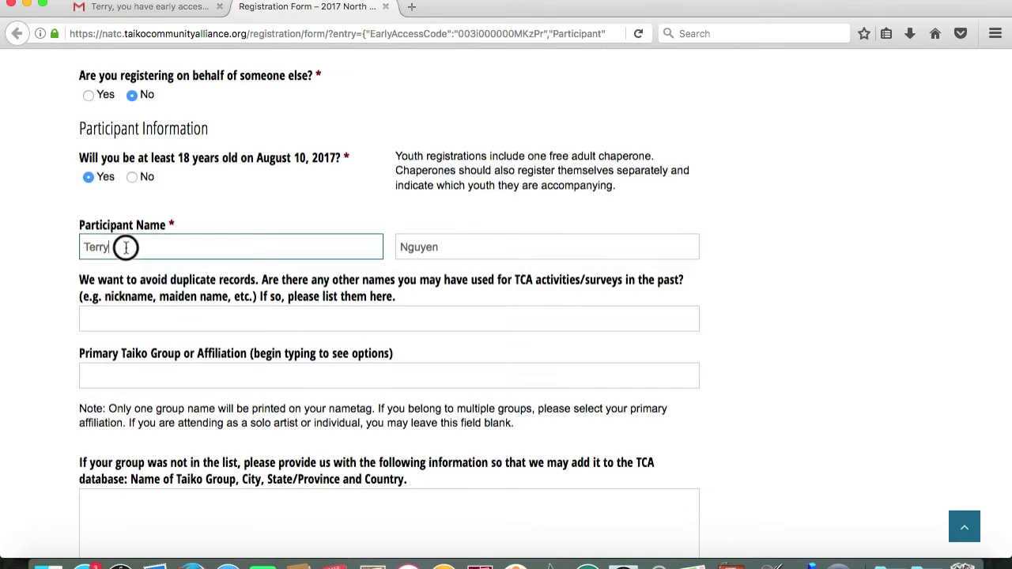
pyautogui.click(547, 247)
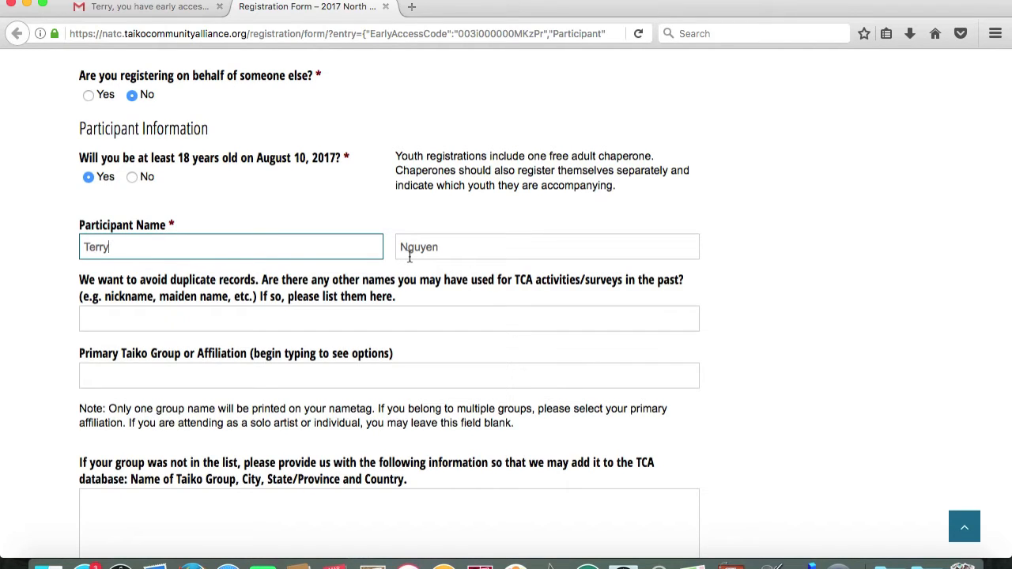
pyautogui.click(389, 318)
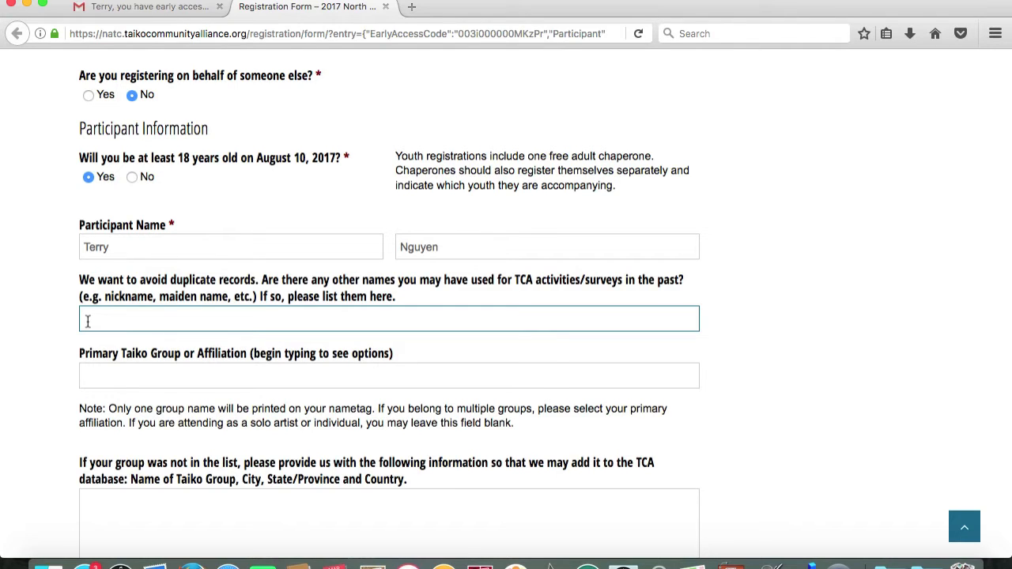
pyautogui.moveTo(64, 361)
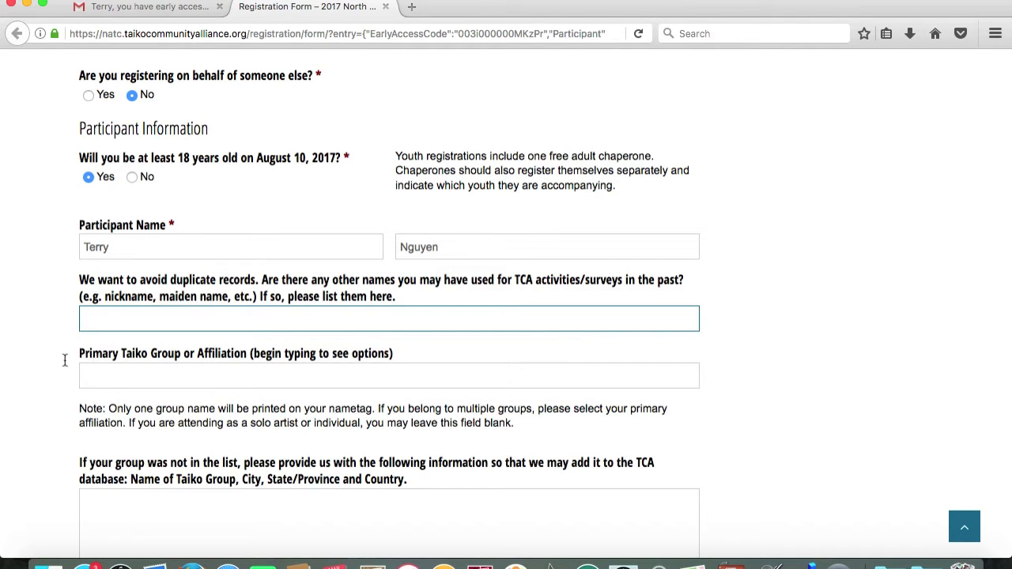
# - Enter Taiko Mix as the primary taiko group and leave the unlisted-group box blank
pyautogui.scroll(-3)
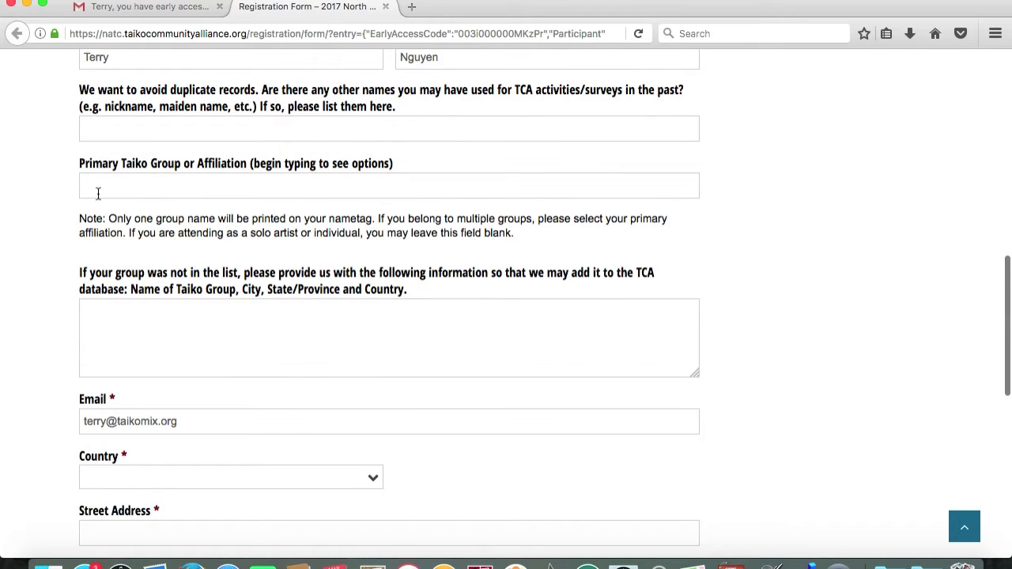
pyautogui.moveTo(72, 208)
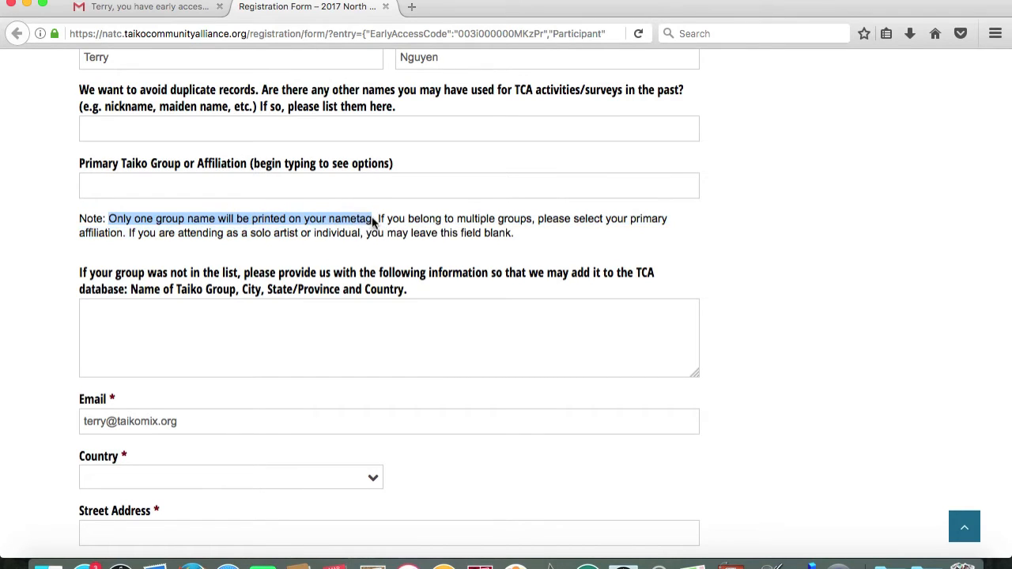
pyautogui.click(389, 185)
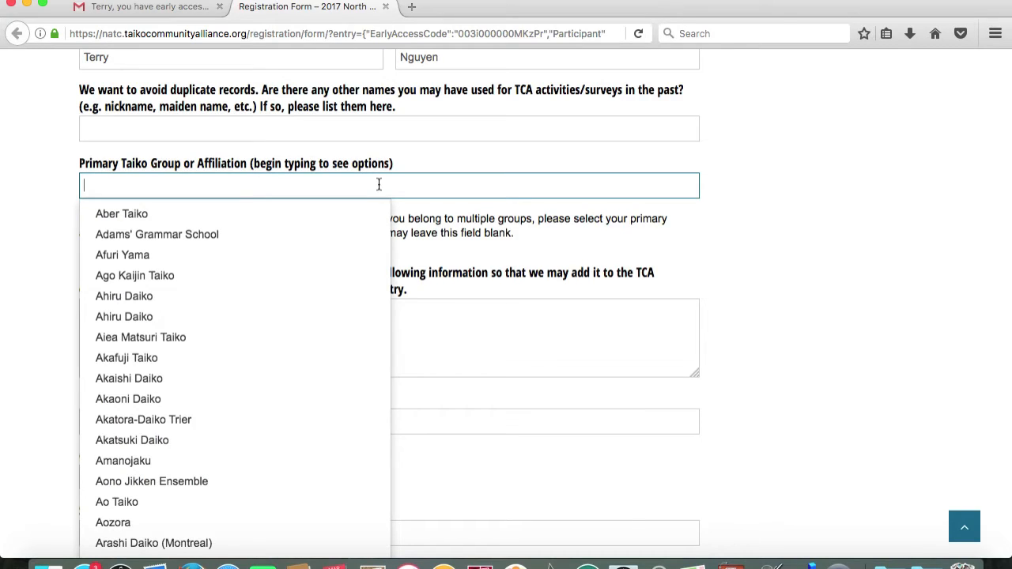
pyautogui.click(430, 234)
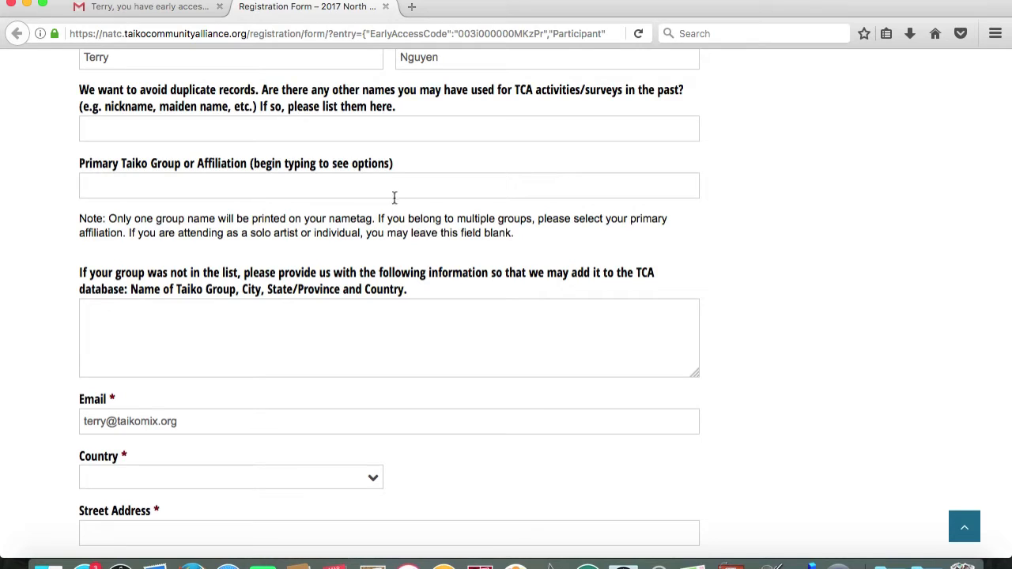
pyautogui.click(389, 185)
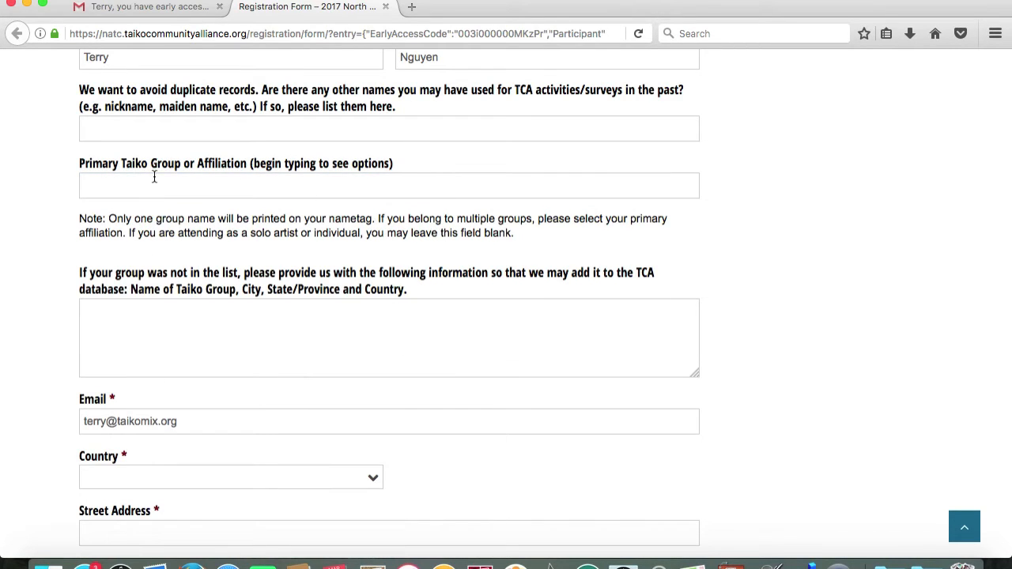
pyautogui.click(389, 186)
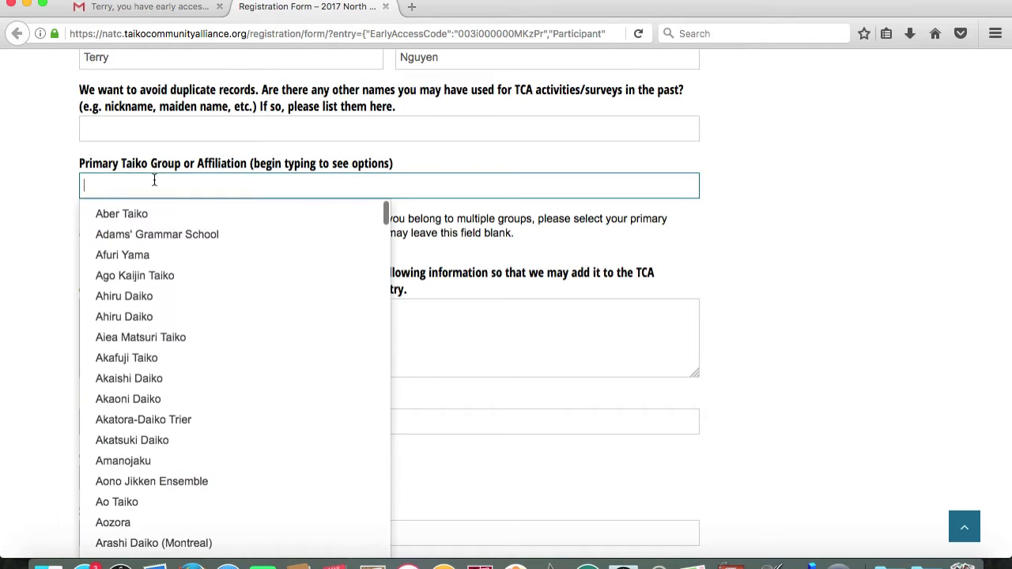
pyautogui.write('TaikoMi')
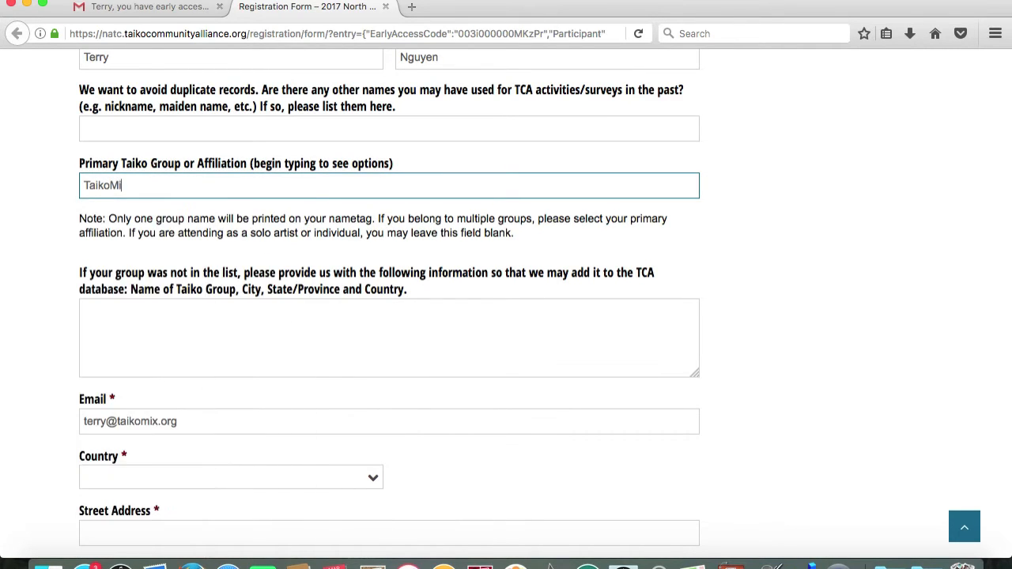
pyautogui.write('Taiko Mix')
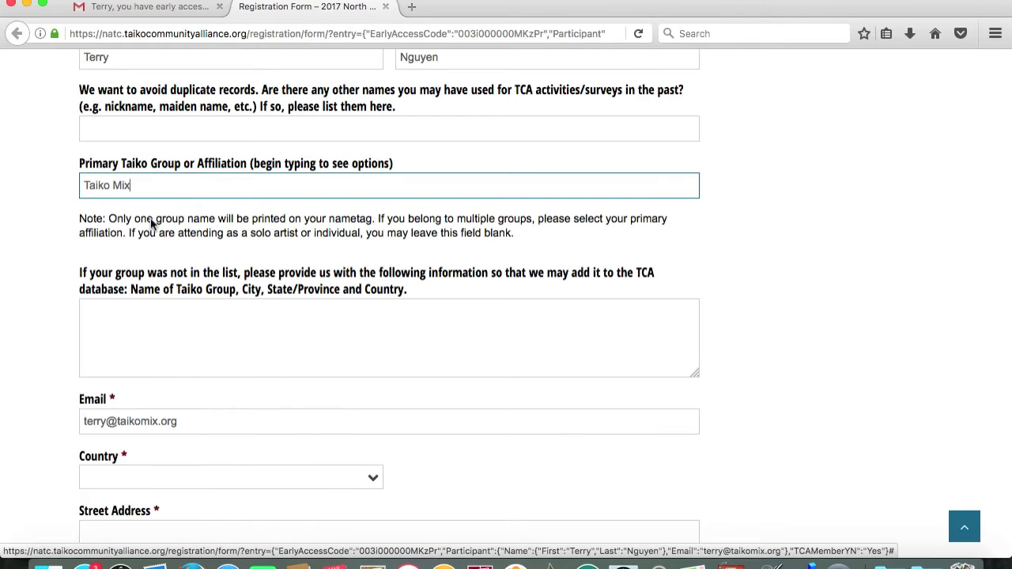
pyautogui.click(389, 338)
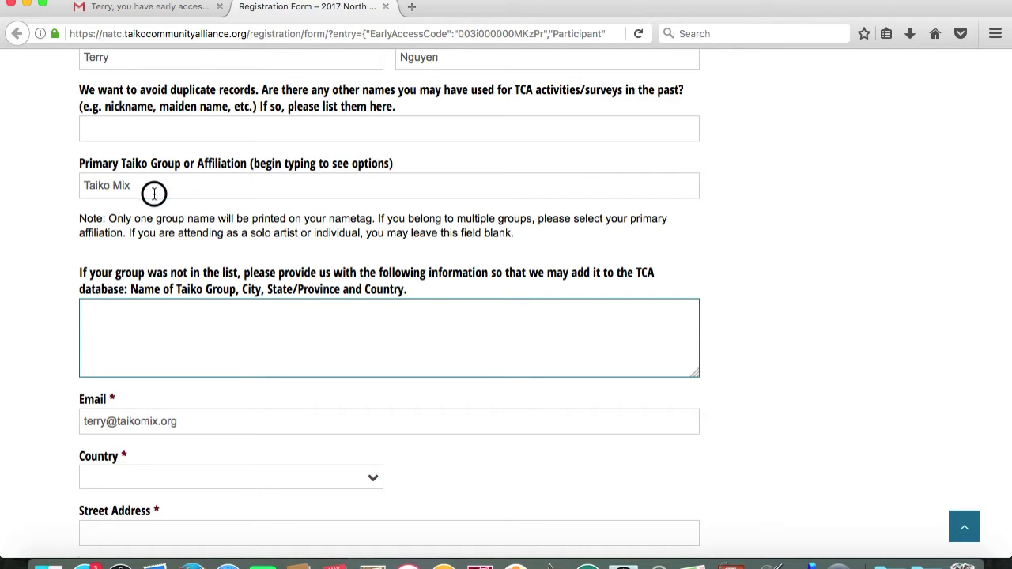
pyautogui.click(260, 338)
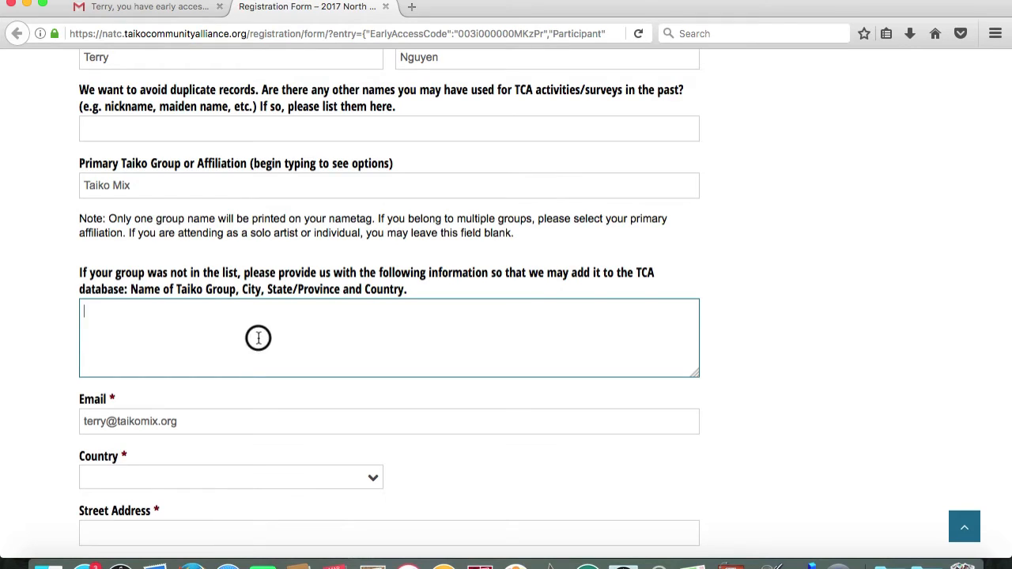
pyautogui.moveTo(125, 331)
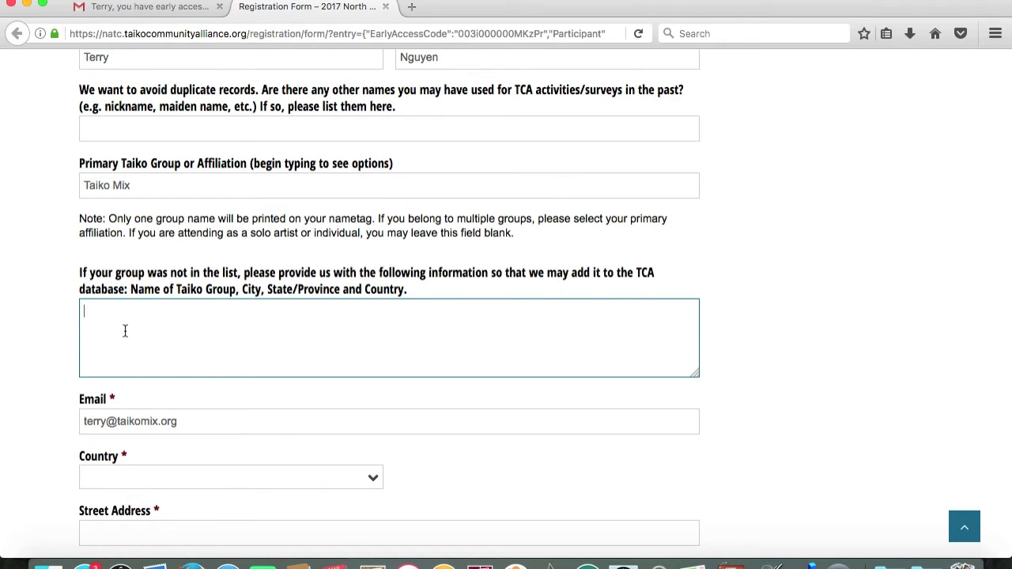
pyautogui.moveTo(122, 334)
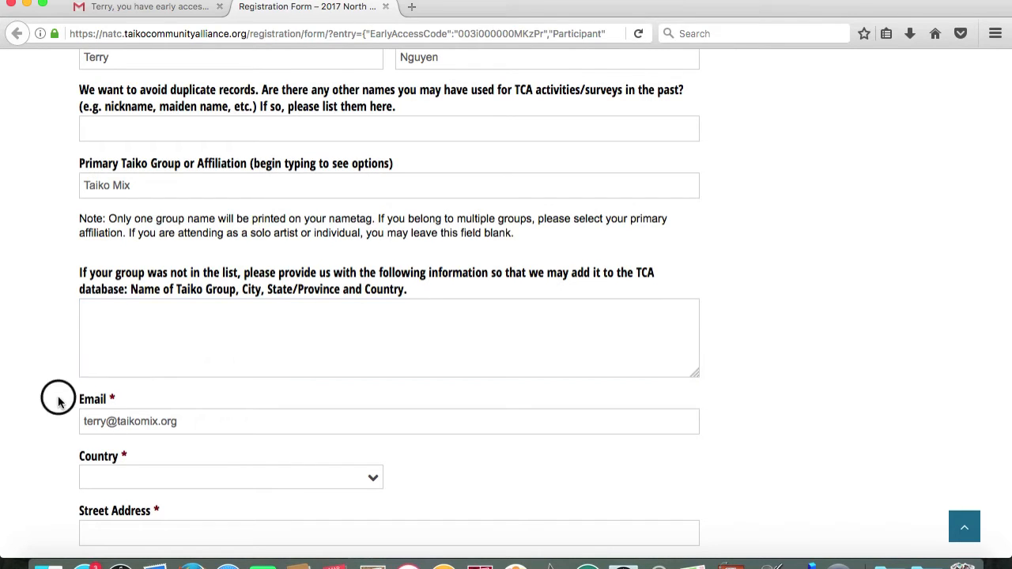
# - Keep the prefilled email address and set the country to USA
pyautogui.scroll(-3)
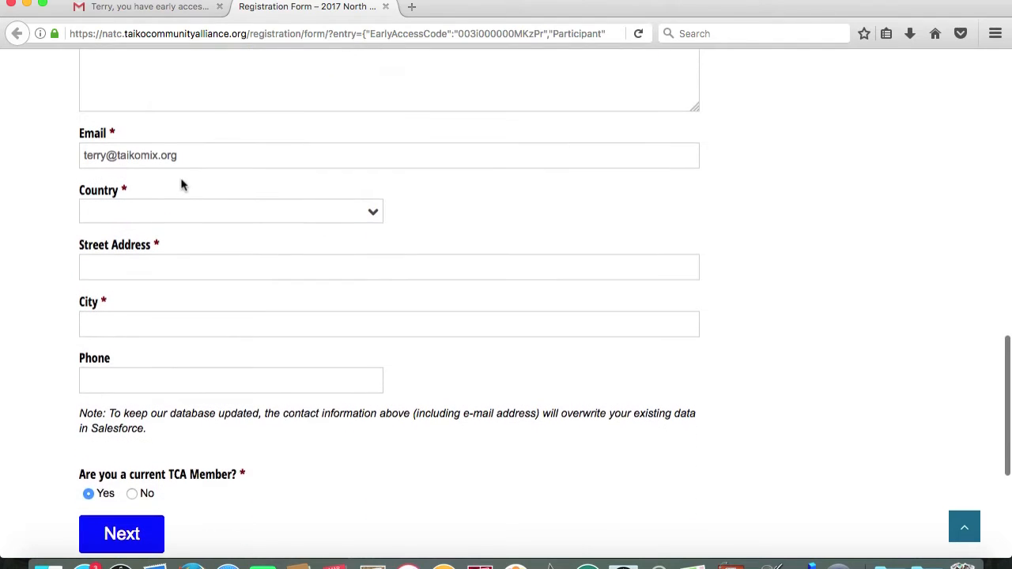
pyautogui.click(387, 155)
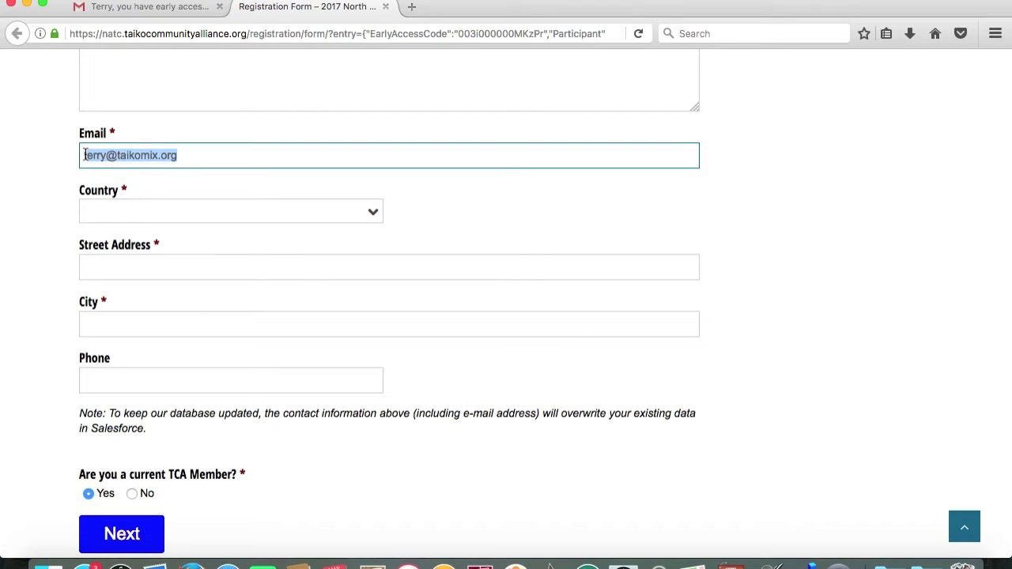
pyautogui.click(91, 155)
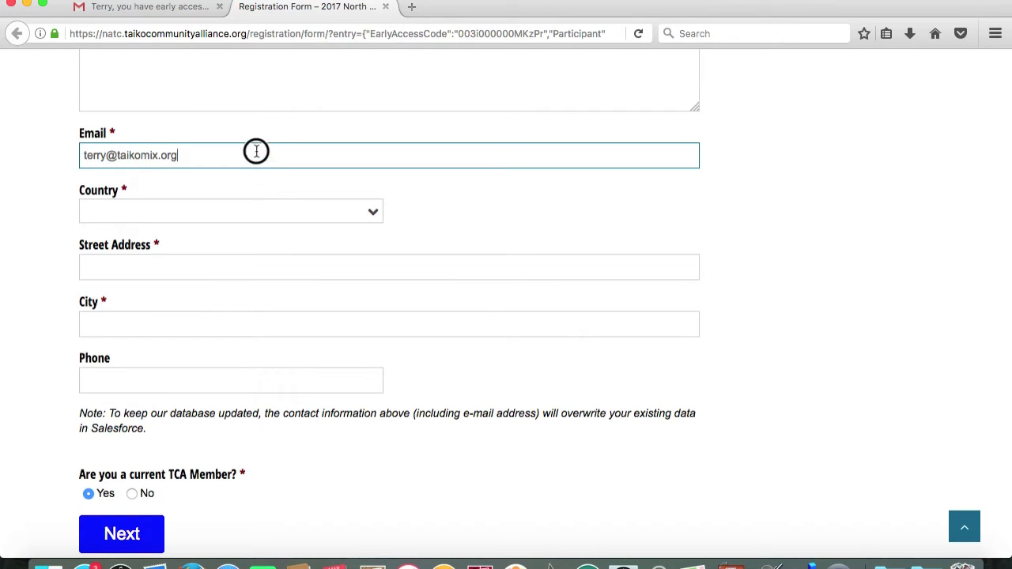
pyautogui.moveTo(256, 150)
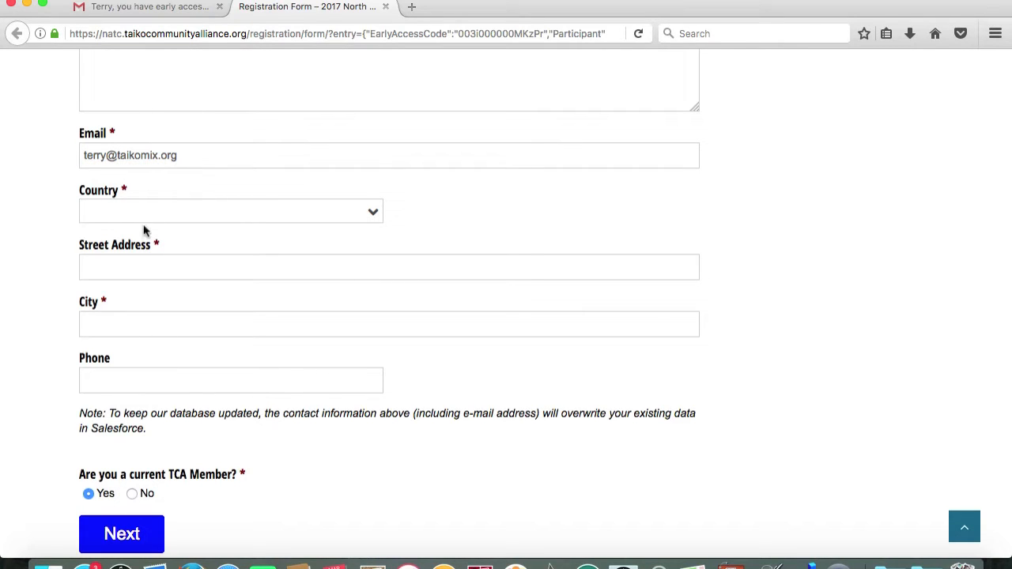
pyautogui.click(231, 212)
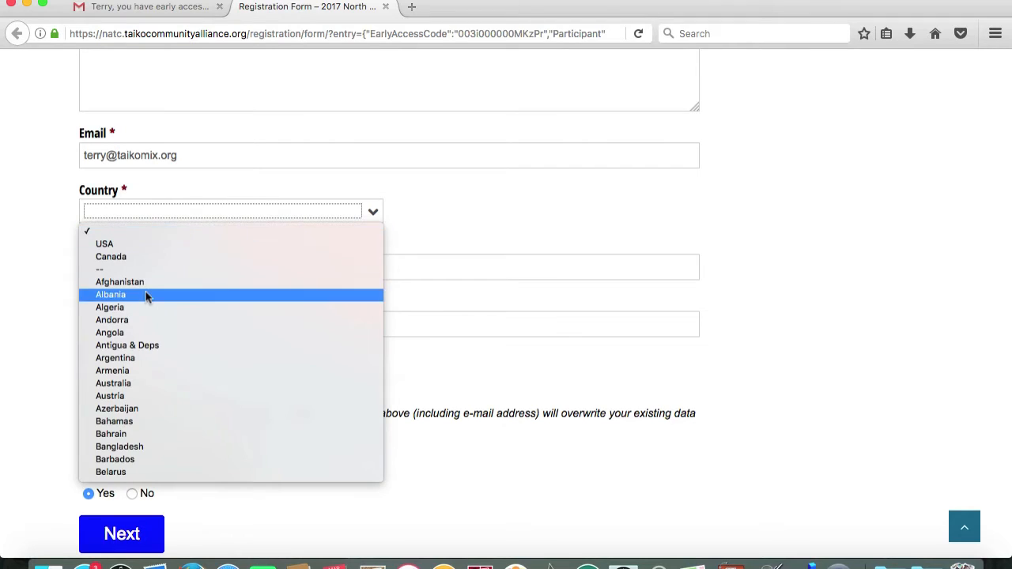
pyautogui.click(105, 244)
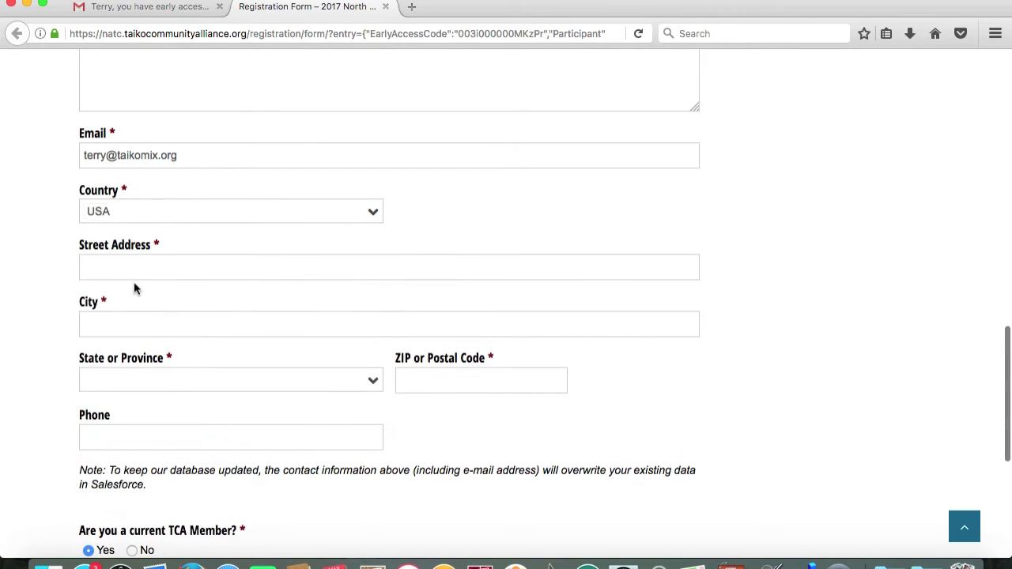
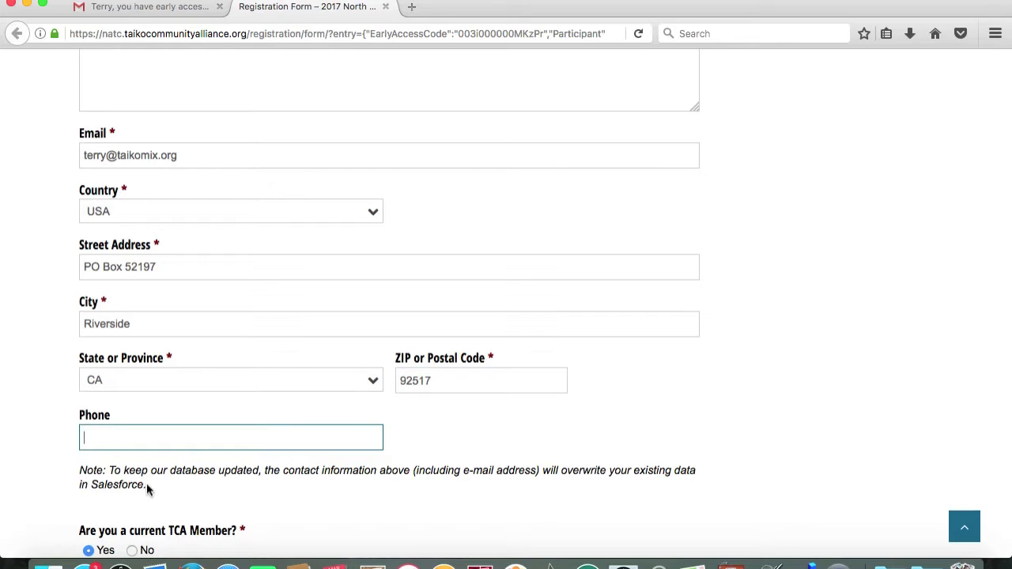
pyautogui.moveTo(150, 449)
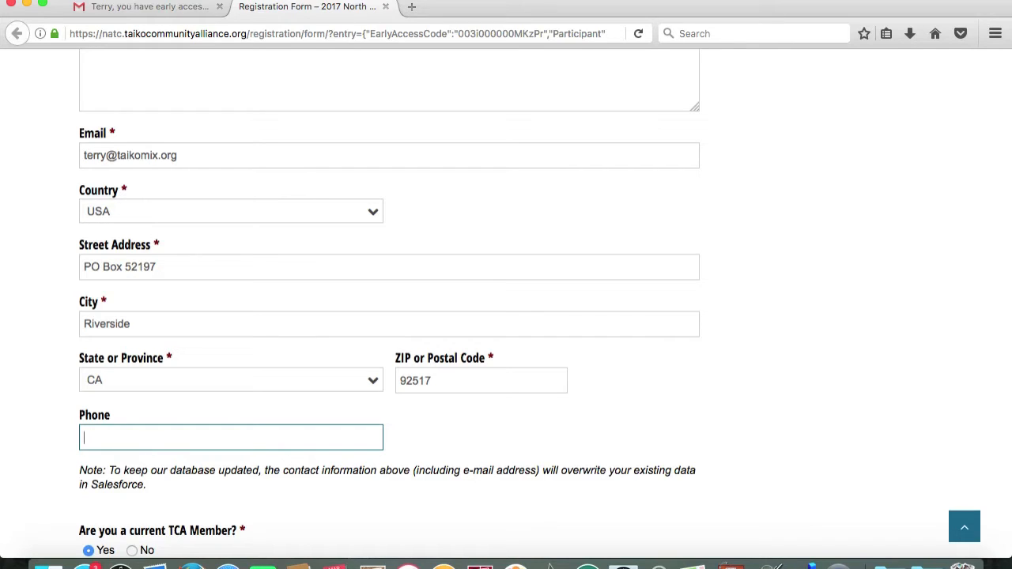
pyautogui.write('555-555-5555')
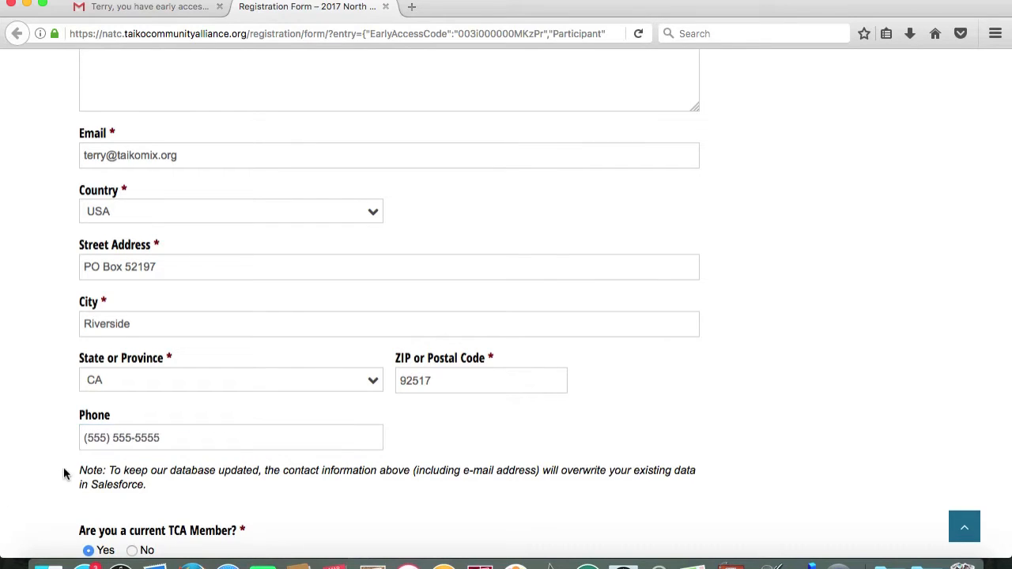
pyautogui.scroll(-3)
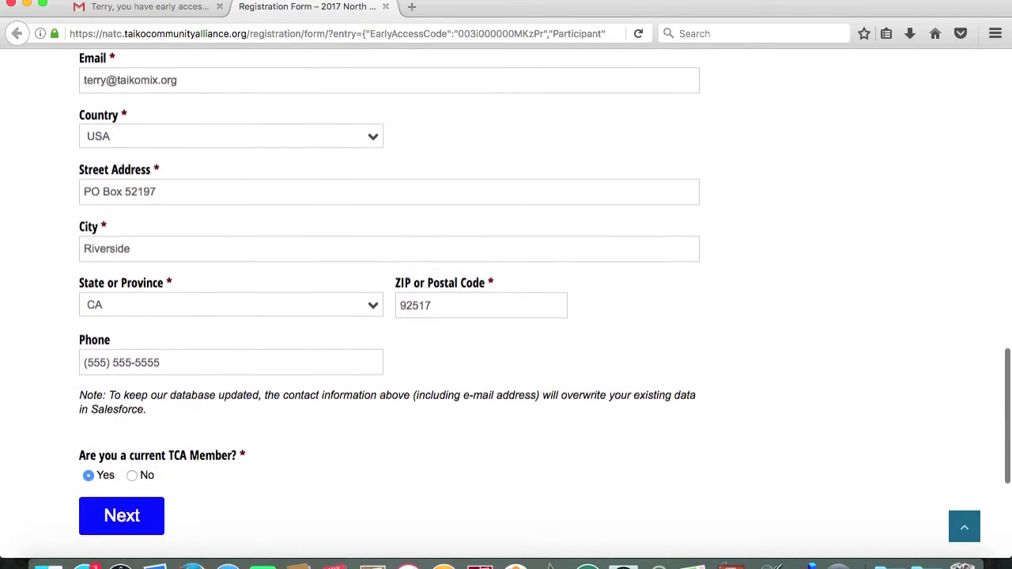
pyautogui.scroll(-3)
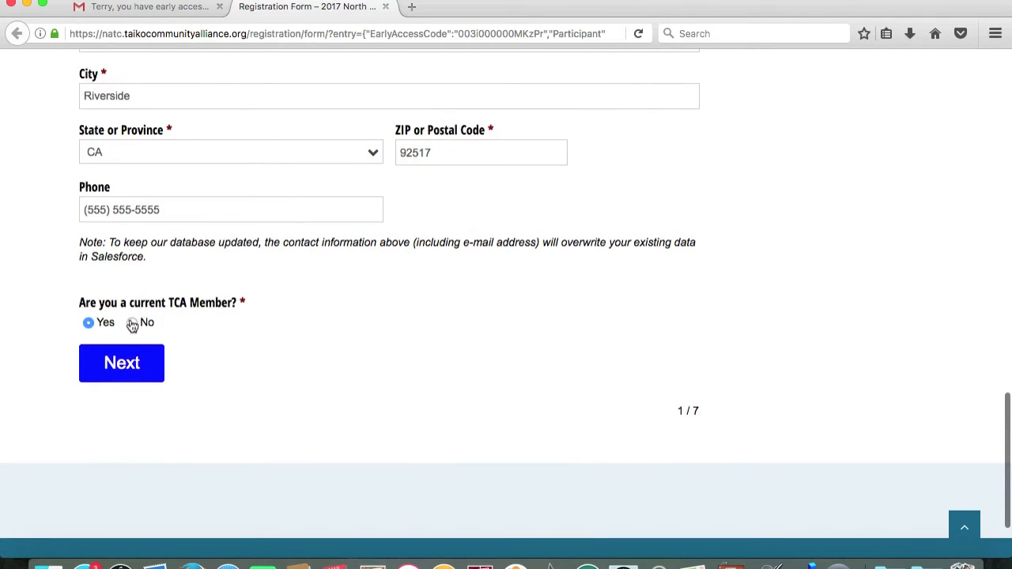
pyautogui.moveTo(231, 326)
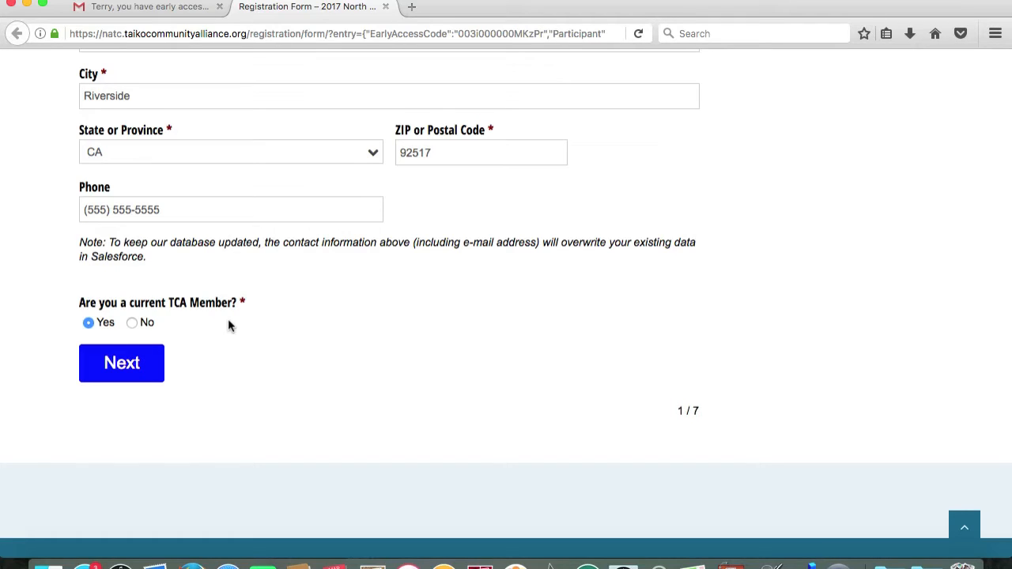
pyautogui.moveTo(130, 326)
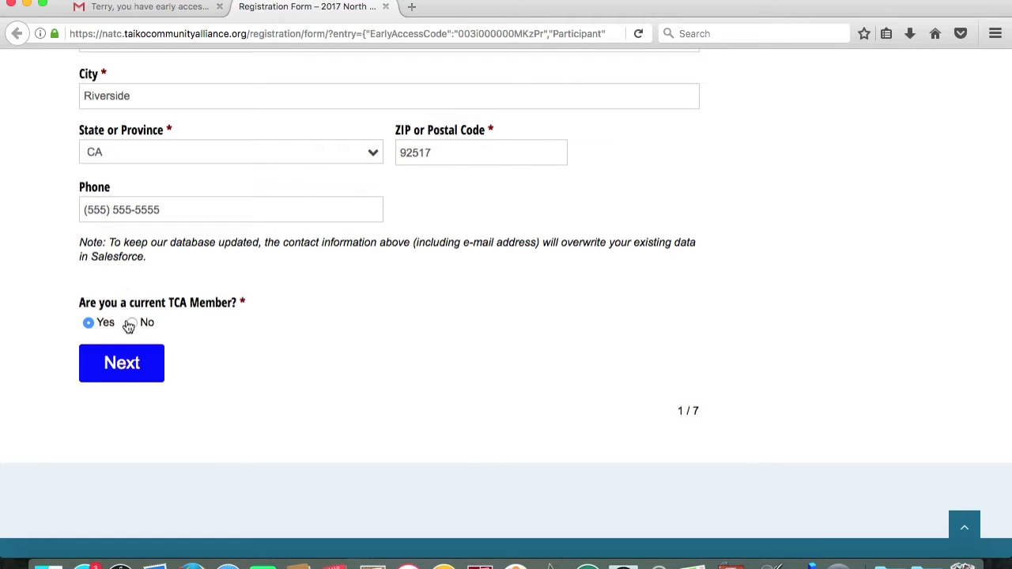
pyautogui.click(132, 323)
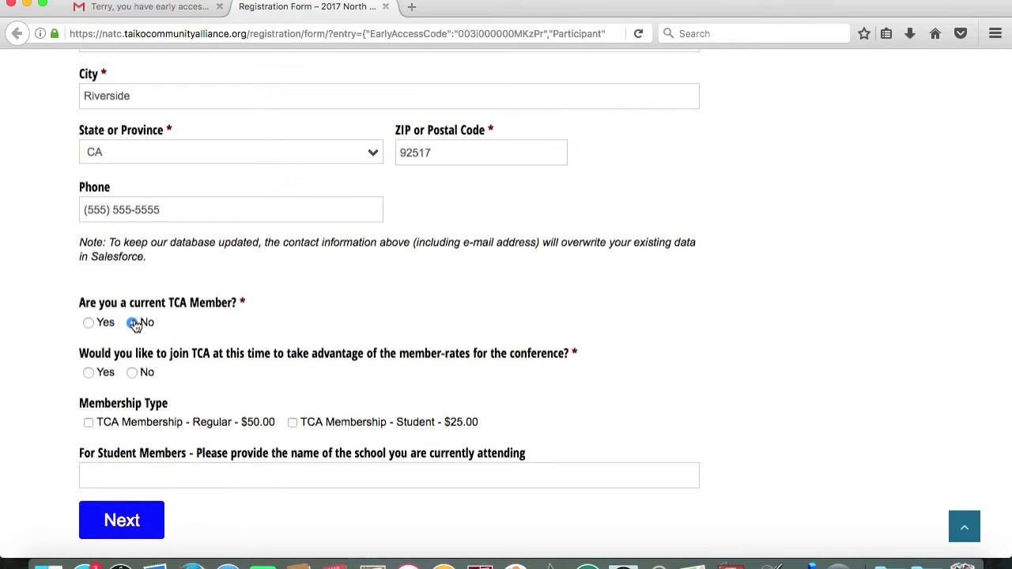
pyautogui.click(133, 323)
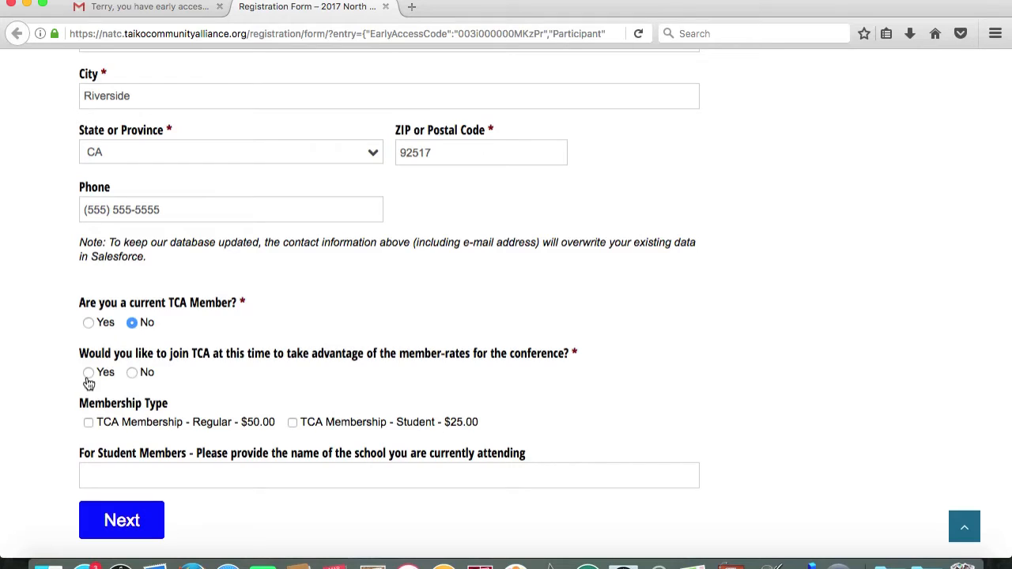
pyautogui.click(88, 374)
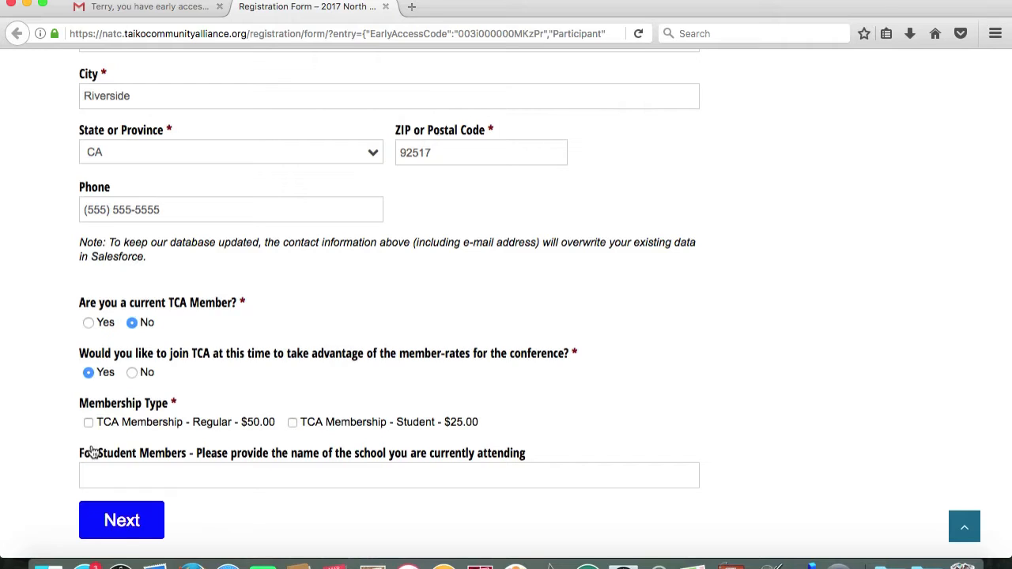
pyautogui.moveTo(88, 327)
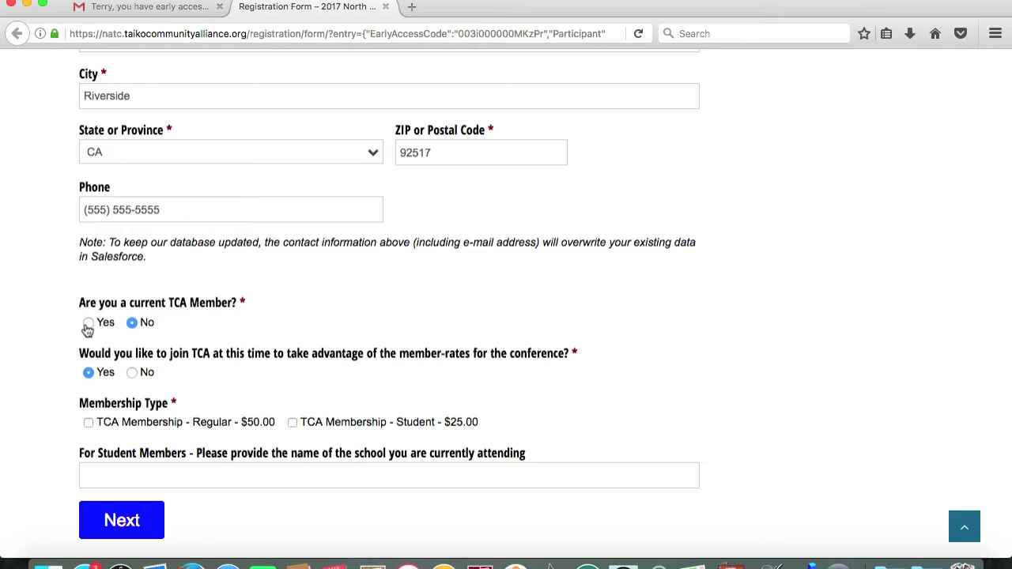
pyautogui.click(88, 323)
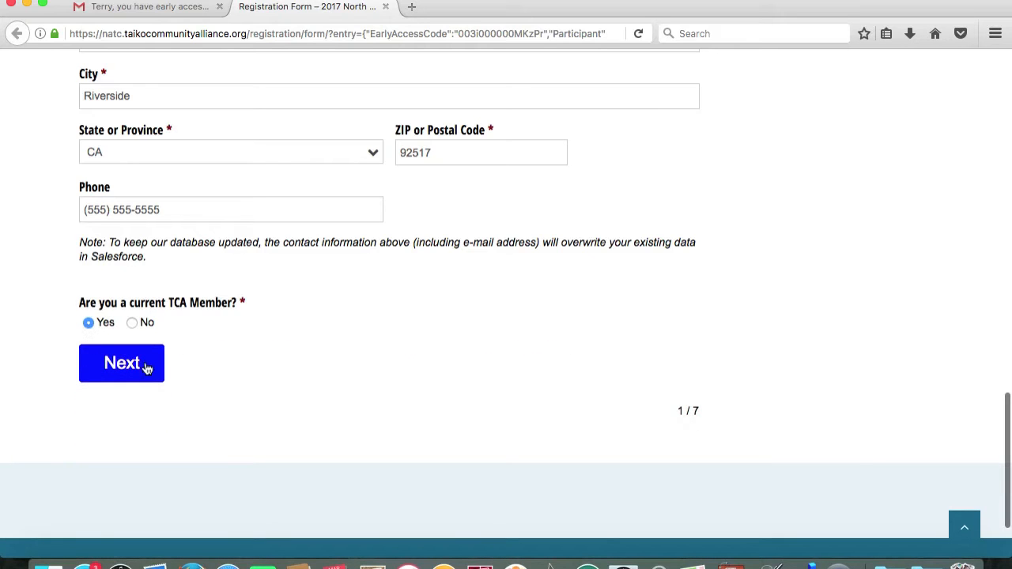
# - Advance to page 2 of 7, Registration Type, and scroll up to its question
pyautogui.click(121, 362)
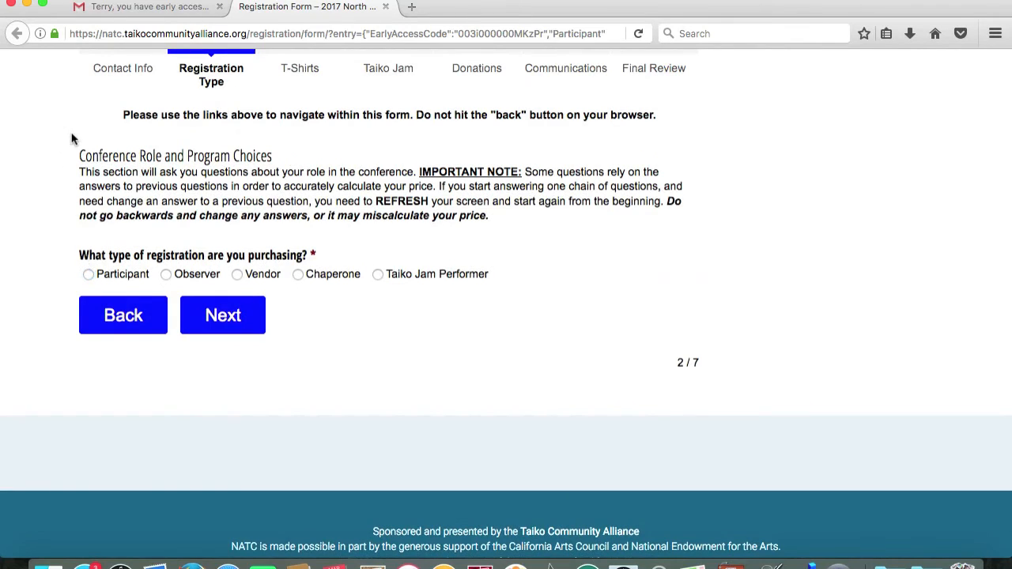
pyautogui.scroll(3)
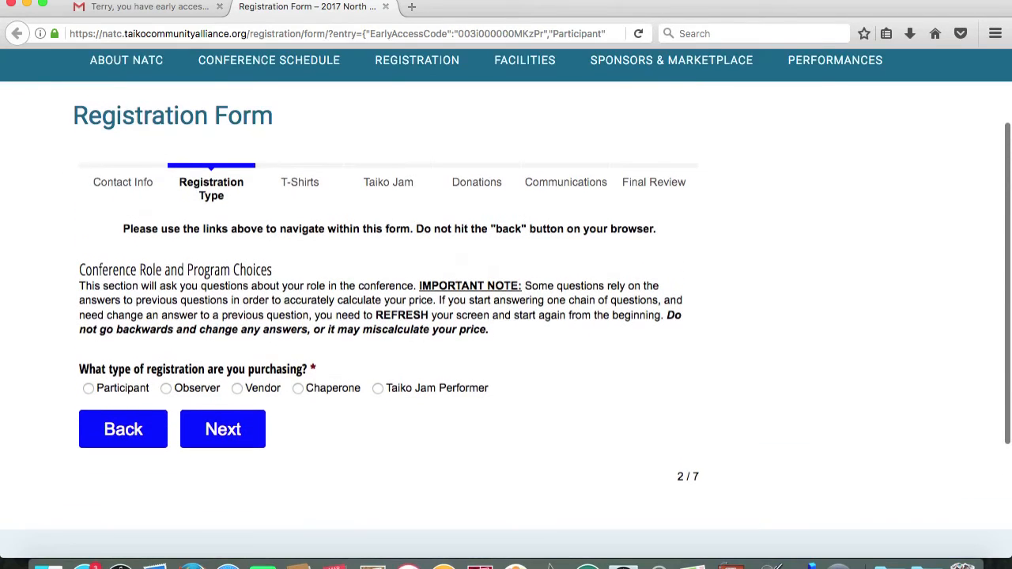
pyautogui.scroll(3)
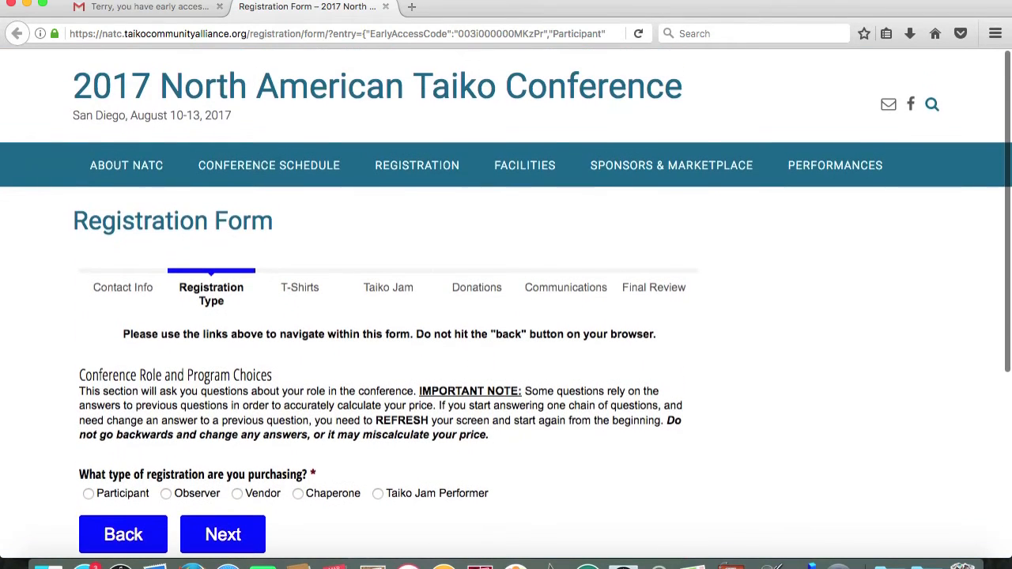
pyautogui.moveTo(105, 335)
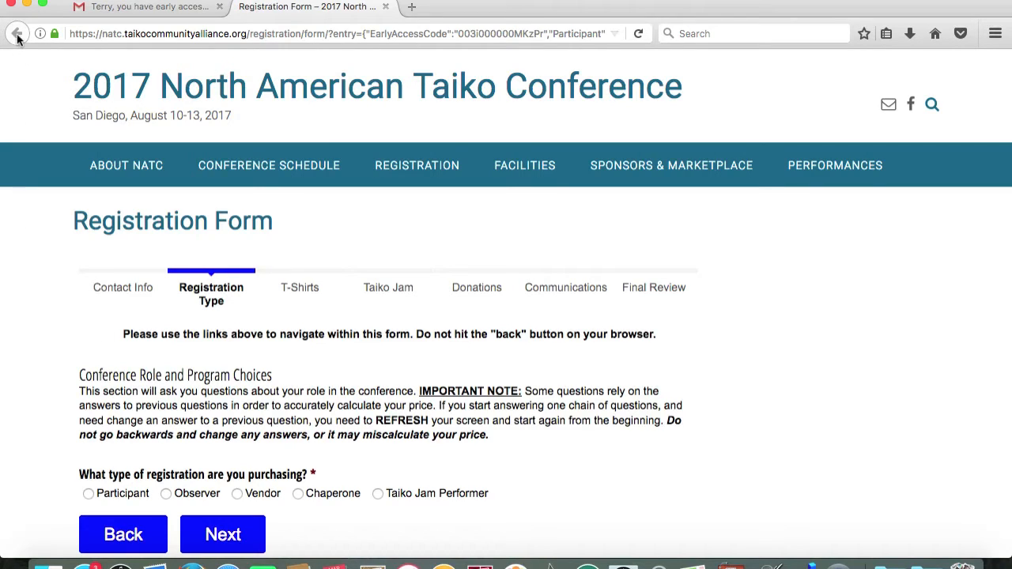
pyautogui.moveTo(16, 34)
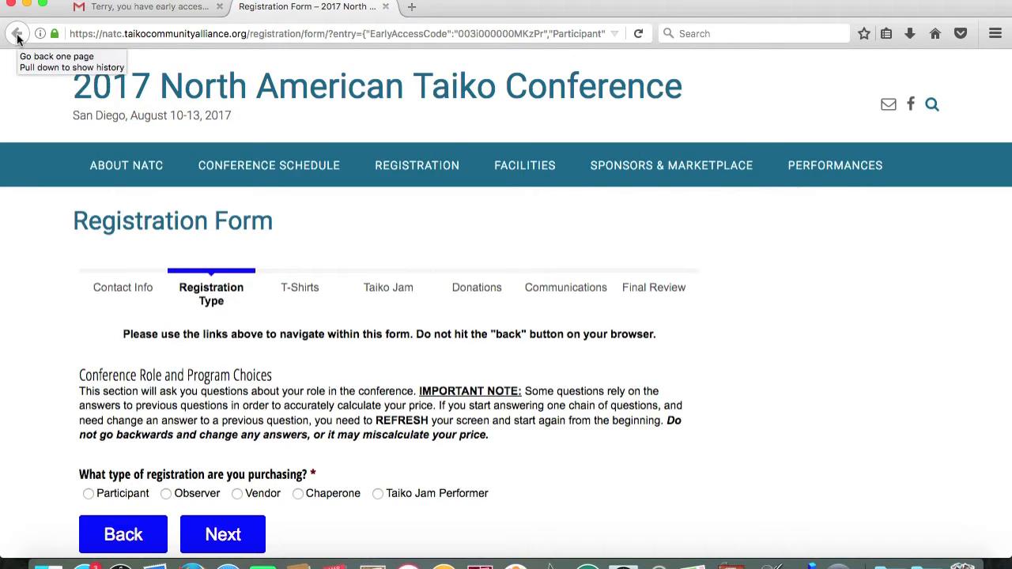
pyautogui.moveTo(196, 334)
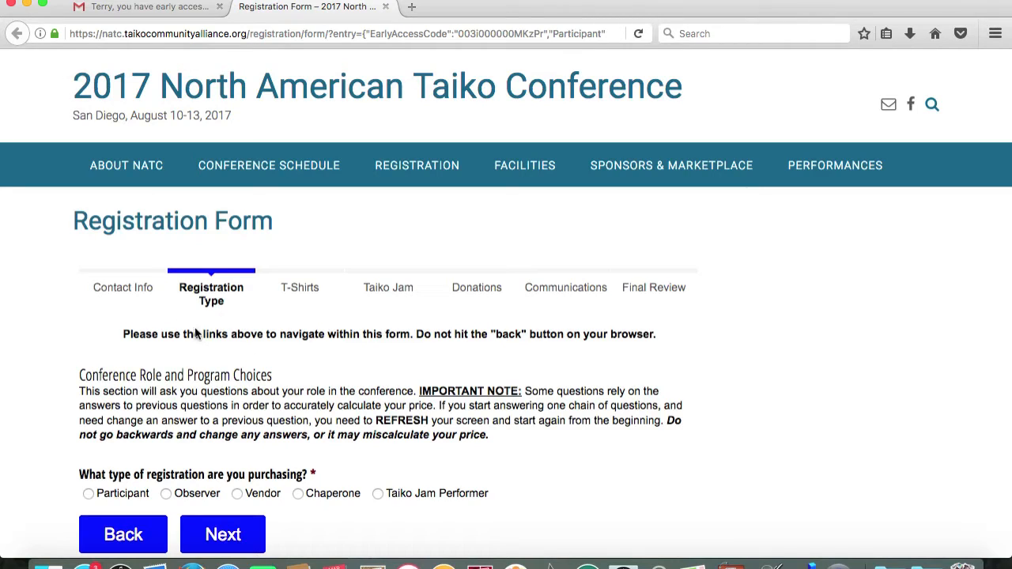
pyautogui.moveTo(255, 324)
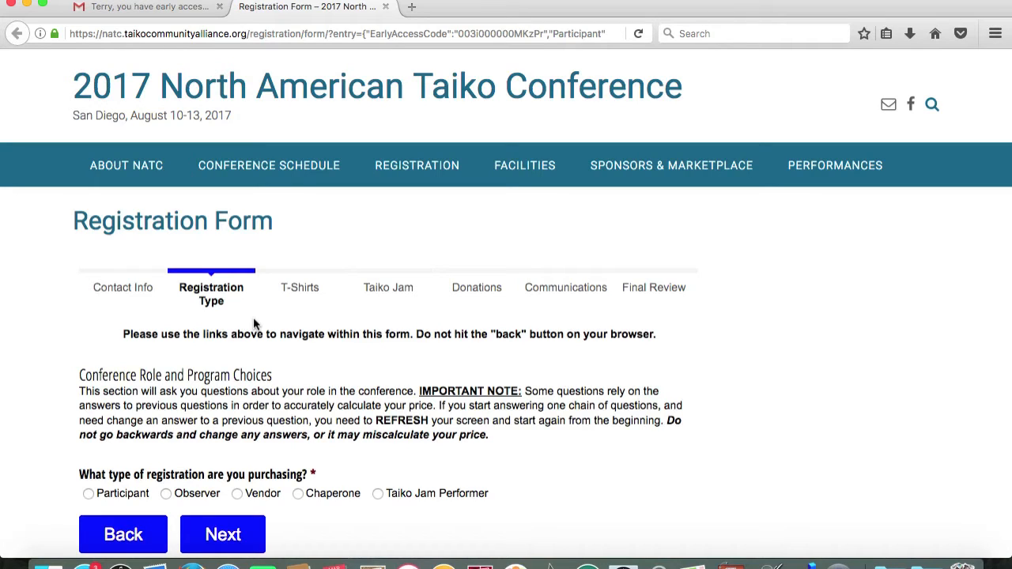
pyautogui.moveTo(123, 288)
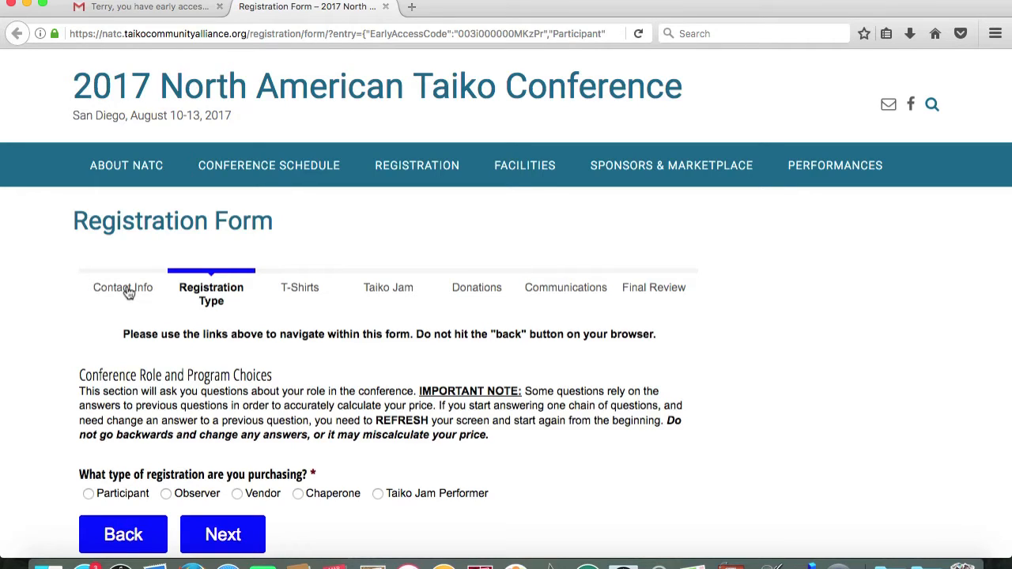
pyautogui.moveTo(117, 304)
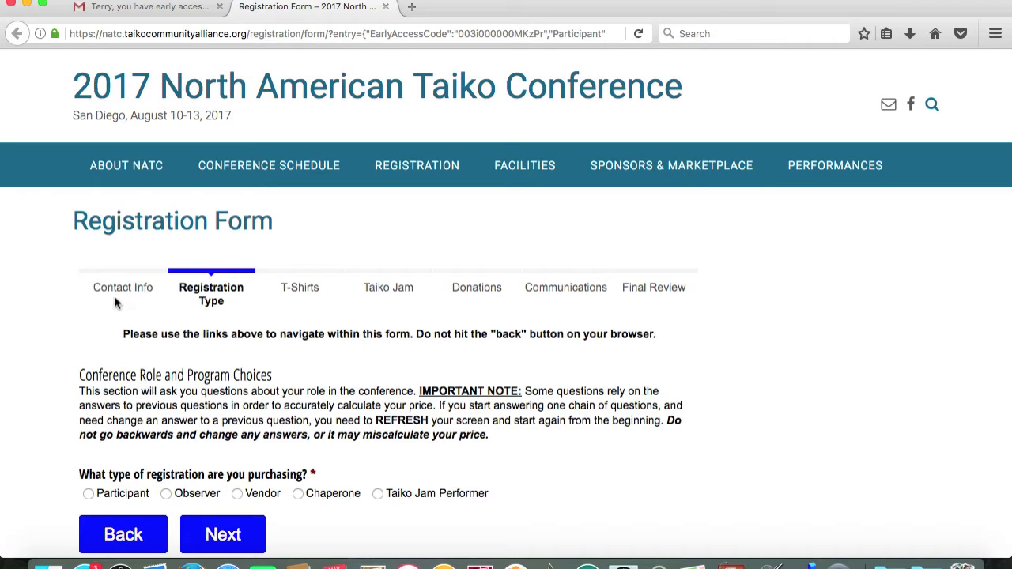
pyautogui.moveTo(114, 287)
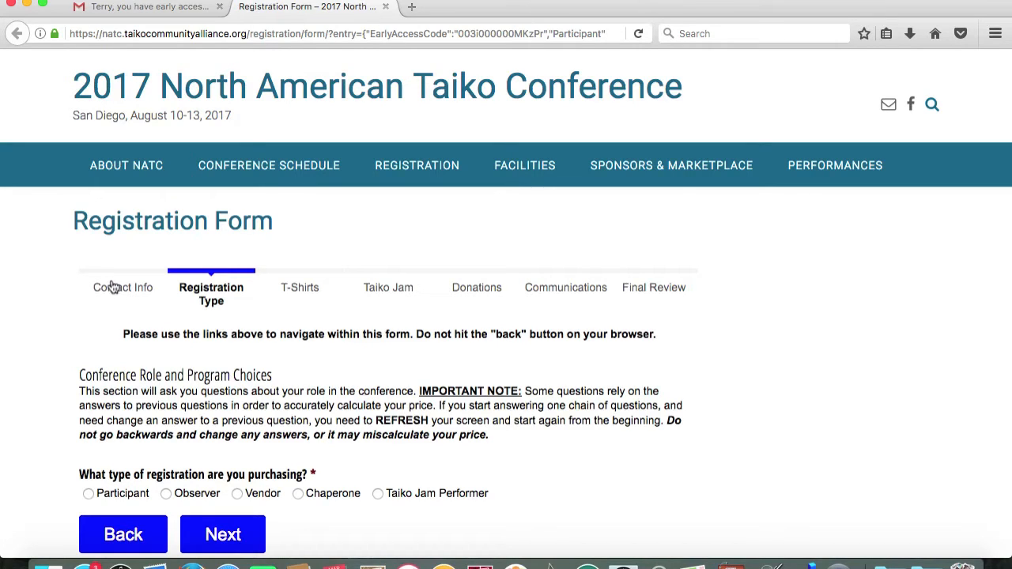
pyautogui.moveTo(124, 541)
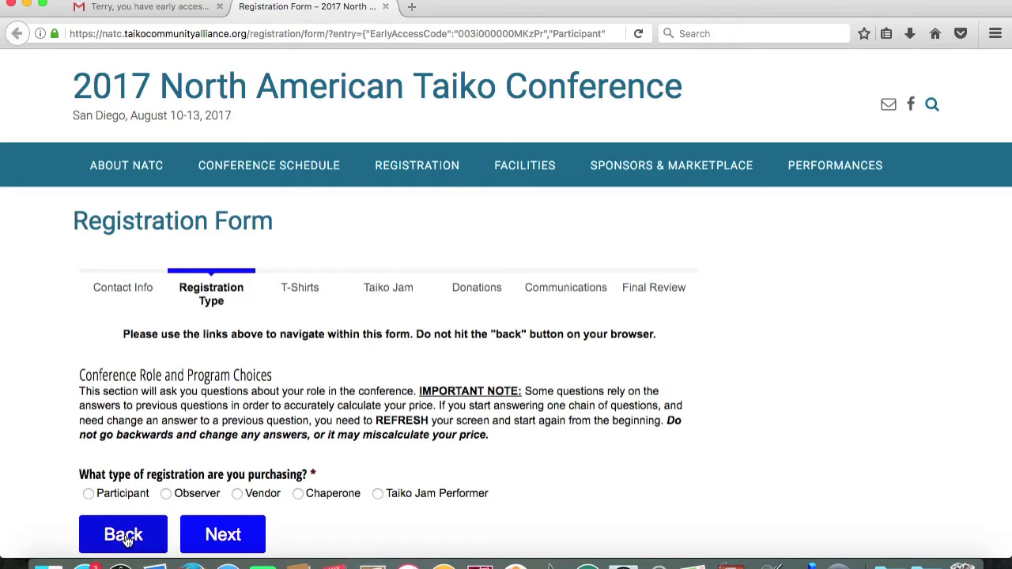
# - Return to the Contact Info page and scroll through the filled-in fields and TCA membership Yes
pyautogui.click(124, 535)
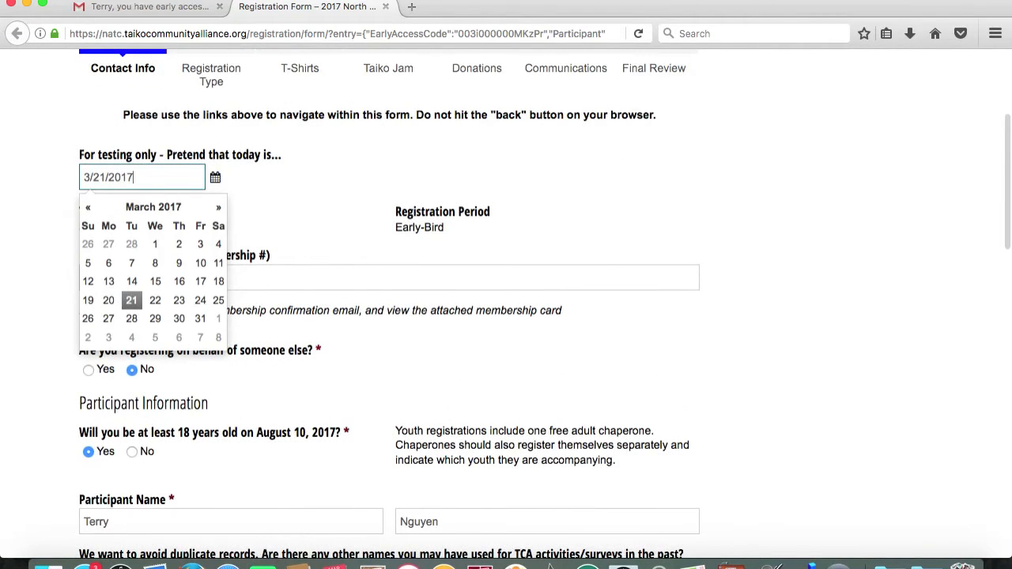
pyautogui.scroll(-3)
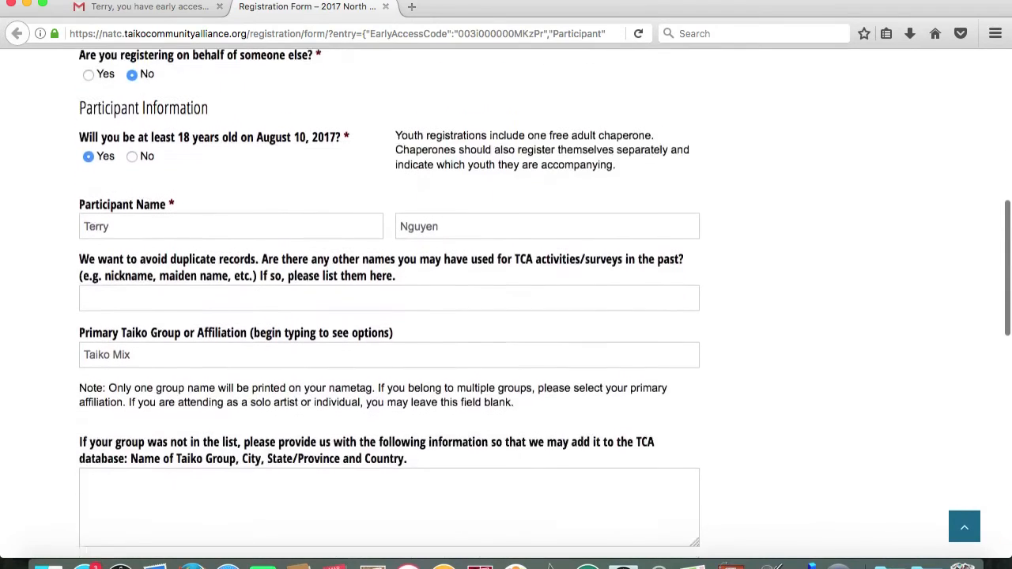
pyautogui.scroll(-3)
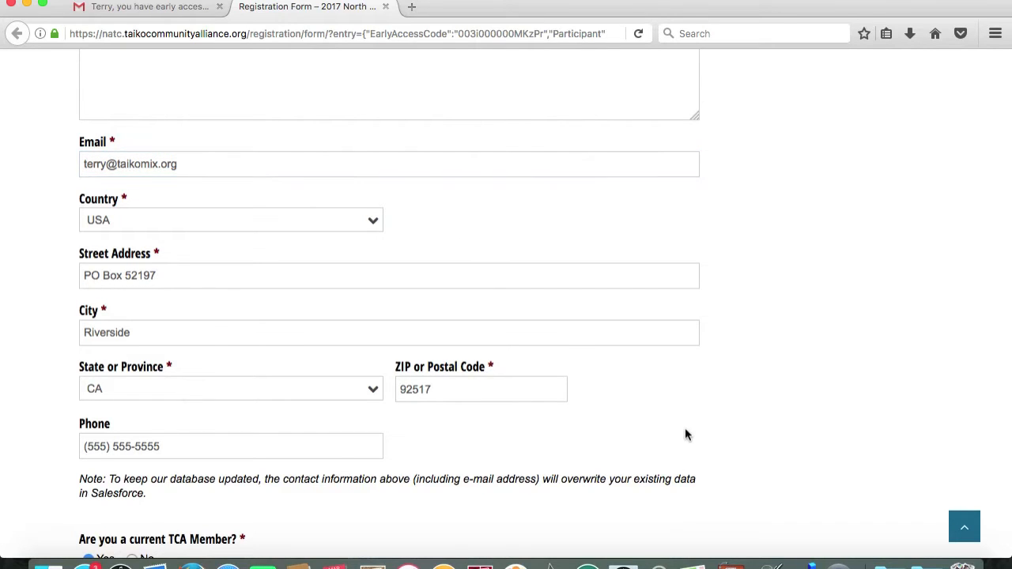
pyautogui.scroll(-3)
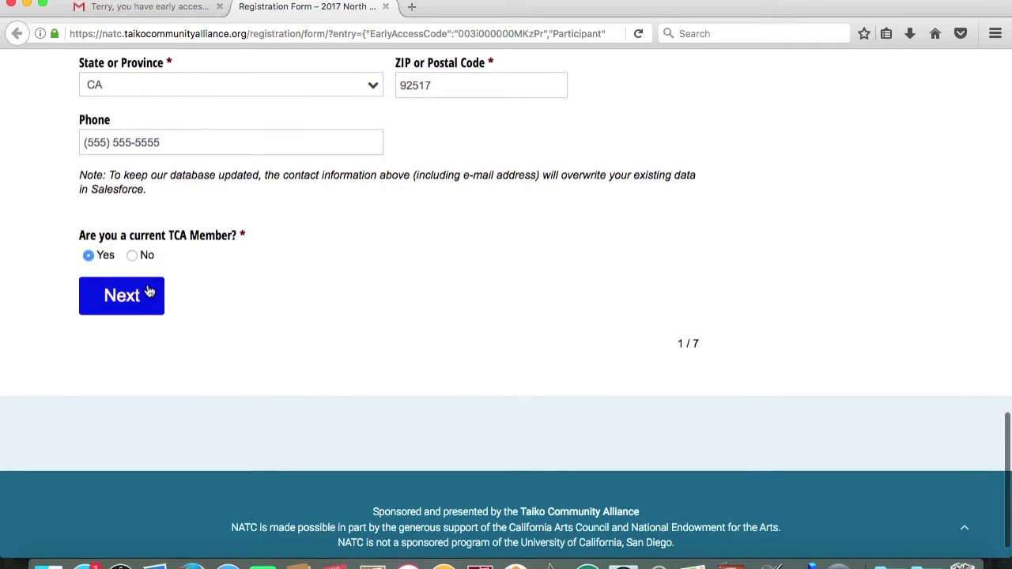
# - Continue to the Registration Type page again and scroll to the registration type options
pyautogui.click(120, 296)
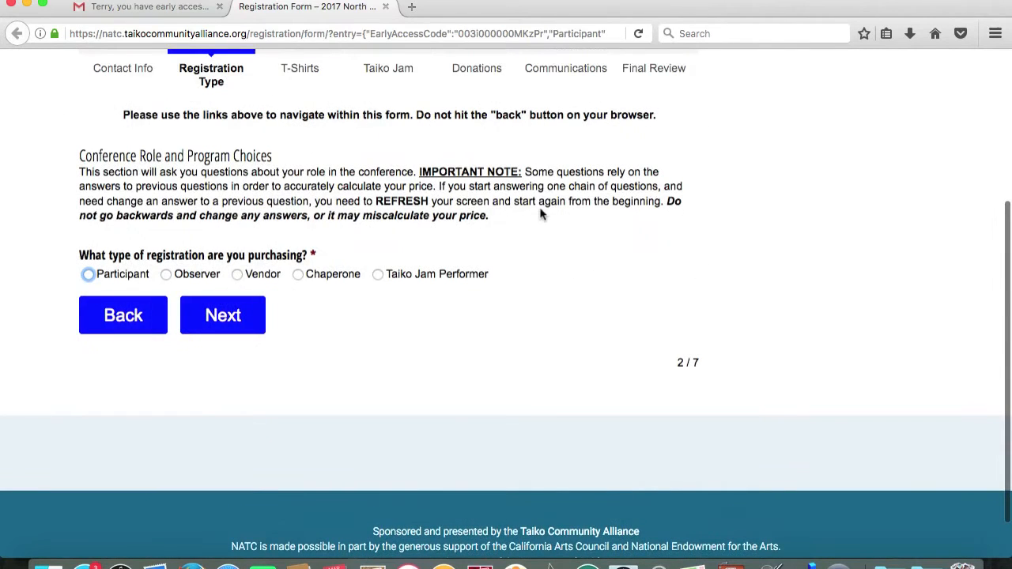
pyautogui.scroll(3)
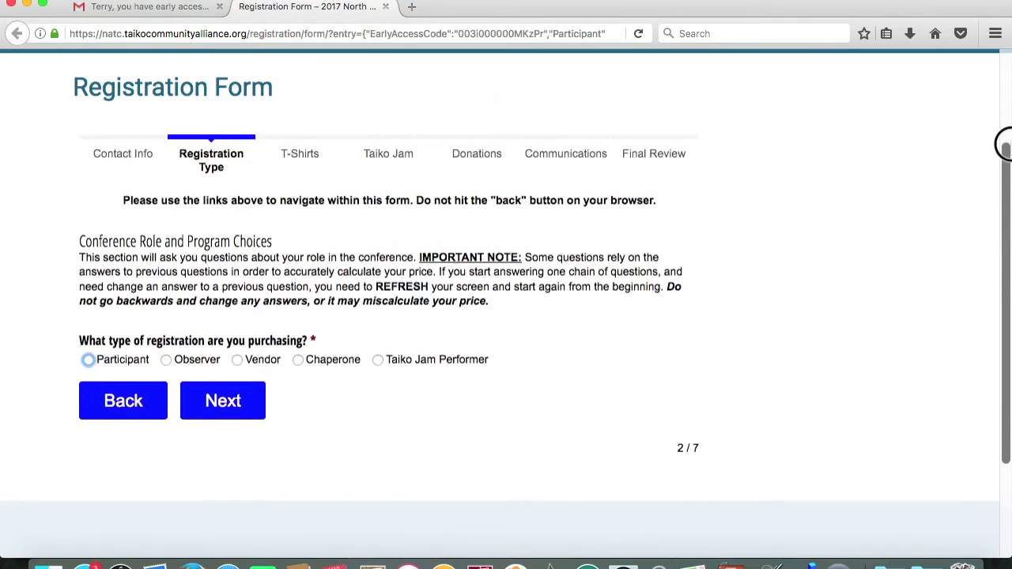
pyautogui.scroll(3)
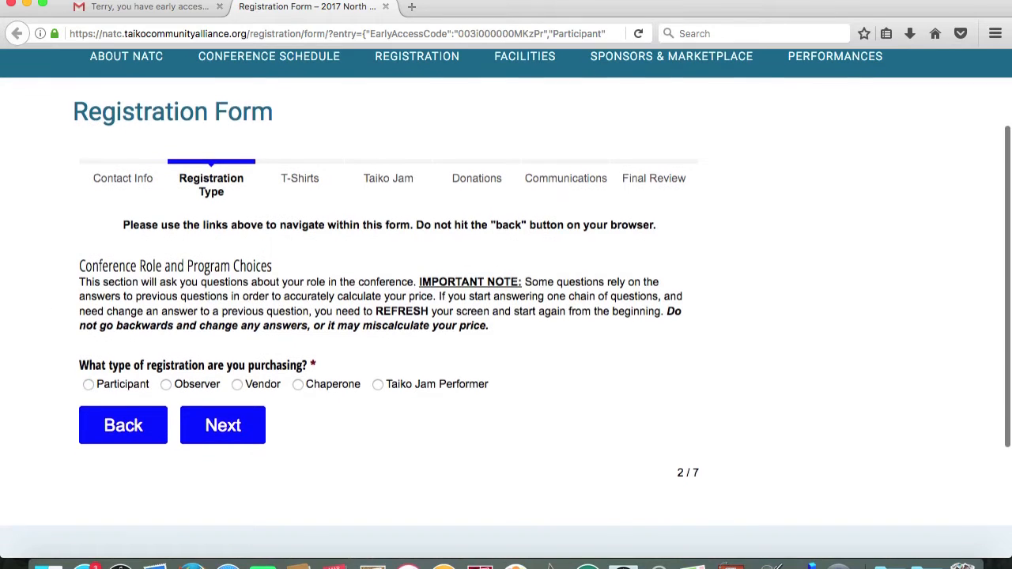
pyautogui.scroll(-3)
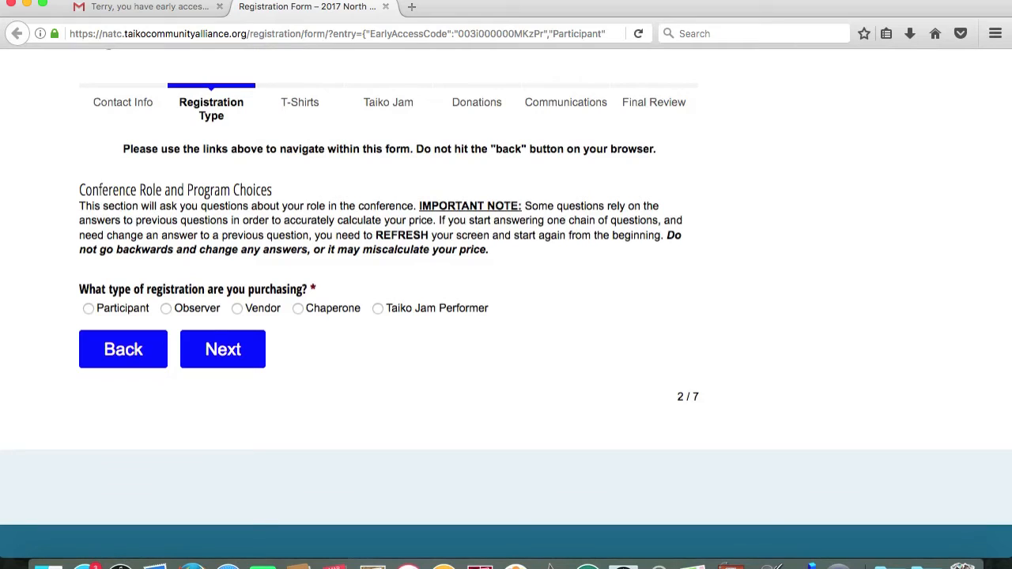
pyautogui.moveTo(3, 506)
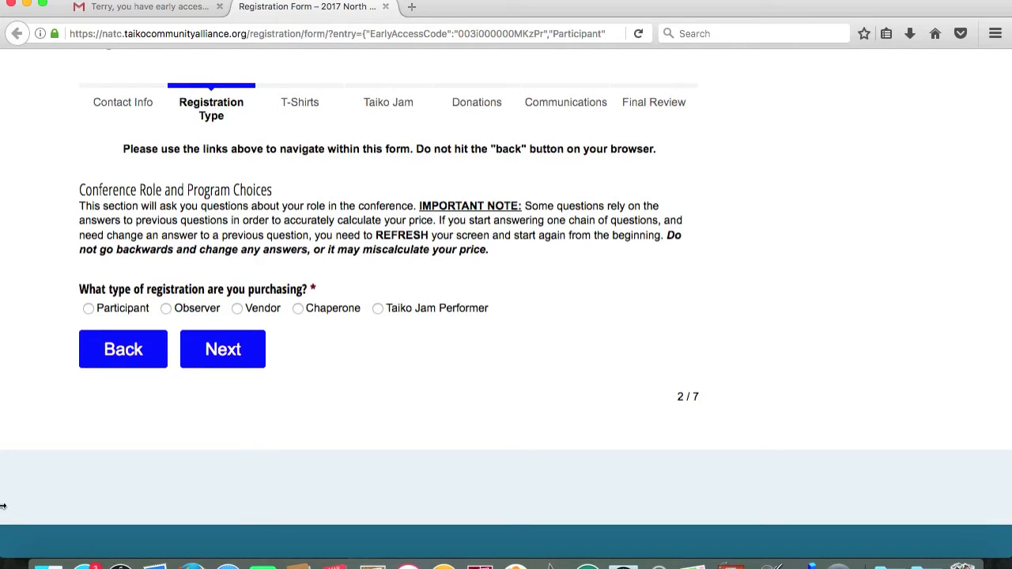
pyautogui.moveTo(209, 322)
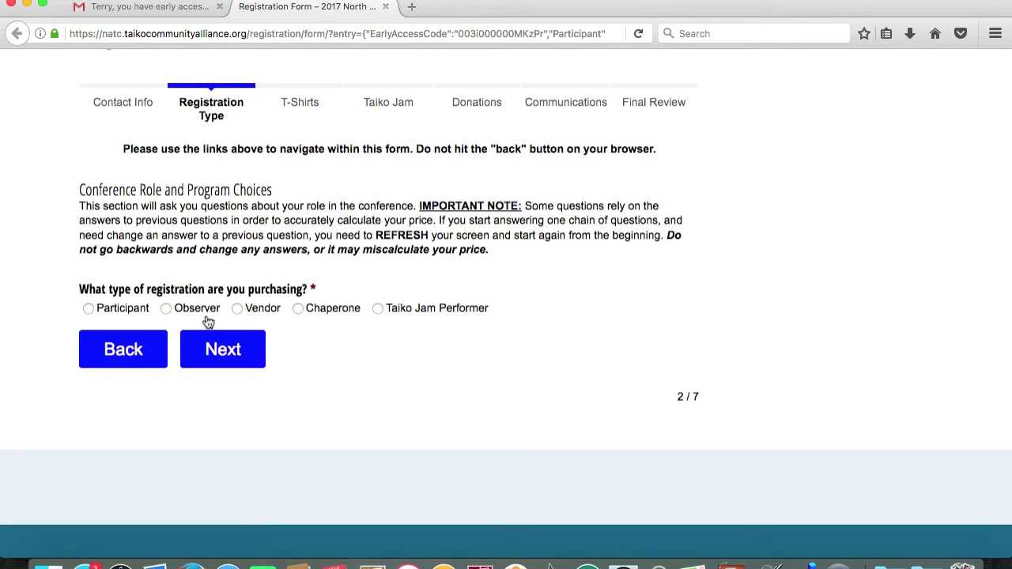
pyautogui.moveTo(300, 316)
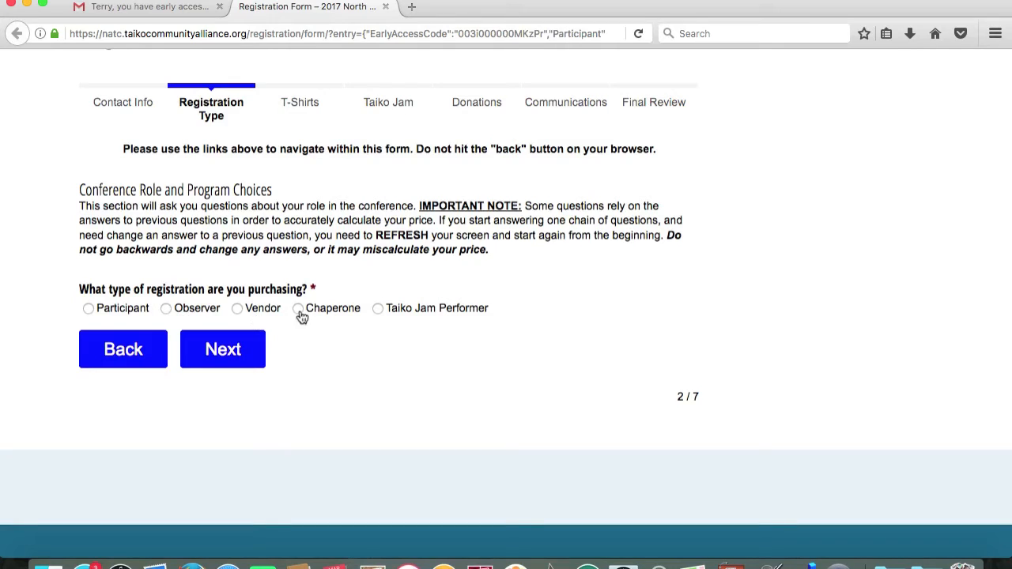
pyautogui.moveTo(392, 321)
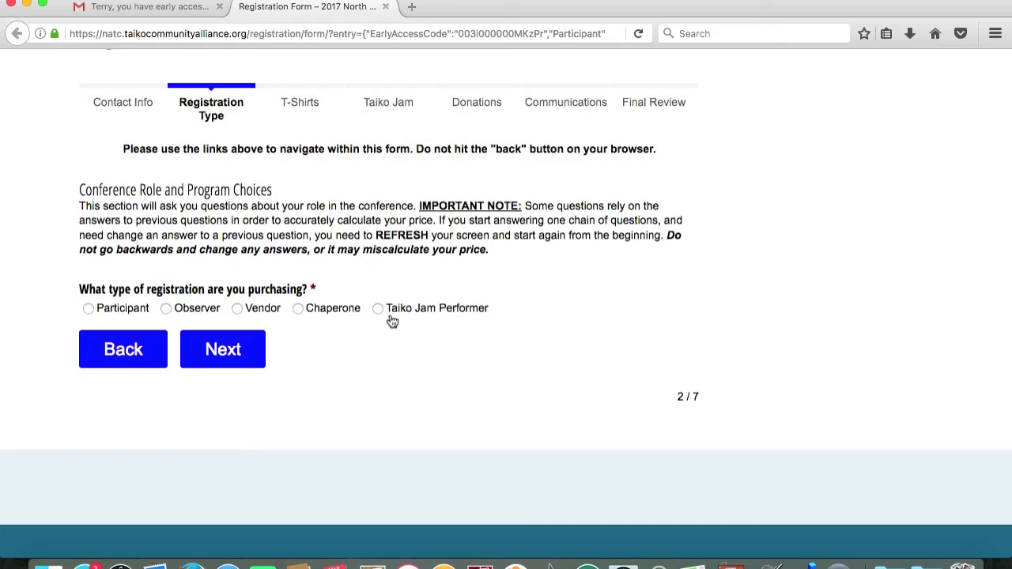
pyautogui.moveTo(225, 288)
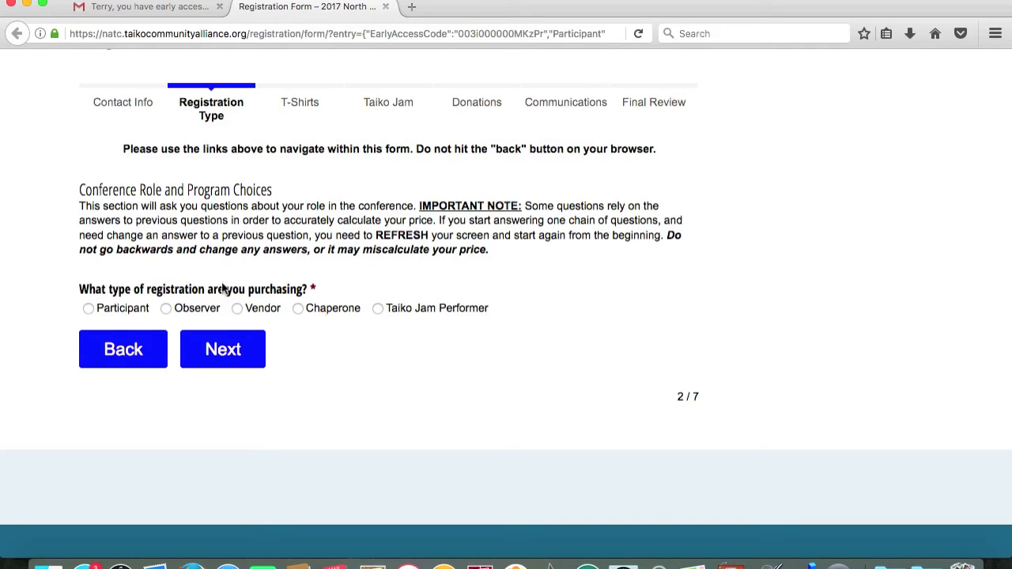
pyautogui.moveTo(54, 282)
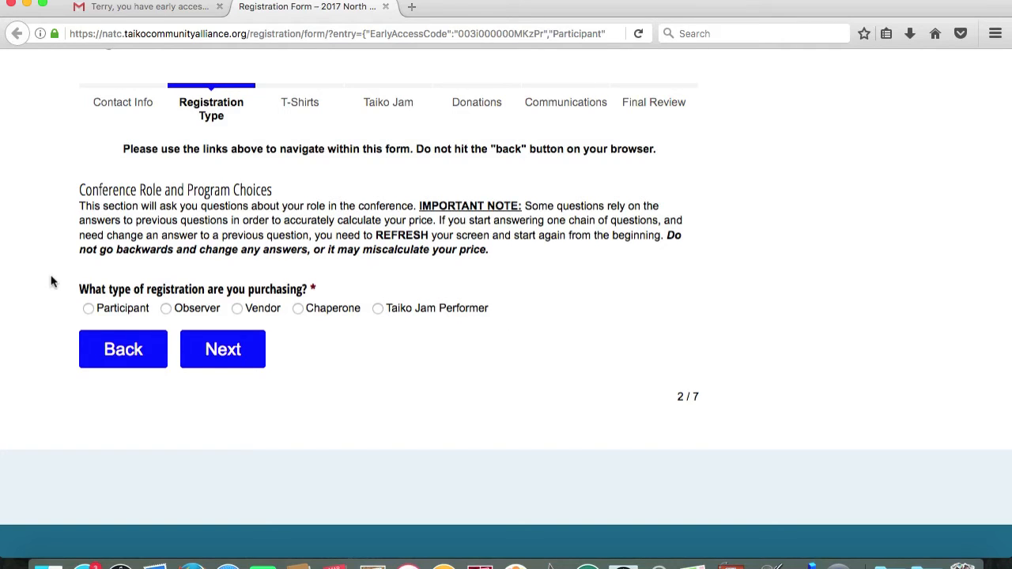
pyautogui.scroll(-3)
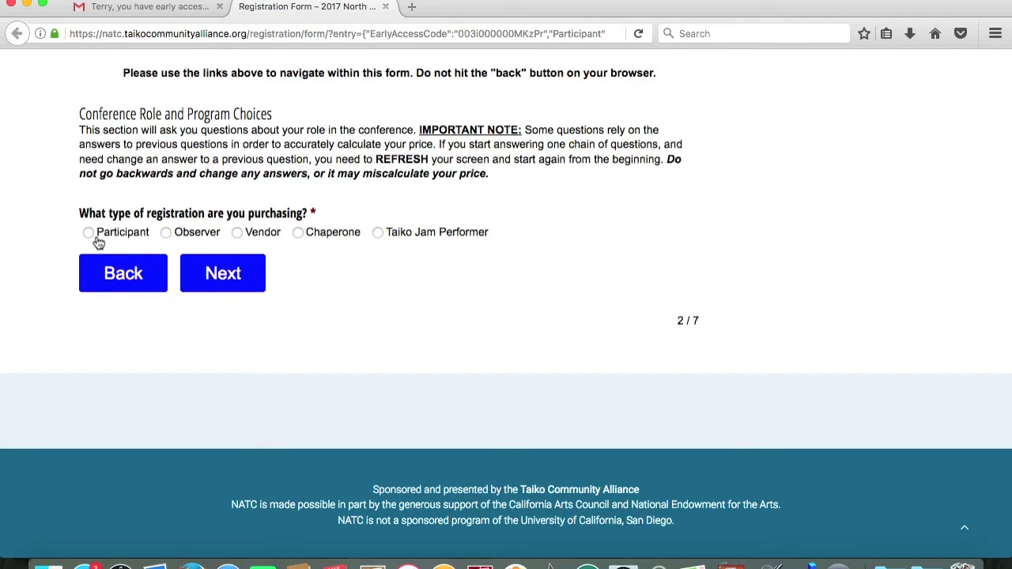
# - Choose Participant as the registration type with the Standard participant type
pyautogui.click(89, 232)
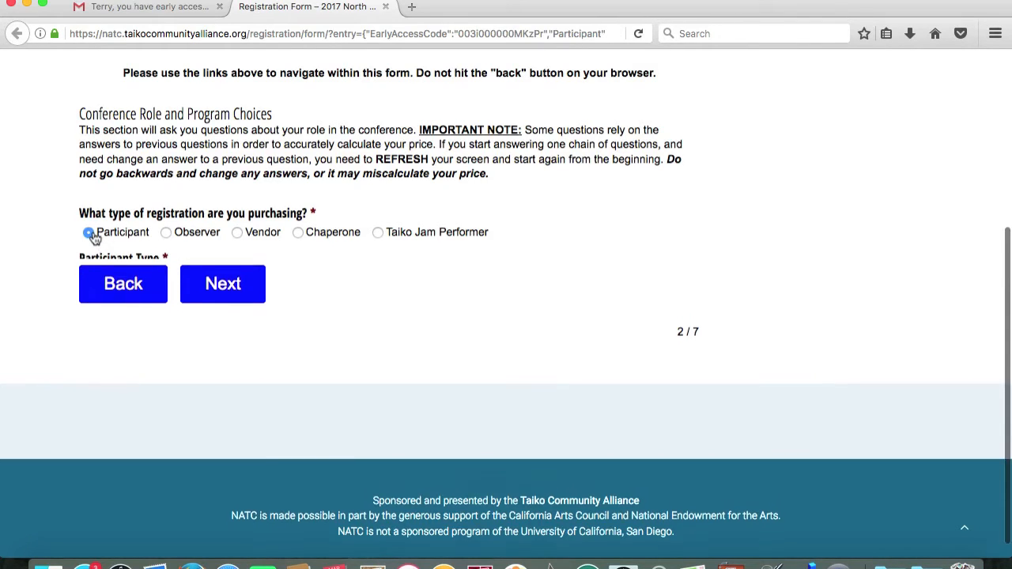
pyautogui.click(89, 231)
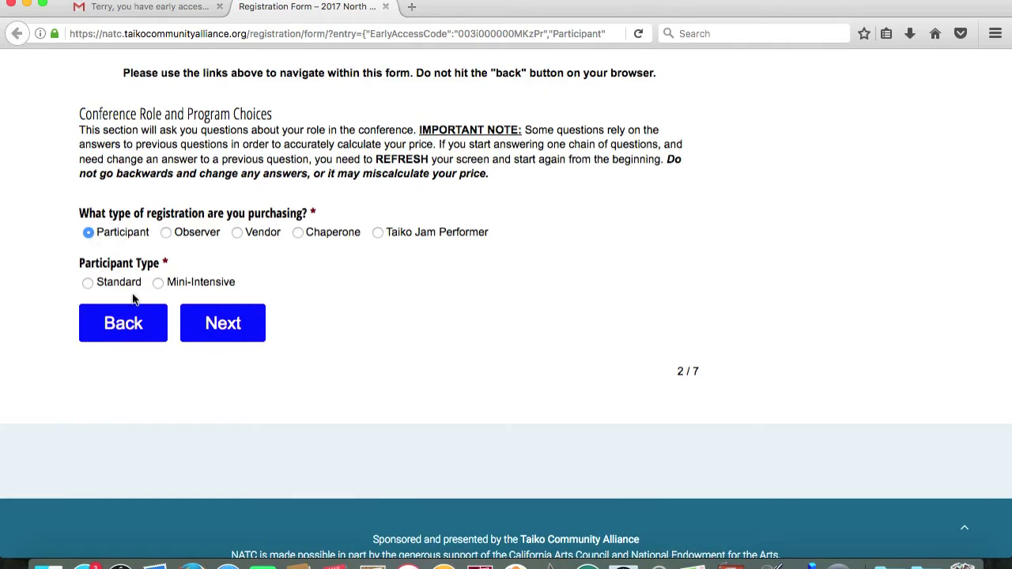
pyautogui.moveTo(158, 295)
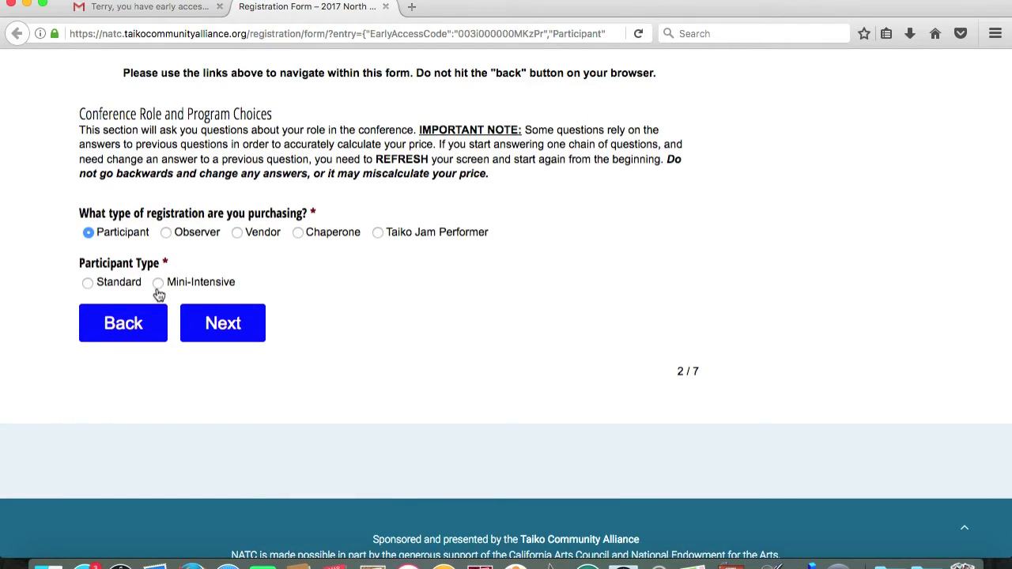
pyautogui.moveTo(108, 286)
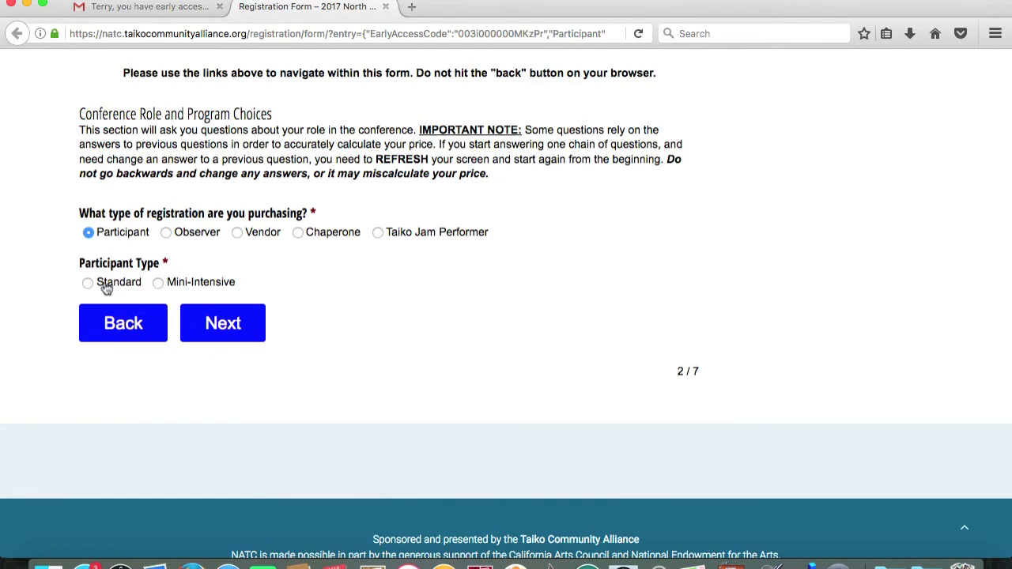
pyautogui.click(87, 282)
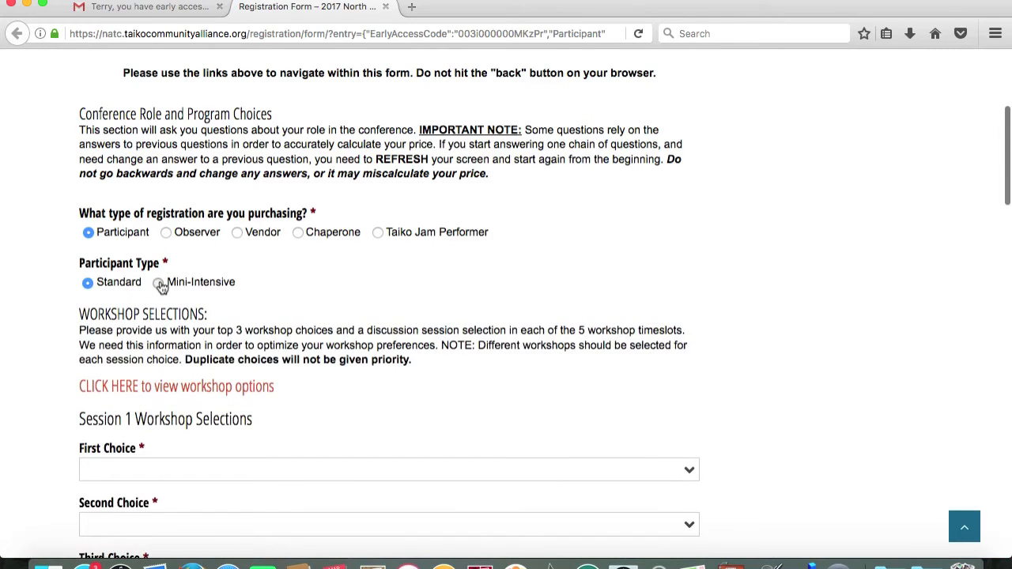
# - Try Mini-Intensive, answer No to its prerequisites question, and switch back to Standard
pyautogui.click(166, 282)
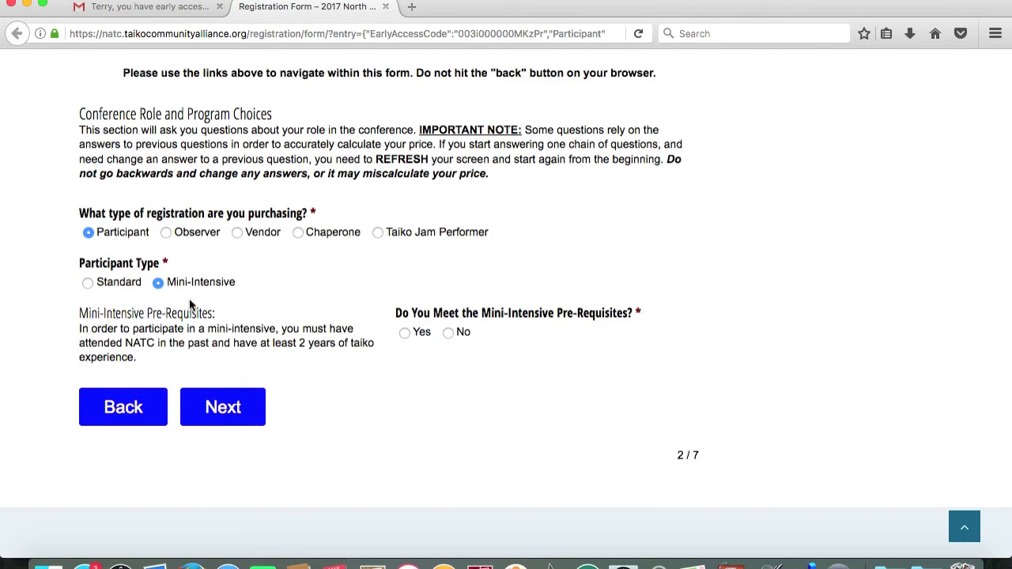
pyautogui.moveTo(167, 359)
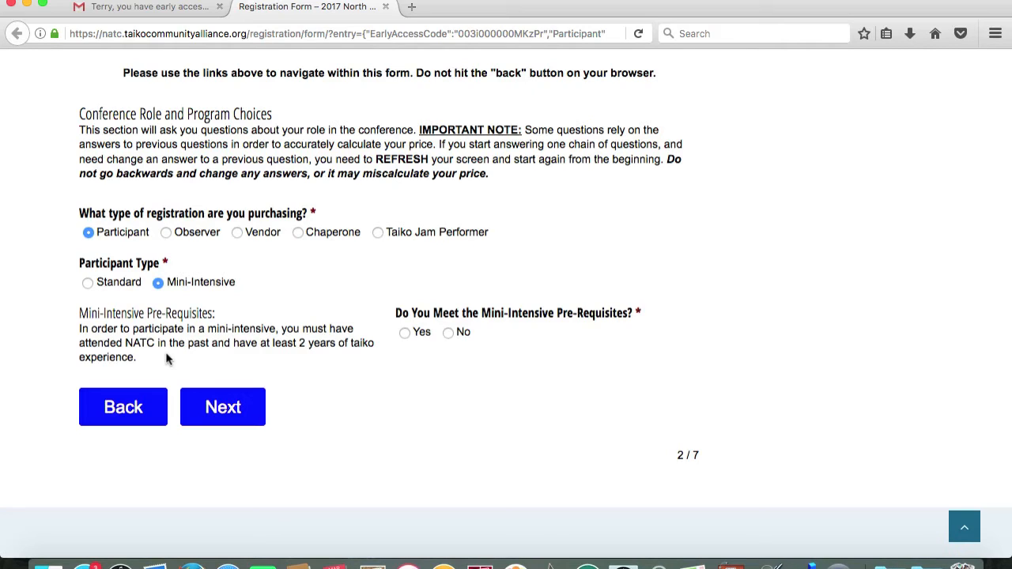
pyautogui.moveTo(234, 356)
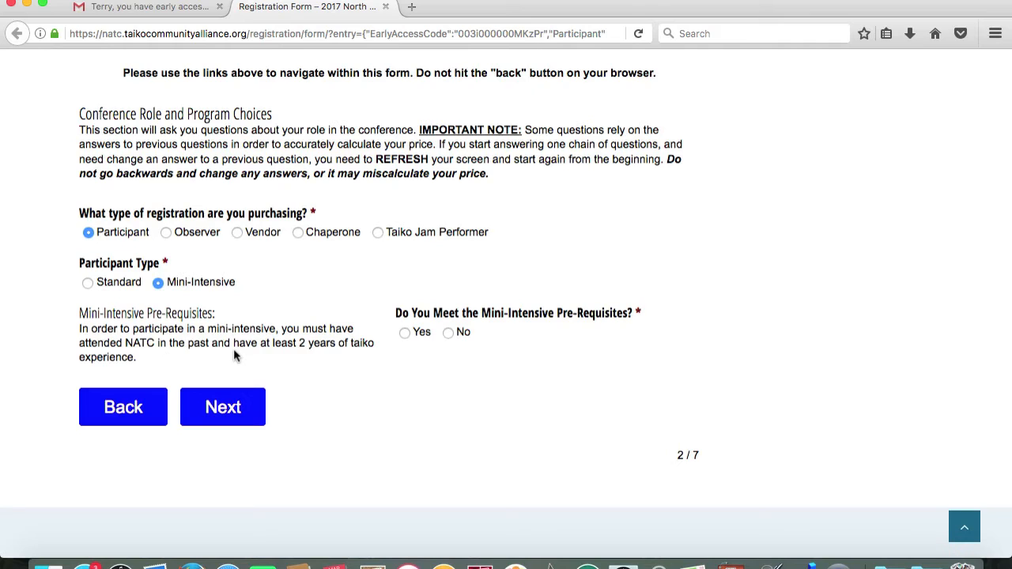
pyautogui.moveTo(450, 332)
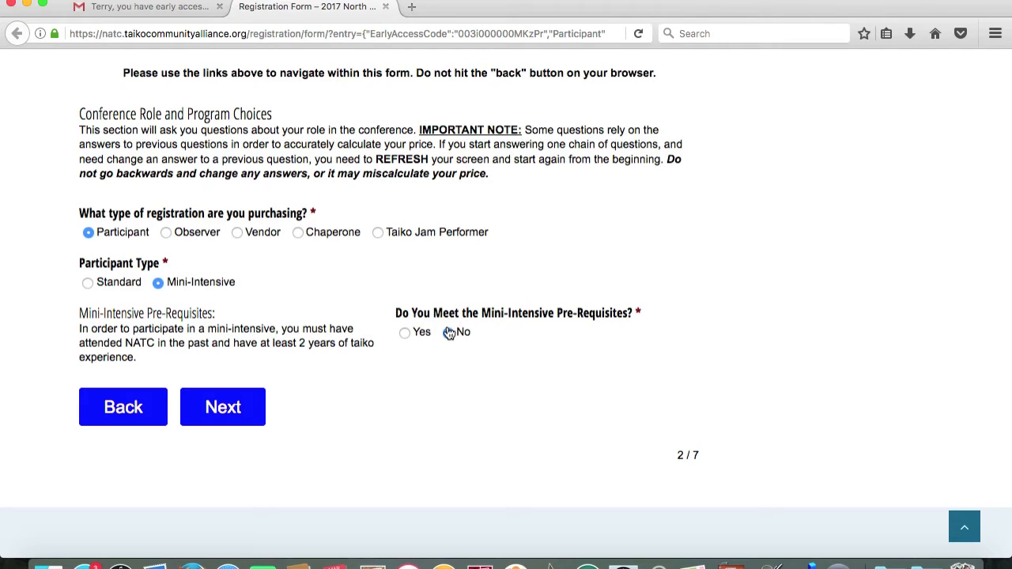
pyautogui.click(447, 332)
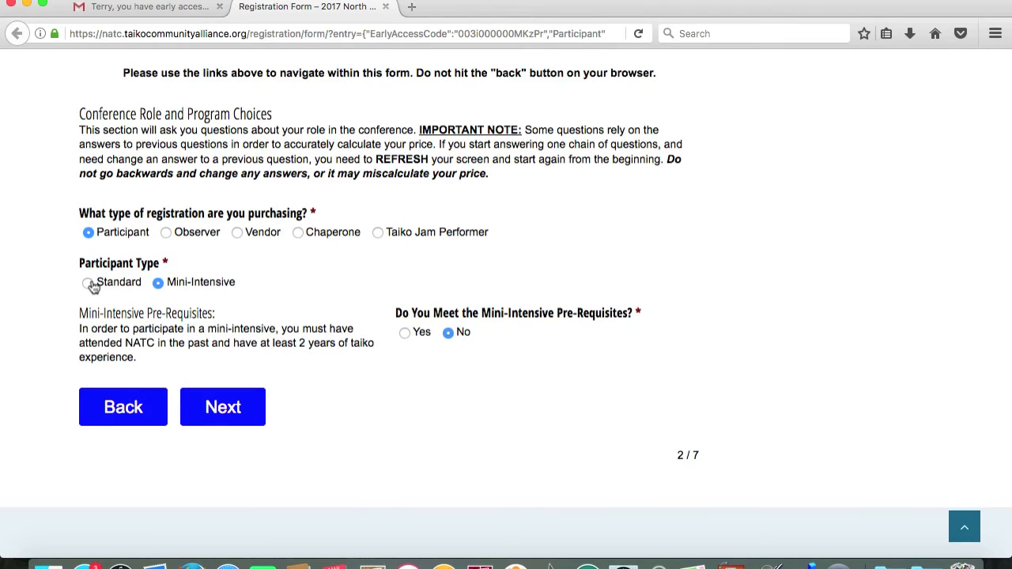
pyautogui.click(88, 282)
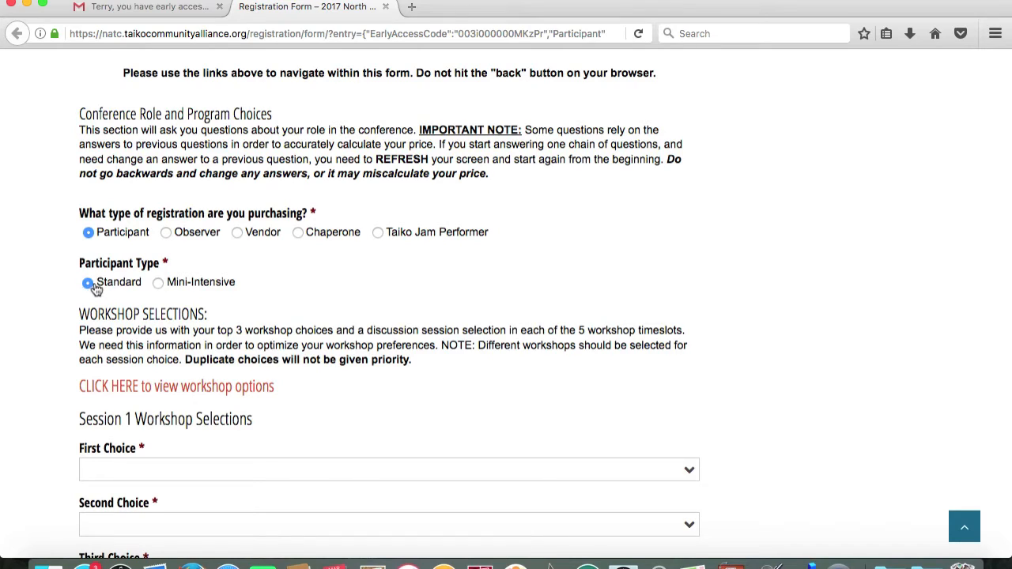
pyautogui.moveTo(101, 317)
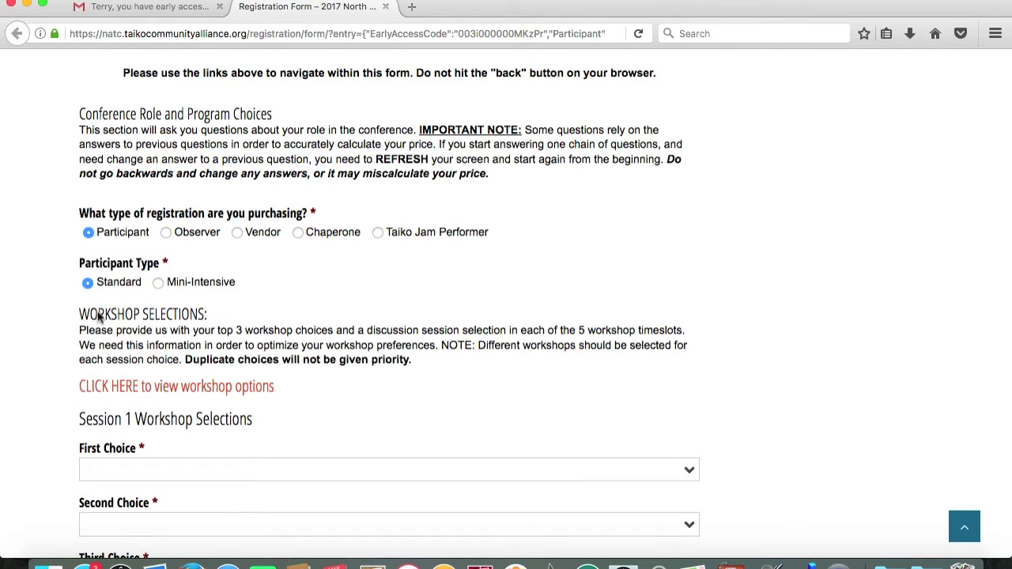
pyautogui.moveTo(73, 324)
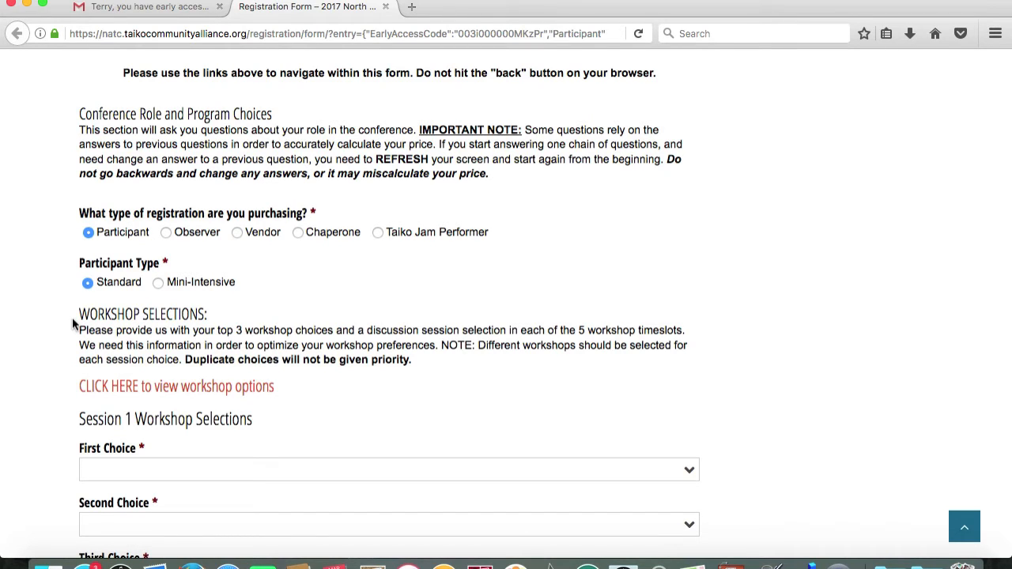
pyautogui.scroll(-3)
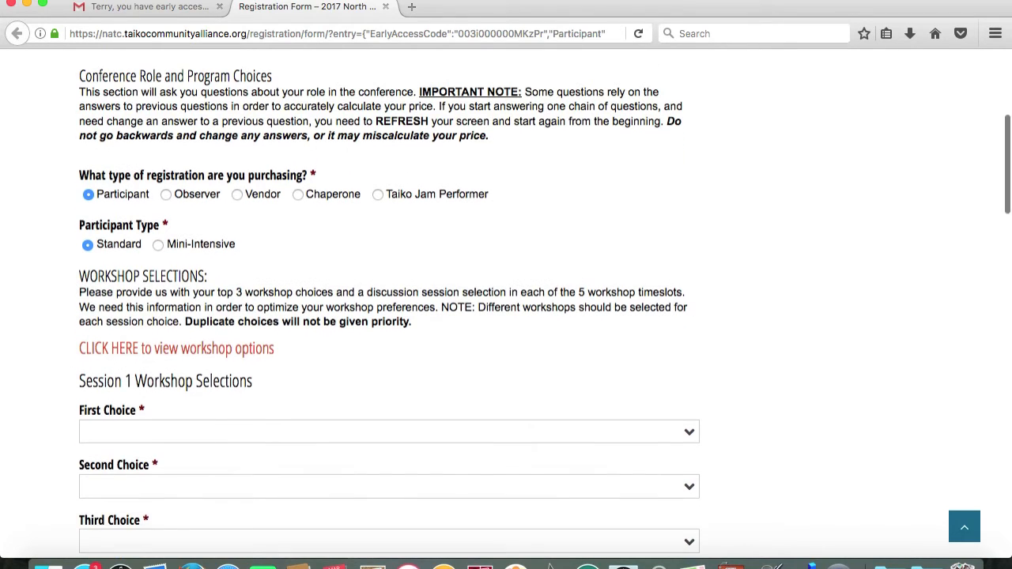
pyautogui.scroll(-3)
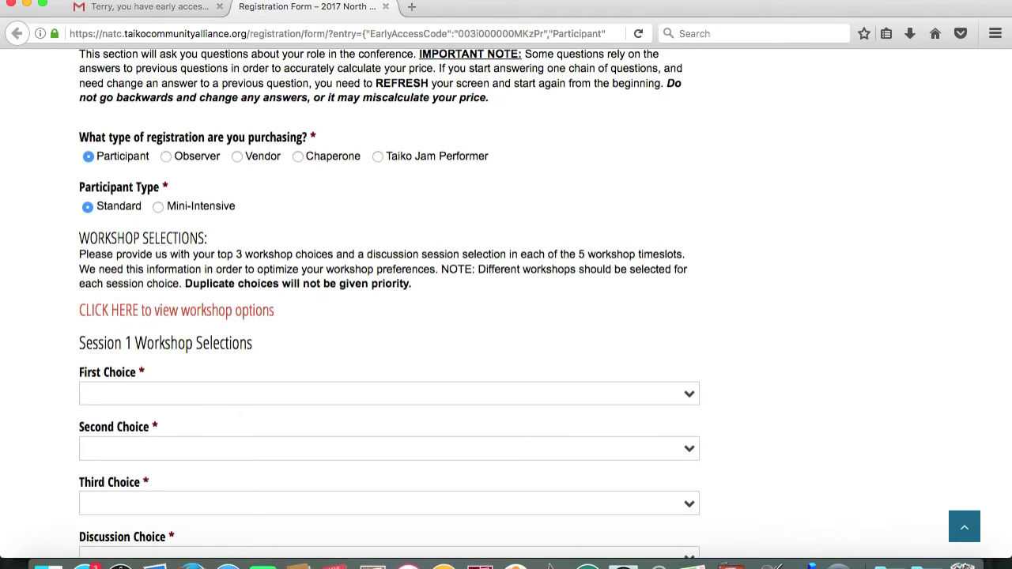
pyautogui.scroll(-3)
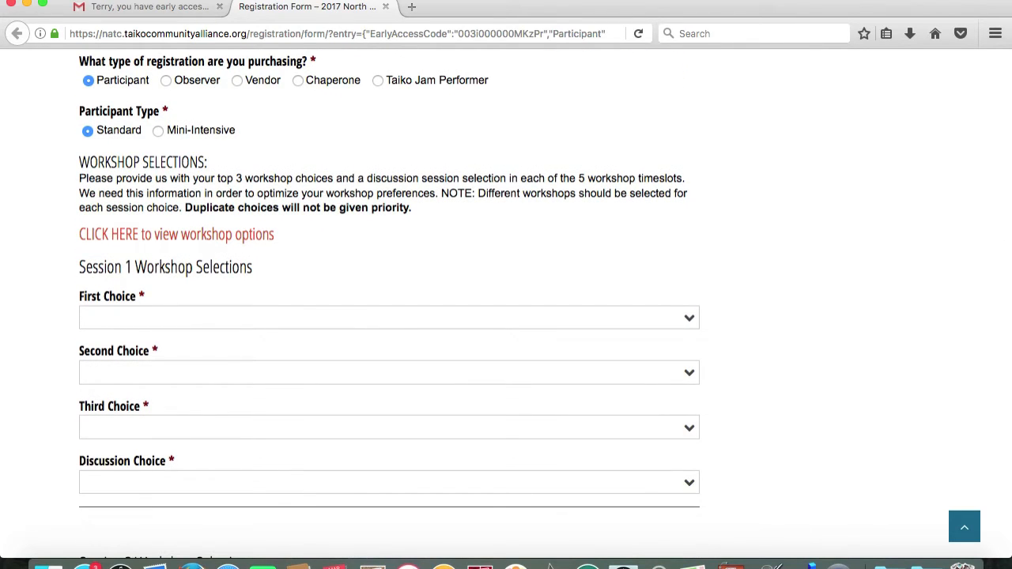
pyautogui.moveTo(21, 362)
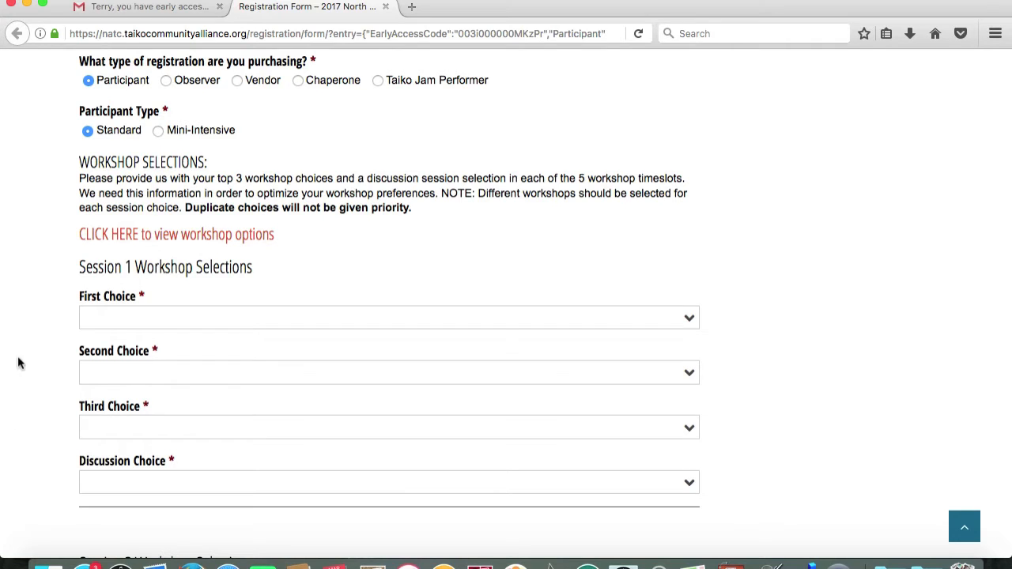
pyautogui.scroll(-3)
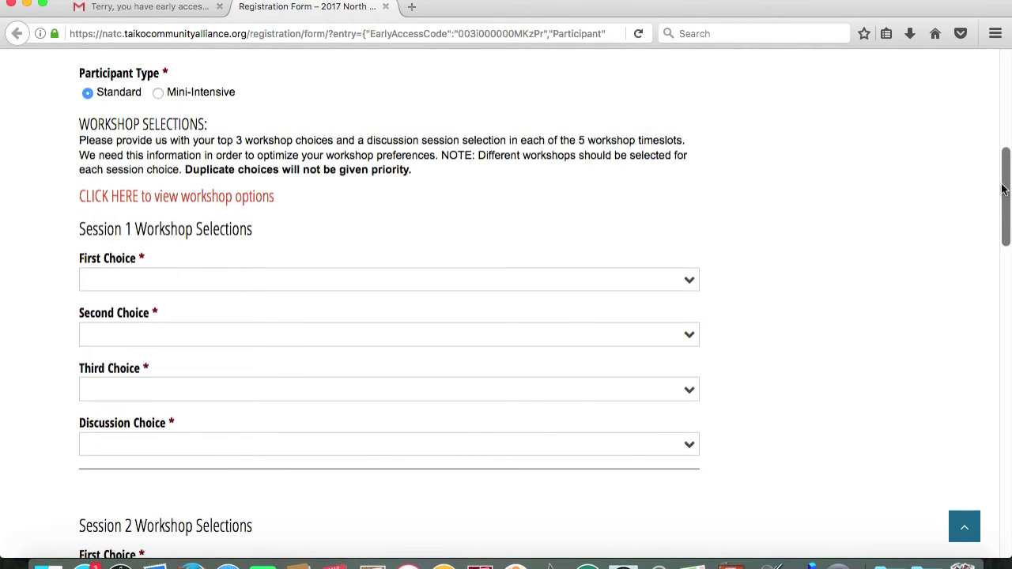
pyautogui.scroll(-3)
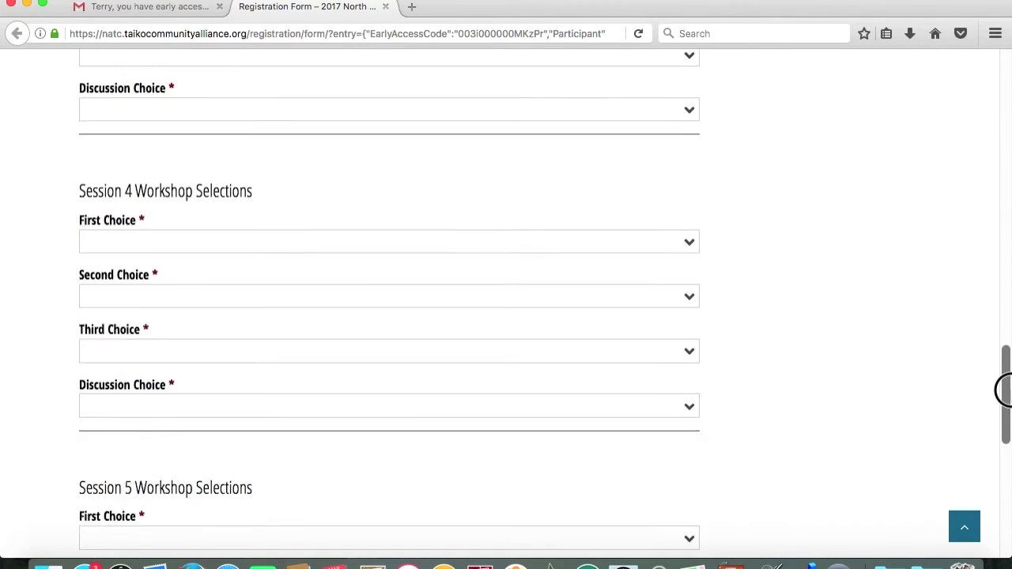
pyautogui.scroll(-3)
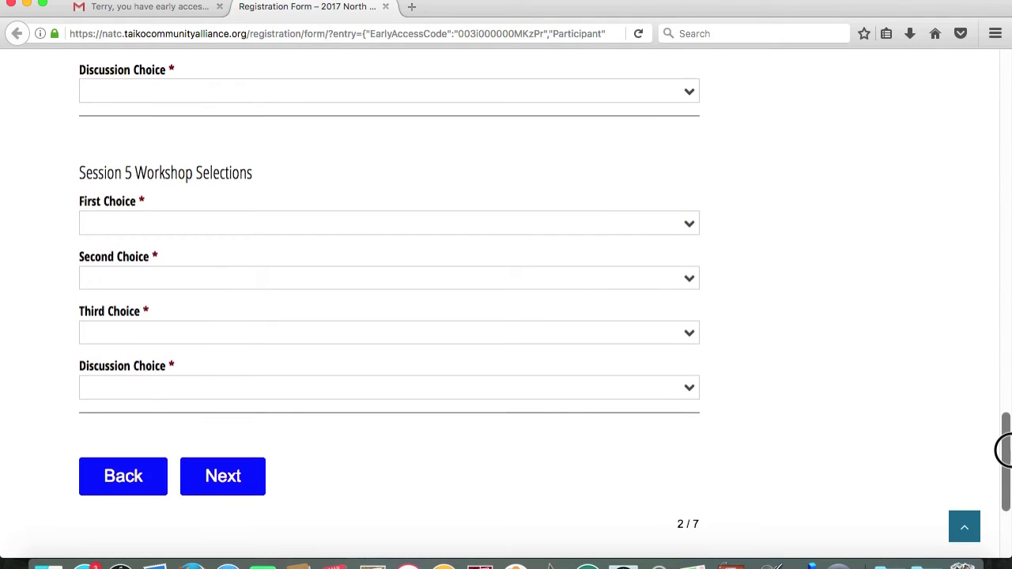
pyautogui.scroll(3)
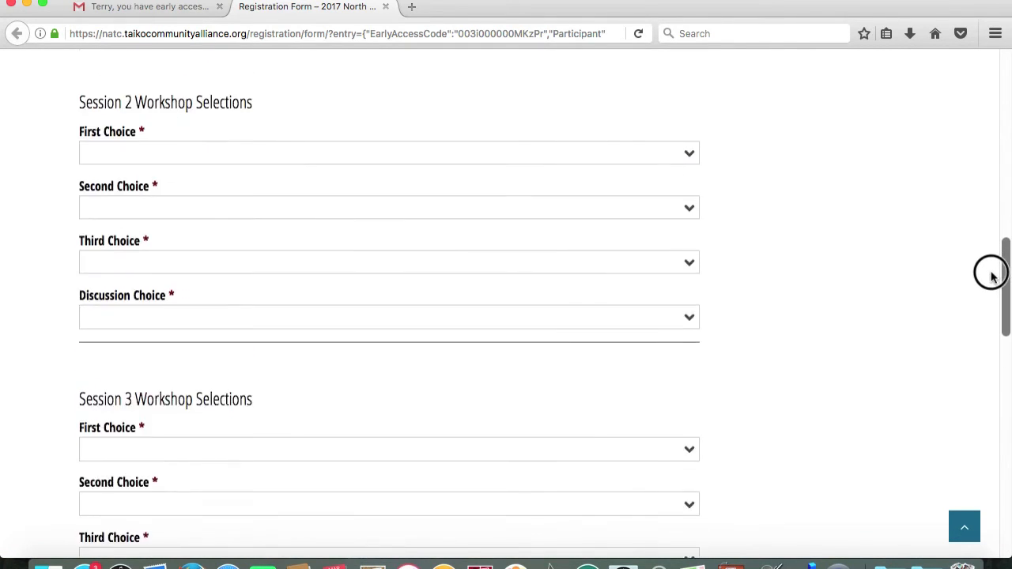
pyautogui.scroll(3)
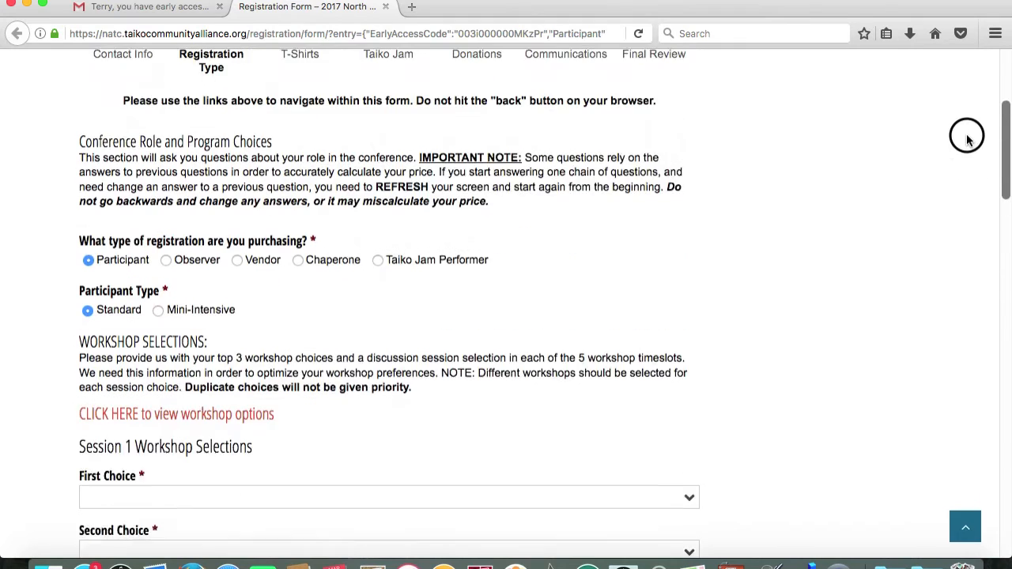
pyautogui.scroll(3)
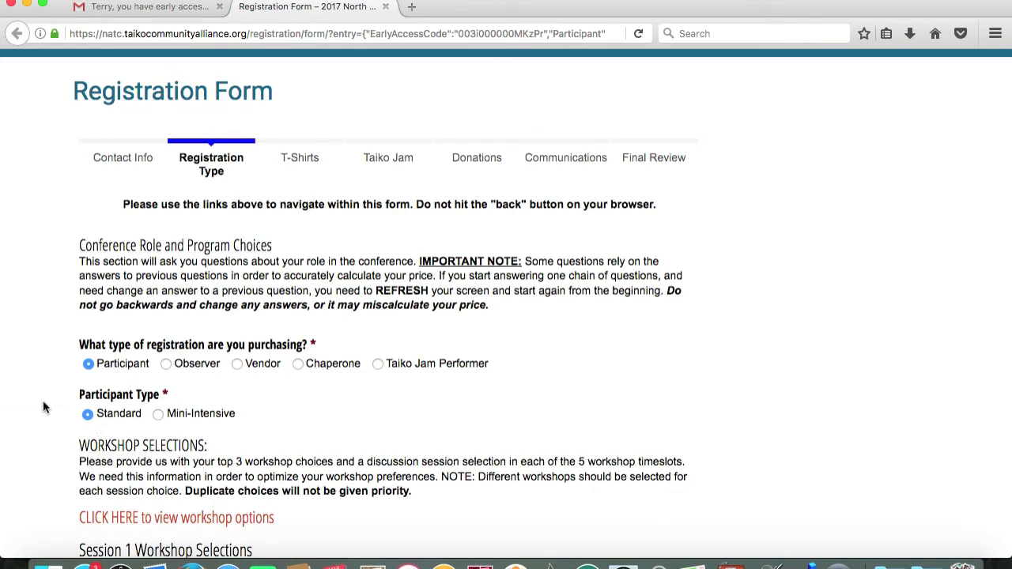
pyautogui.scroll(-3)
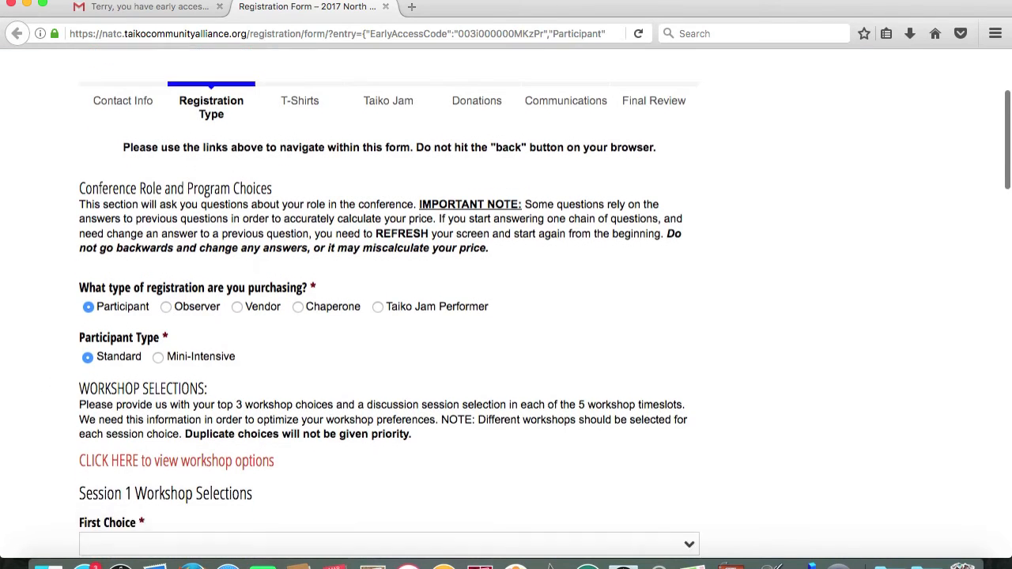
pyautogui.scroll(-3)
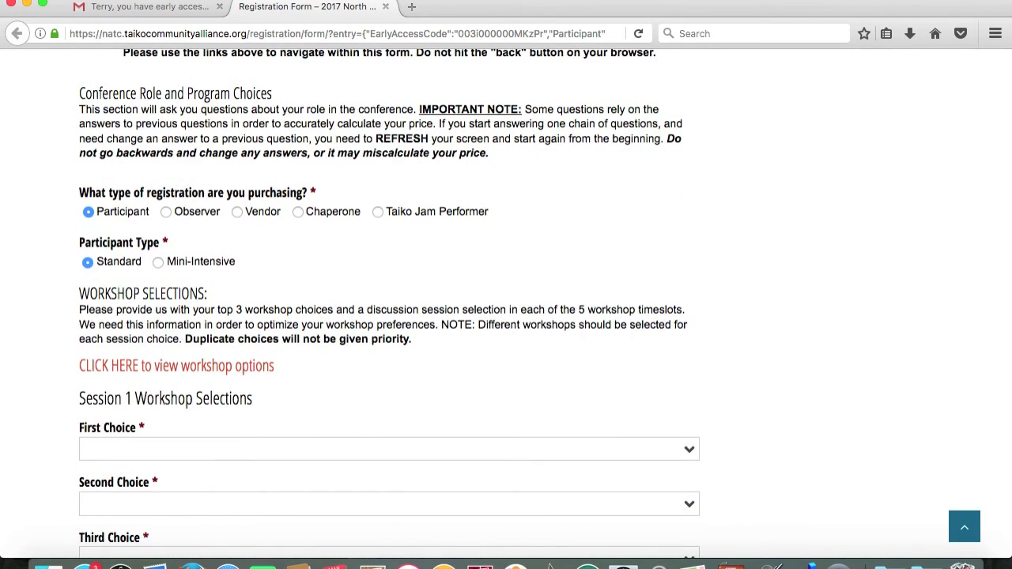
pyautogui.scroll(-3)
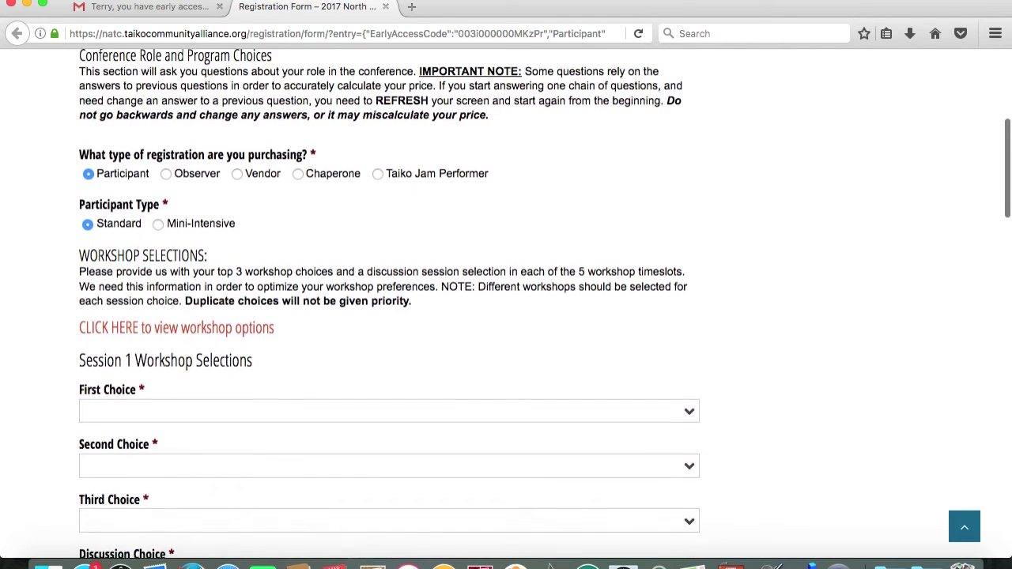
pyautogui.scroll(-3)
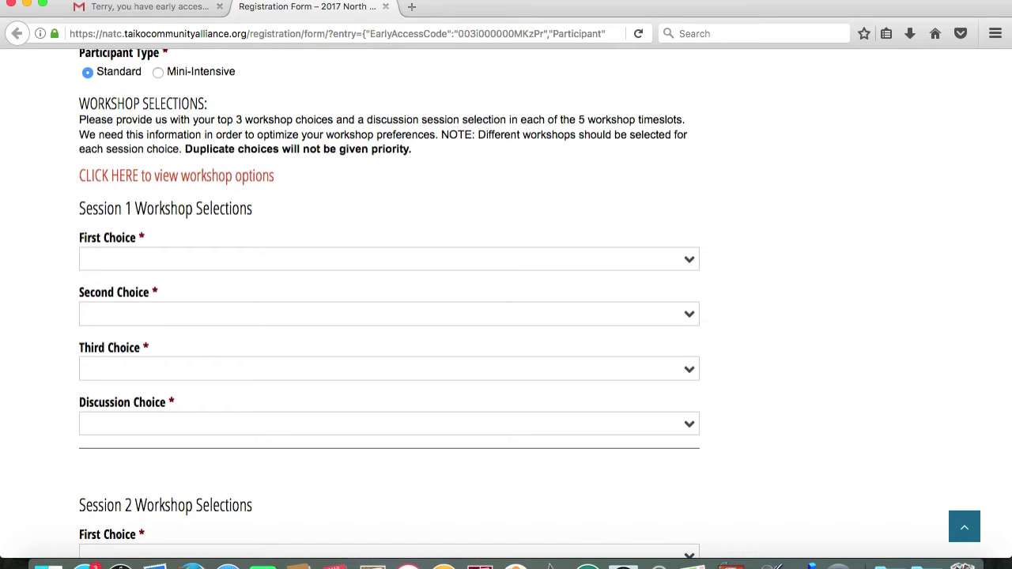
pyautogui.moveTo(174, 184)
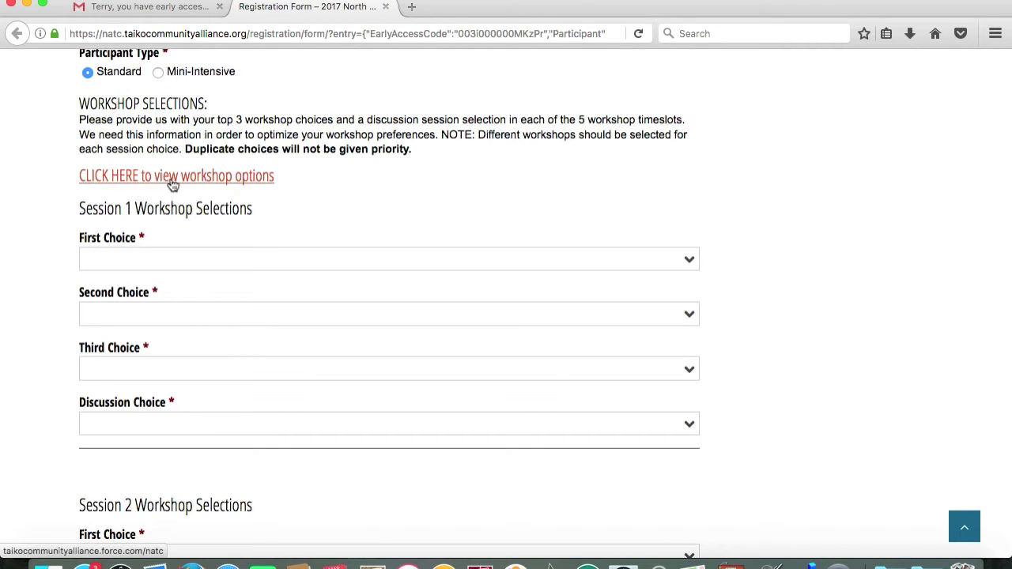
# - View the Session 1 workshop list in a new tab, check the Select a Session dropdown, and return to the form
pyautogui.click(176, 174)
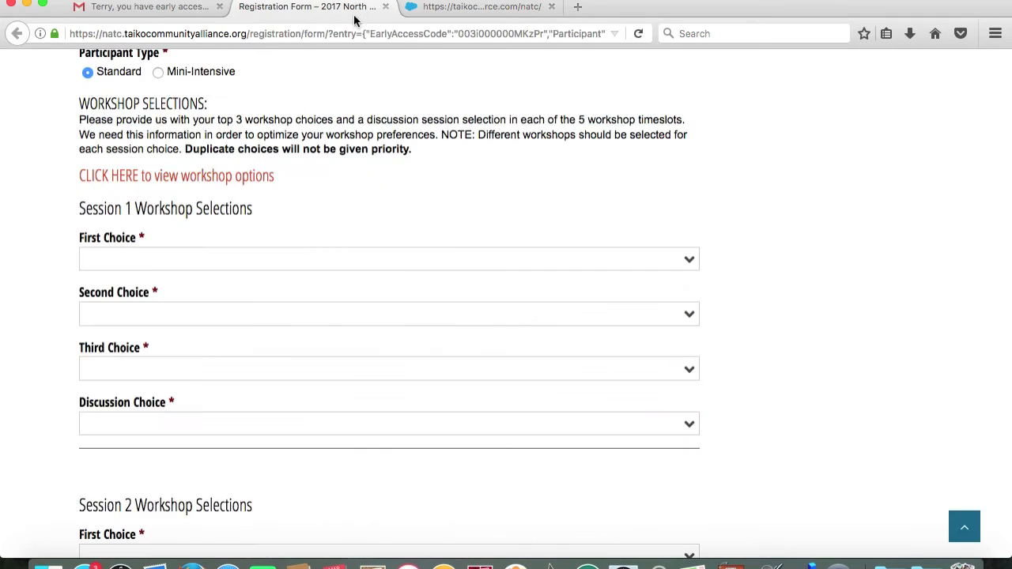
pyautogui.click(481, 6)
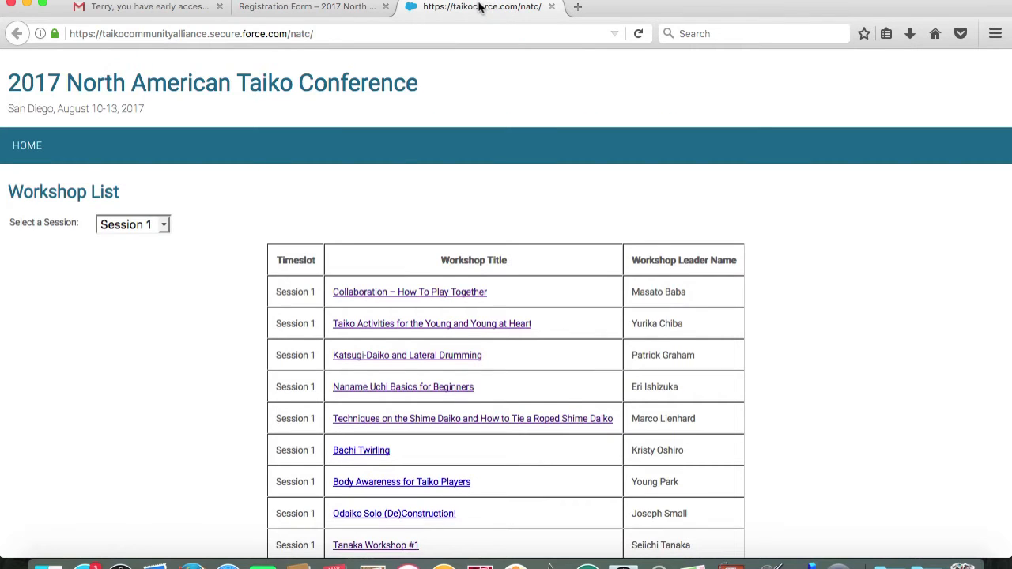
pyautogui.scroll(-3)
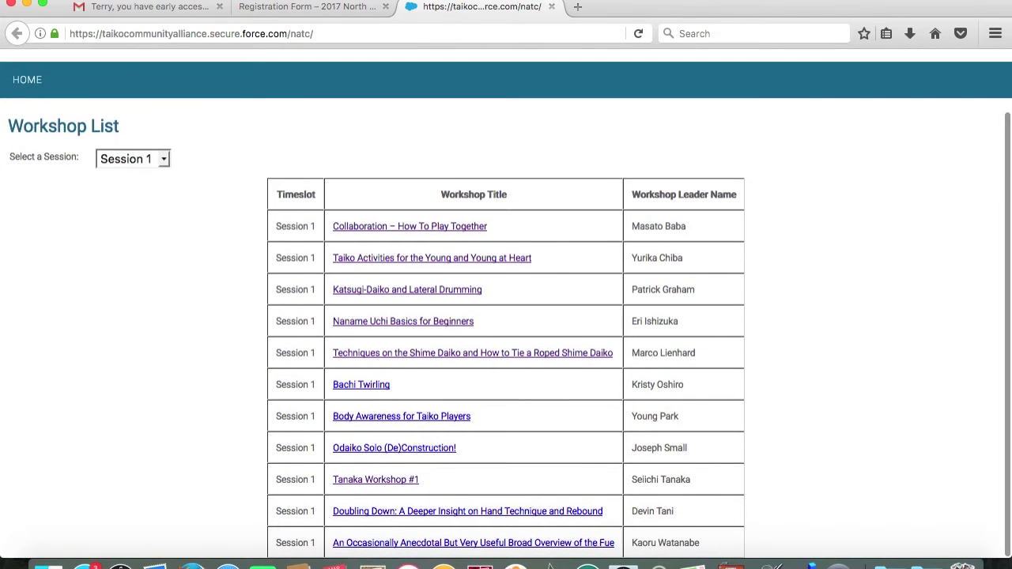
pyautogui.click(133, 158)
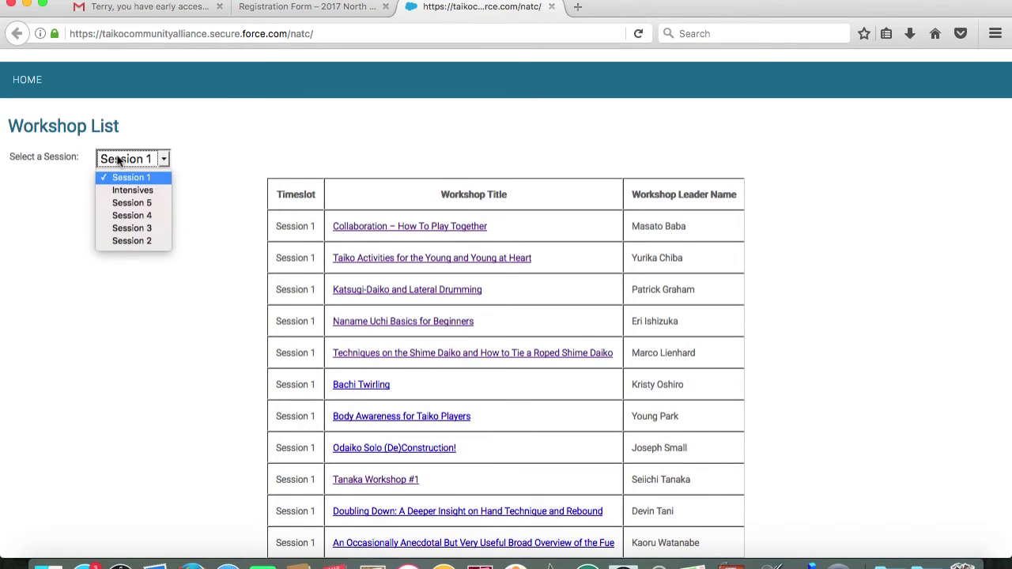
pyautogui.moveTo(132, 215)
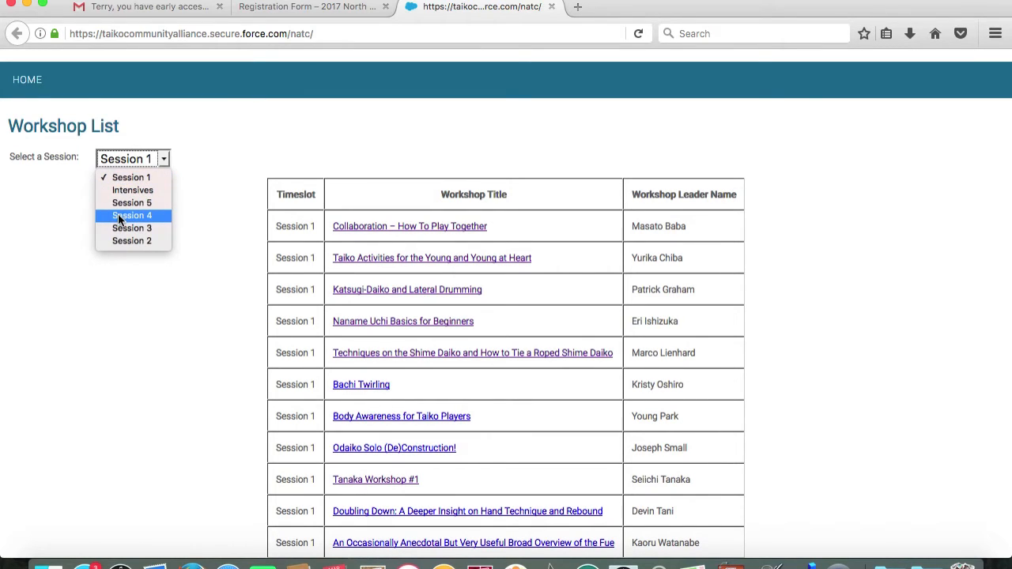
pyautogui.moveTo(130, 241)
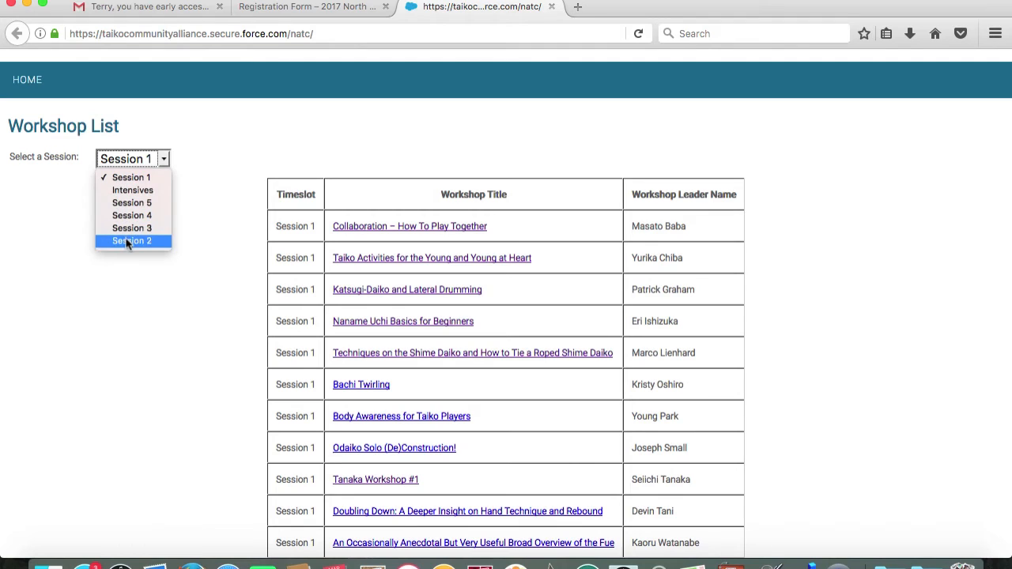
pyautogui.moveTo(354, 147)
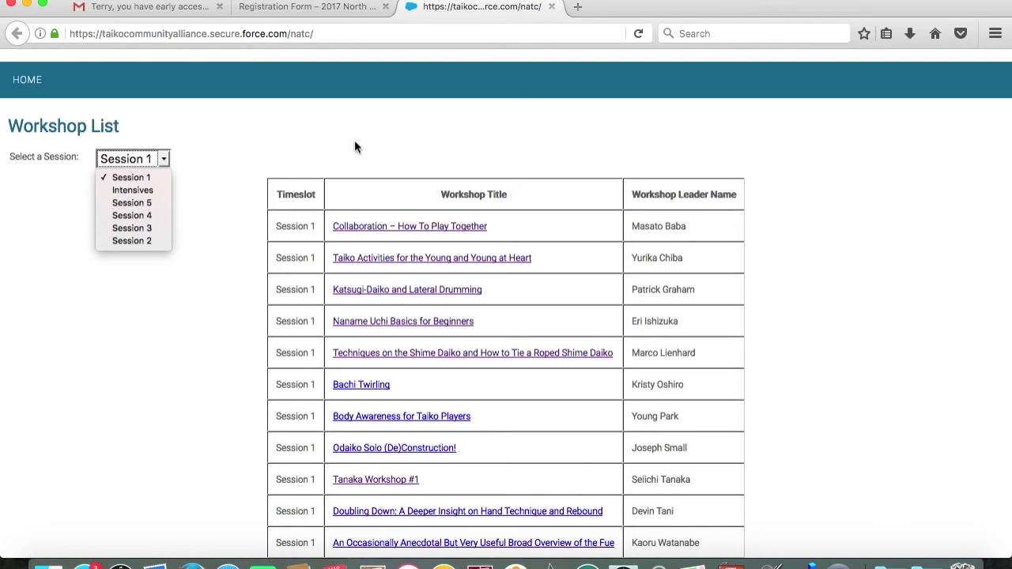
pyautogui.click(309, 6)
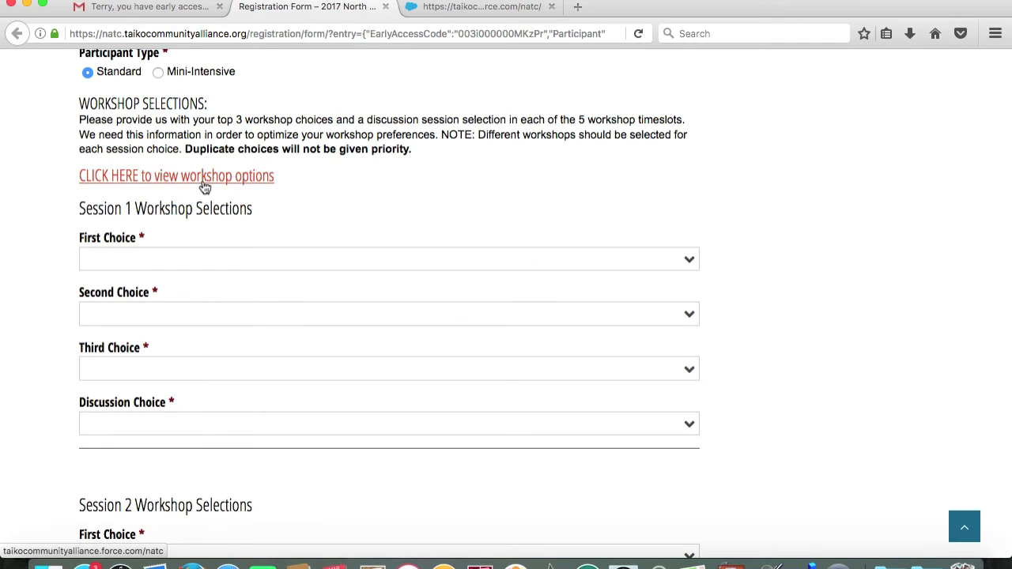
pyautogui.moveTo(76, 228)
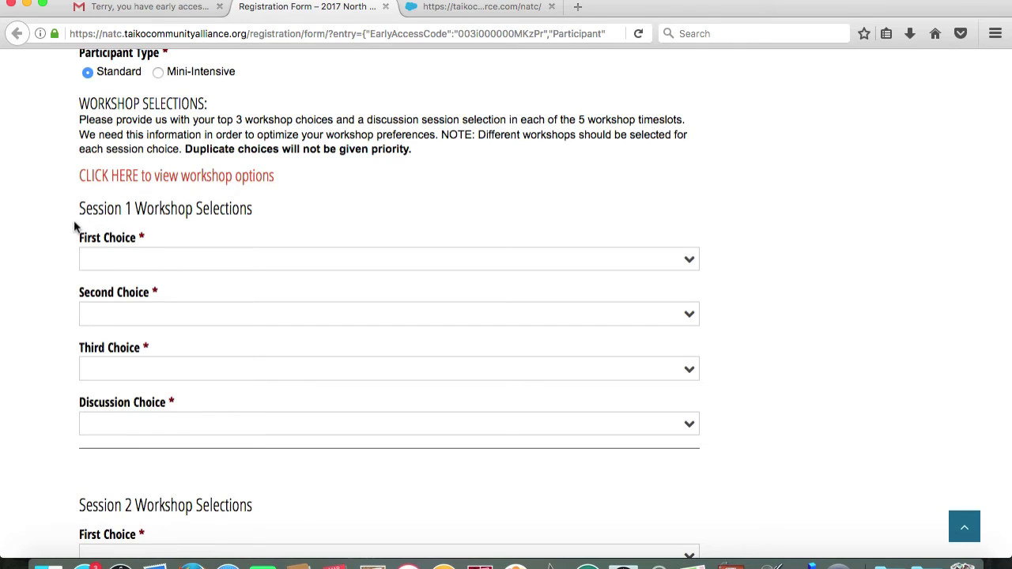
pyautogui.scroll(-3)
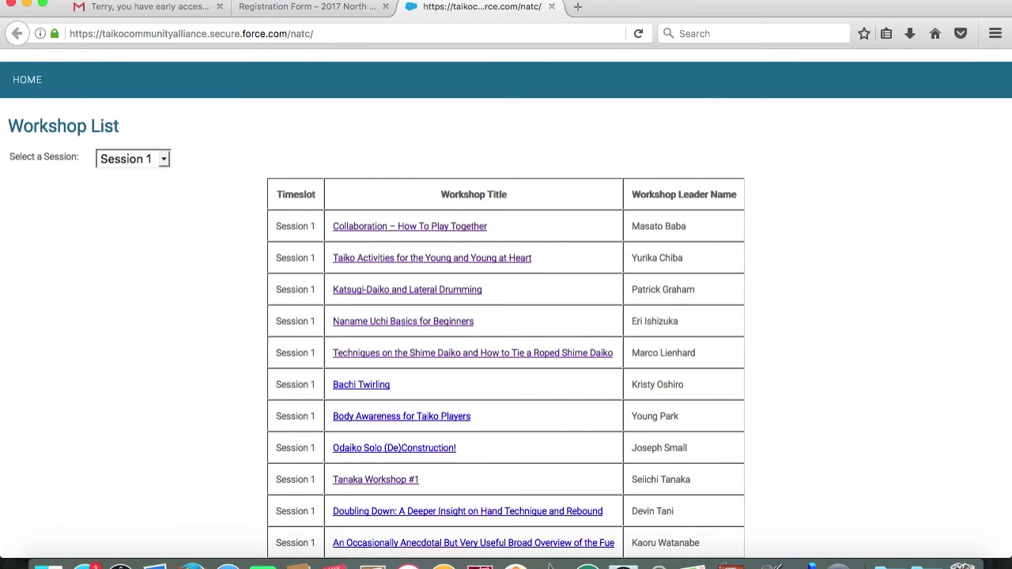
pyautogui.moveTo(367, 258)
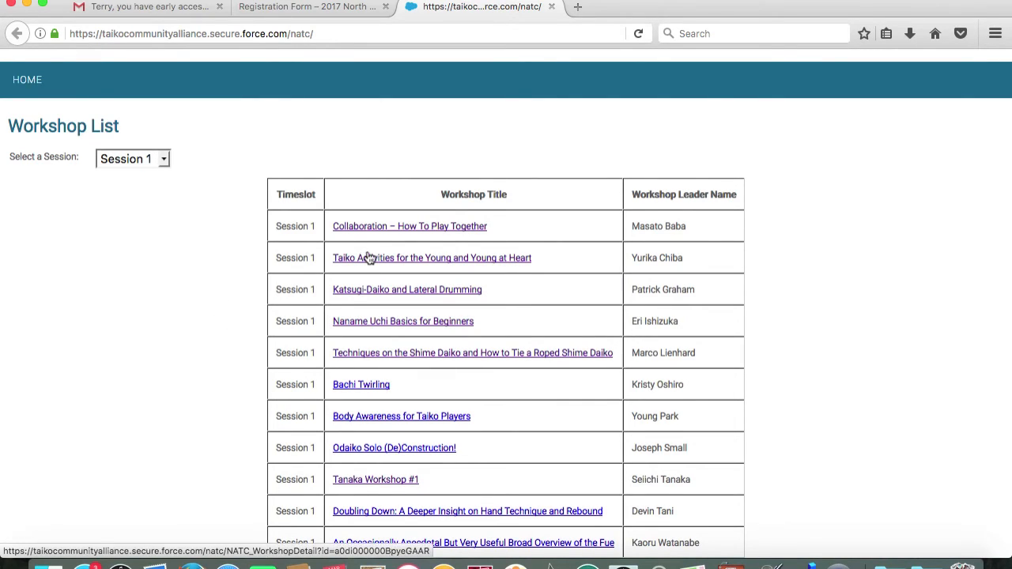
pyautogui.moveTo(380, 237)
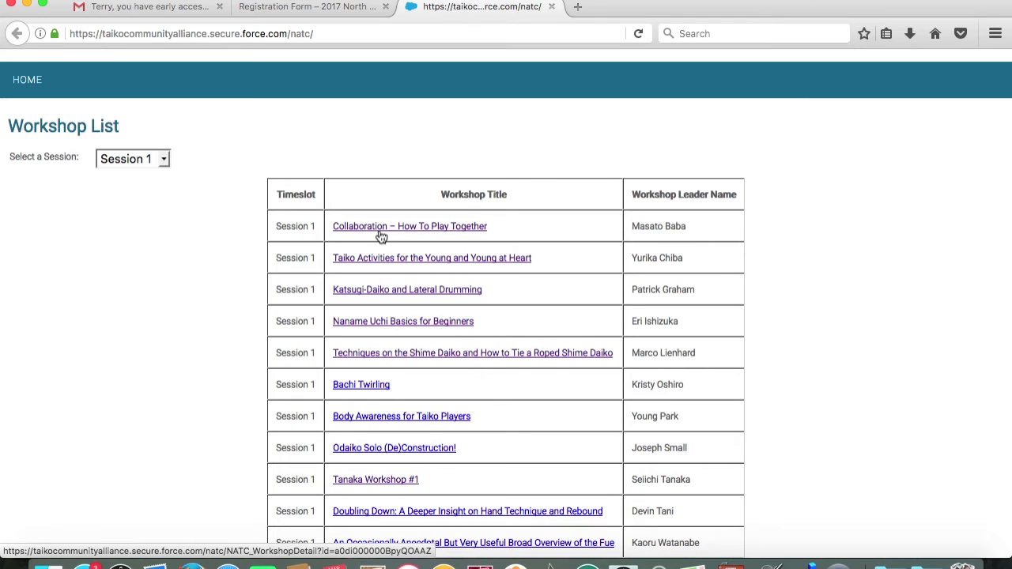
pyautogui.moveTo(386, 221)
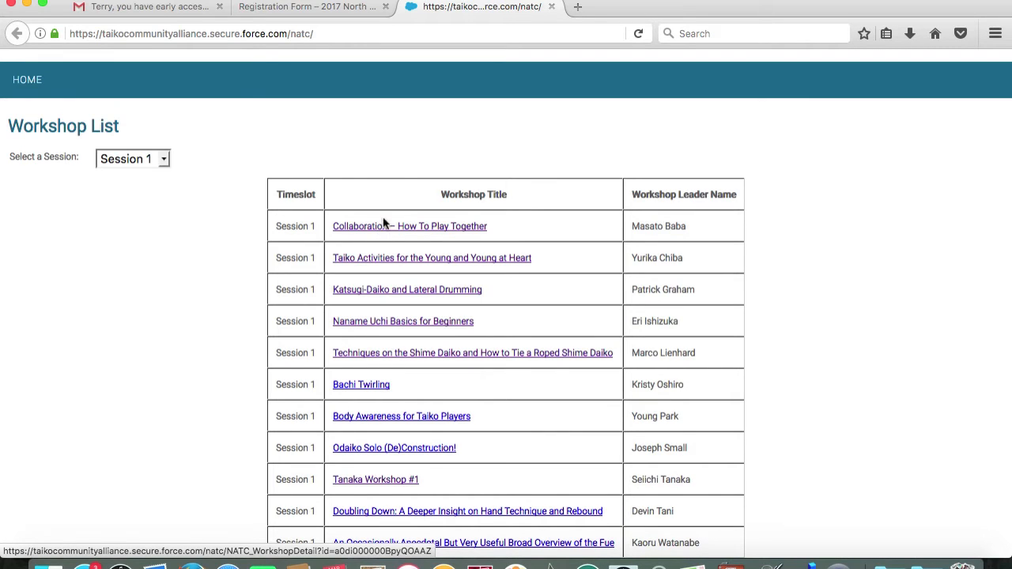
# - Review the Collaboration and Taiko Activities workshop descriptions, returning to the list after each
pyautogui.click(408, 225)
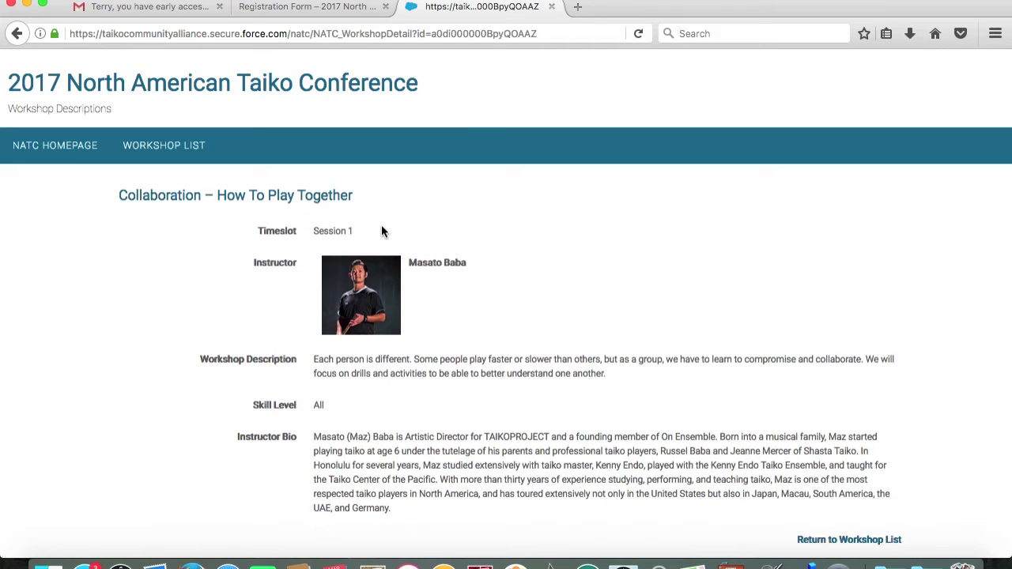
pyautogui.moveTo(203, 278)
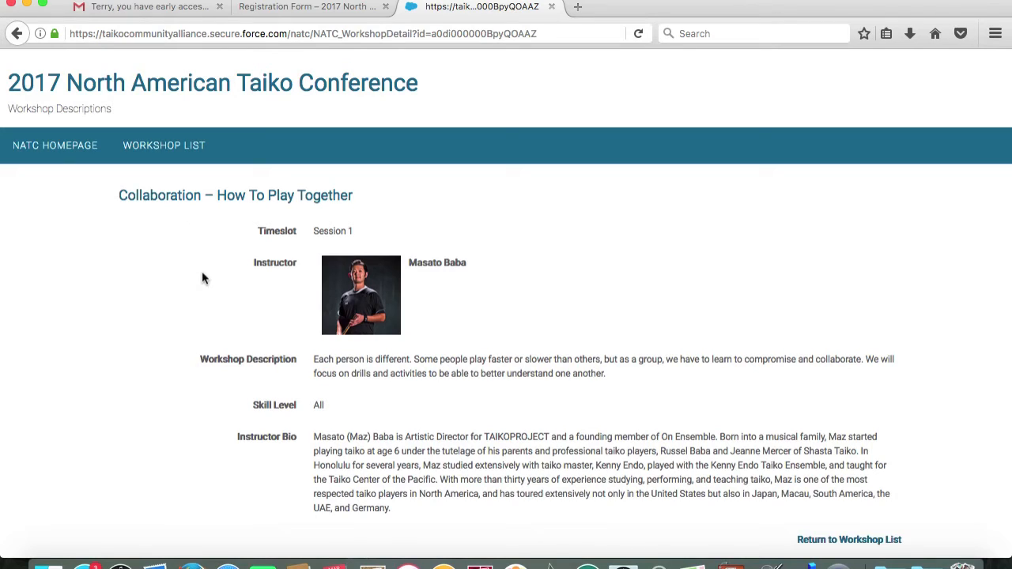
pyautogui.moveTo(333, 414)
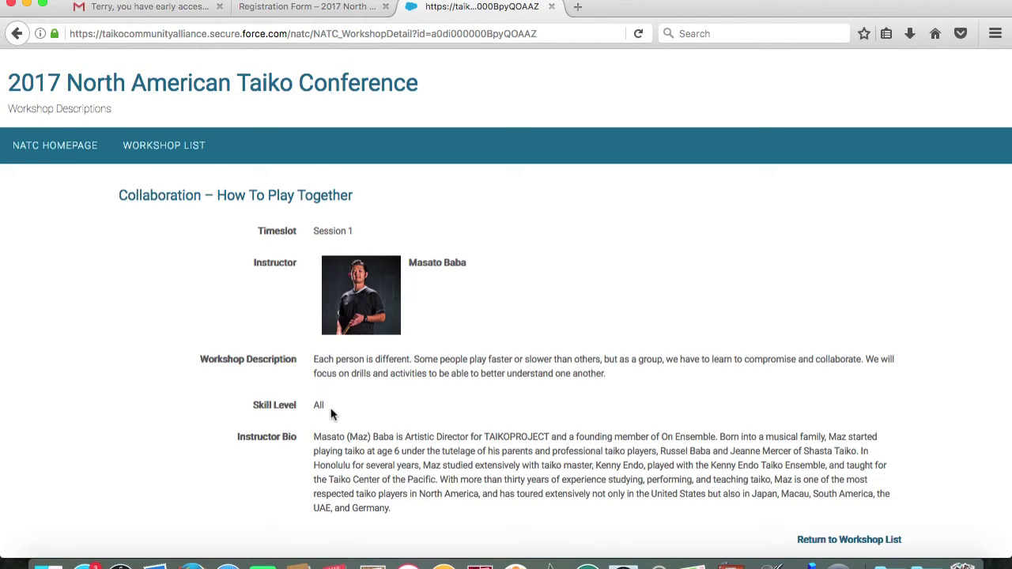
pyautogui.moveTo(335, 421)
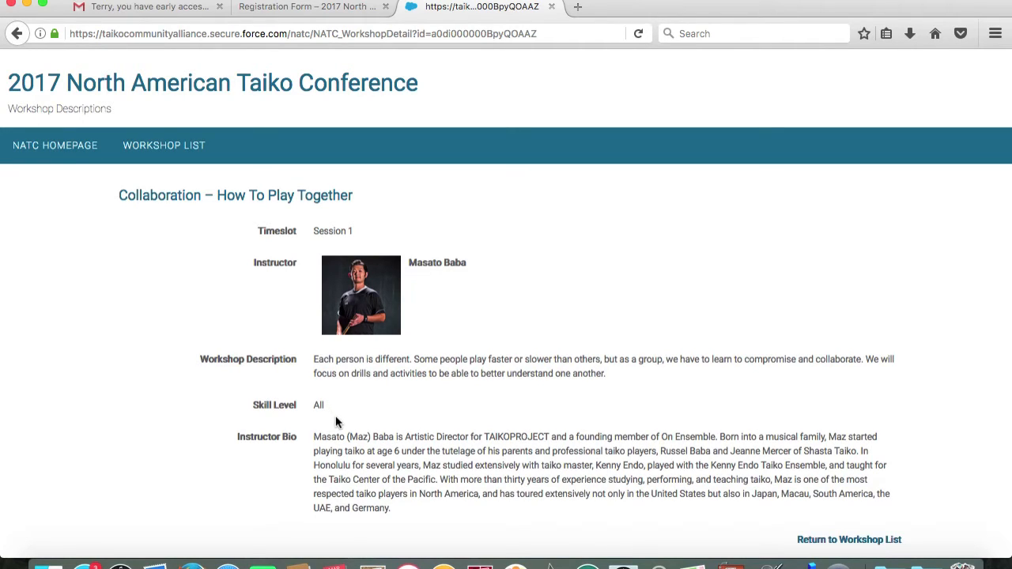
pyautogui.moveTo(718, 506)
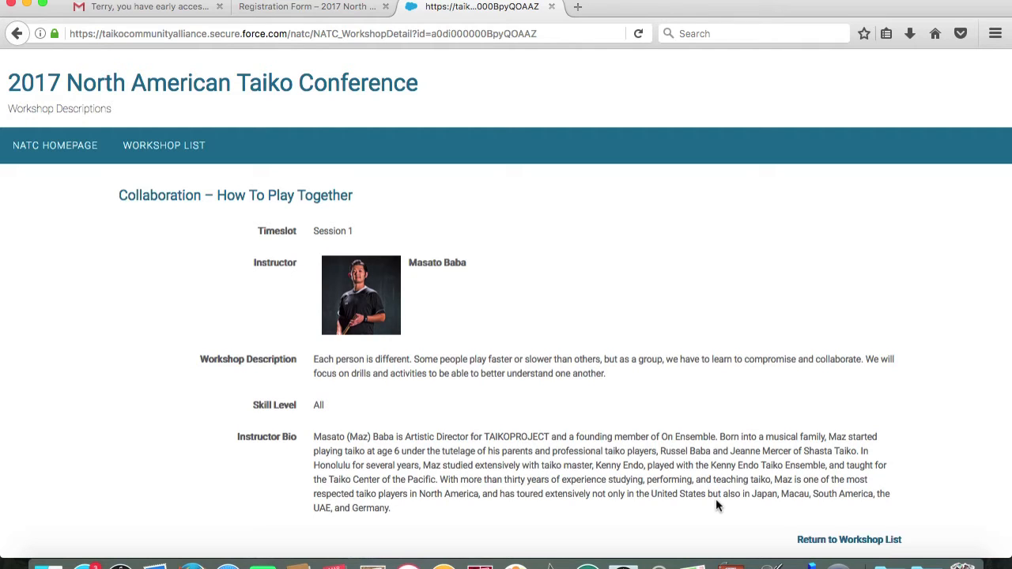
pyautogui.click(848, 540)
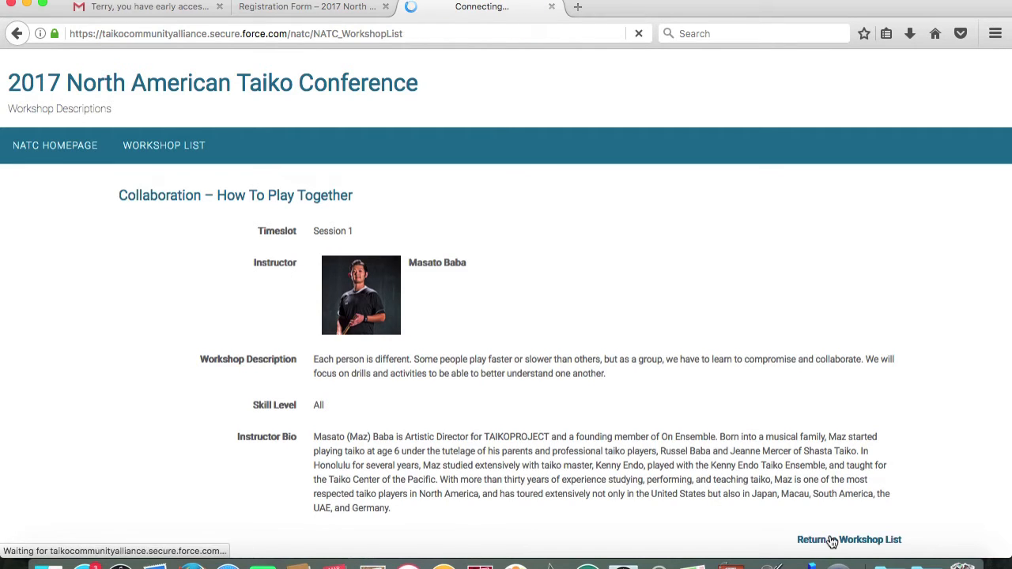
pyautogui.click(849, 540)
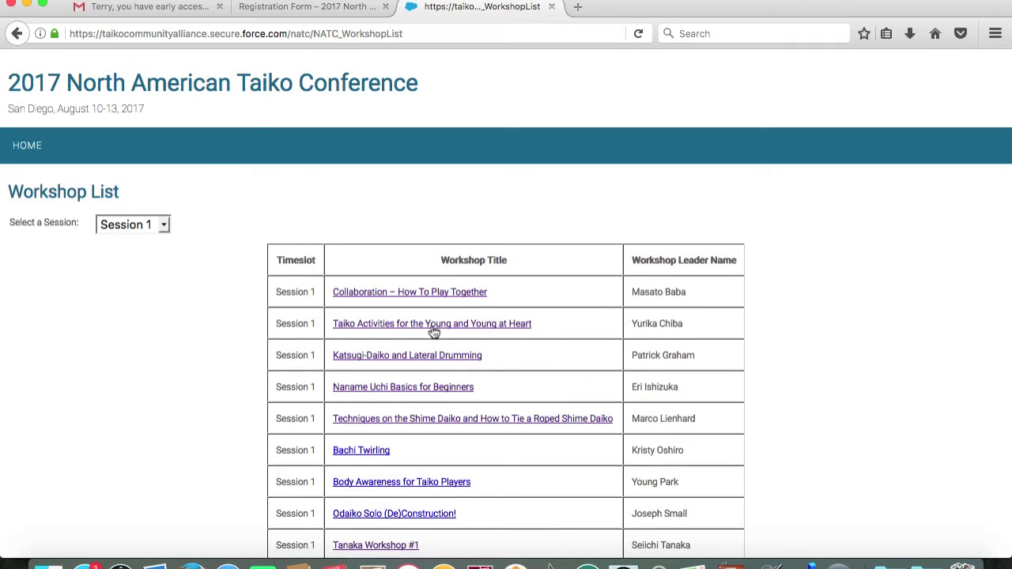
pyautogui.click(432, 323)
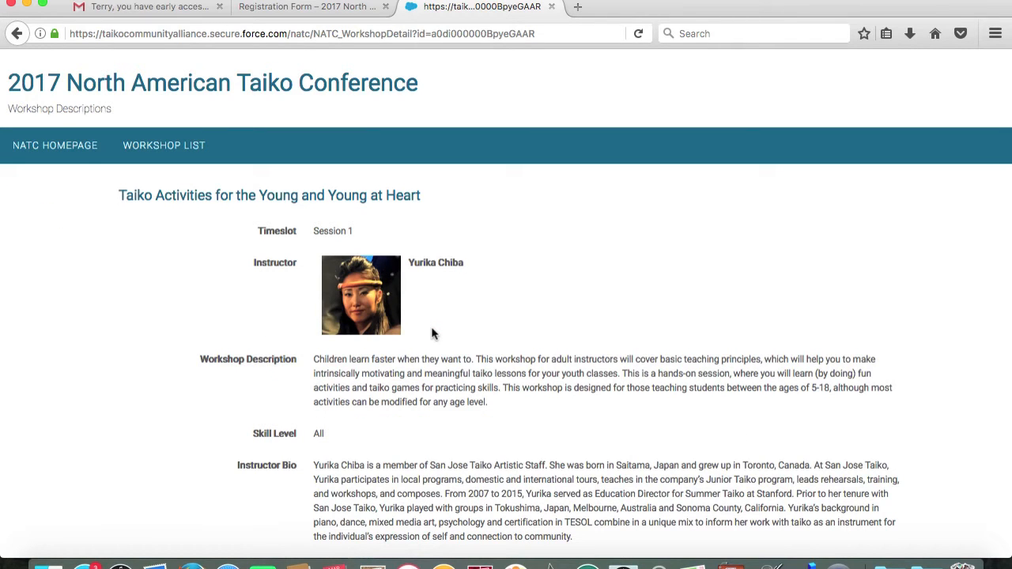
pyautogui.moveTo(585, 427)
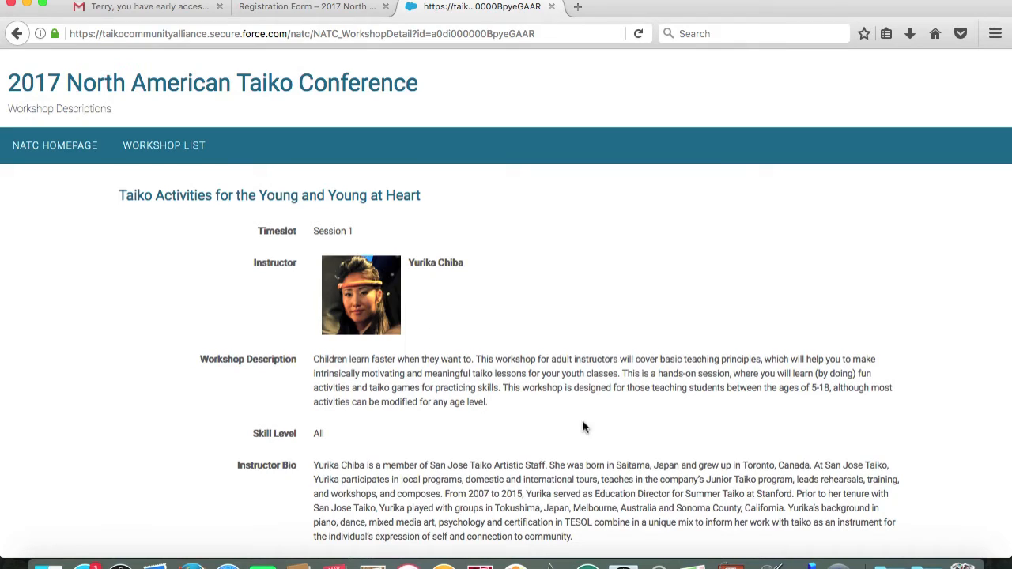
pyautogui.scroll(-3)
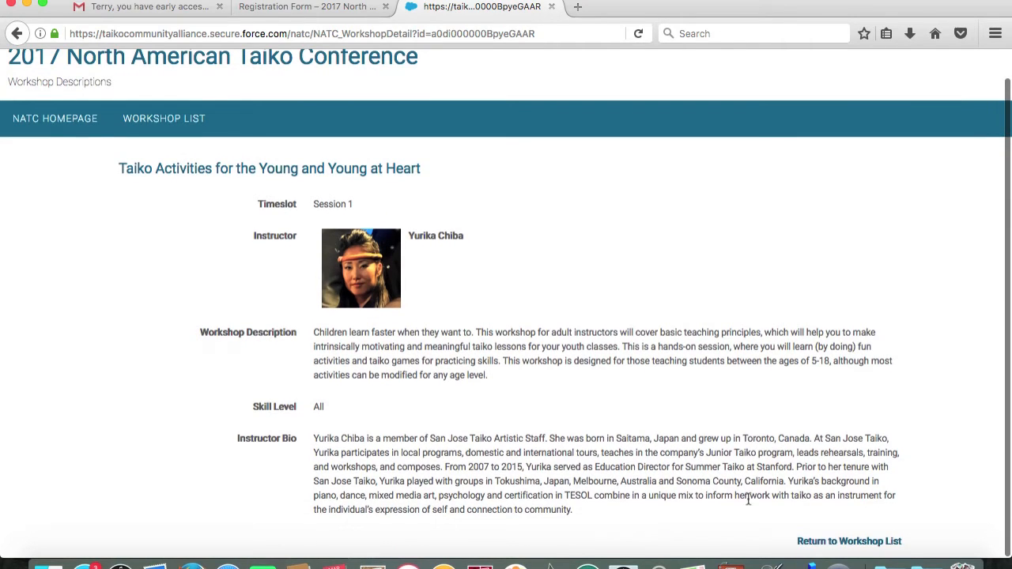
pyautogui.click(848, 541)
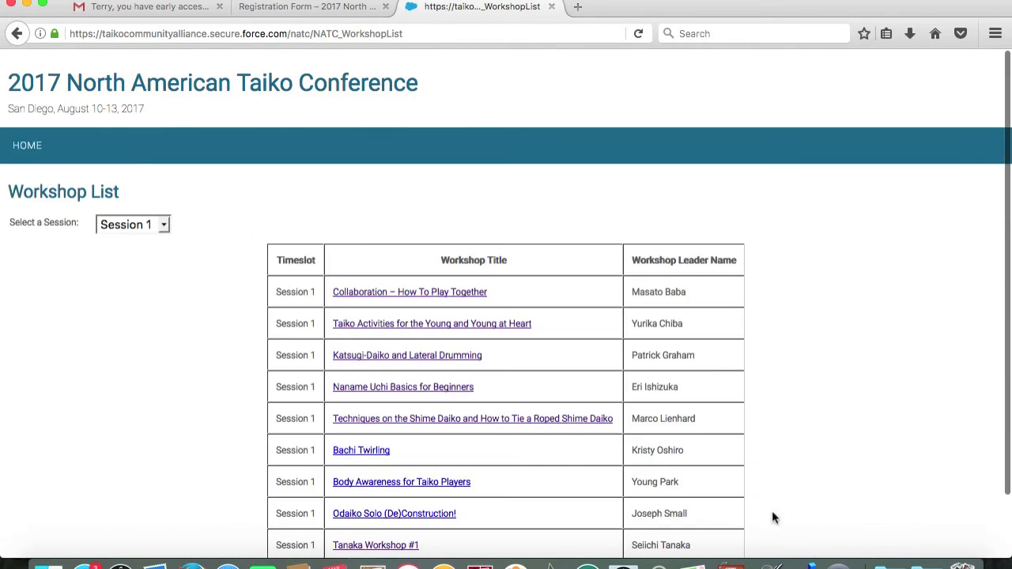
# - Review the Katsugi-Daiko and Lateral Drumming description, then go back to the registration form
pyautogui.click(406, 355)
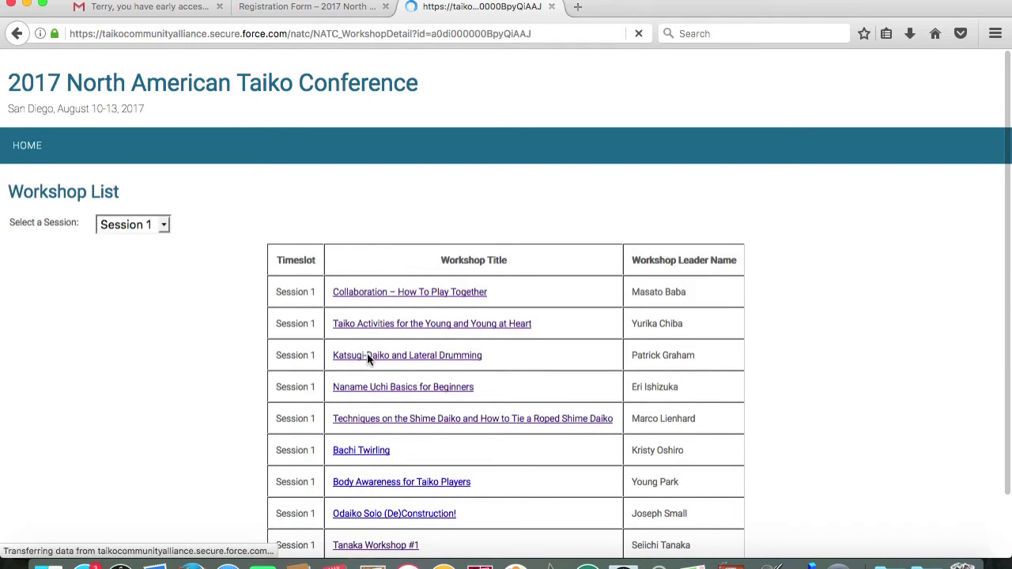
pyautogui.click(406, 354)
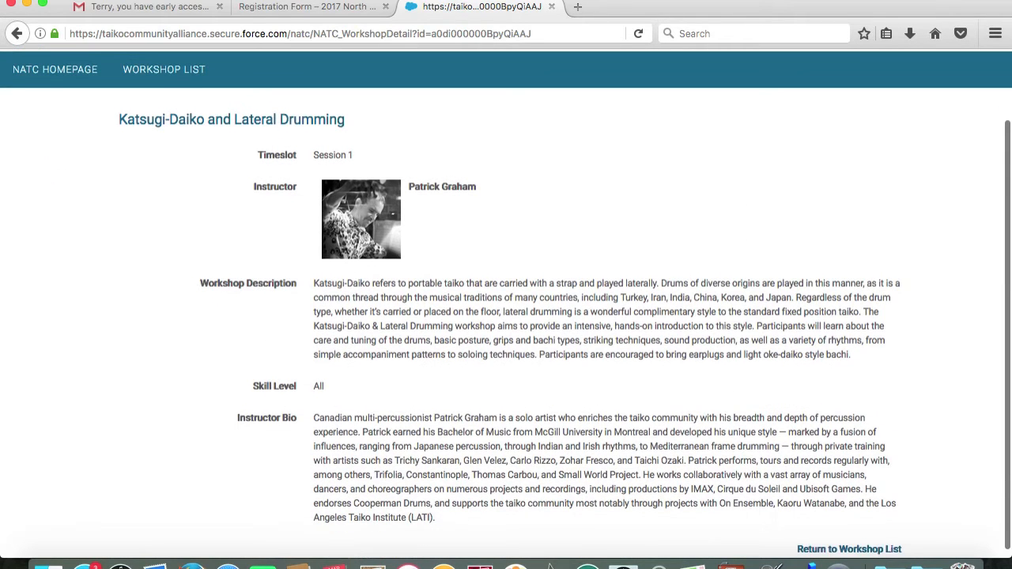
pyautogui.click(849, 541)
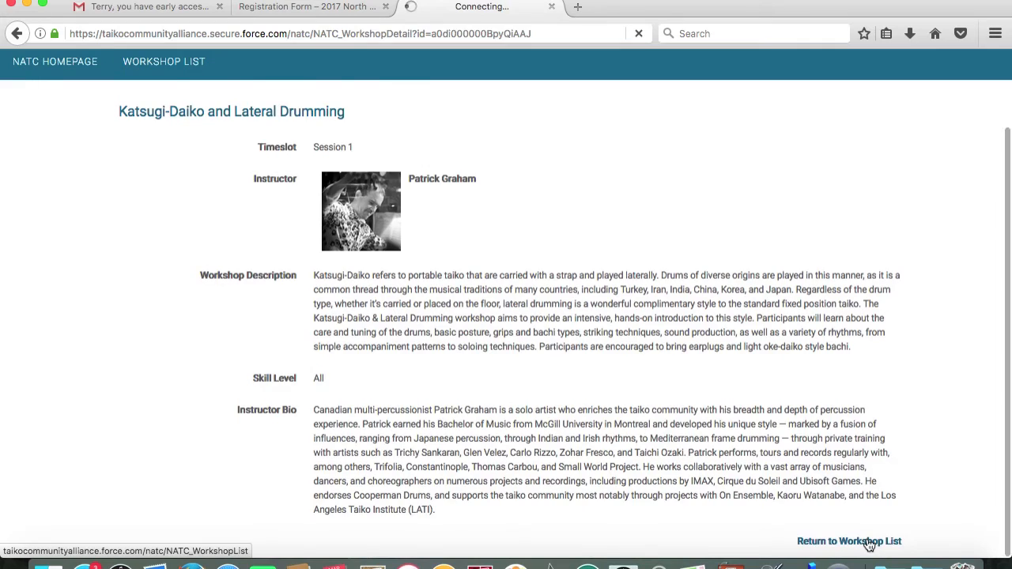
pyautogui.click(848, 541)
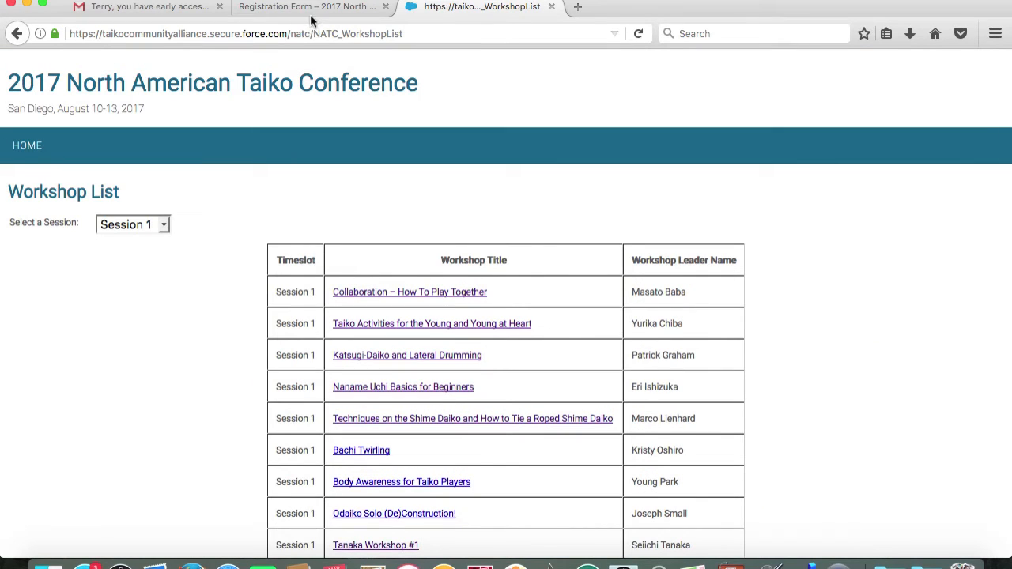
pyautogui.click(308, 6)
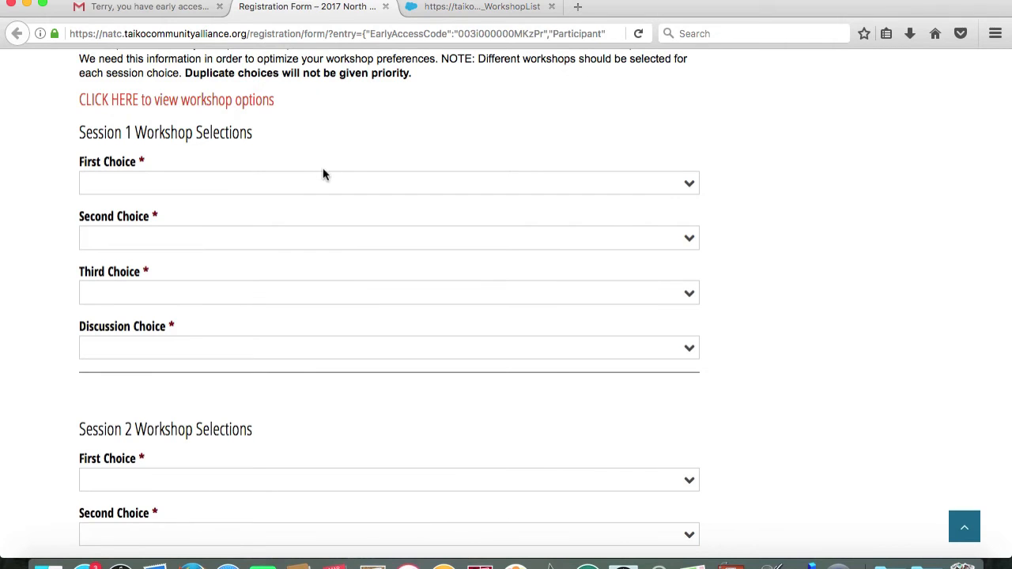
# - Choose Collaboration, Naname Uchi Basics and Bachi Twirling for Session 1, with Stage Production as discussion
pyautogui.click(389, 183)
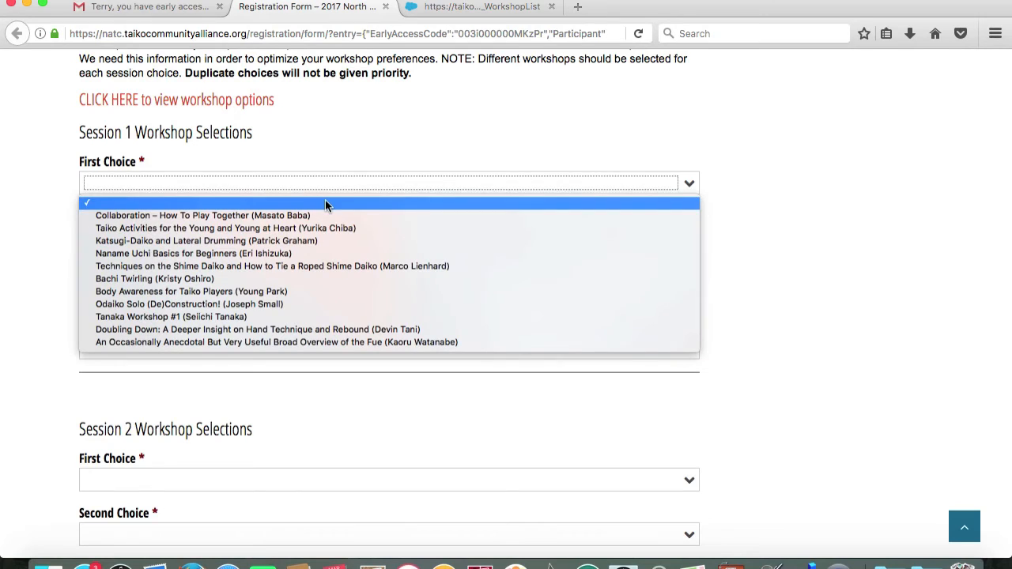
pyautogui.click(203, 215)
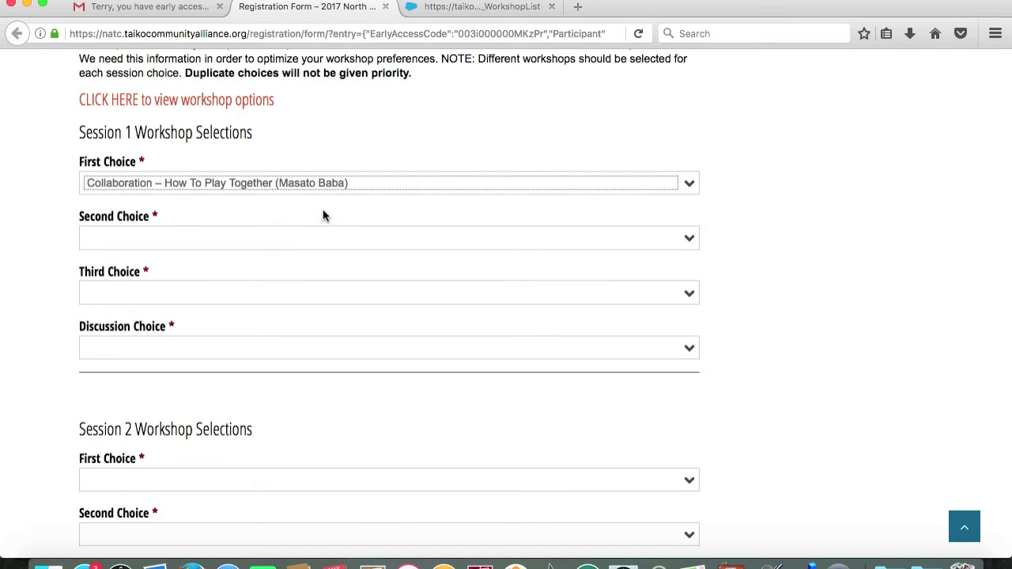
pyautogui.click(389, 237)
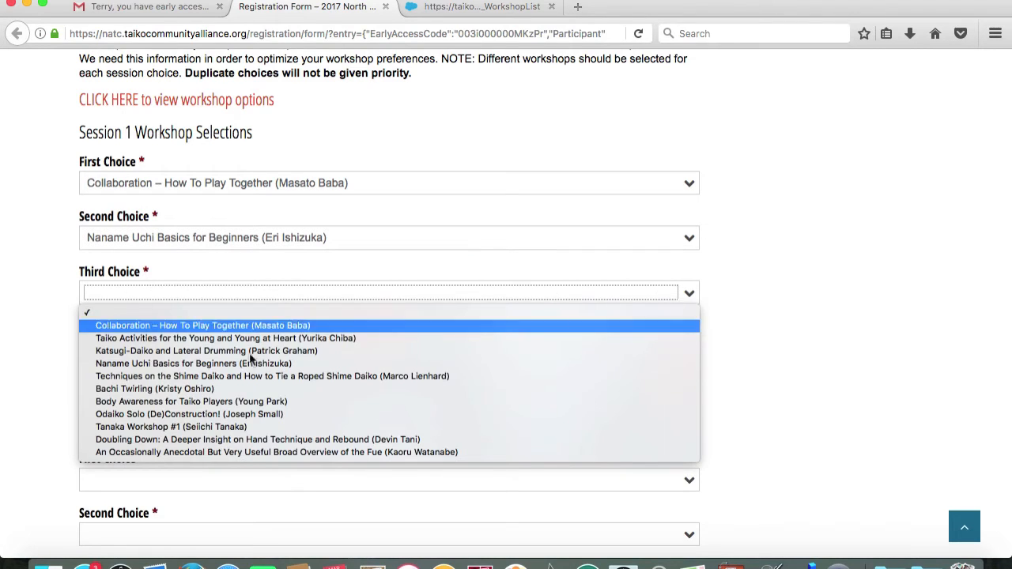
pyautogui.click(155, 389)
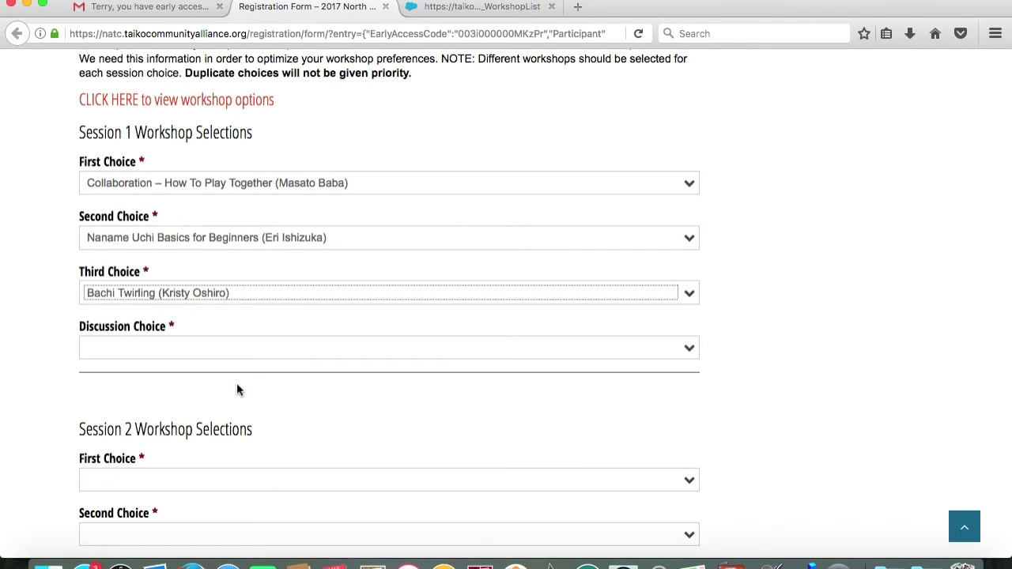
pyautogui.moveTo(306, 247)
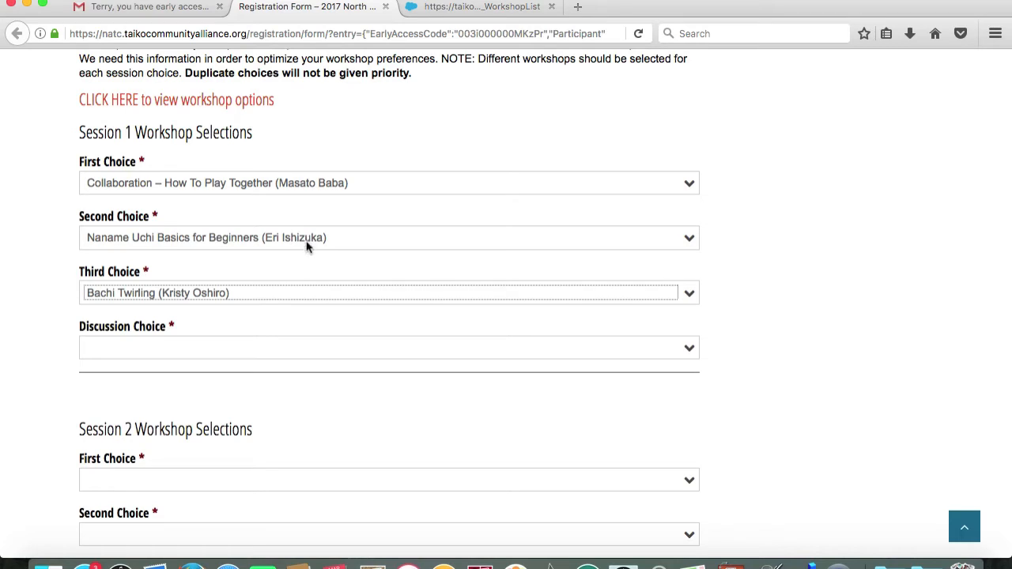
pyautogui.moveTo(301, 292)
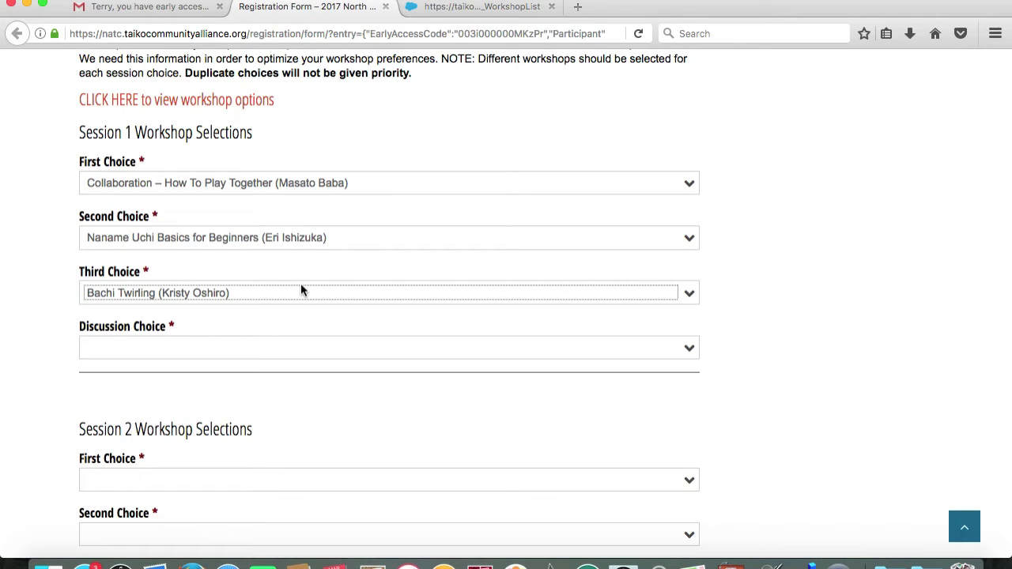
pyautogui.moveTo(97, 190)
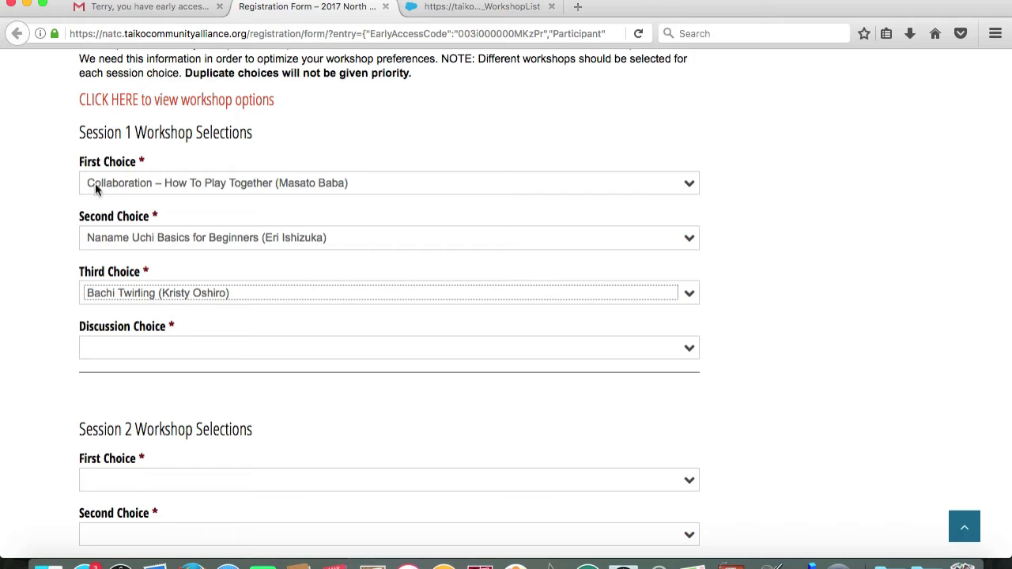
pyautogui.moveTo(73, 305)
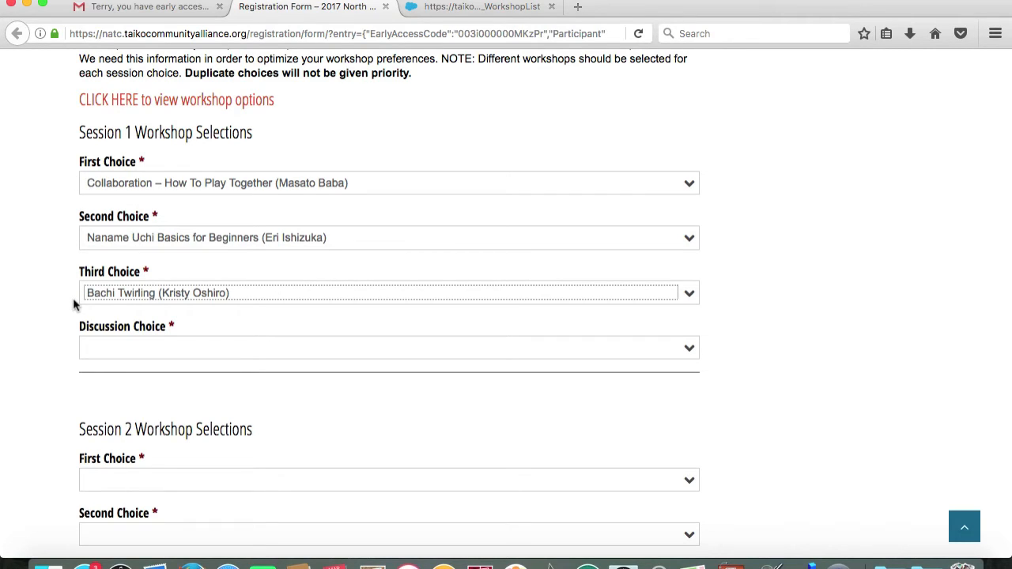
pyautogui.moveTo(76, 180)
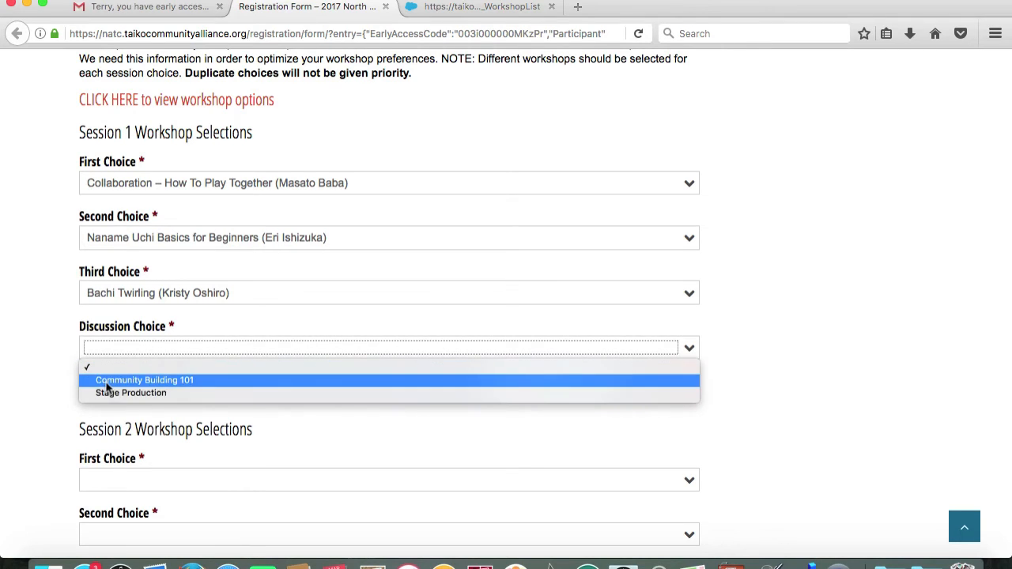
pyautogui.click(130, 393)
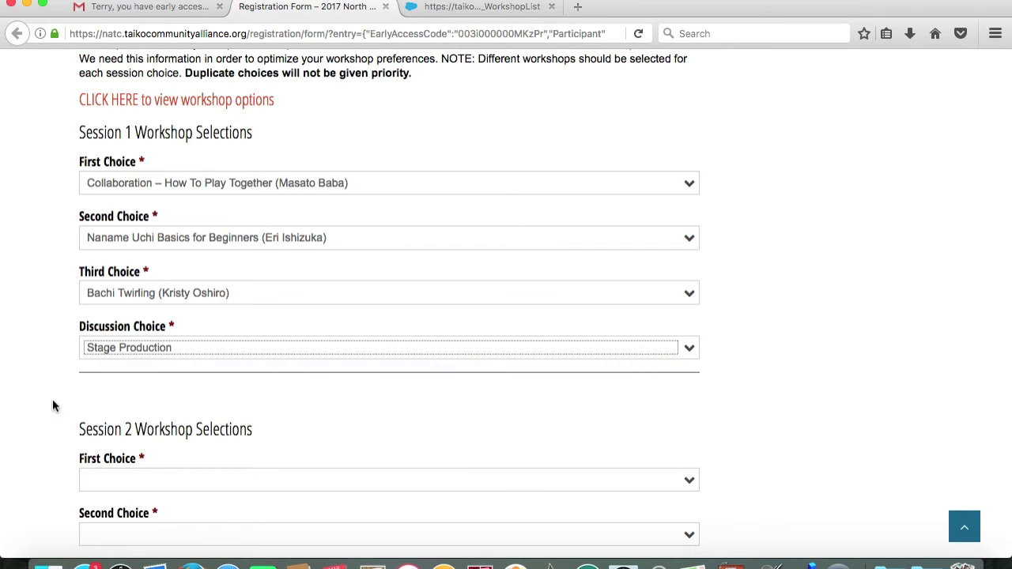
pyautogui.scroll(-3)
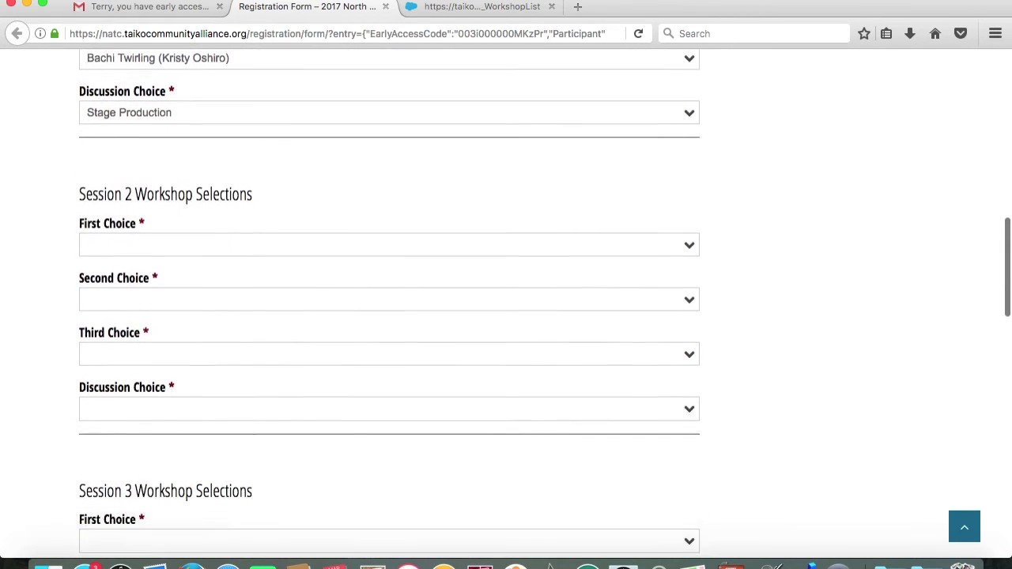
# - Show Session 2 on the workshop list and read the Naname Essentials description
pyautogui.click(481, 7)
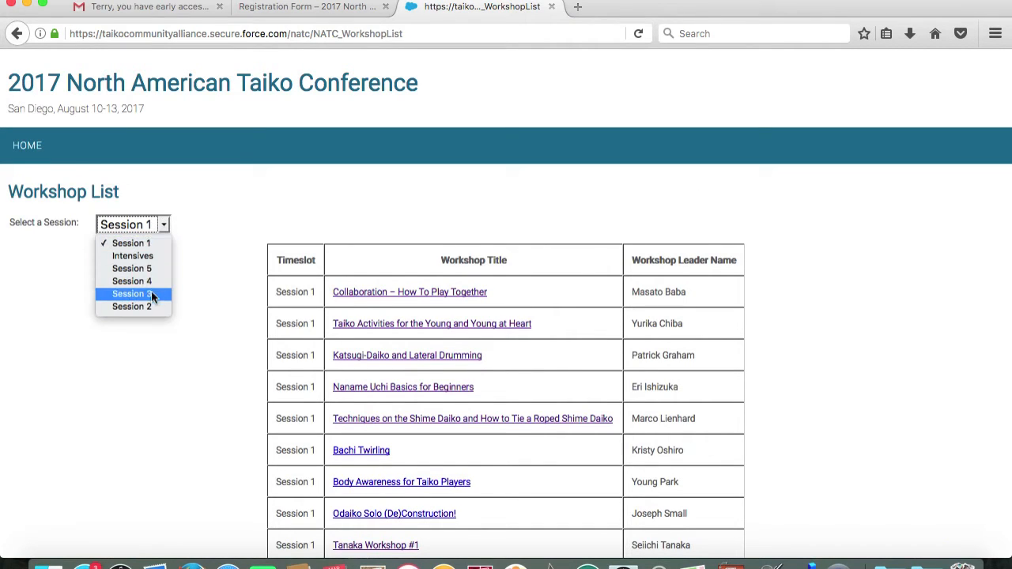
pyautogui.click(130, 307)
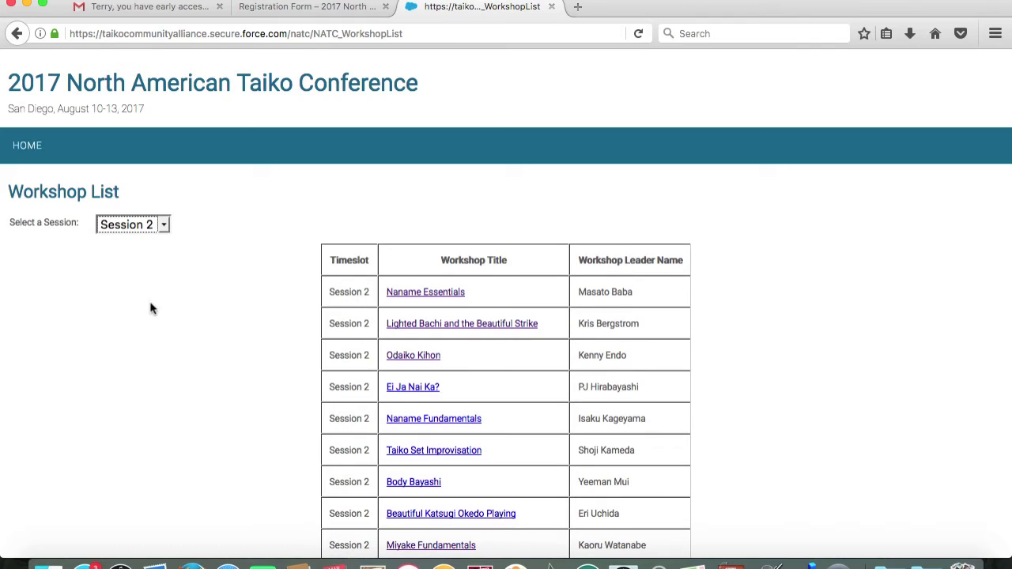
pyautogui.scroll(-3)
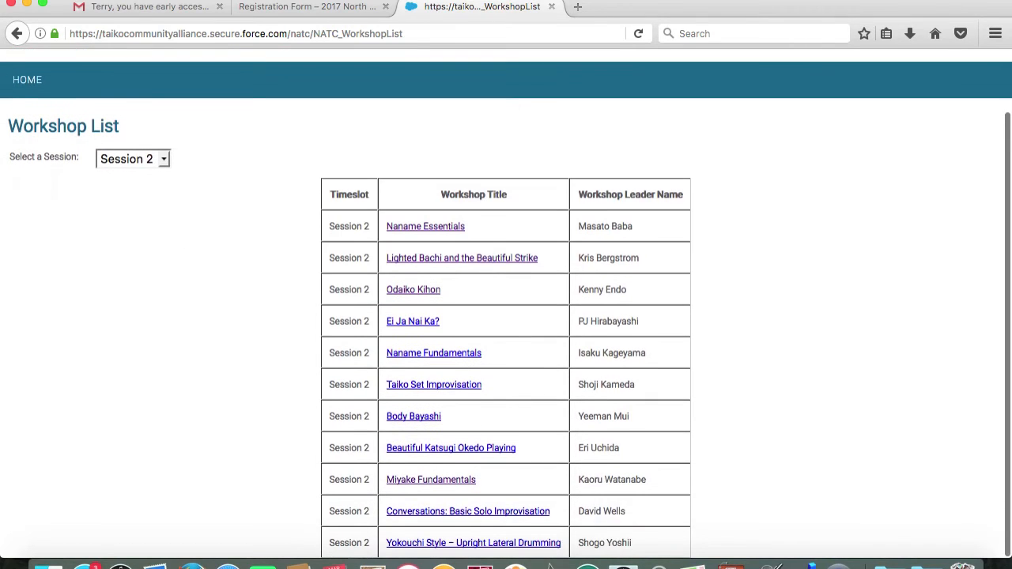
pyautogui.click(426, 226)
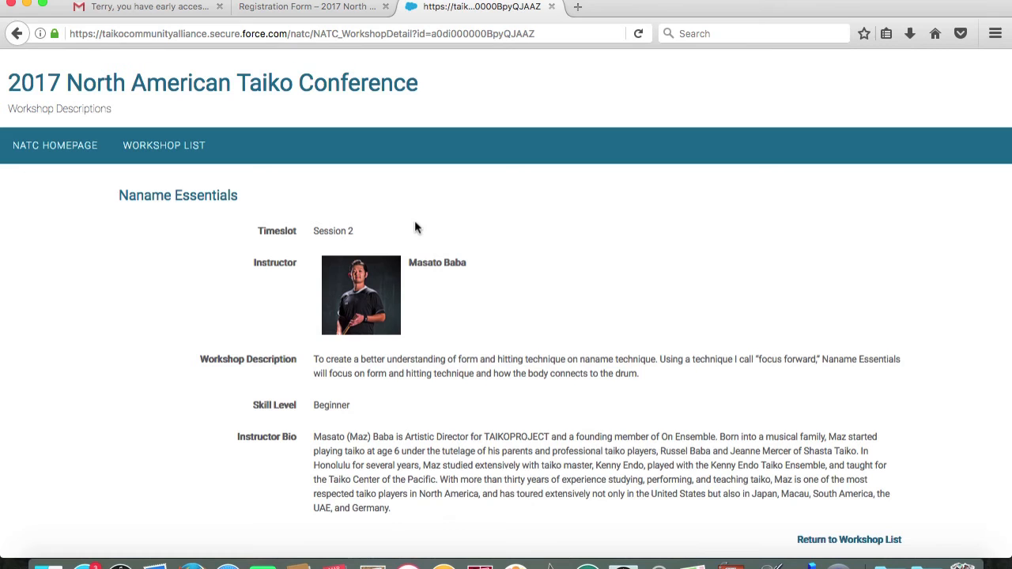
pyautogui.moveTo(709, 435)
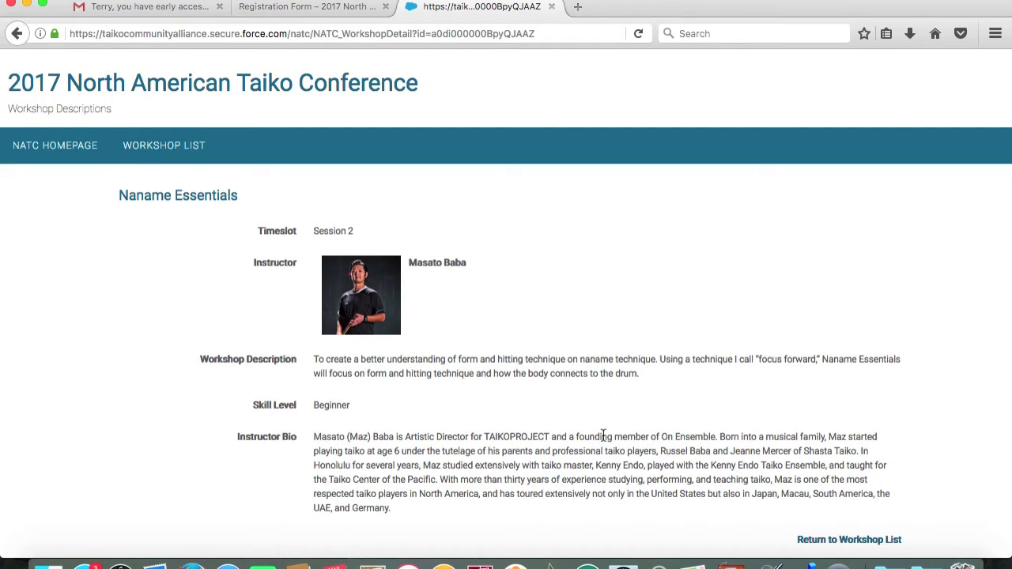
pyautogui.moveTo(818, 545)
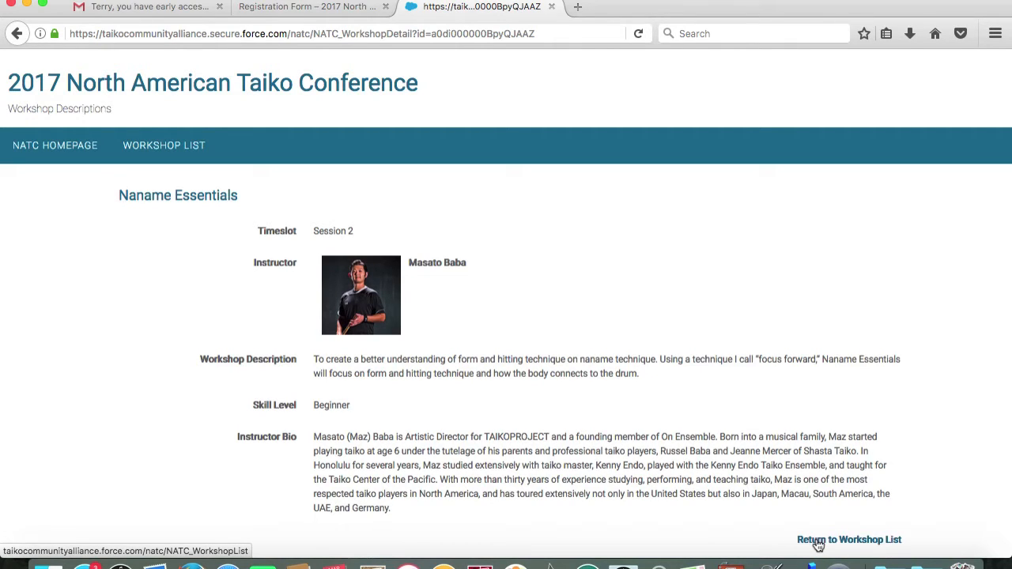
pyautogui.click(848, 539)
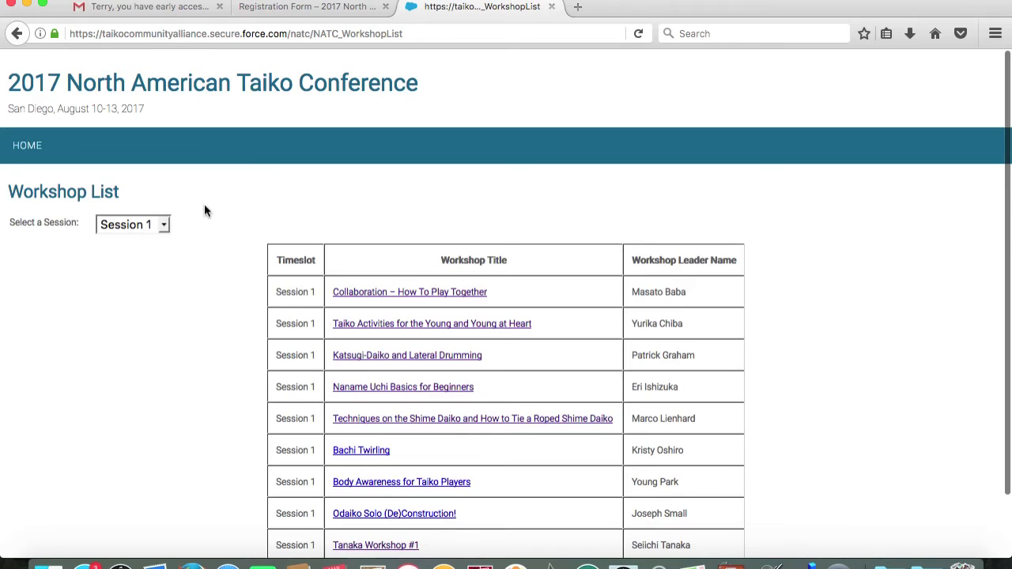
# - Read the Odaiko Kihon (Kenny Endo, all levels) description and return to the registration form
pyautogui.click(133, 225)
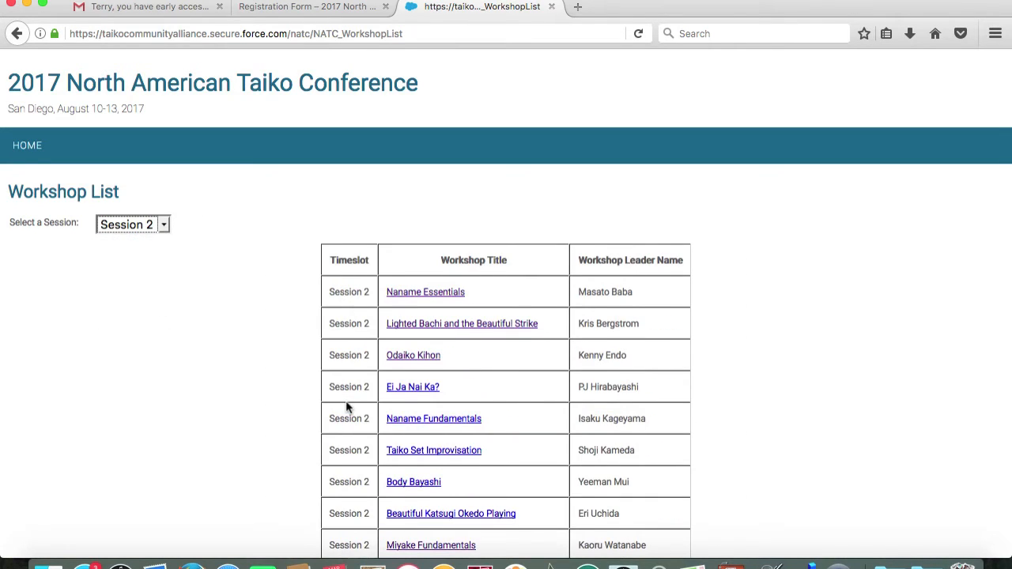
pyautogui.moveTo(408, 365)
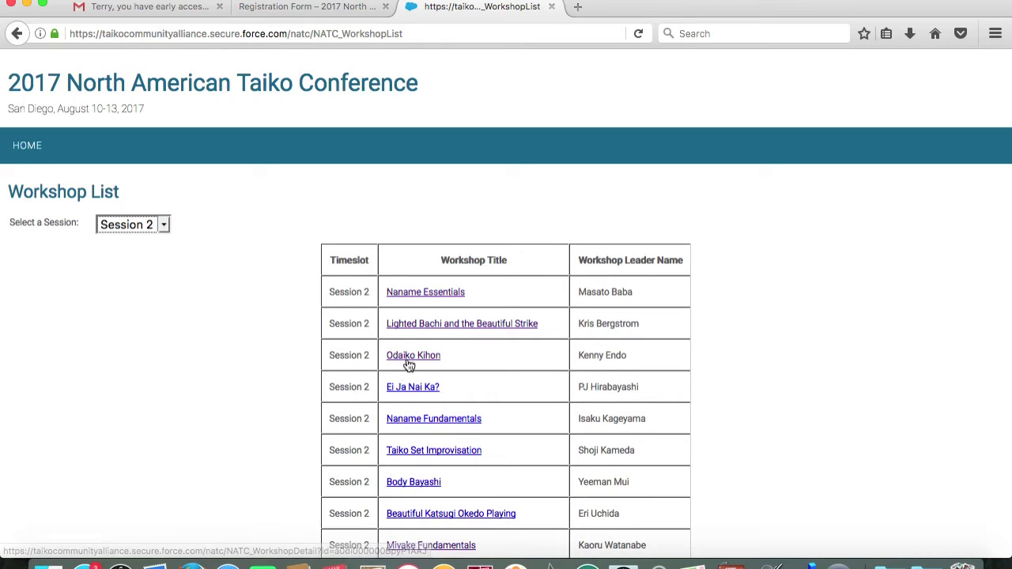
pyautogui.click(413, 354)
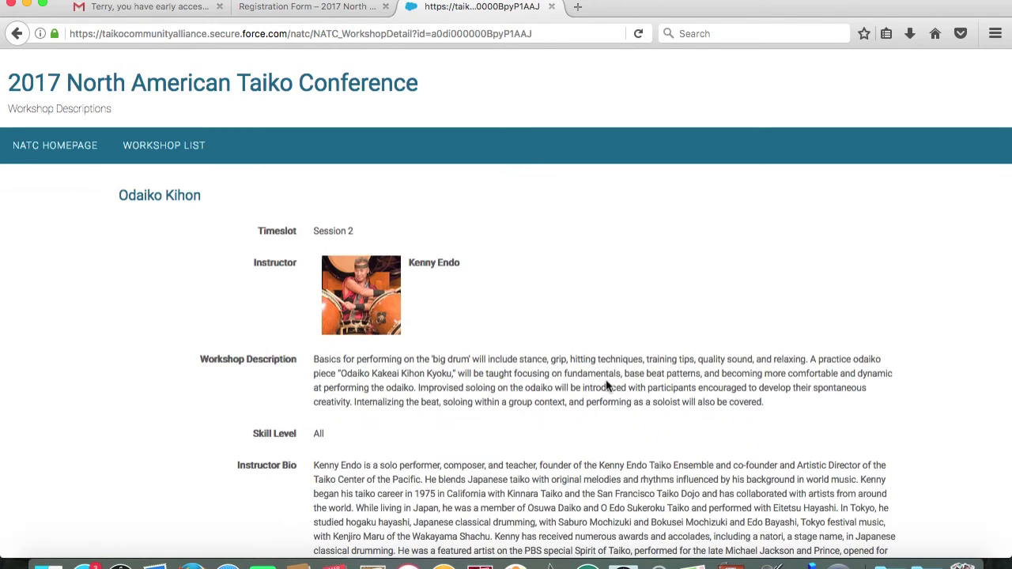
pyautogui.scroll(-3)
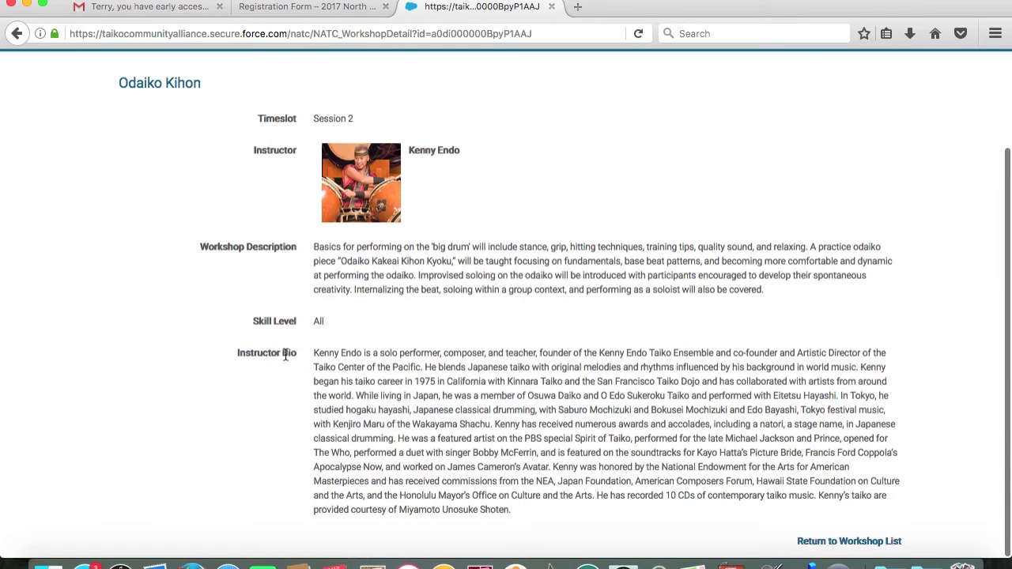
pyautogui.moveTo(298, 361)
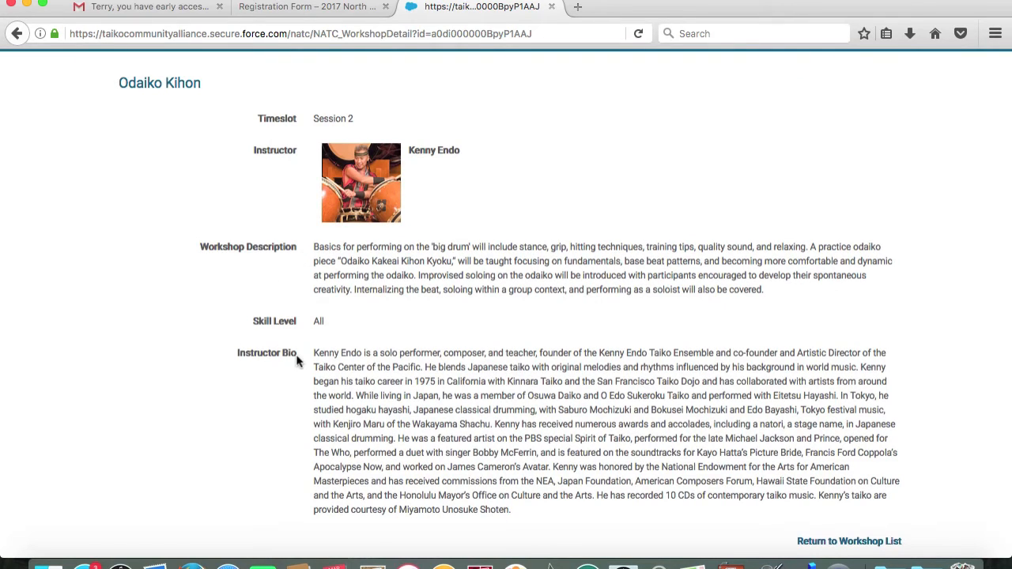
pyautogui.scroll(3)
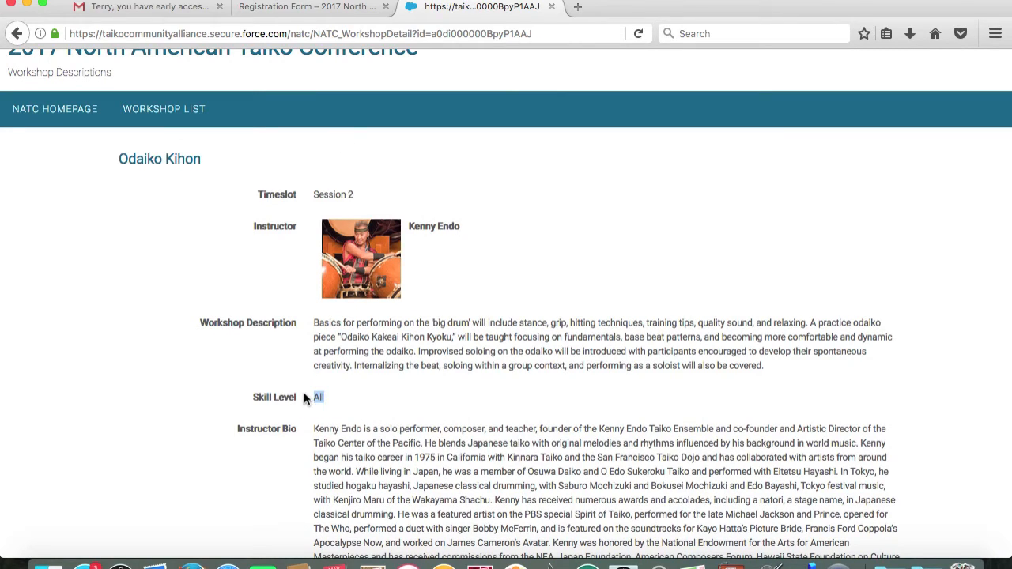
pyautogui.click(308, 7)
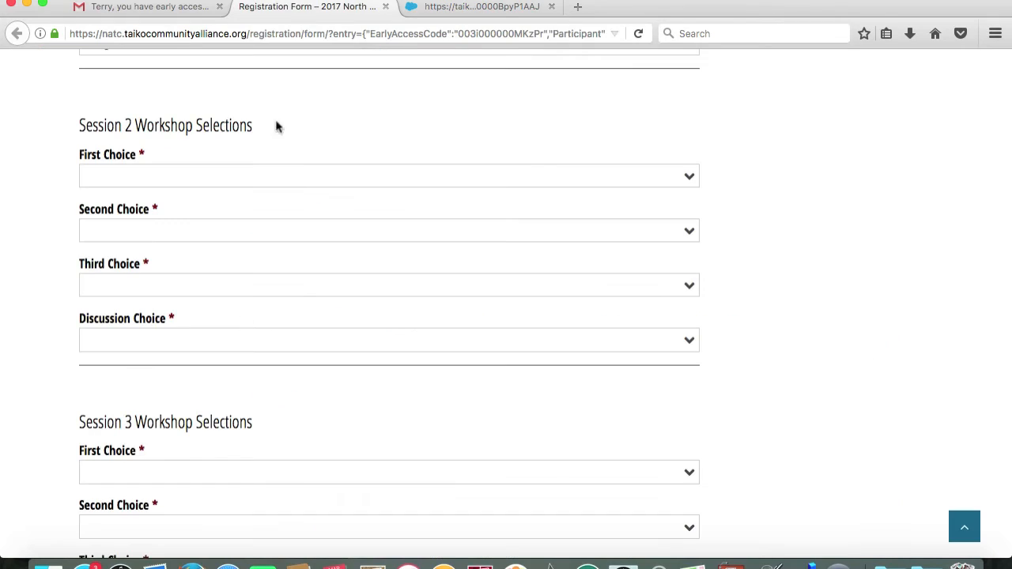
pyautogui.moveTo(174, 133)
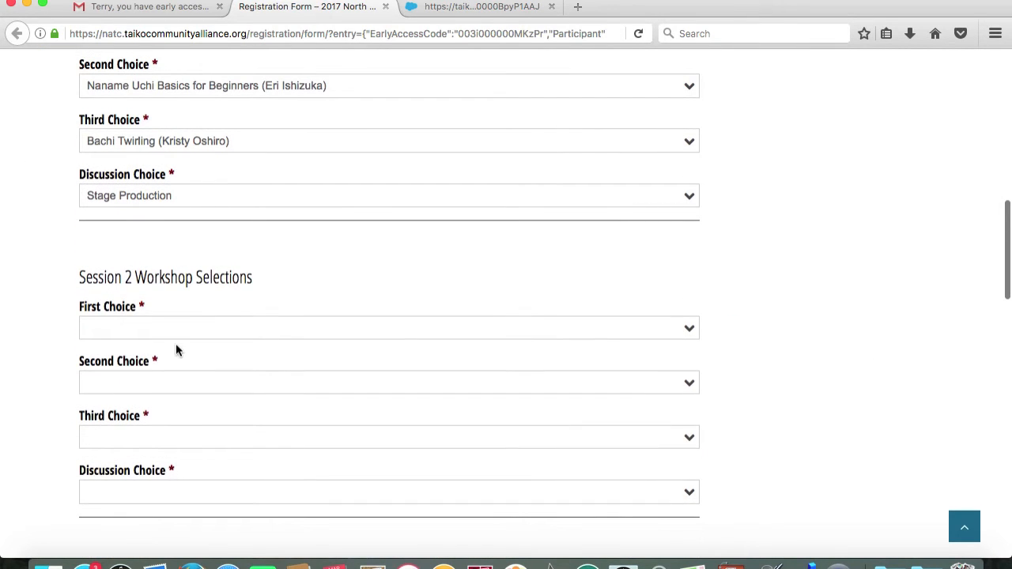
# - Choose Lighted Bachi, Odaiko Kihon and Ei Ja Nai Ka? for Session 2, with Advocacy and Activism as discussion
pyautogui.click(389, 327)
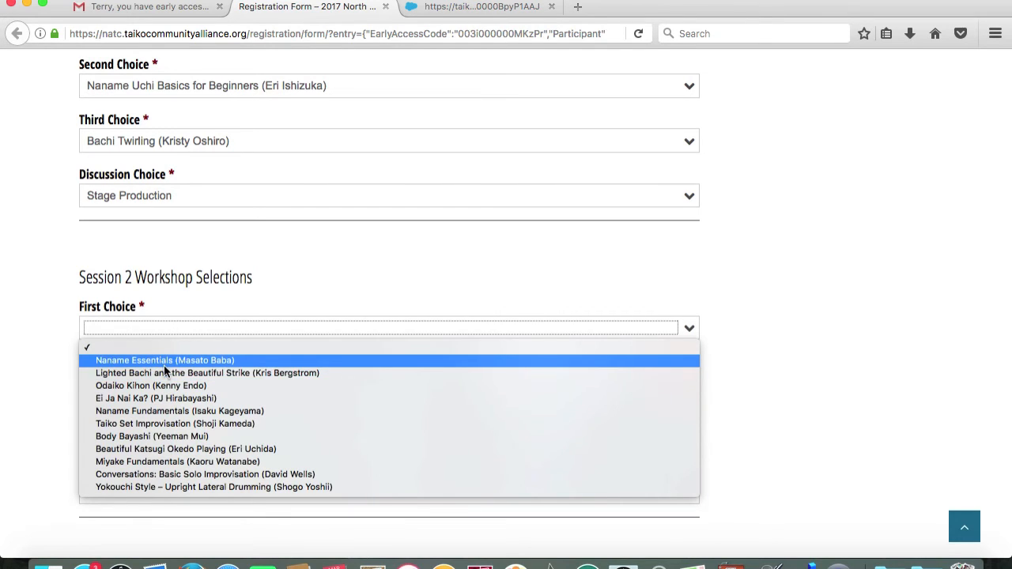
pyautogui.click(207, 374)
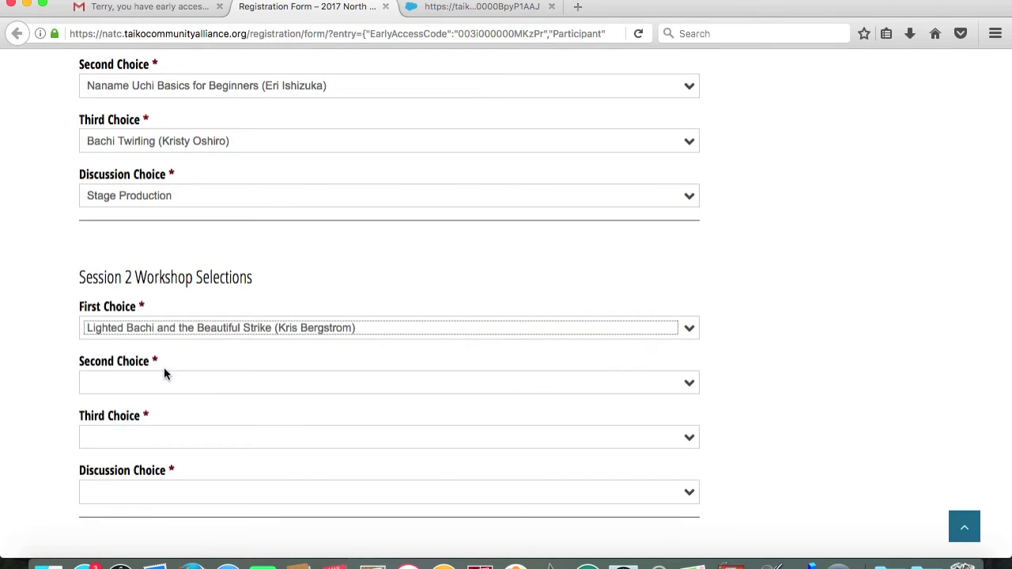
pyautogui.click(389, 383)
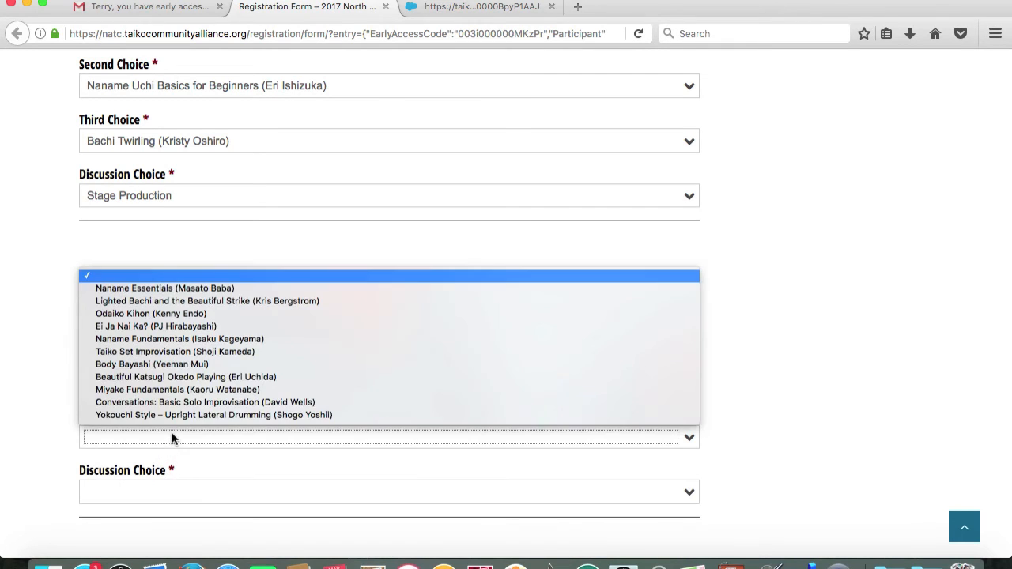
pyautogui.click(158, 326)
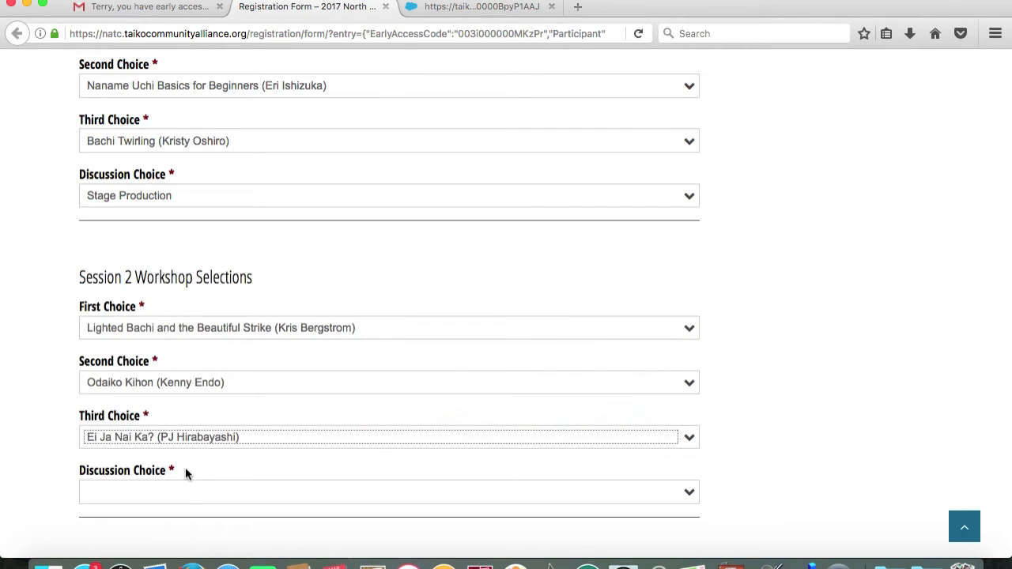
pyautogui.click(389, 492)
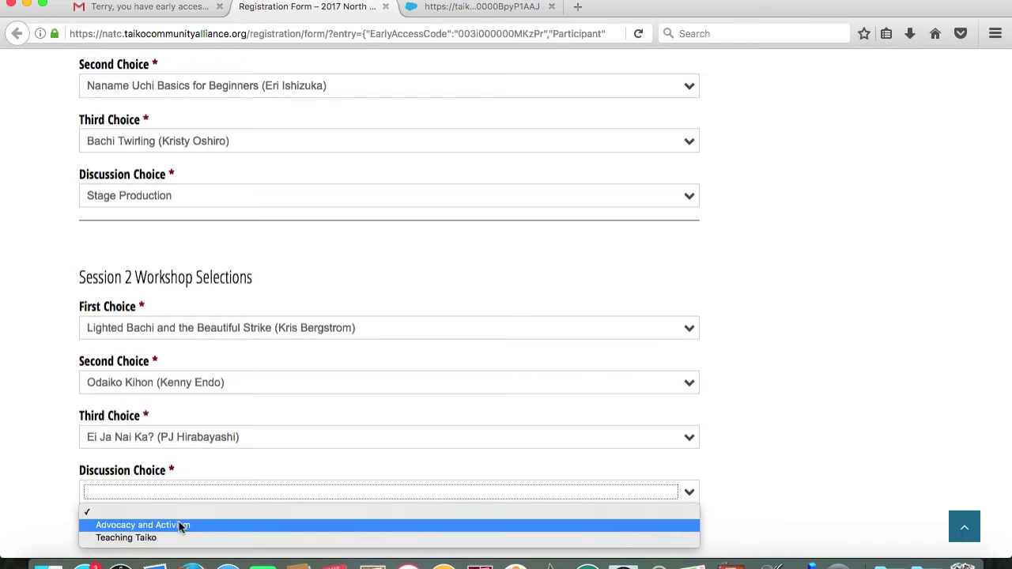
pyautogui.click(142, 526)
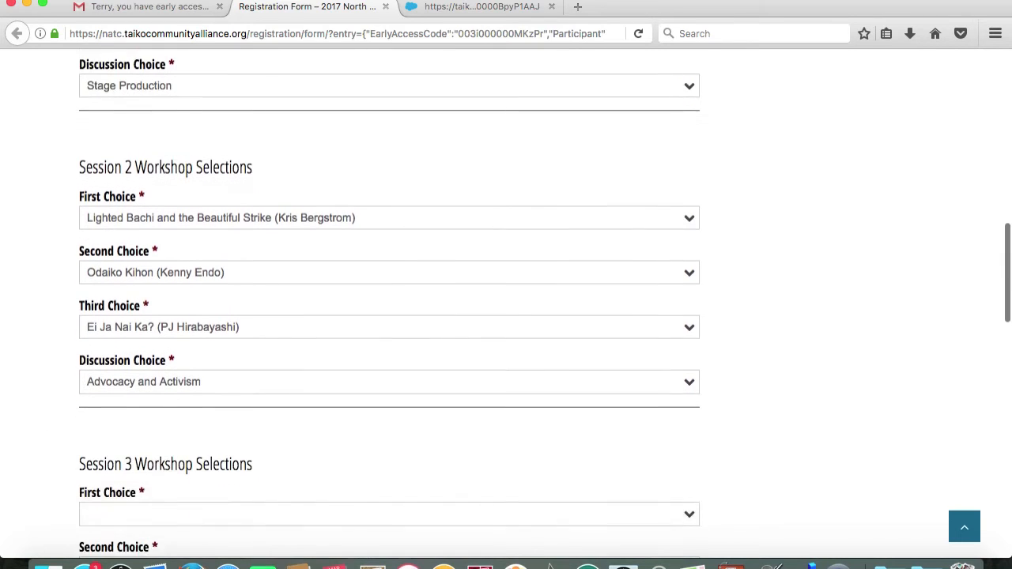
pyautogui.scroll(-3)
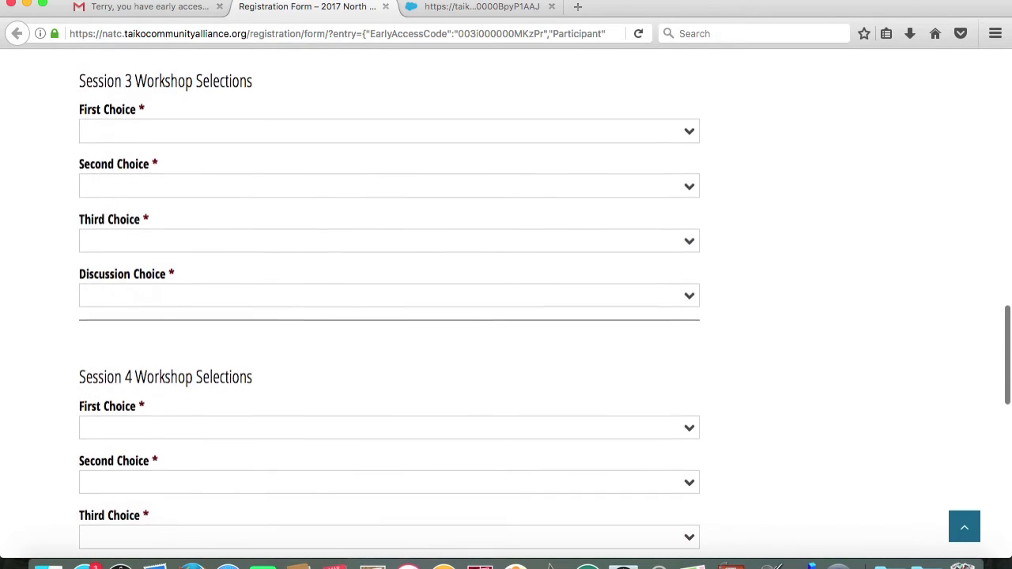
# - Recheck the Odaiko Kihon detail page and go back to the workshop list
pyautogui.scroll(-3)
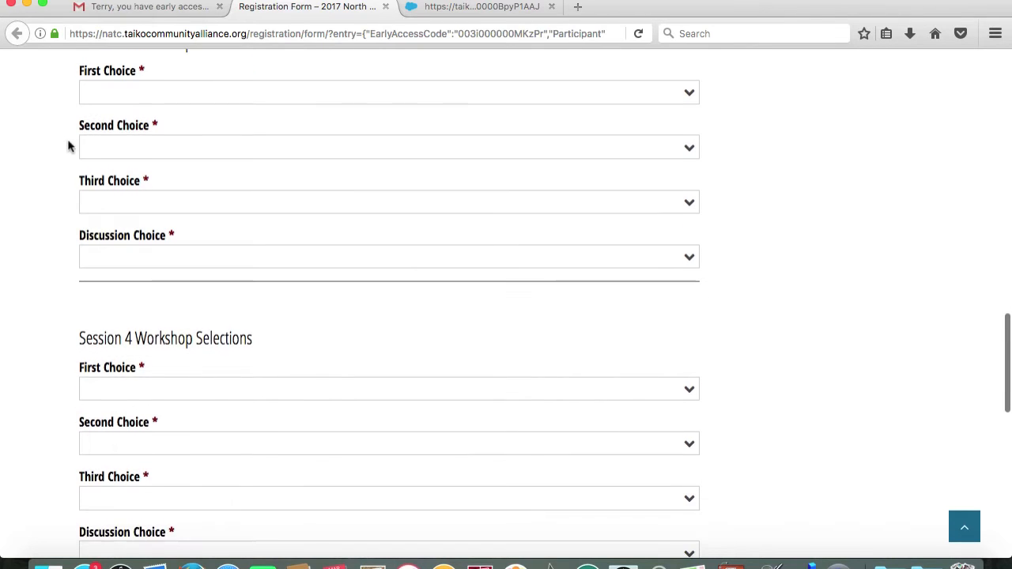
pyautogui.click(481, 6)
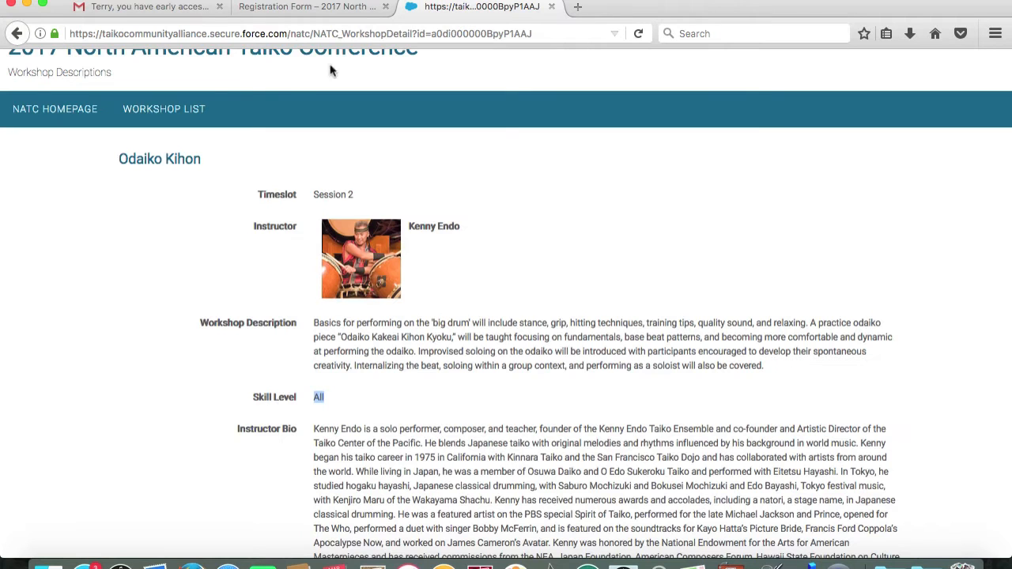
pyautogui.scroll(-3)
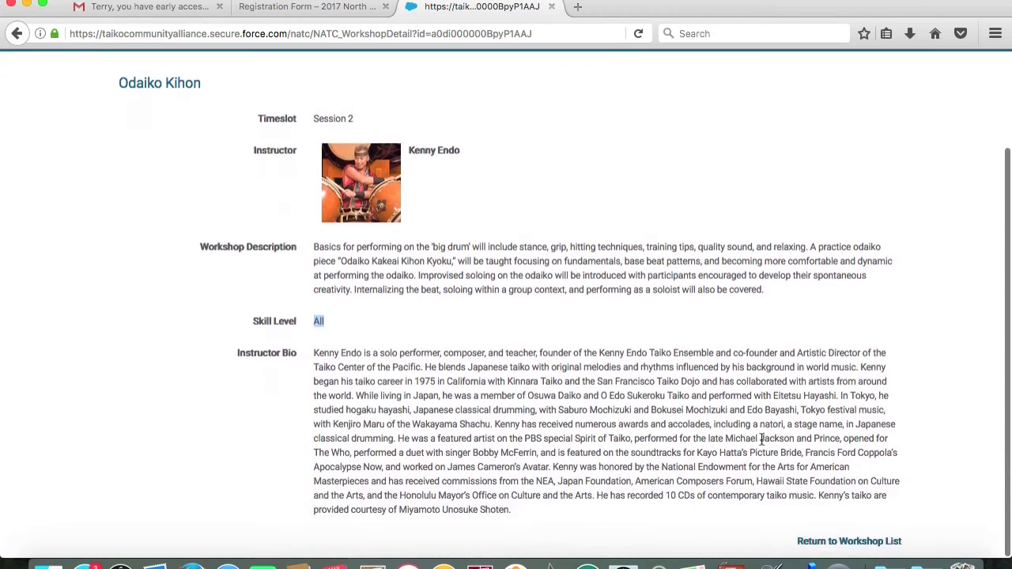
pyautogui.click(849, 541)
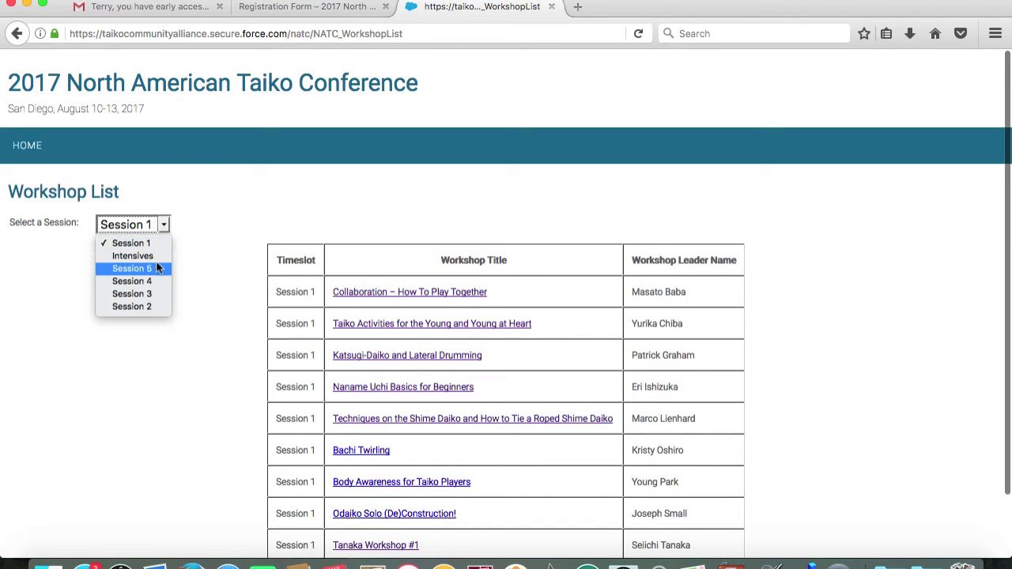
pyautogui.moveTo(131, 307)
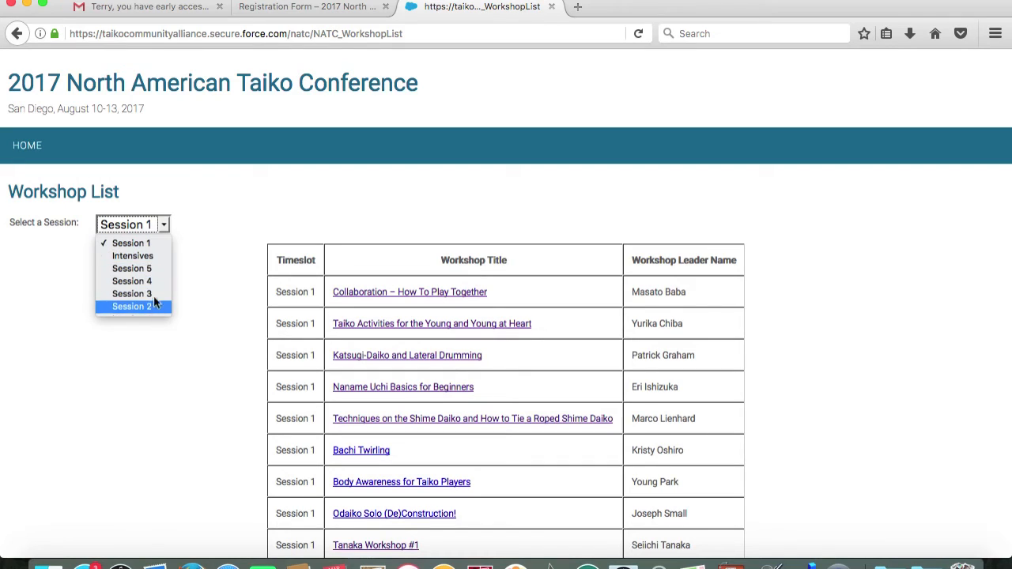
pyautogui.moveTo(234, 266)
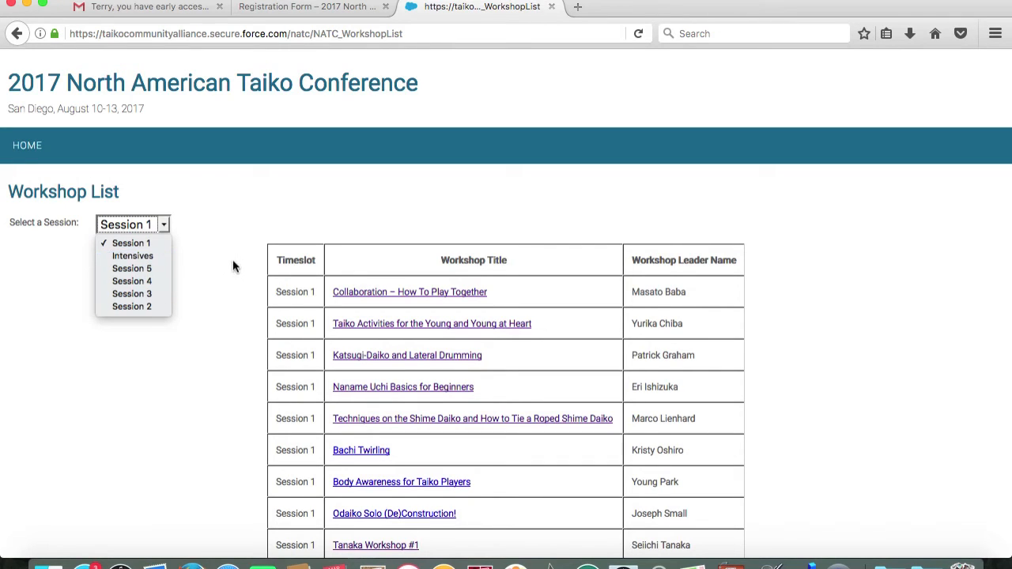
# - Switch back to the registration form at its empty Session 3 and 4 fields
pyautogui.click(308, 6)
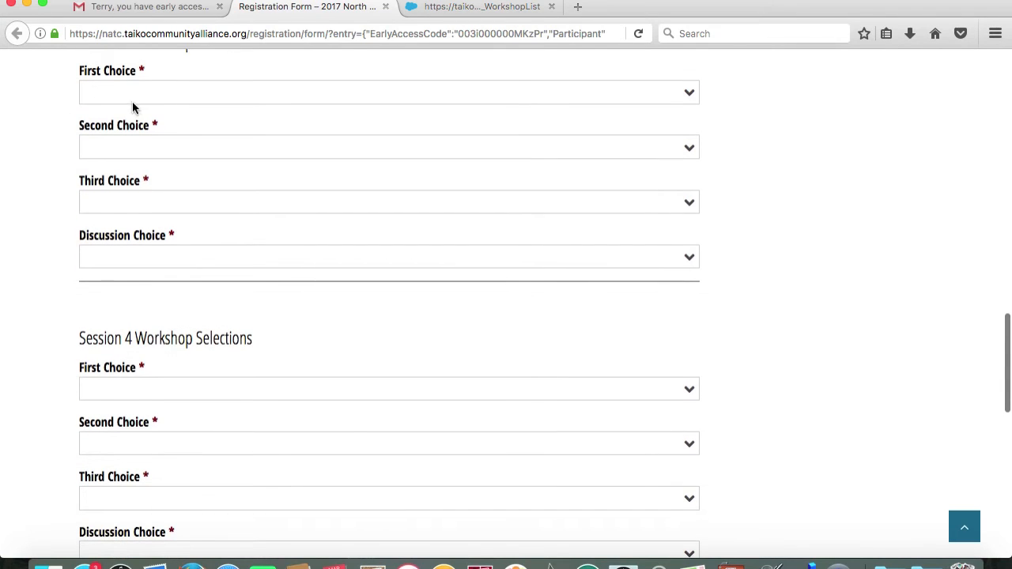
# - Fill Session 3 with 3 Levels of Understanding, Putting Brains in Your Feet, Intro to Yatai Bayashi and Women in Taiko
pyautogui.click(389, 147)
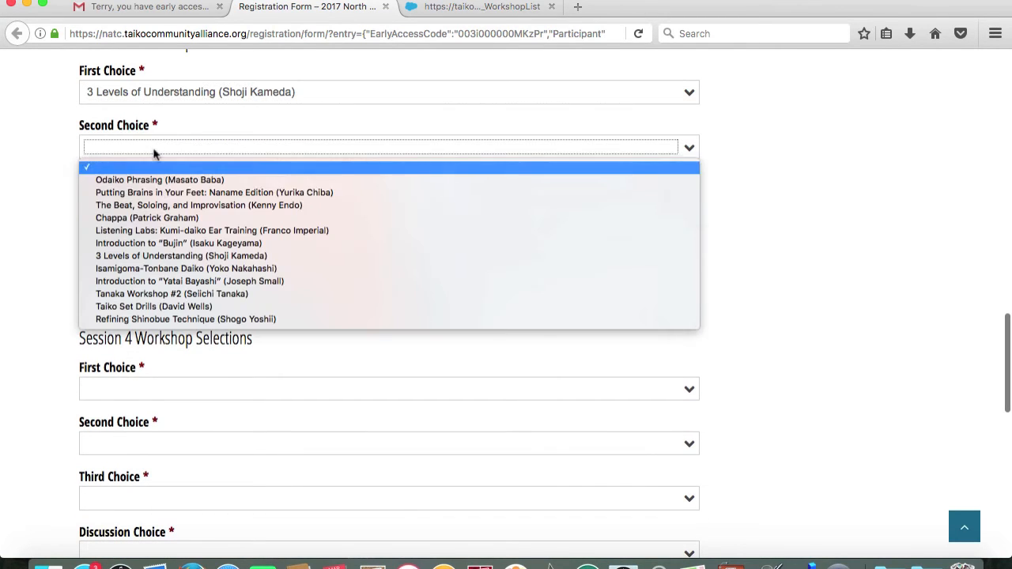
pyautogui.click(215, 193)
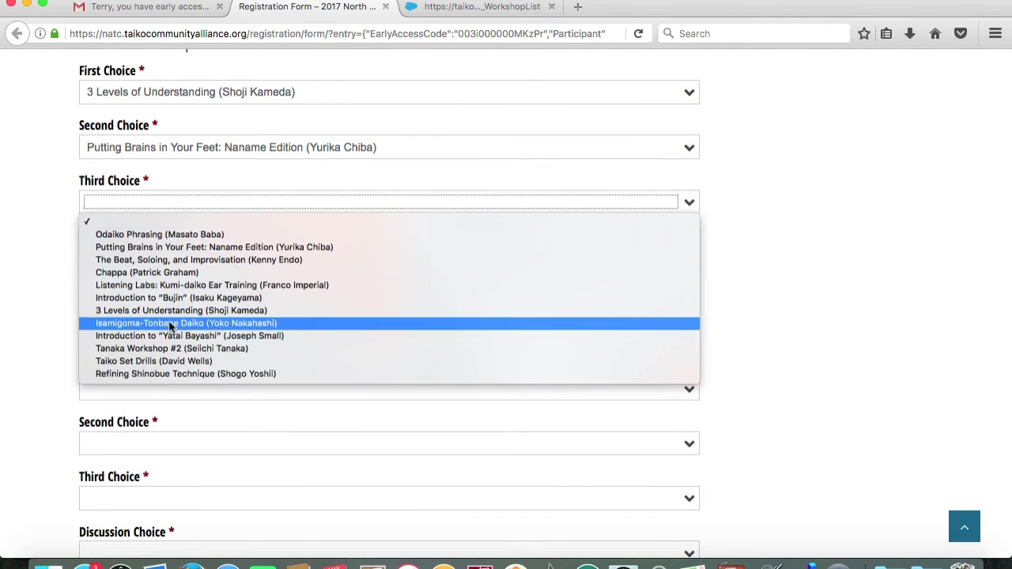
pyautogui.click(189, 335)
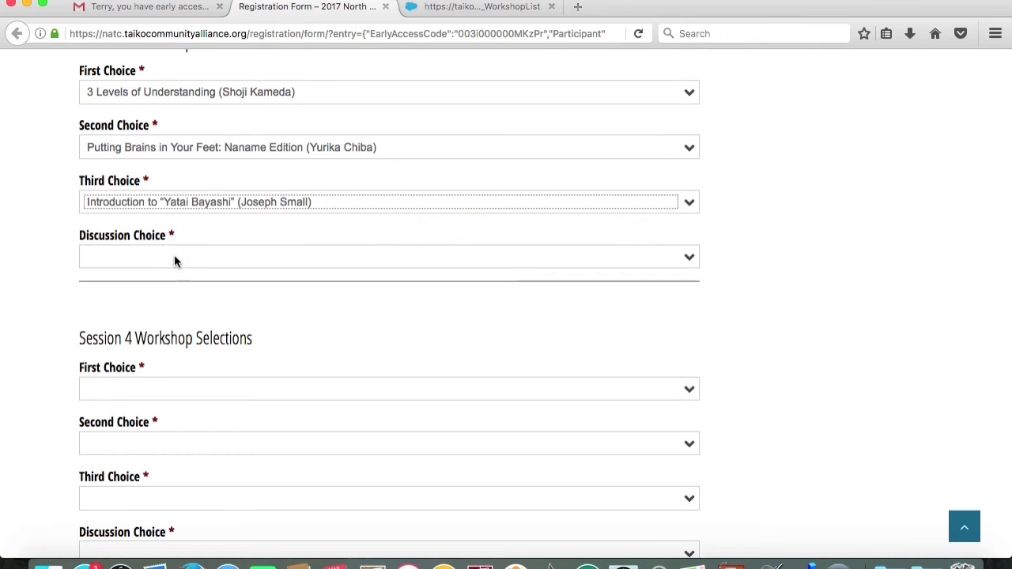
pyautogui.click(390, 389)
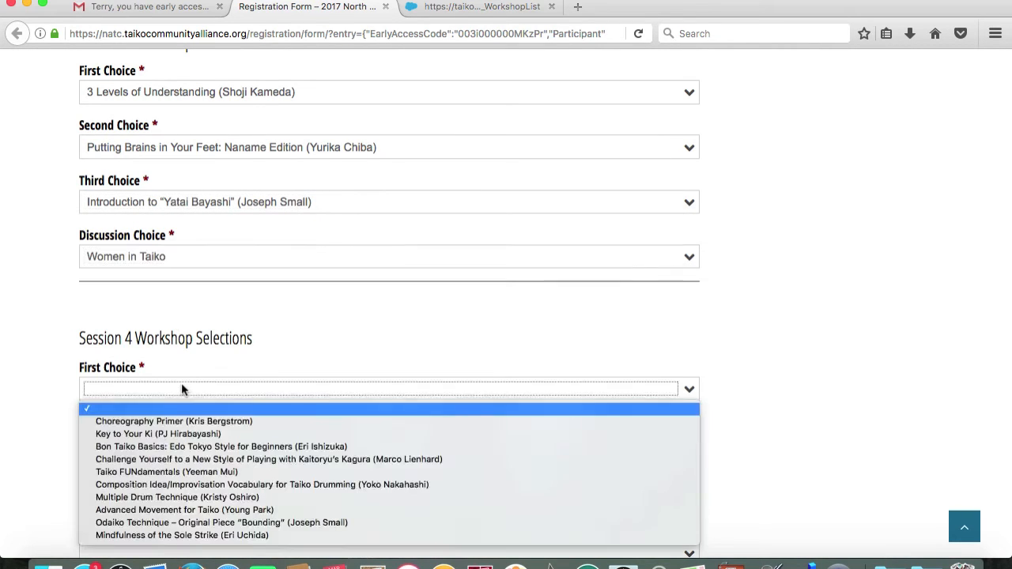
# - Fill Session 4 with Bon Taiko Basics, Multiple Drum Technique and Odaiko Technique
pyautogui.click(222, 446)
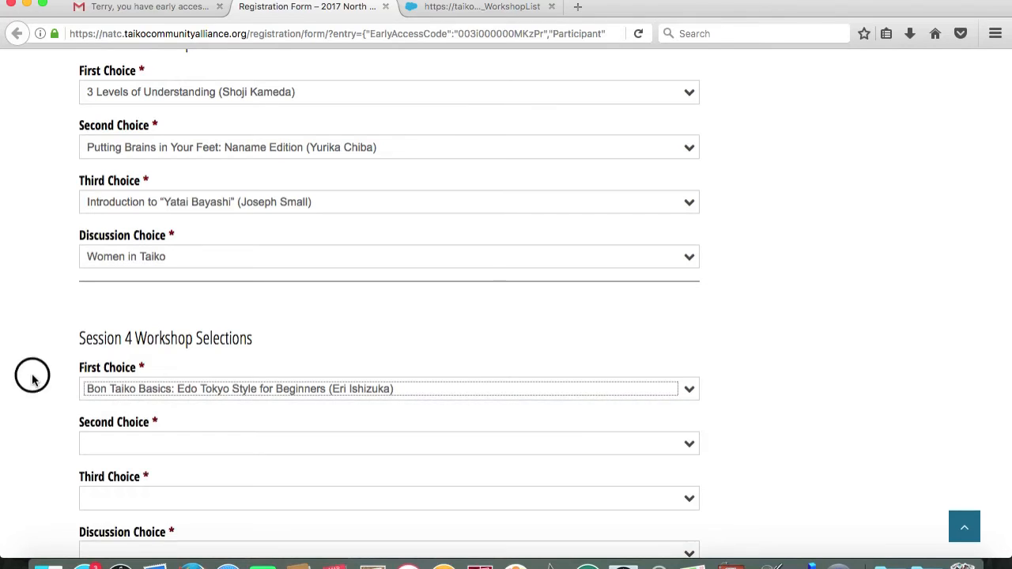
pyautogui.click(389, 443)
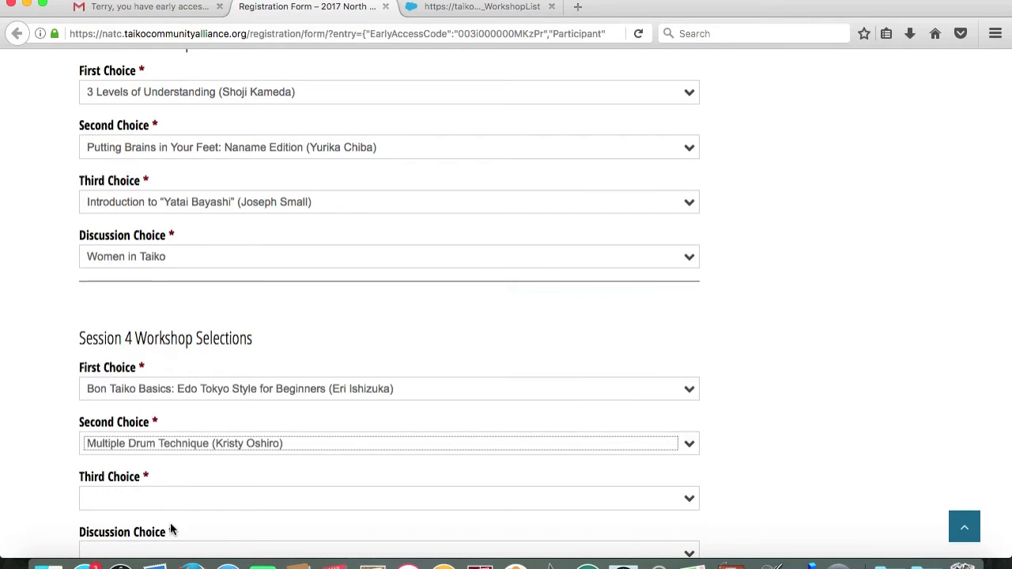
pyautogui.click(390, 499)
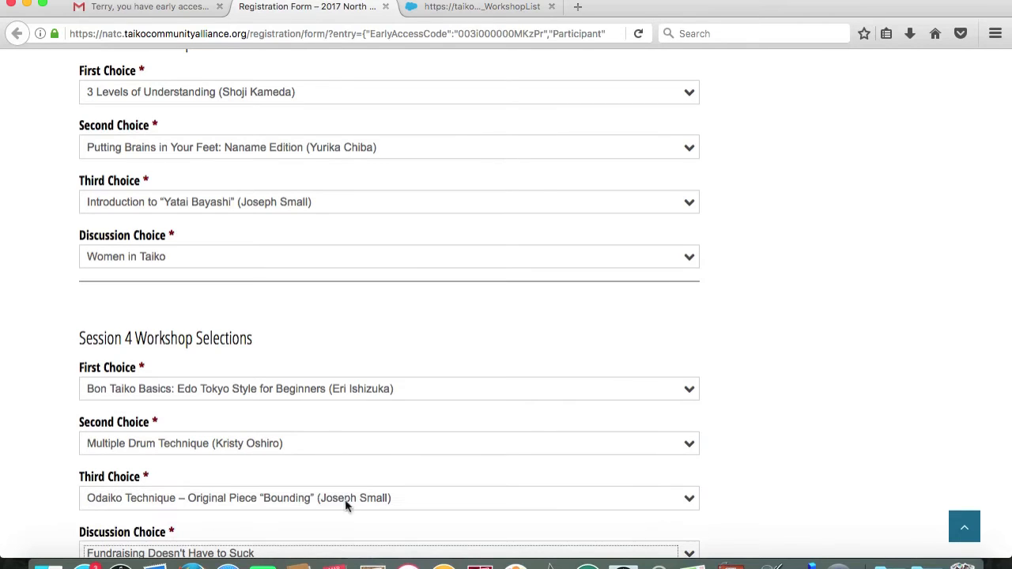
pyautogui.scroll(-3)
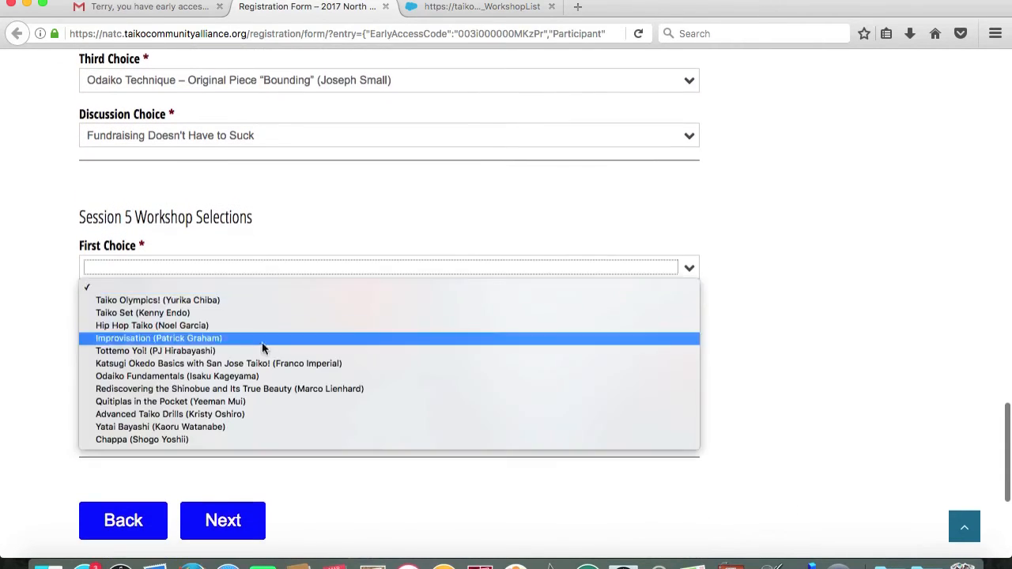
# - Fill Session 5 with Improvisation, Katsugi Okedo Basics and Taiko Around the World as discussion
pyautogui.click(158, 338)
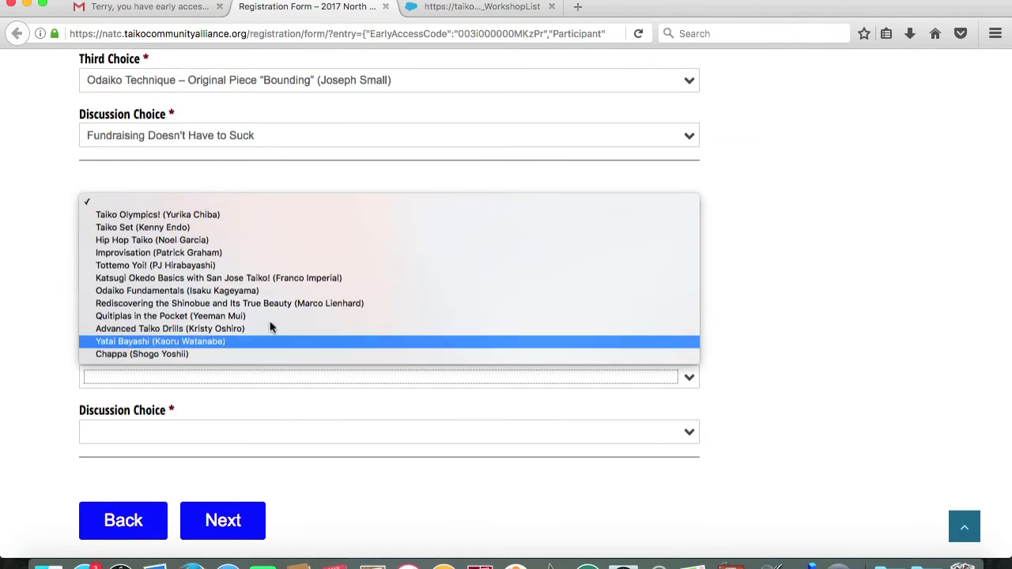
pyautogui.click(141, 354)
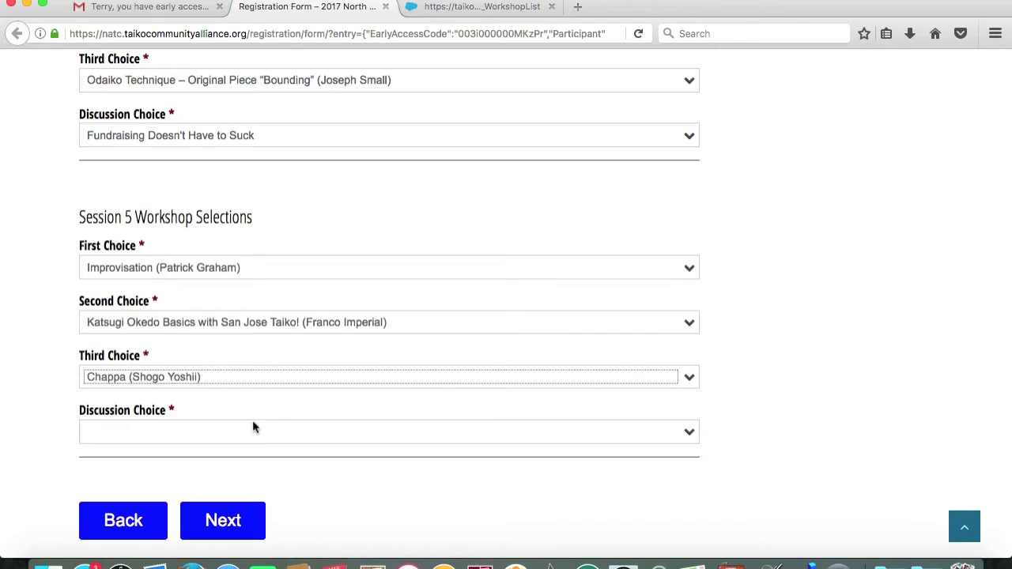
pyautogui.click(389, 431)
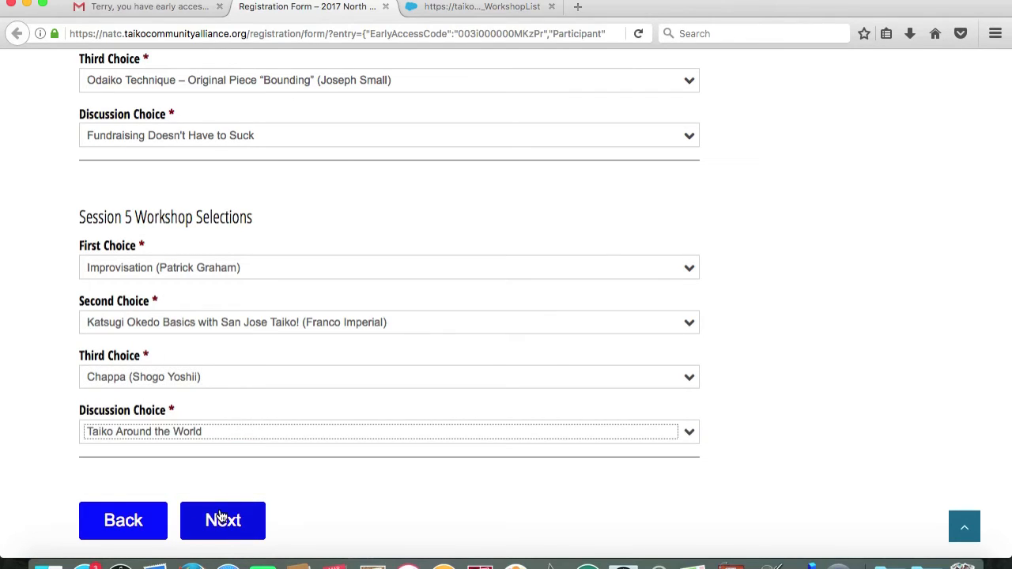
pyautogui.moveTo(41, 288)
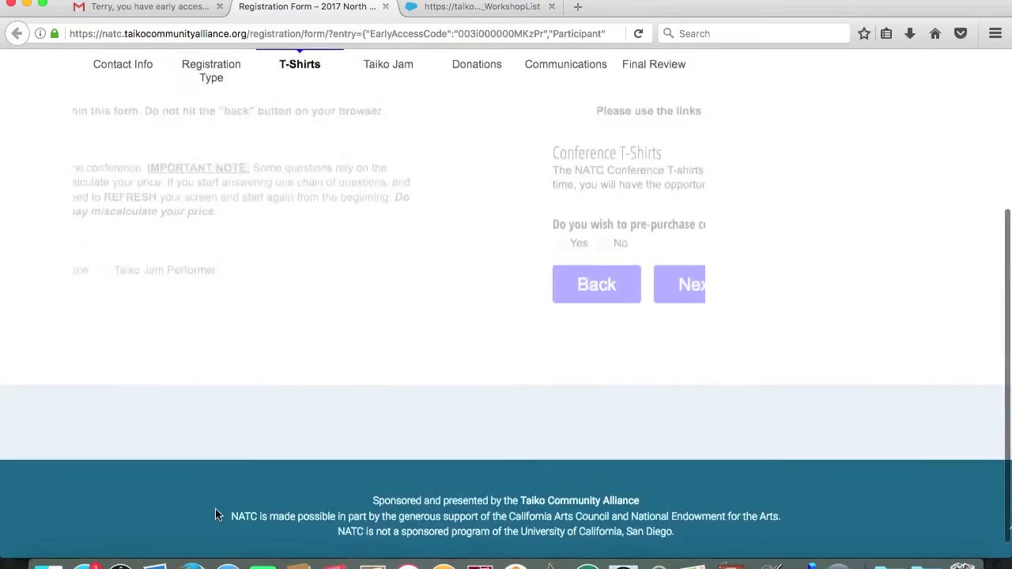
pyautogui.click(87, 247)
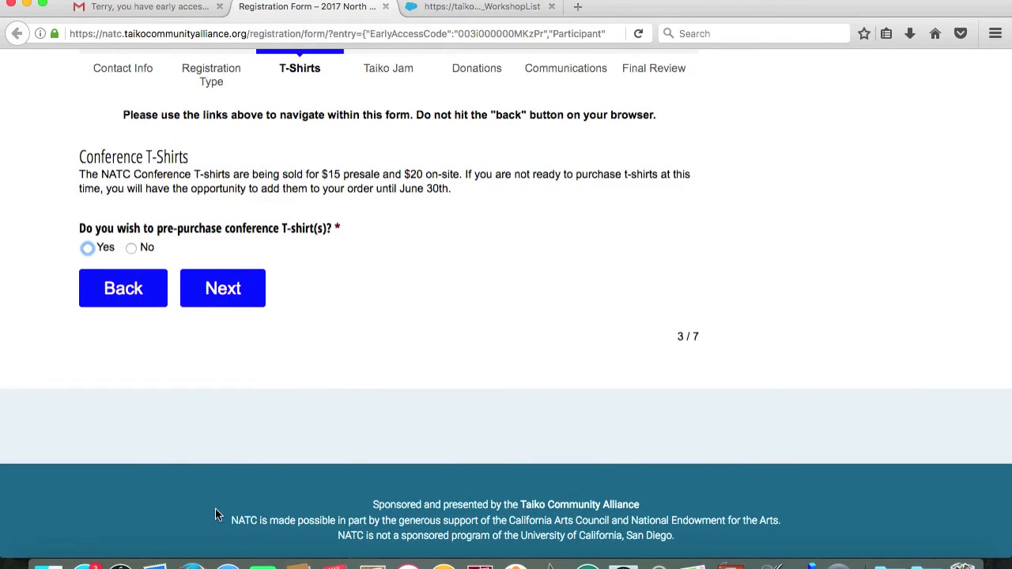
pyautogui.moveTo(88, 155)
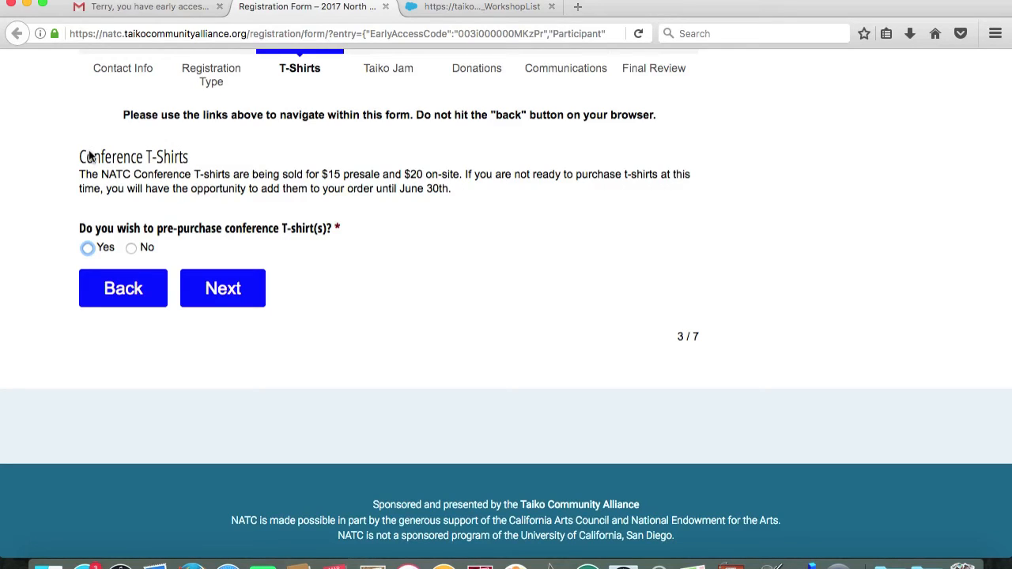
pyautogui.moveTo(310, 180)
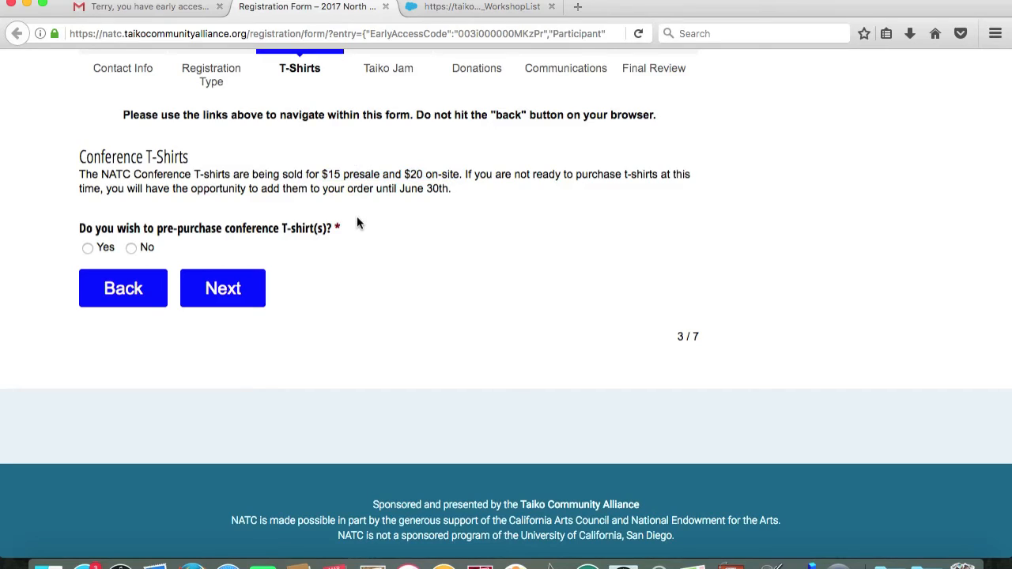
pyautogui.moveTo(271, 203)
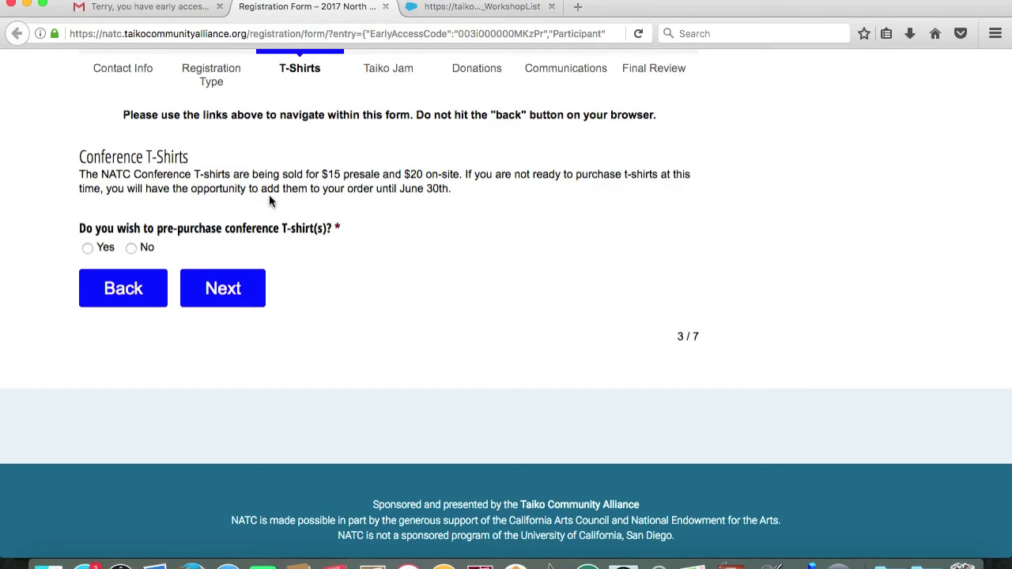
pyautogui.moveTo(76, 254)
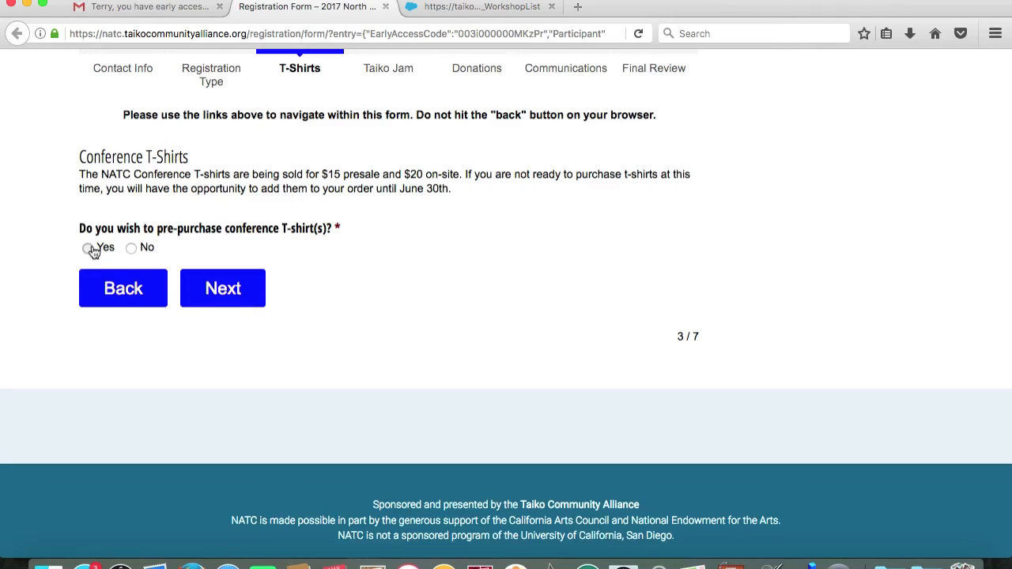
# - Answer Yes to T-shirt pre-purchase and add one Youth Small - $15.00 shirt
pyautogui.click(89, 247)
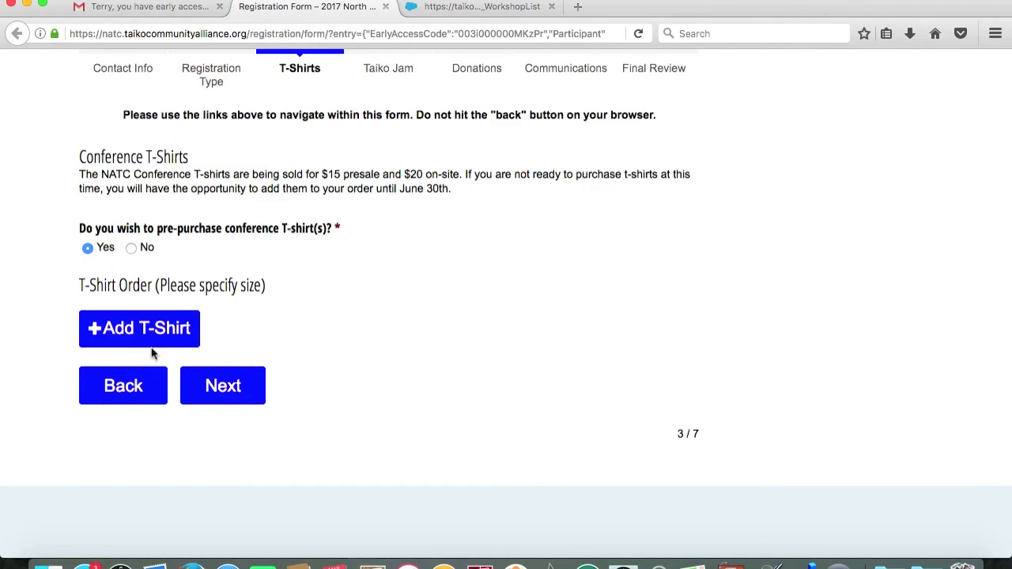
pyautogui.click(139, 327)
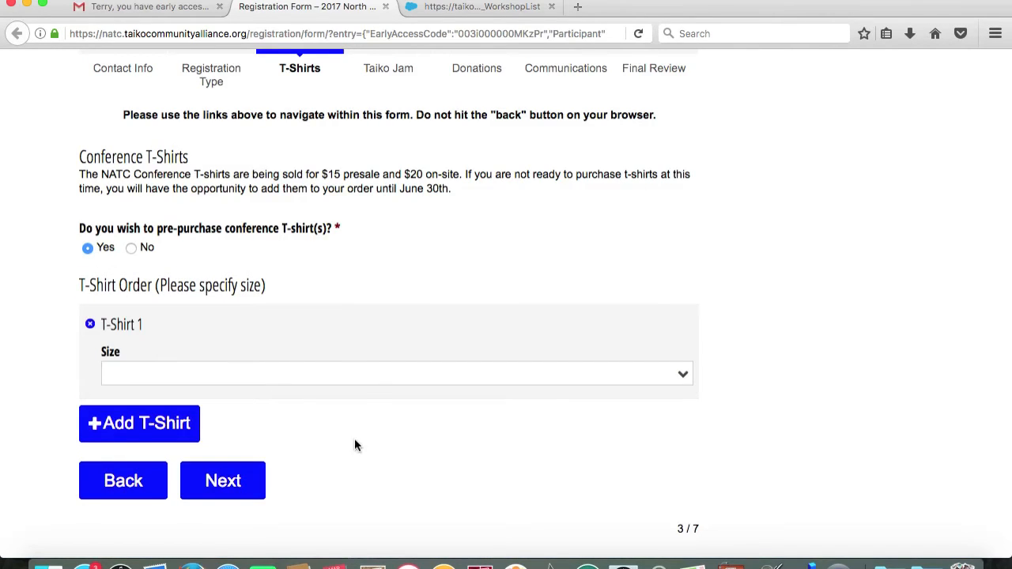
pyautogui.click(395, 374)
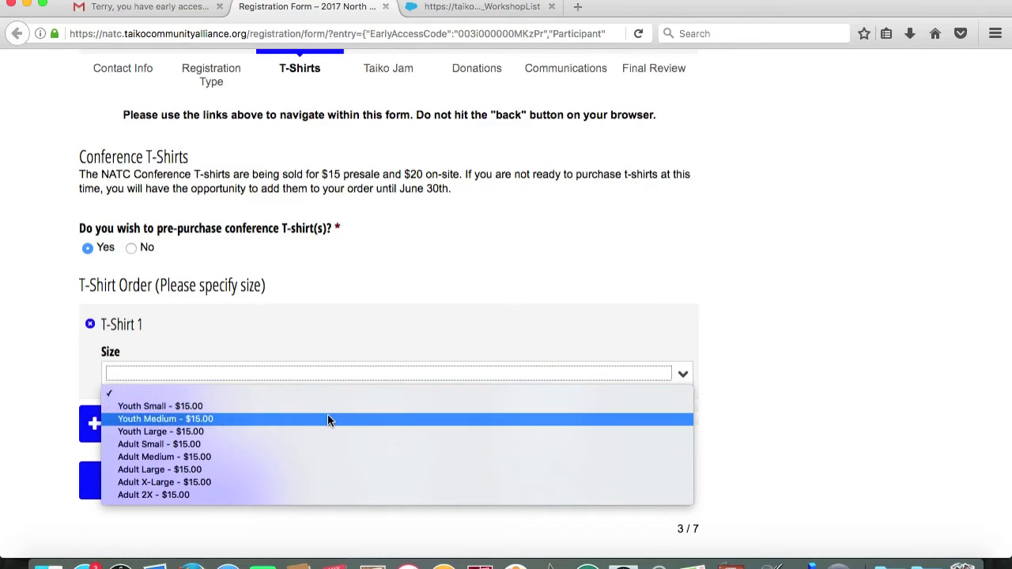
pyautogui.click(159, 405)
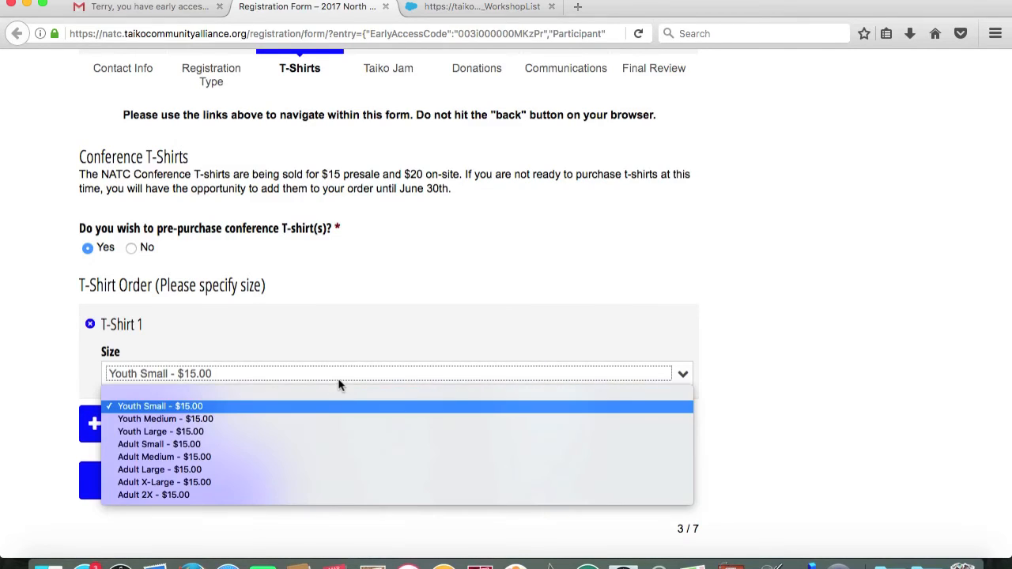
pyautogui.click(158, 443)
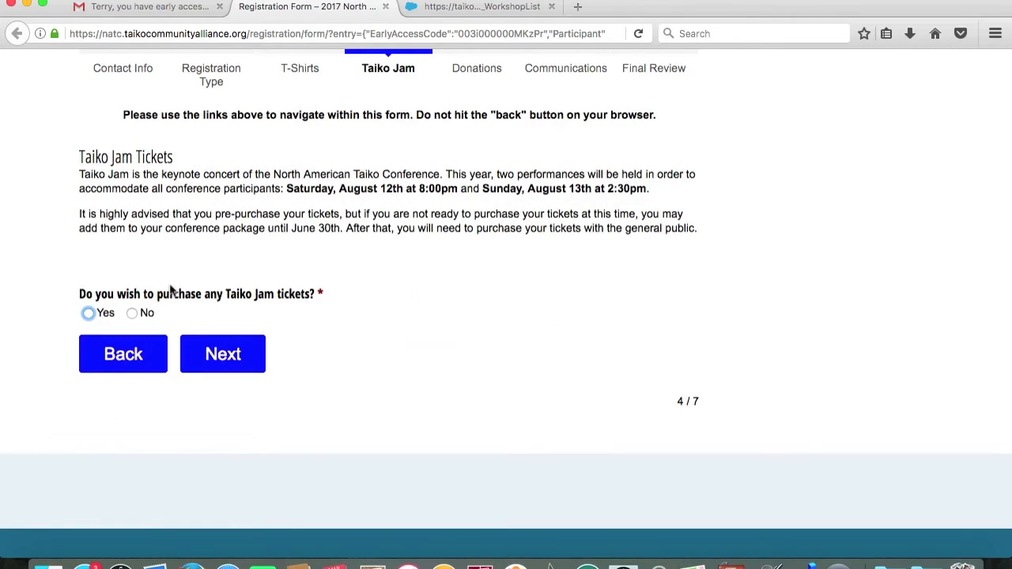
pyautogui.moveTo(79, 158)
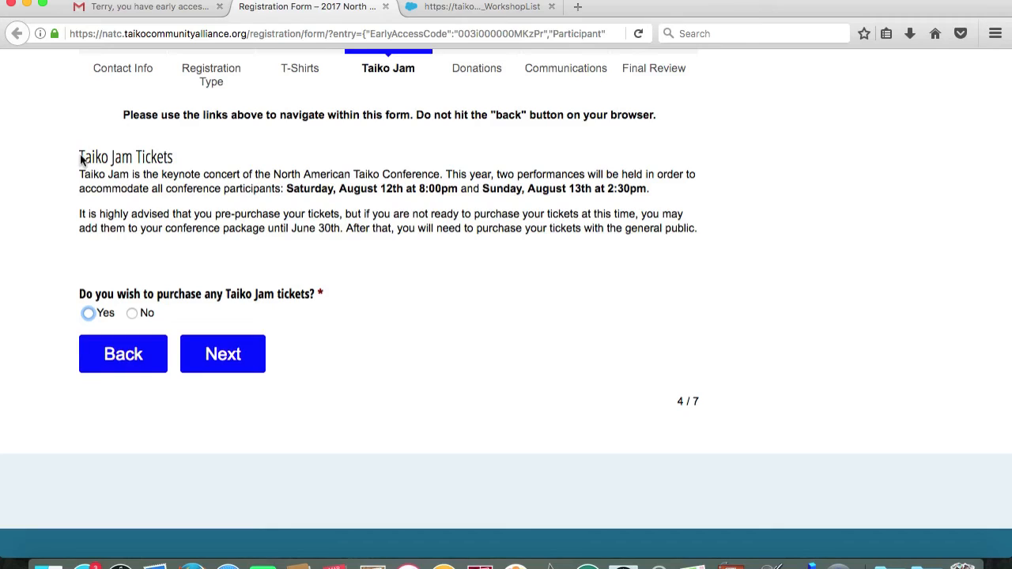
pyautogui.moveTo(87, 158)
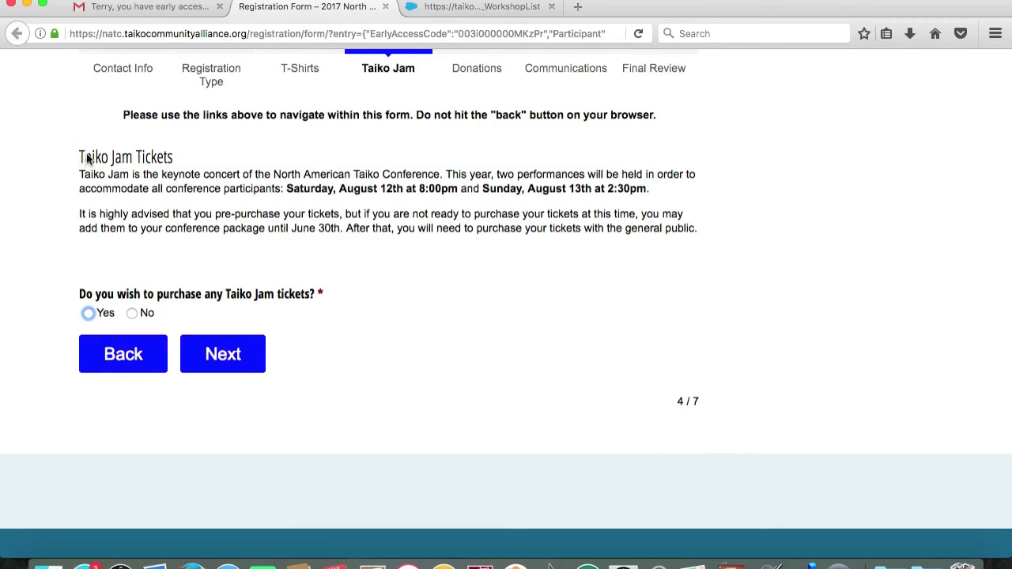
pyautogui.moveTo(272, 193)
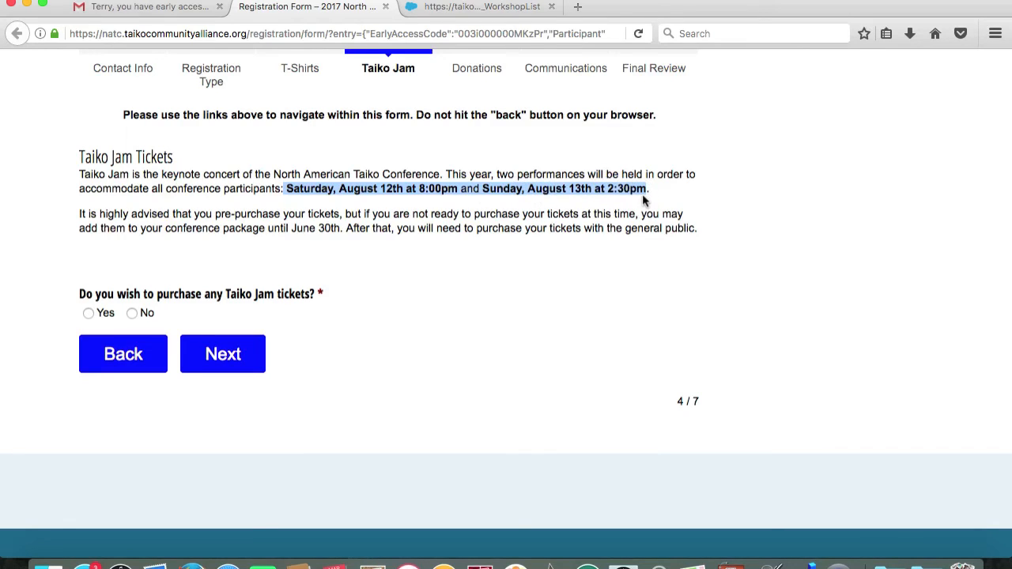
pyautogui.moveTo(292, 243)
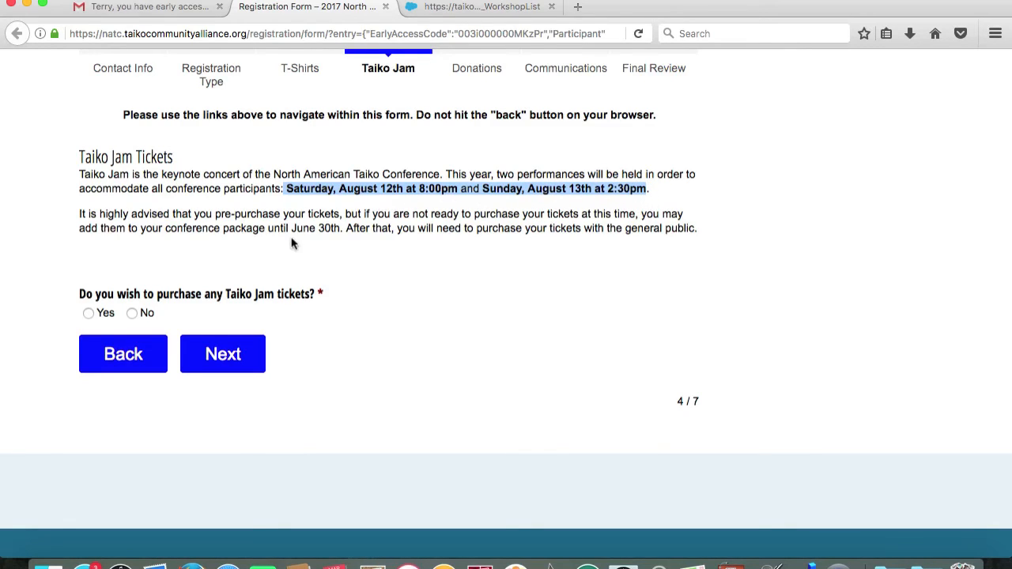
pyautogui.moveTo(155, 218)
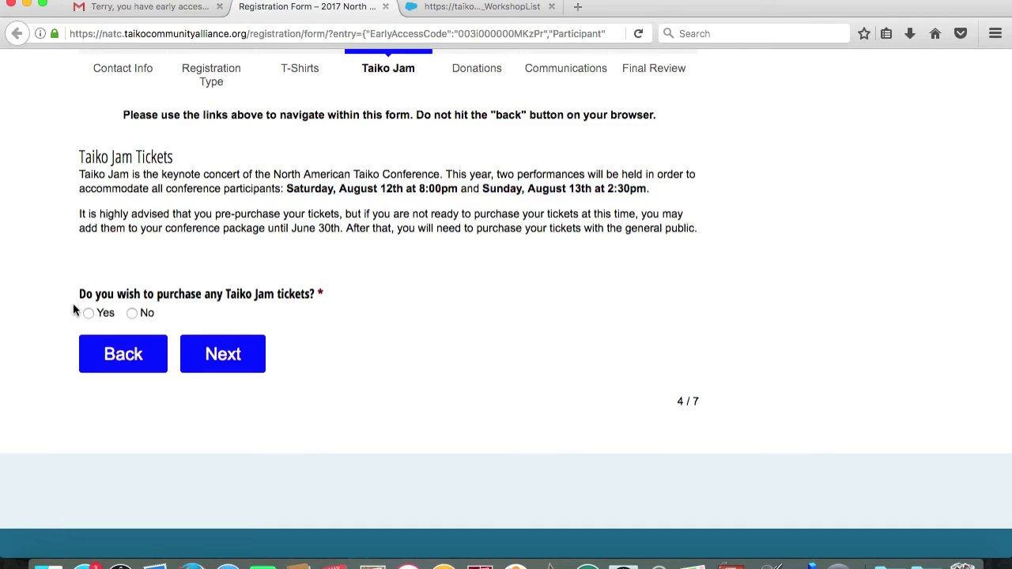
pyautogui.moveTo(34, 286)
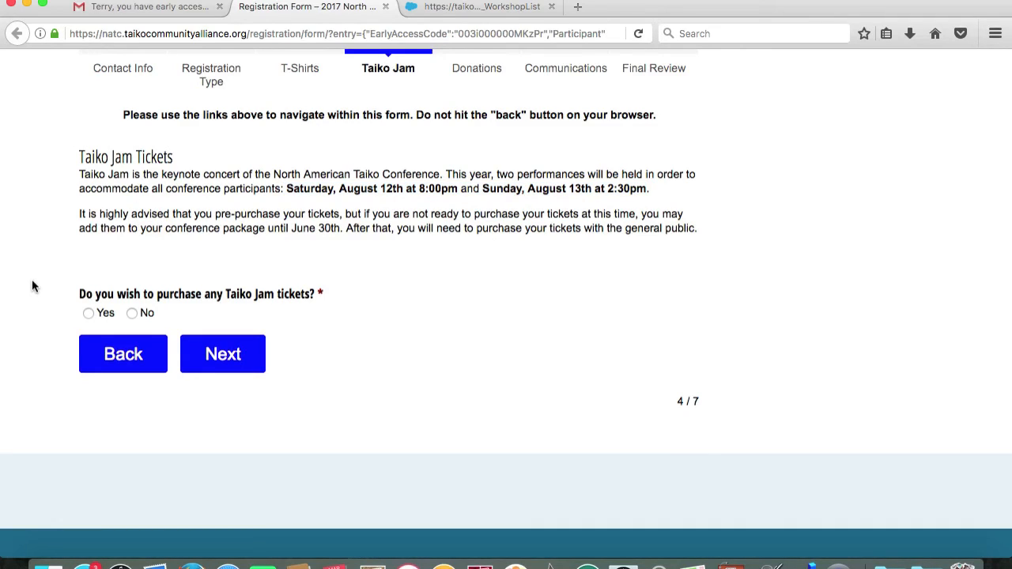
pyautogui.moveTo(51, 241)
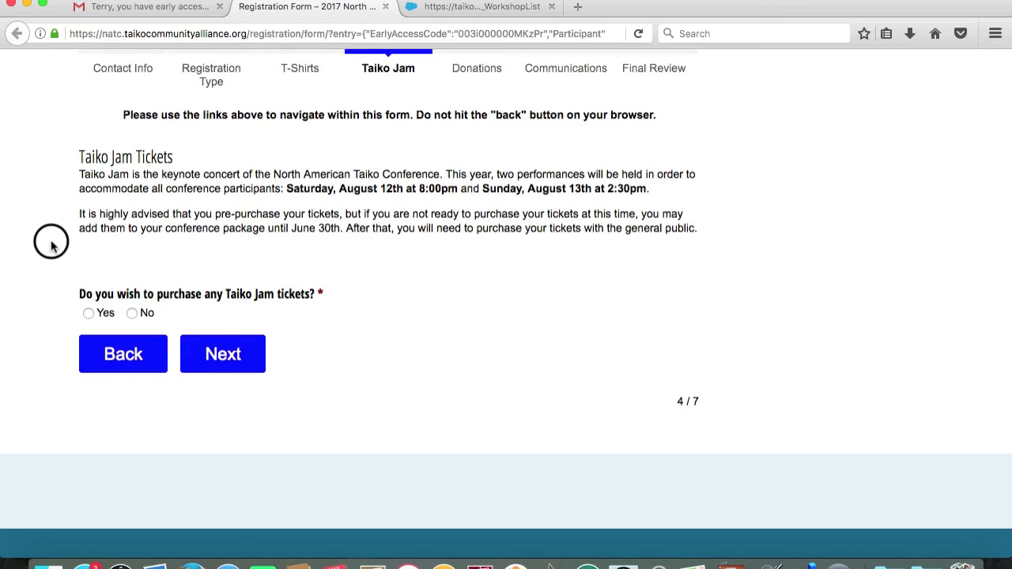
# - Scroll through the Taiko Jam concert dates and ticket information
pyautogui.scroll(-3)
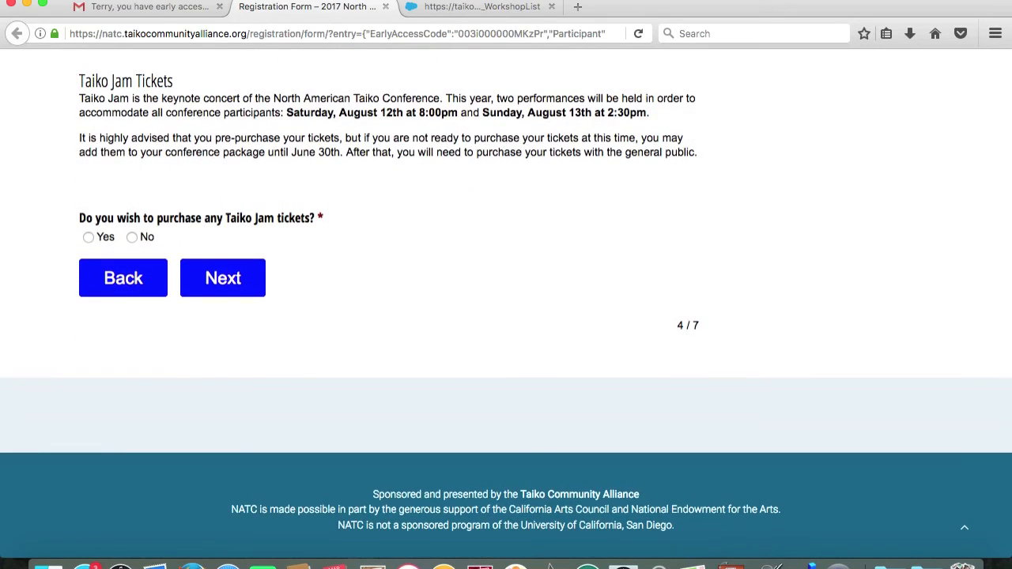
pyautogui.scroll(3)
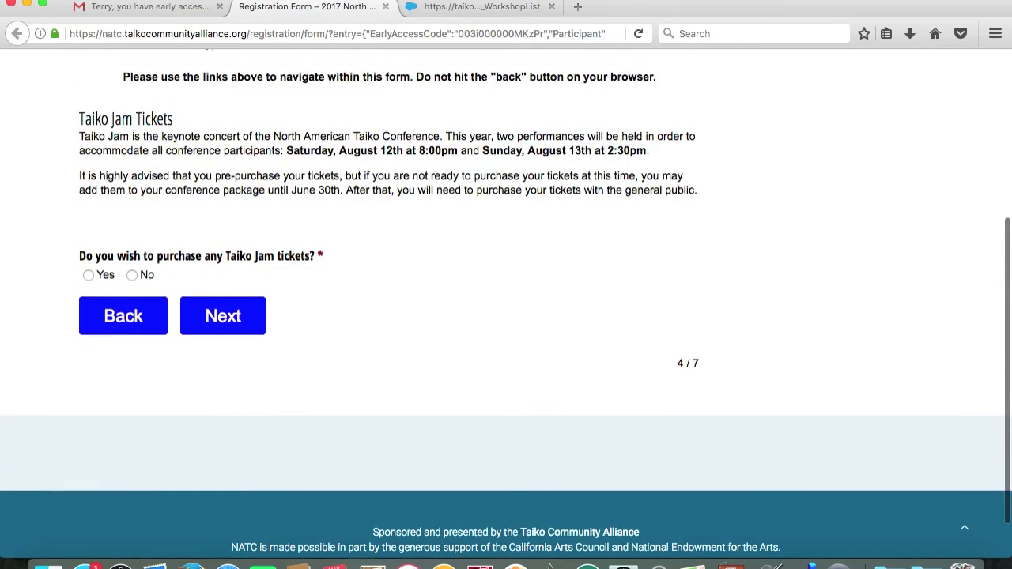
pyautogui.scroll(3)
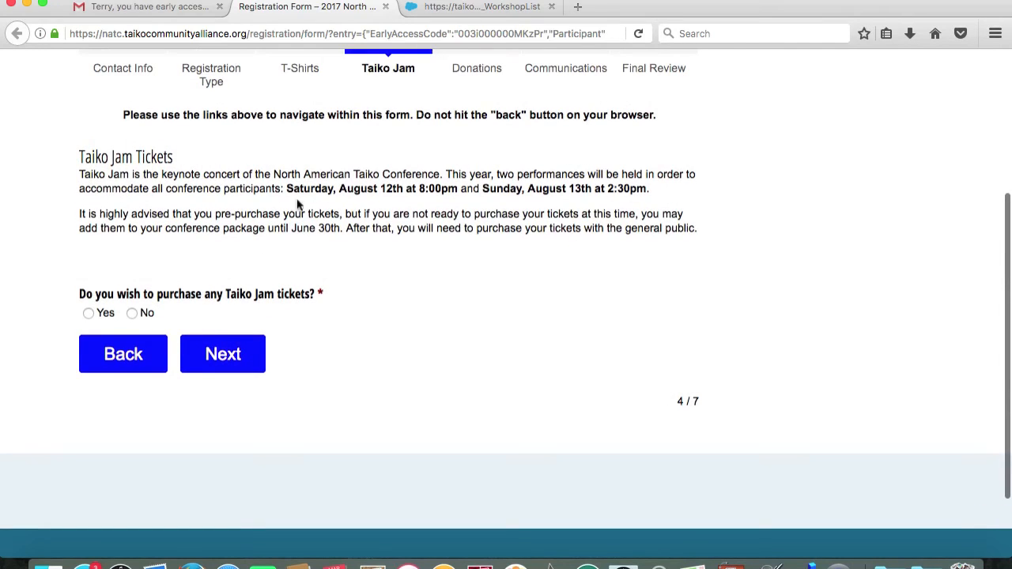
pyautogui.scroll(-3)
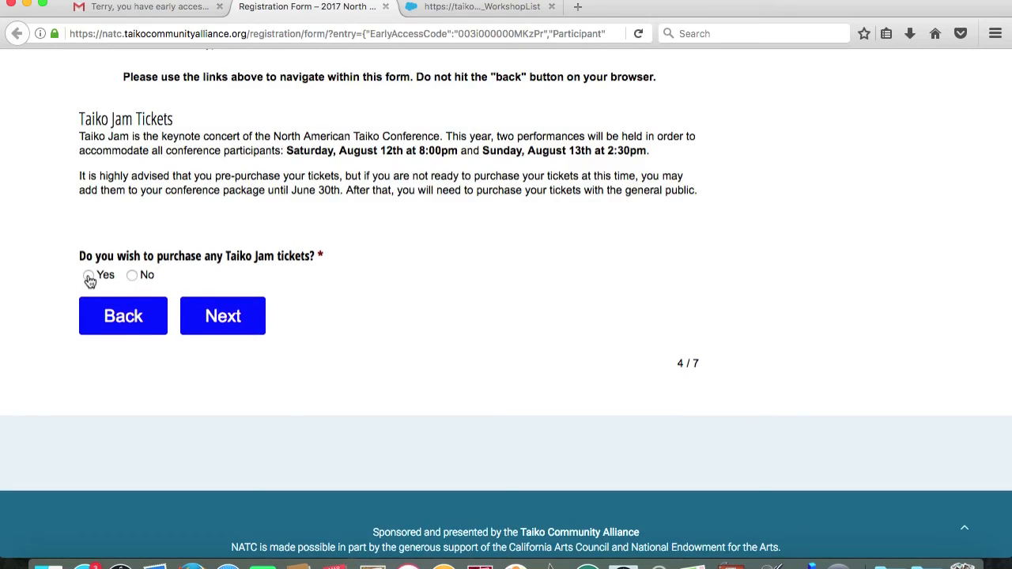
# - Answer Yes to Taiko Jam and order two tickets, both for Saturday 8/12 at $25.00
pyautogui.click(88, 275)
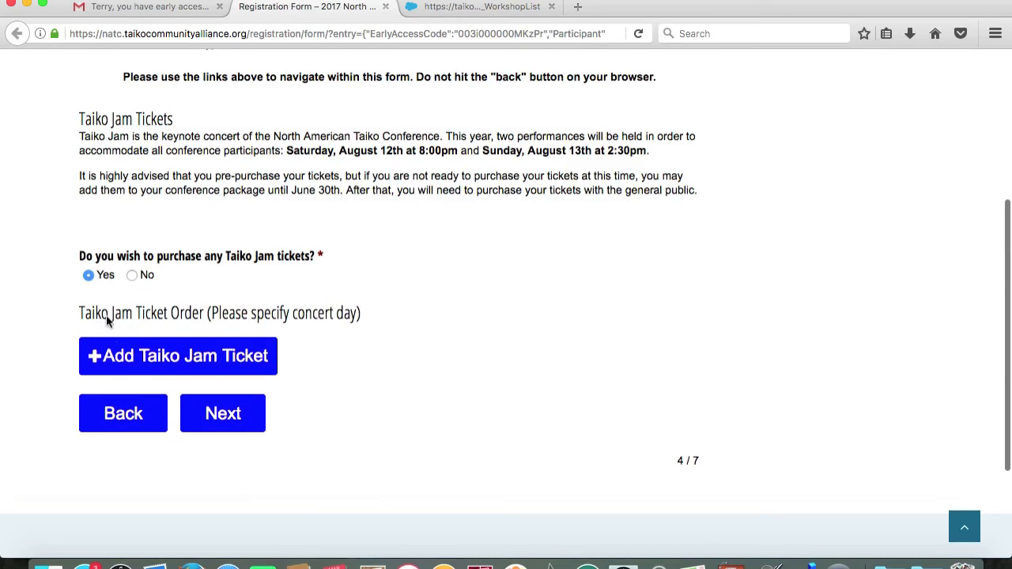
pyautogui.click(177, 355)
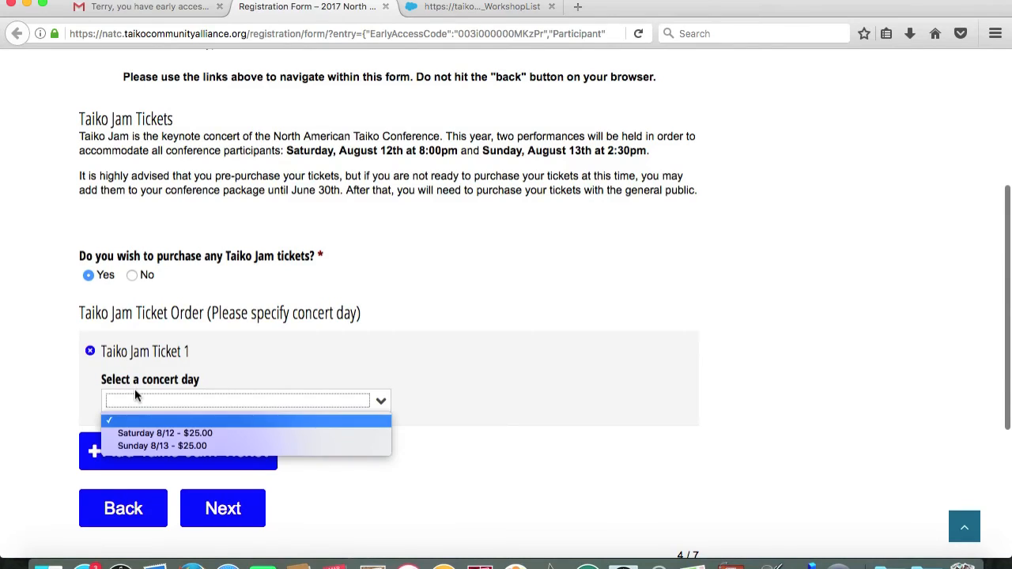
pyautogui.click(165, 433)
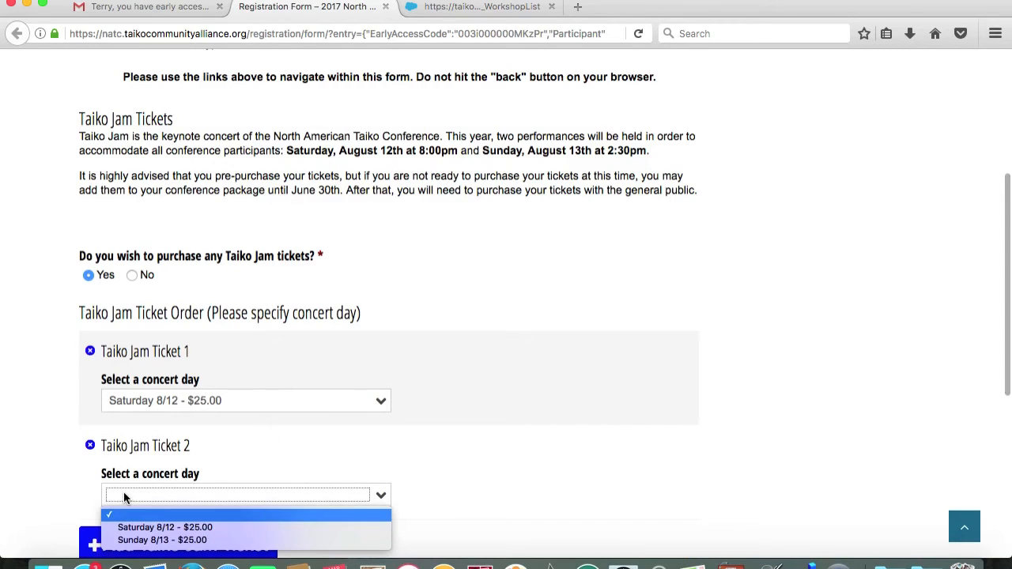
pyautogui.click(164, 527)
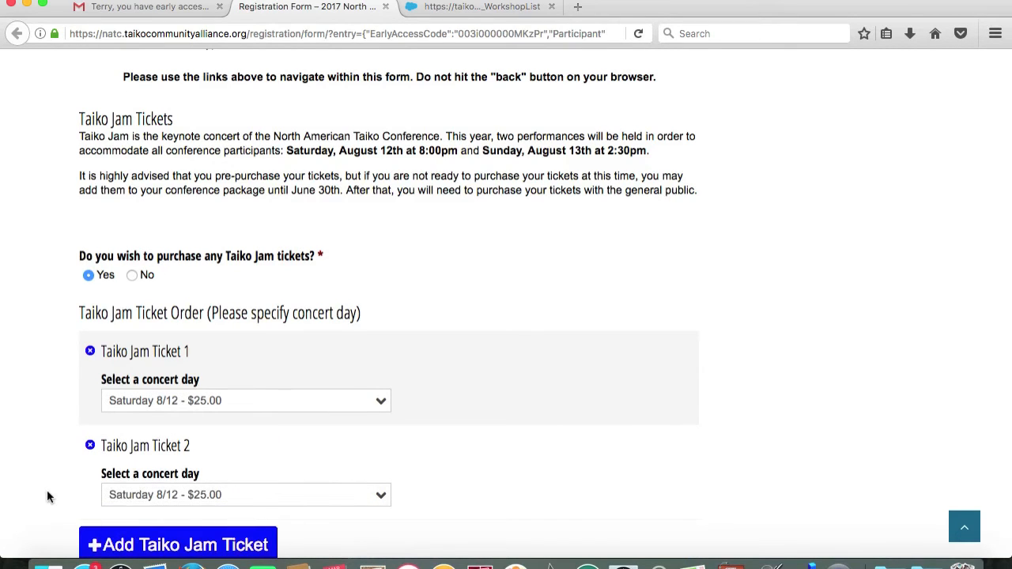
# - Continue from the Taiko Jam step to the Donations page
pyautogui.scroll(-3)
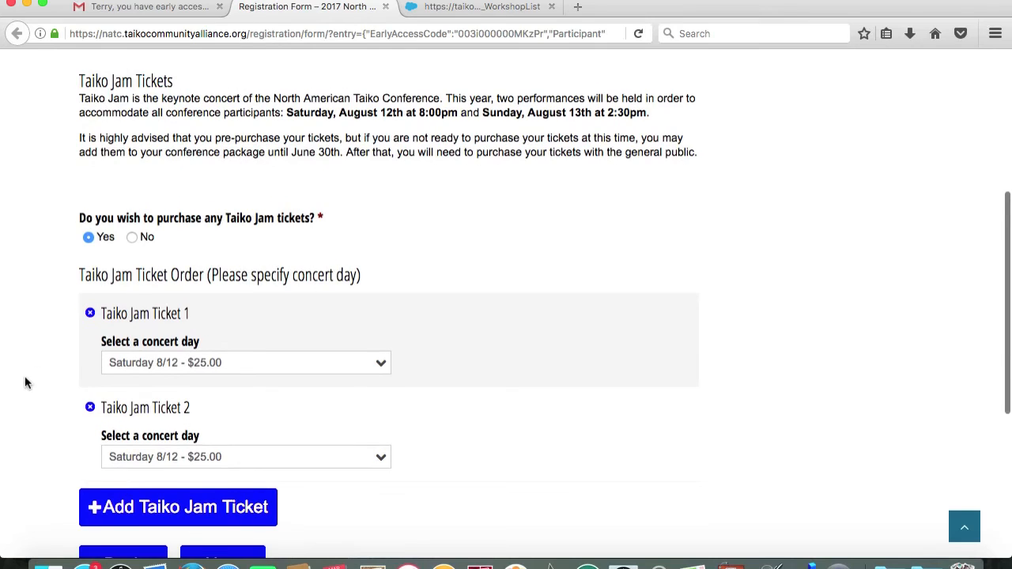
pyautogui.scroll(-3)
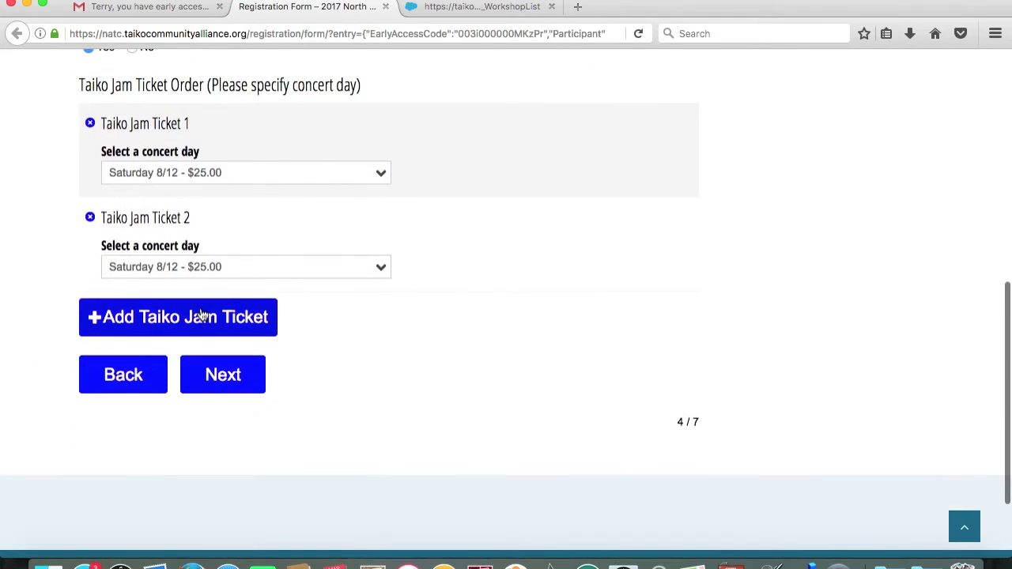
pyautogui.moveTo(223, 375)
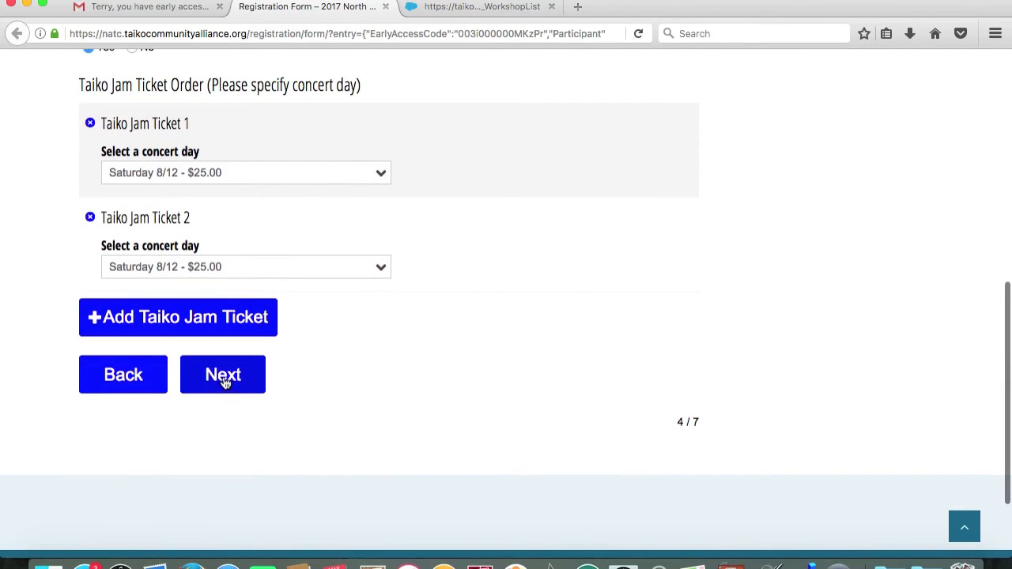
pyautogui.click(221, 373)
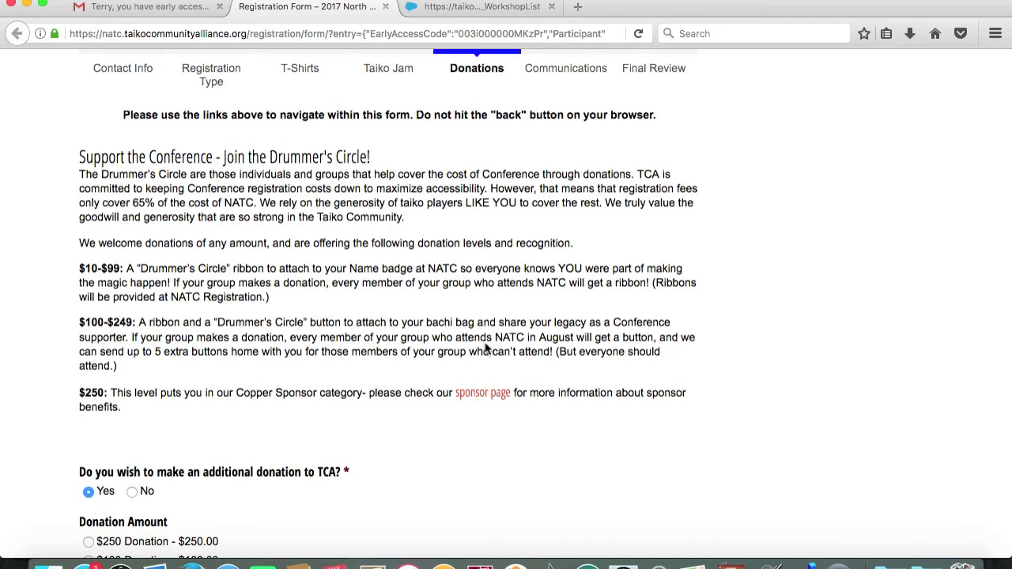
pyautogui.scroll(3)
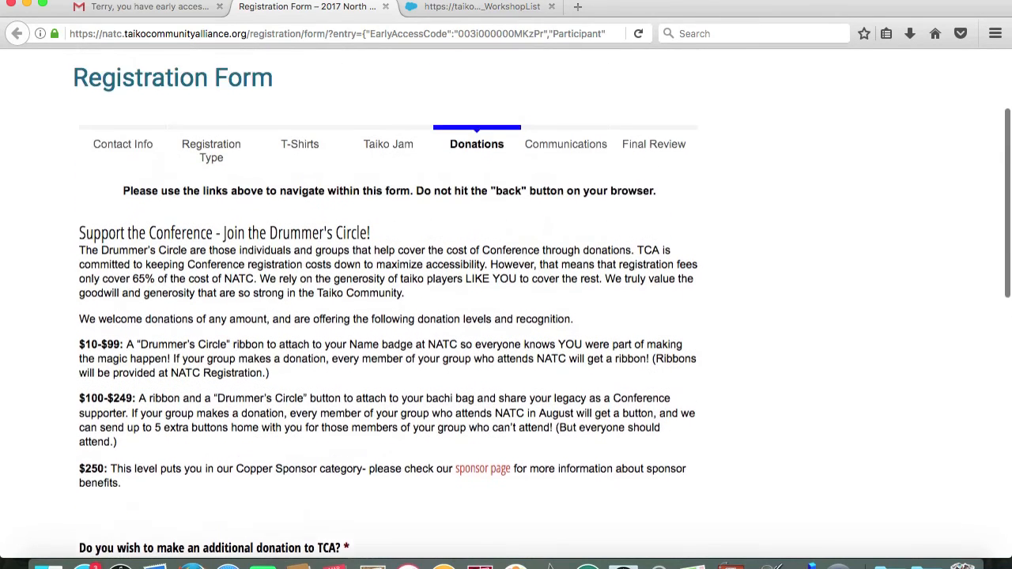
pyautogui.scroll(3)
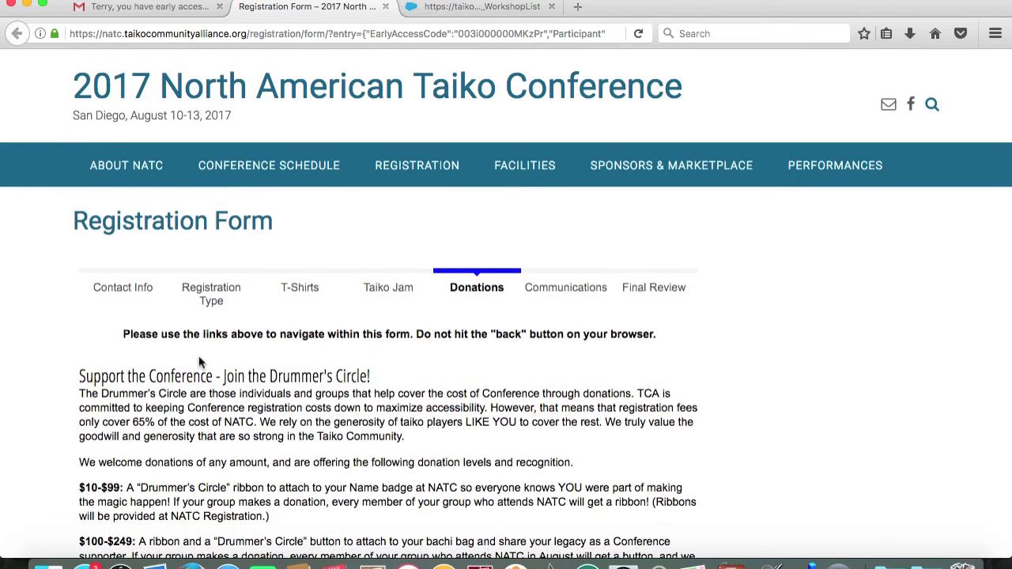
pyautogui.scroll(-3)
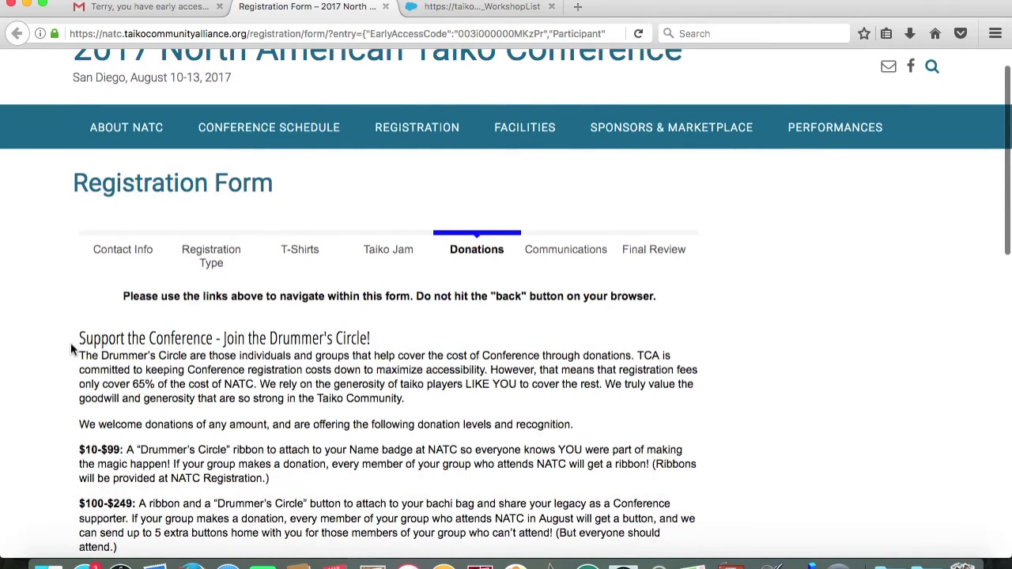
pyautogui.scroll(-3)
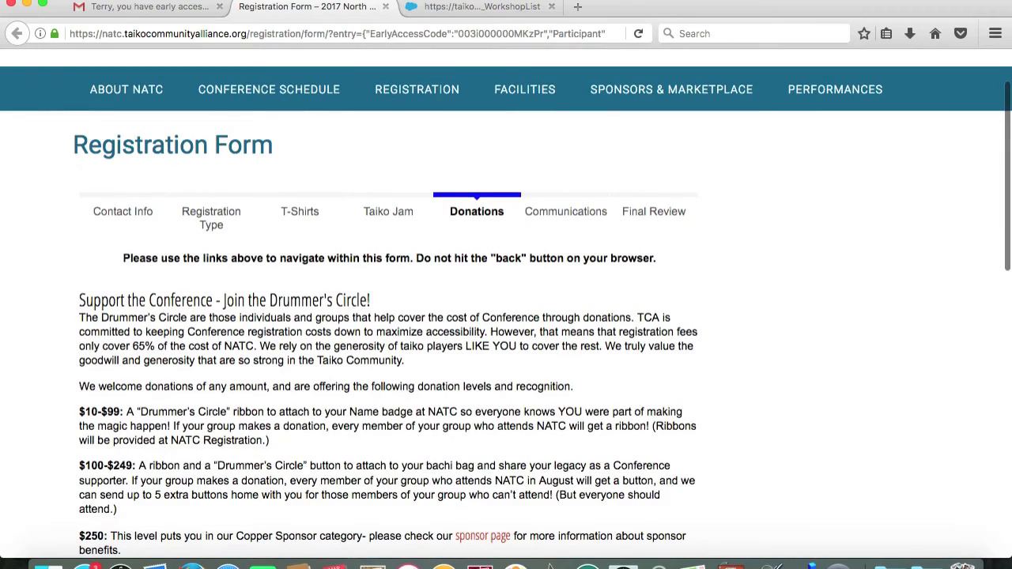
pyautogui.scroll(-3)
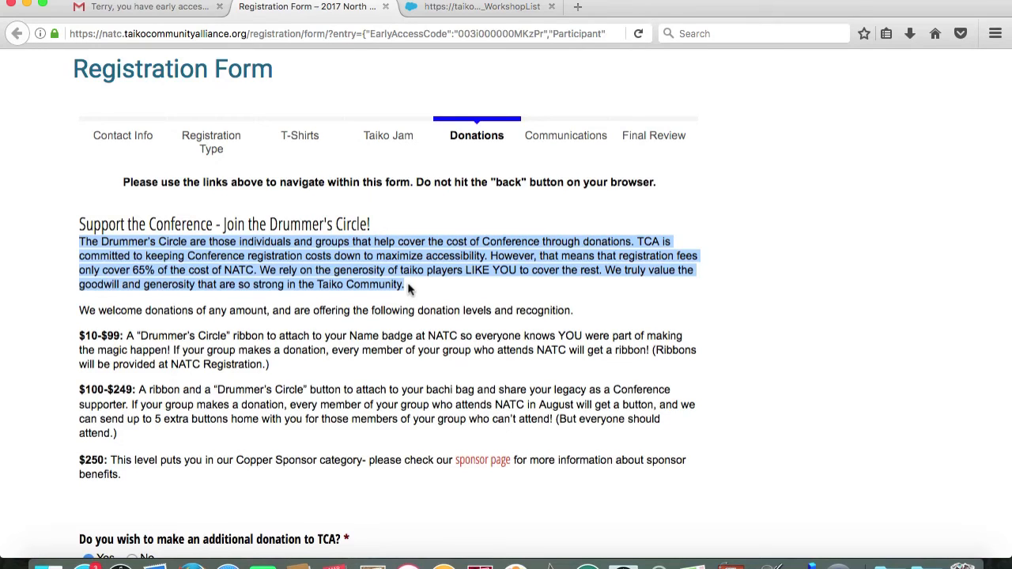
pyautogui.click(404, 285)
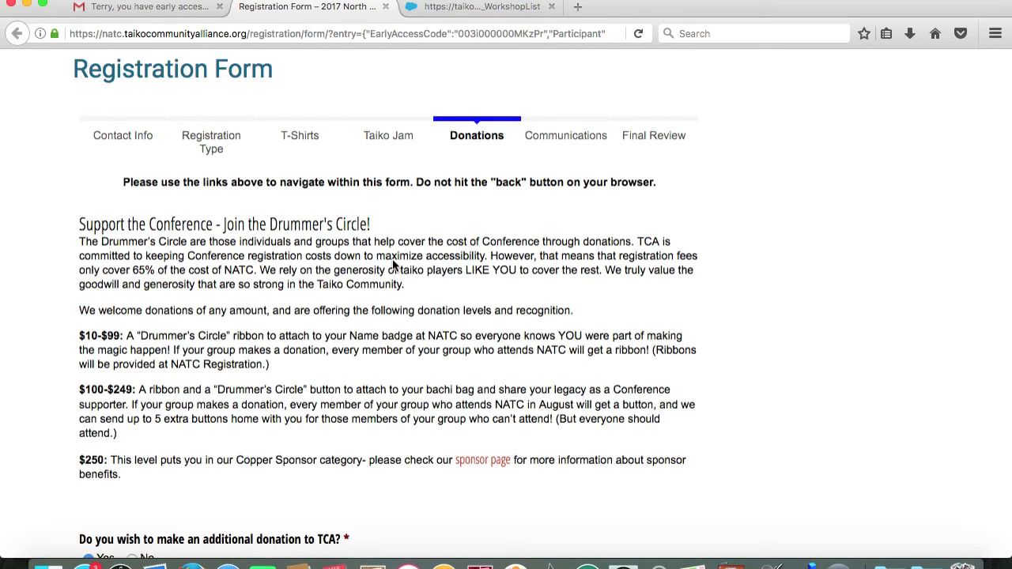
pyautogui.moveTo(405, 285)
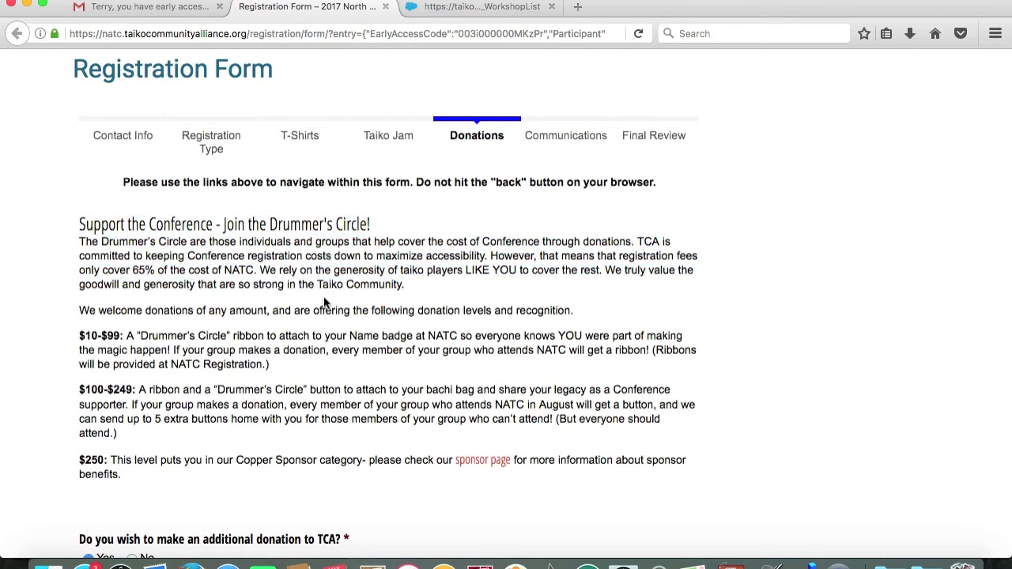
pyautogui.moveTo(364, 272)
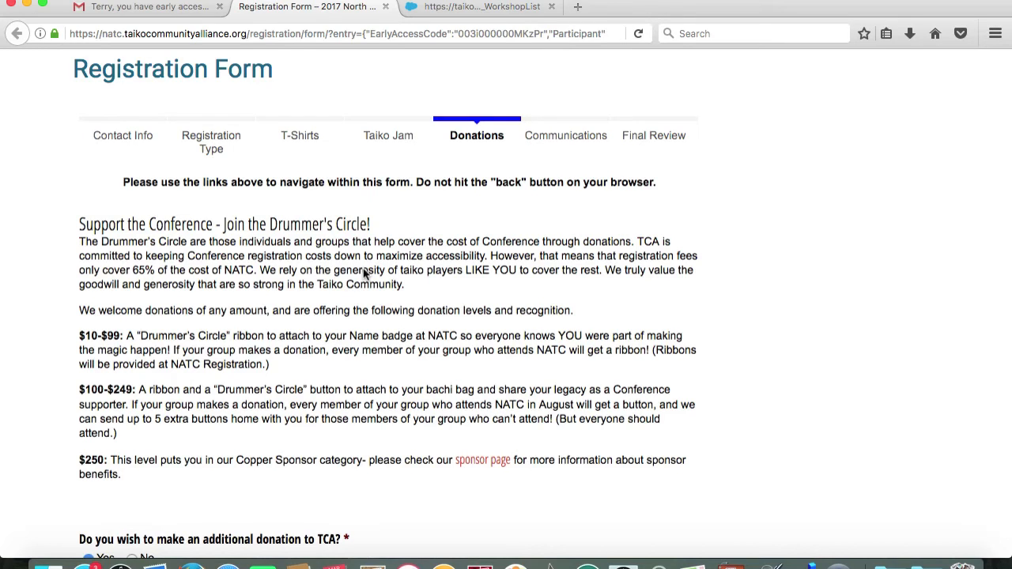
pyautogui.moveTo(172, 259)
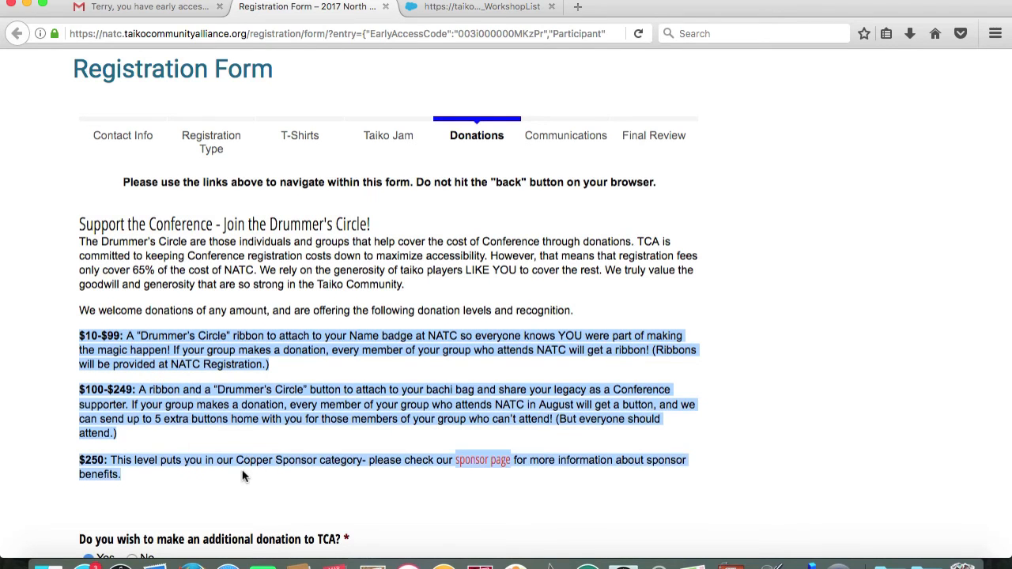
pyautogui.scroll(-3)
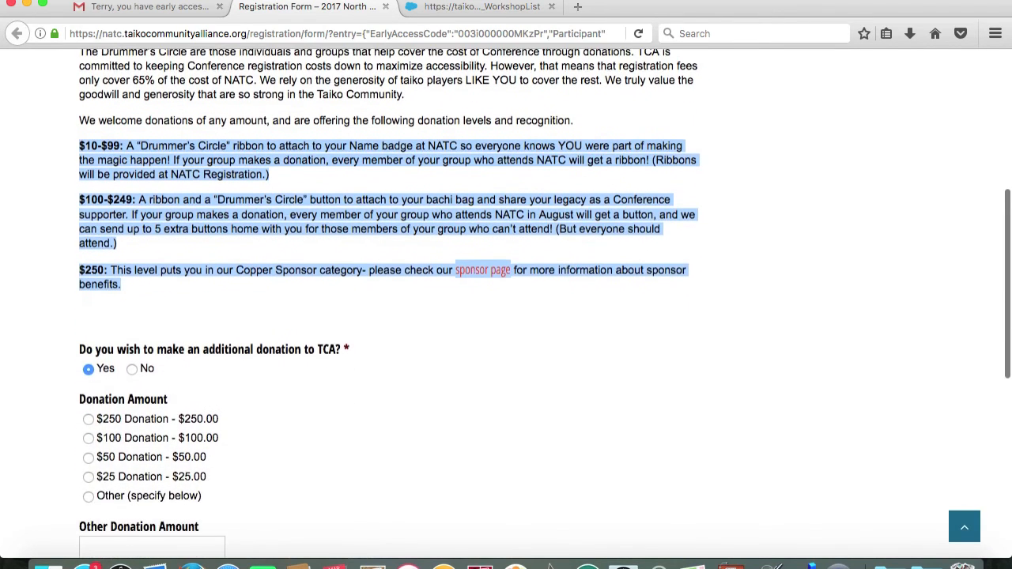
pyautogui.scroll(-3)
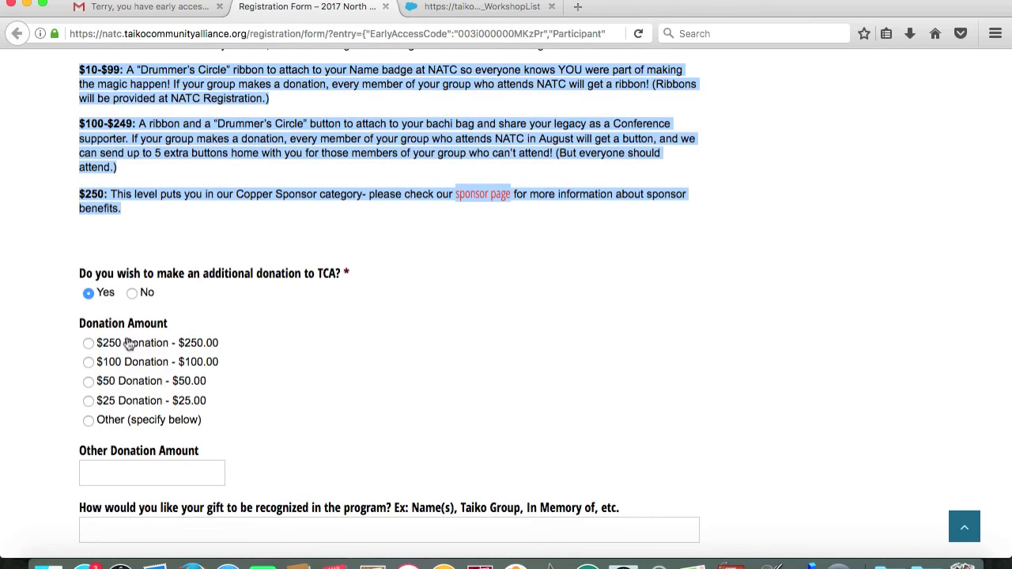
pyautogui.moveTo(112, 218)
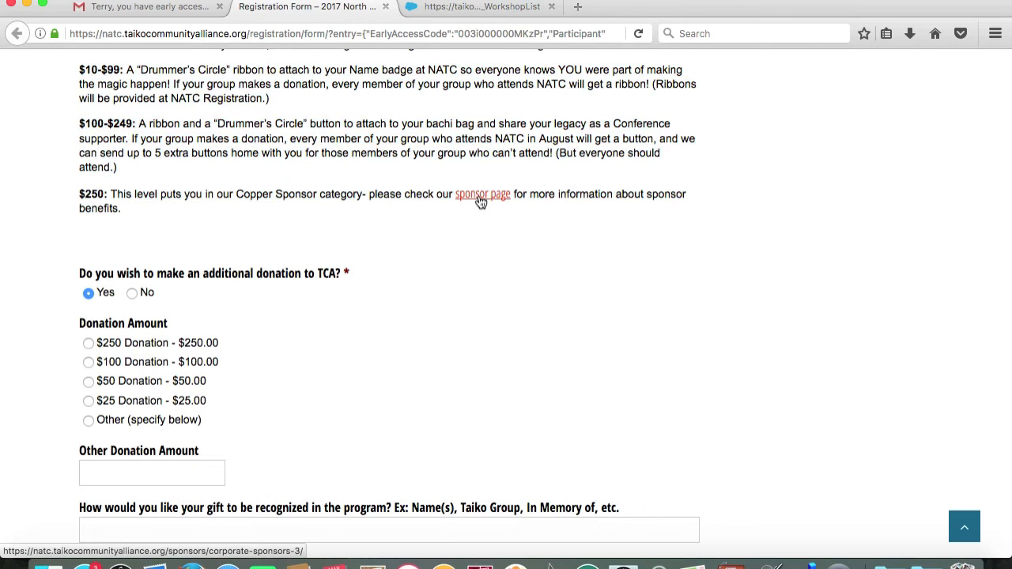
# - Review the sponsorship tier benefits on the Corporate Sponsors page in a new tab, then return to the form
pyautogui.click(482, 193)
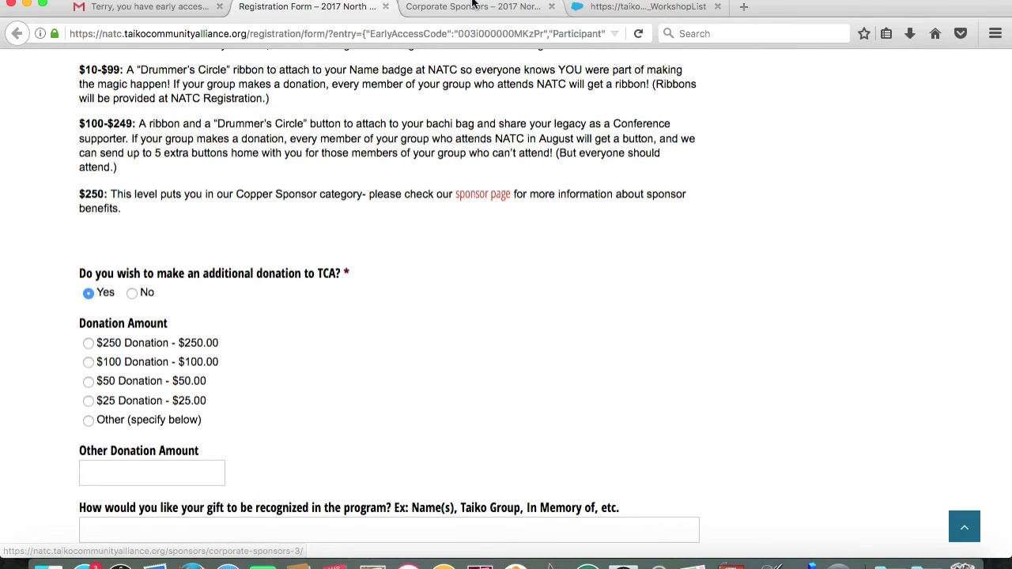
pyautogui.click(483, 193)
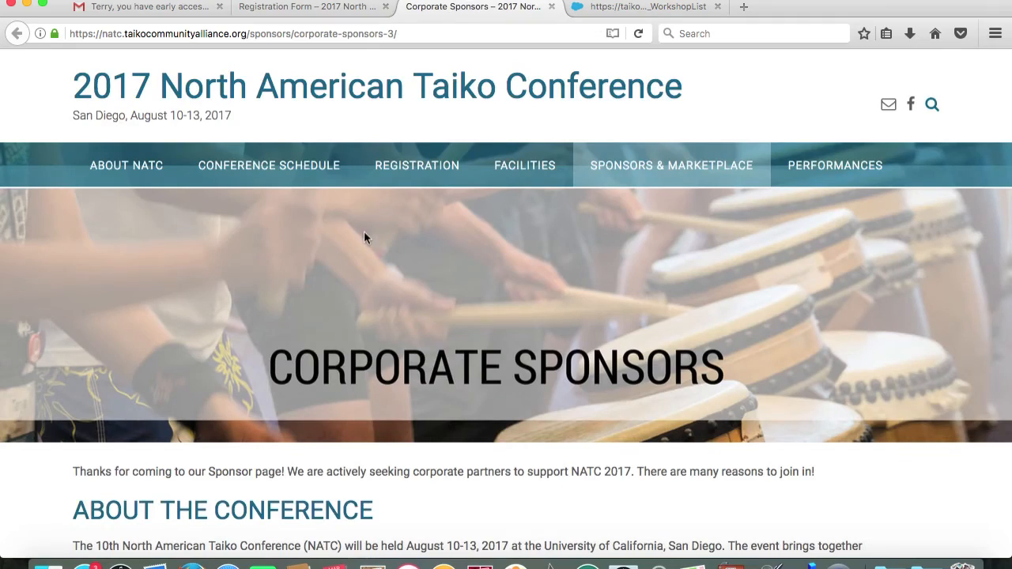
pyautogui.scroll(-3)
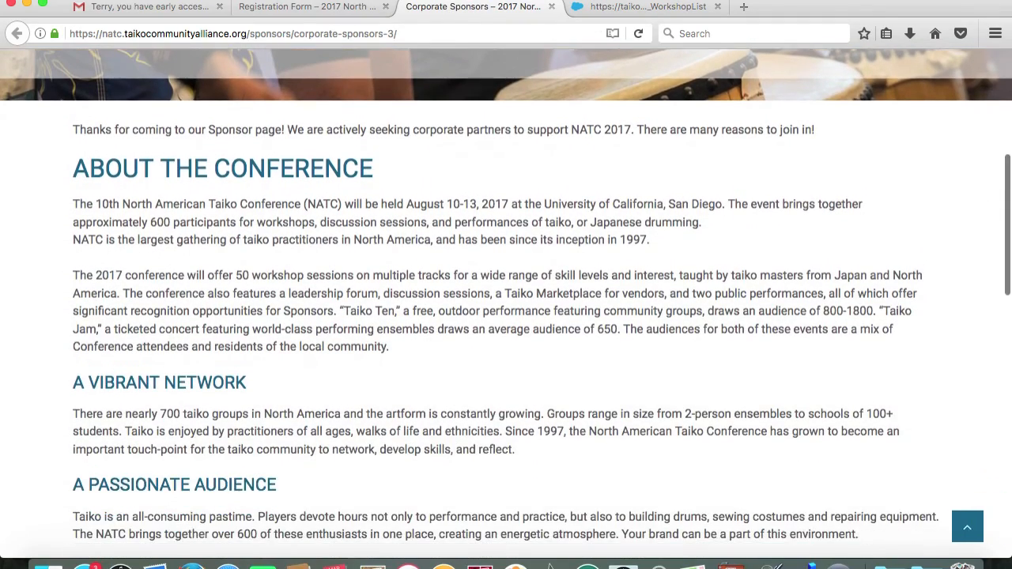
pyautogui.scroll(-3)
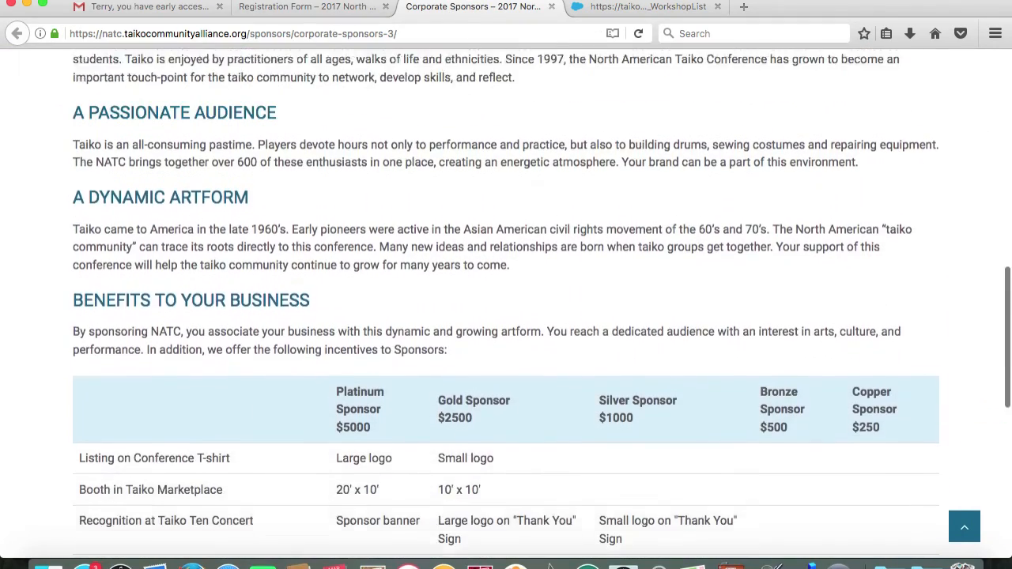
pyautogui.scroll(-3)
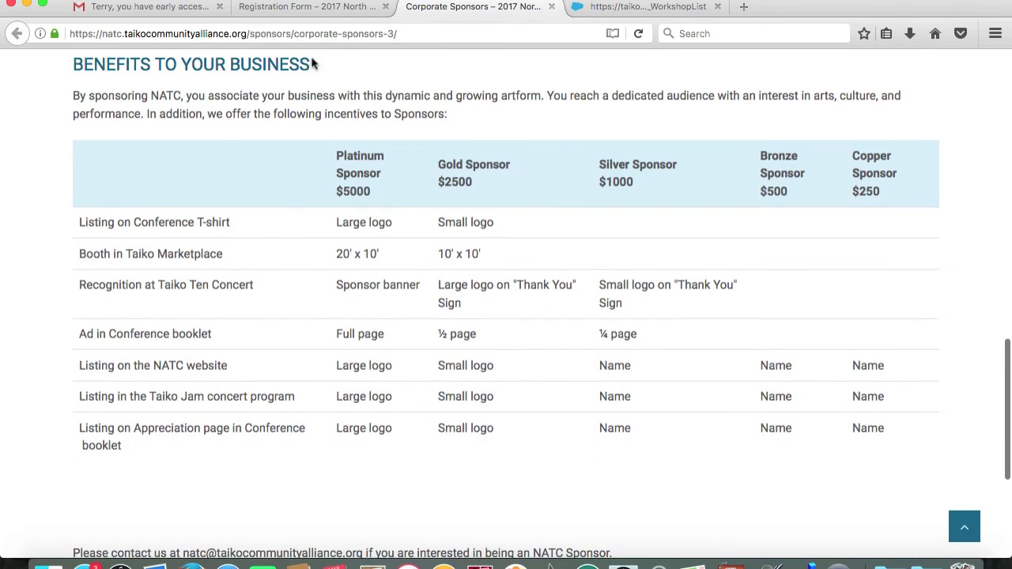
pyautogui.click(309, 7)
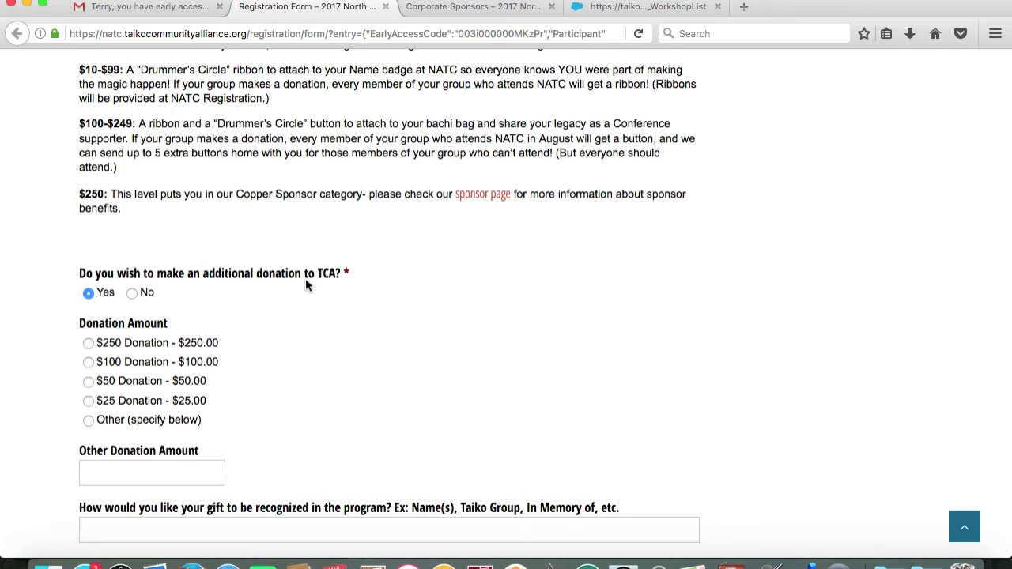
pyautogui.moveTo(218, 218)
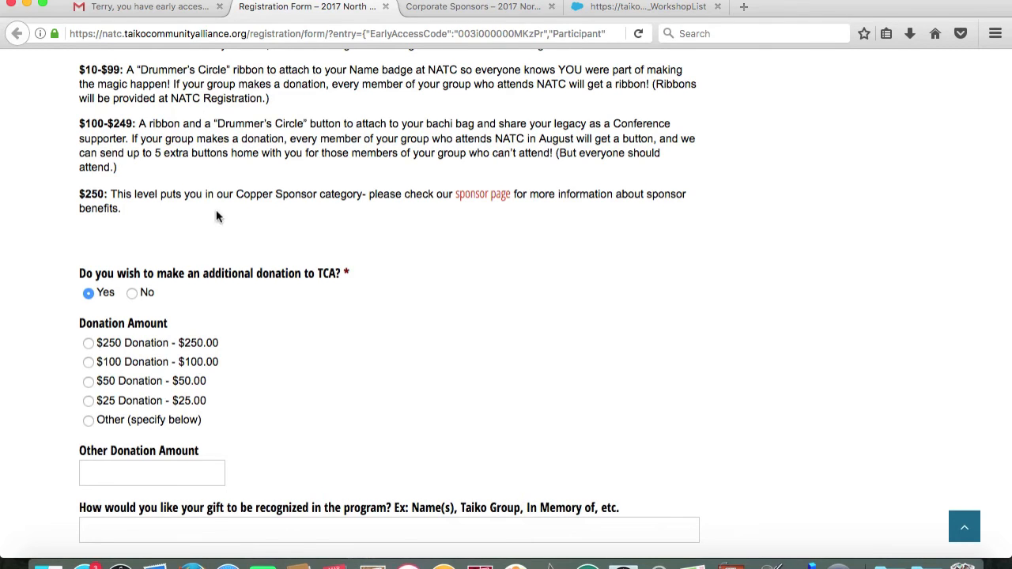
# - Choose the $100 donation amount on the Donations page
pyautogui.scroll(3)
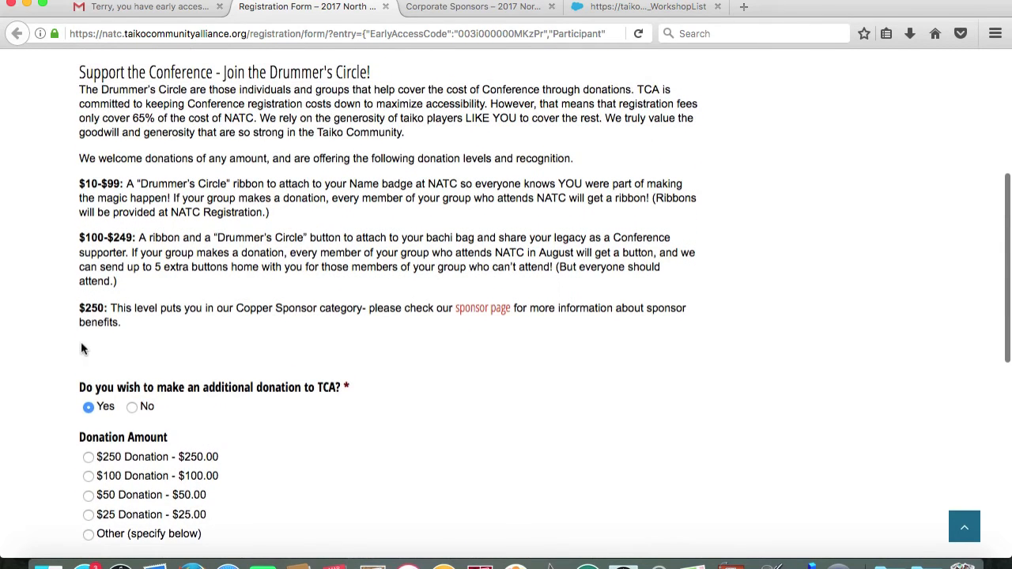
pyautogui.scroll(-3)
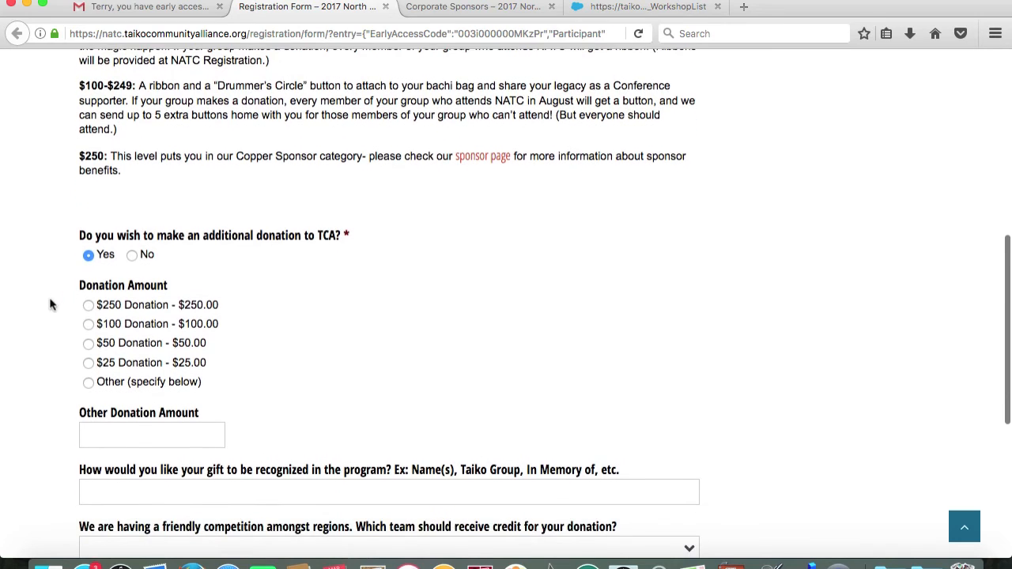
pyautogui.scroll(-3)
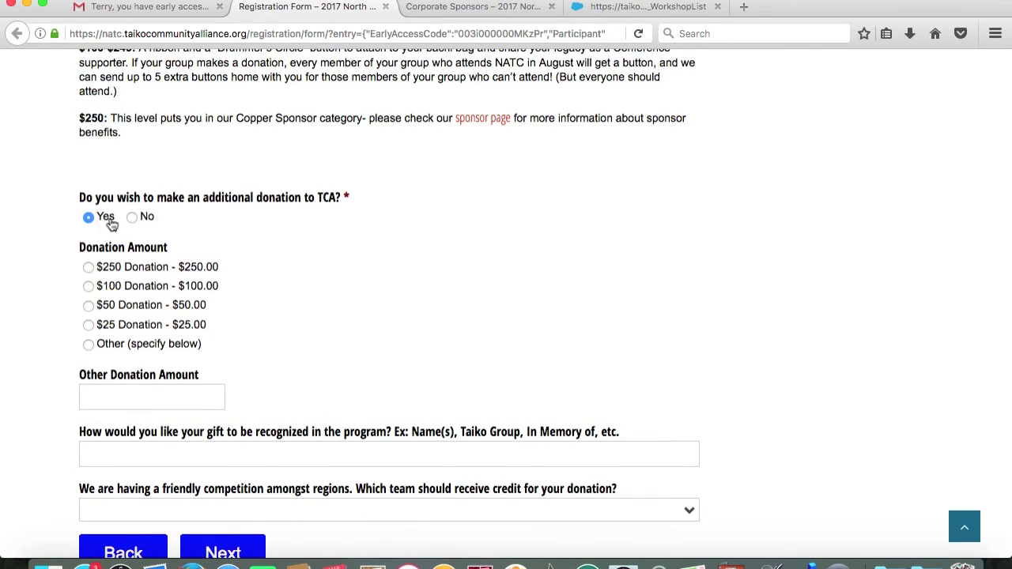
pyautogui.moveTo(133, 222)
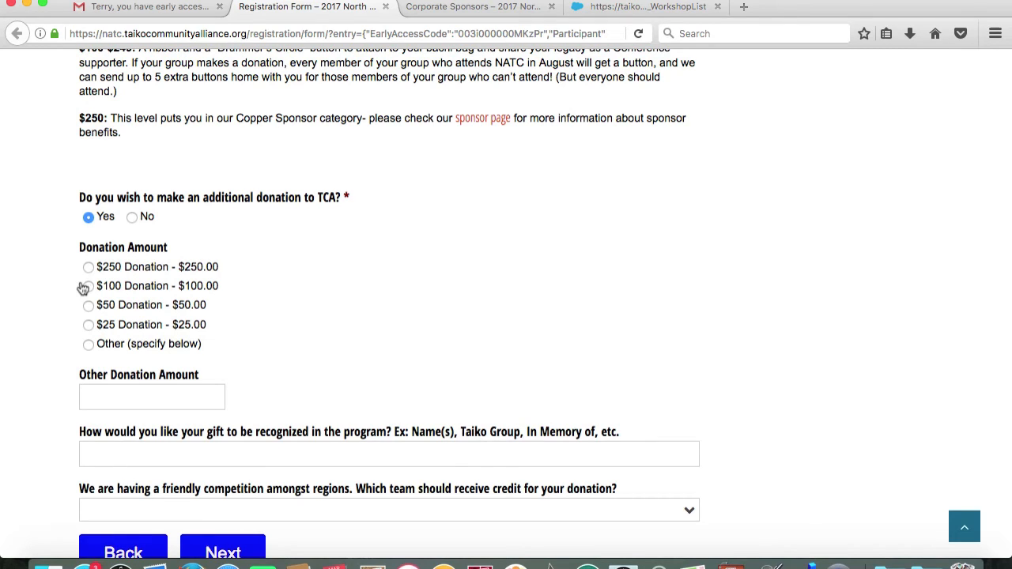
pyautogui.click(89, 285)
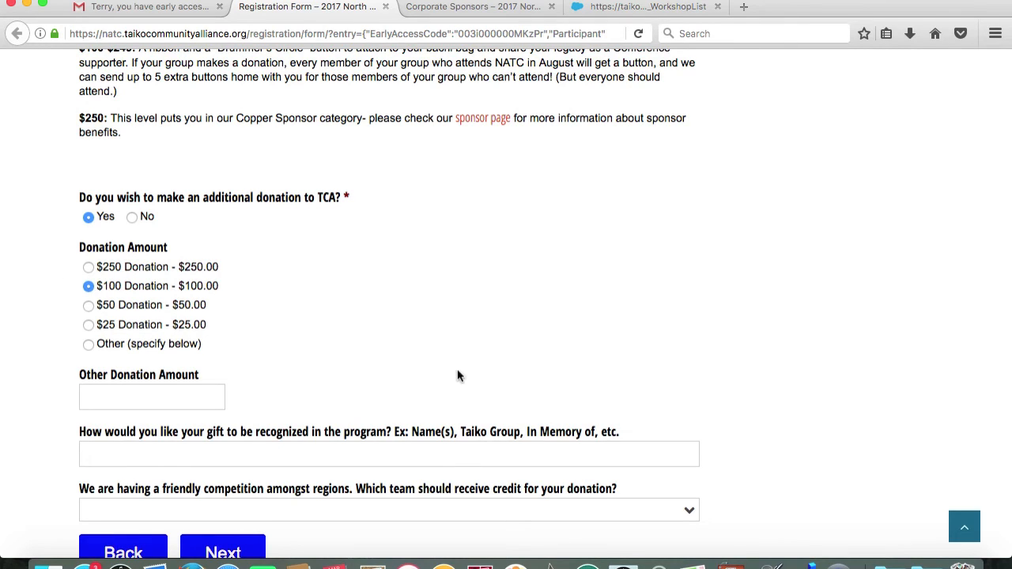
pyautogui.scroll(-3)
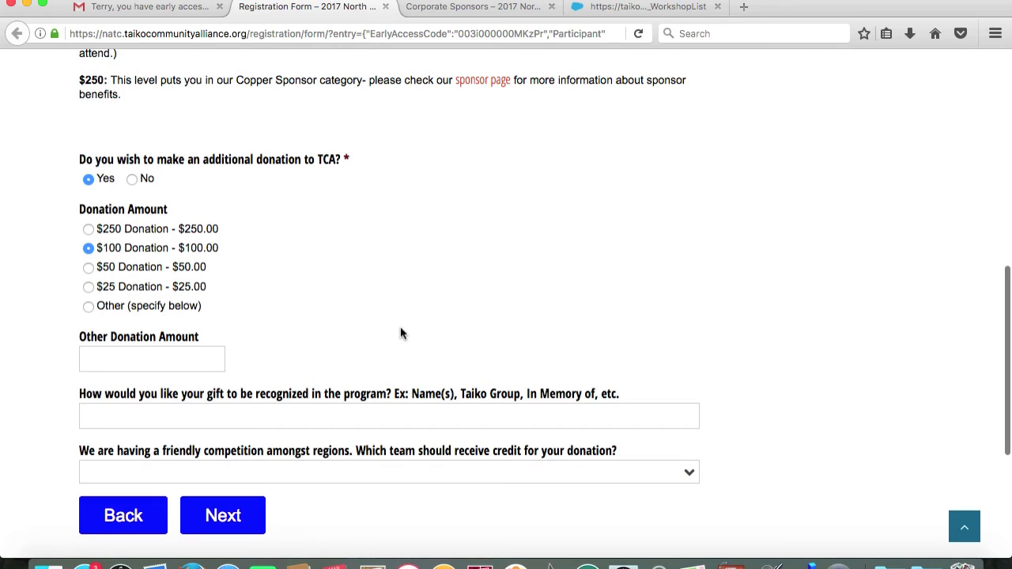
pyautogui.moveTo(411, 323)
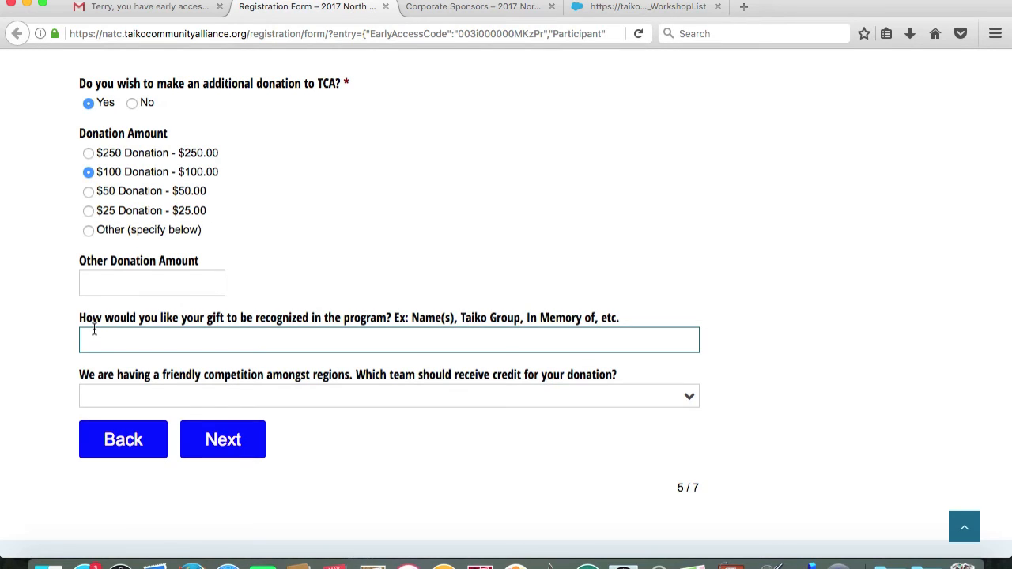
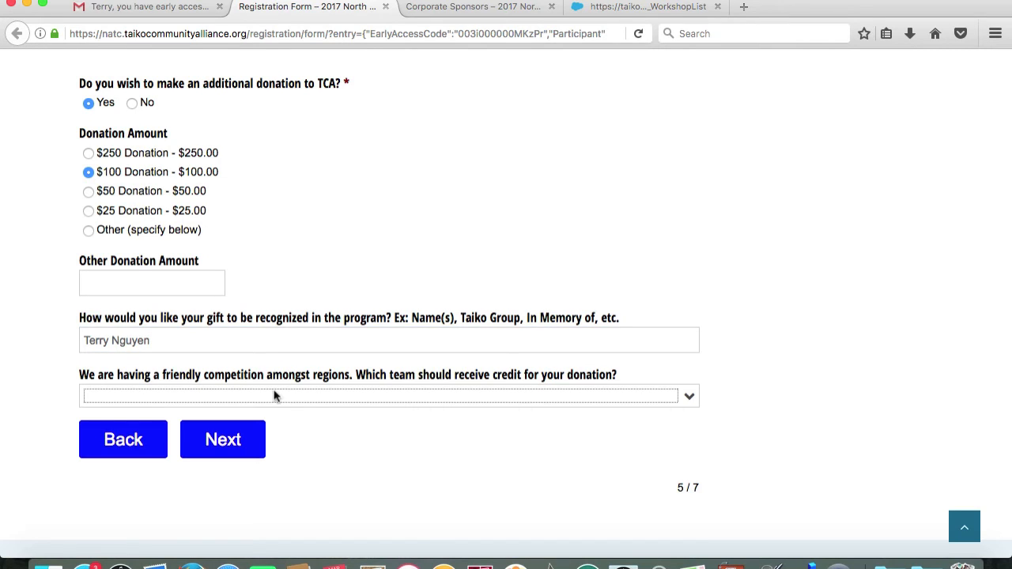
pyautogui.click(387, 396)
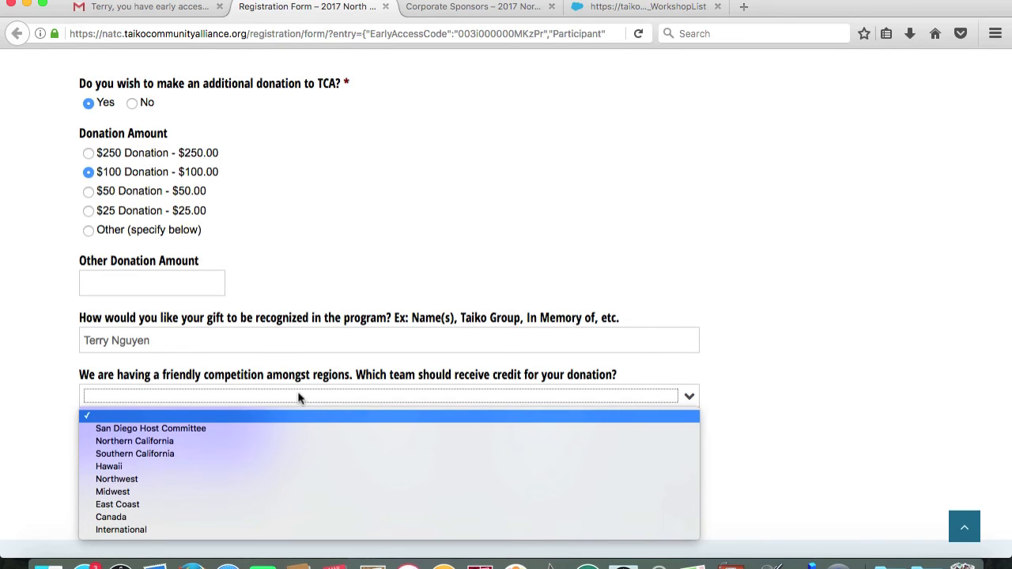
pyautogui.click(135, 454)
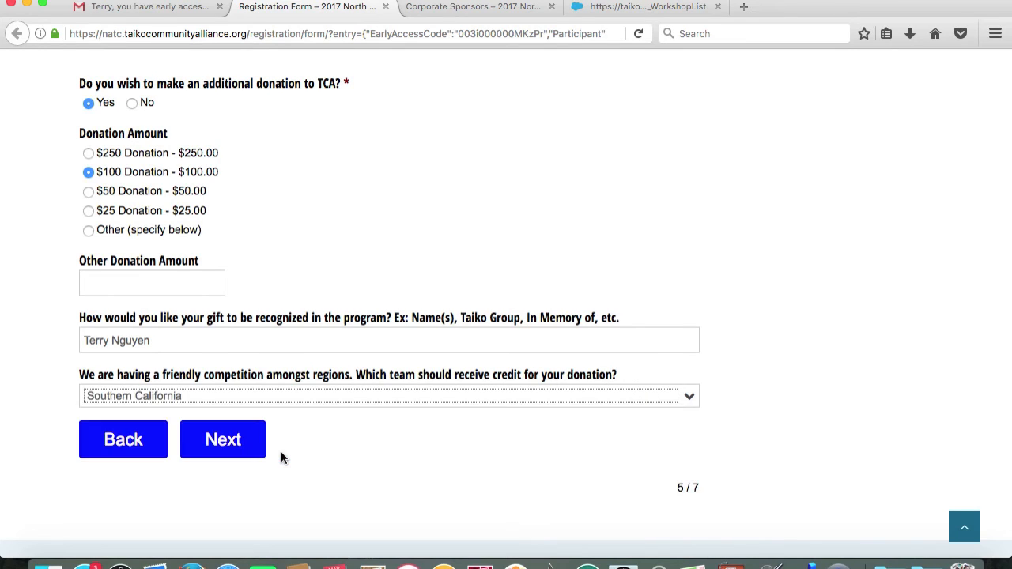
pyautogui.moveTo(142, 402)
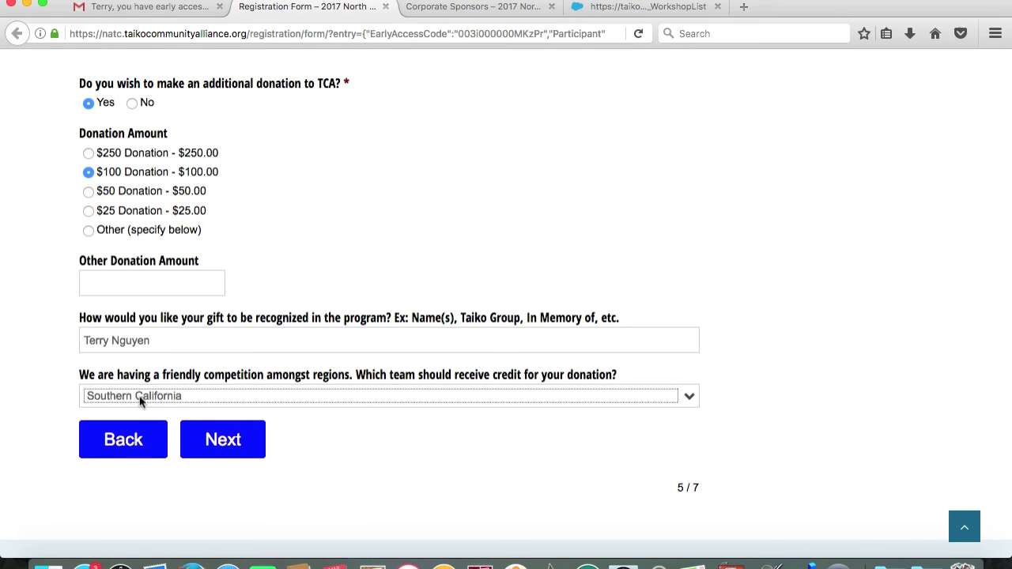
pyautogui.moveTo(288, 479)
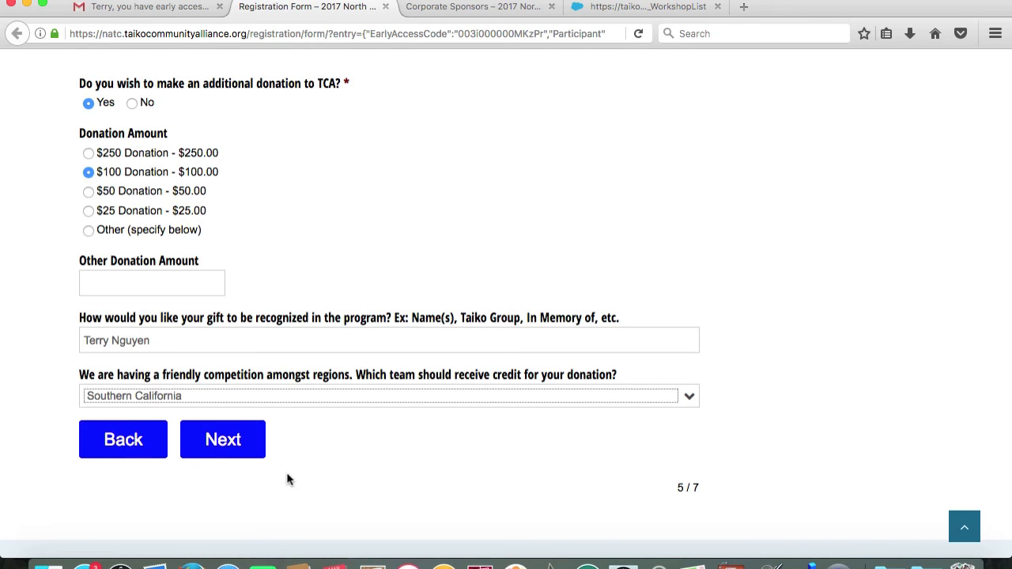
pyautogui.click(222, 440)
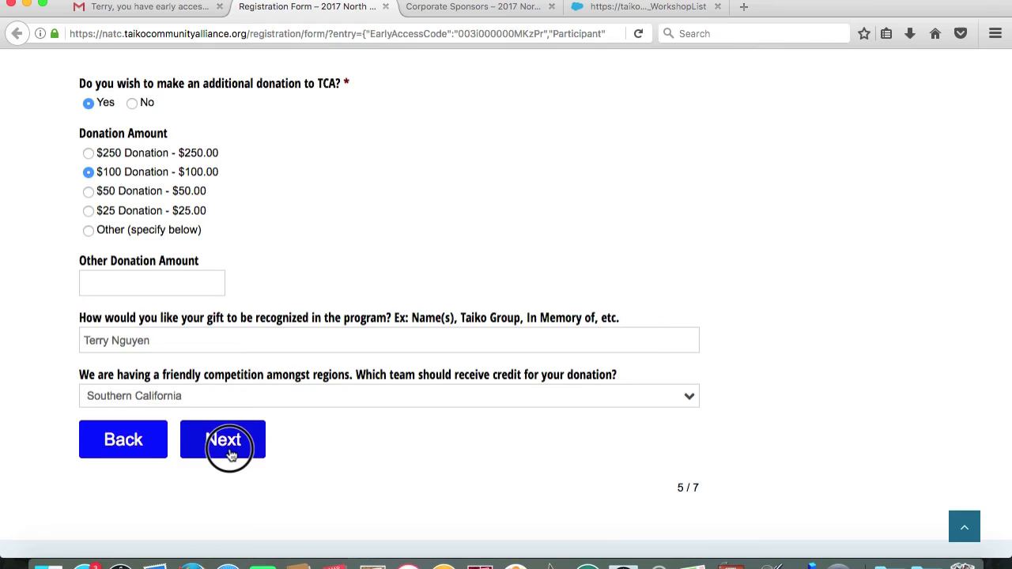
# - Reach the Communications page and focus the additional notes for TCA box
pyautogui.click(223, 440)
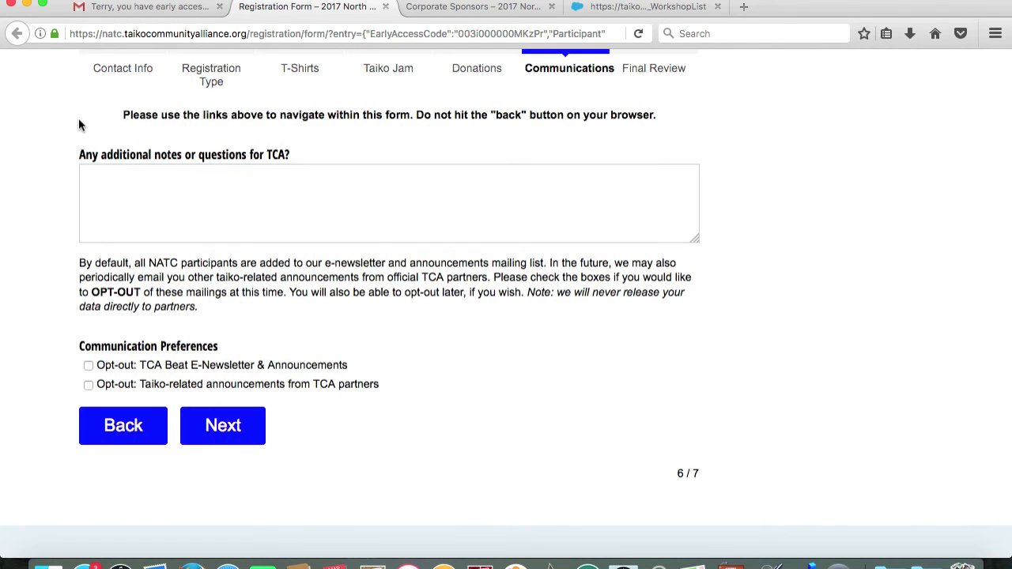
pyautogui.scroll(3)
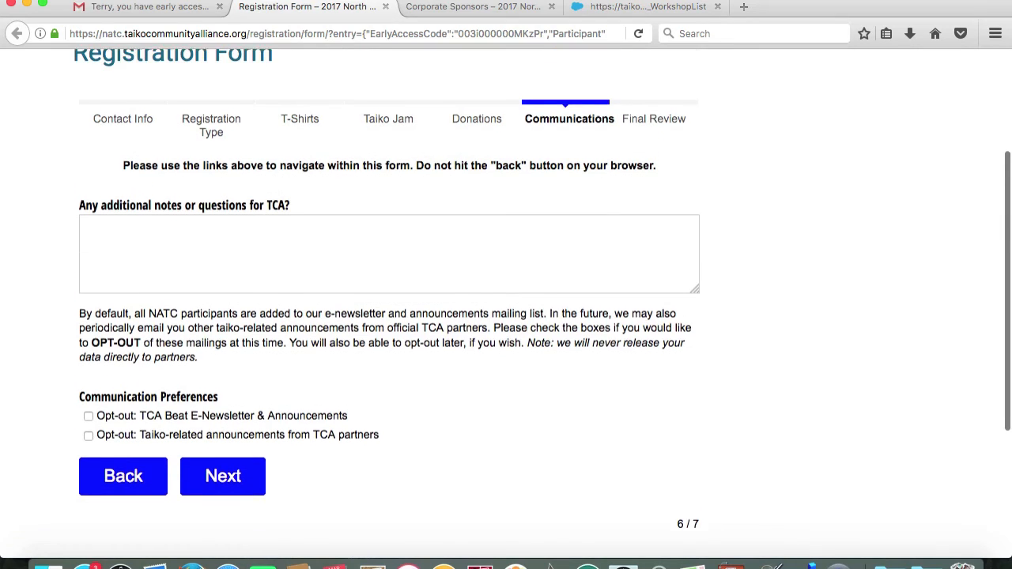
pyautogui.scroll(3)
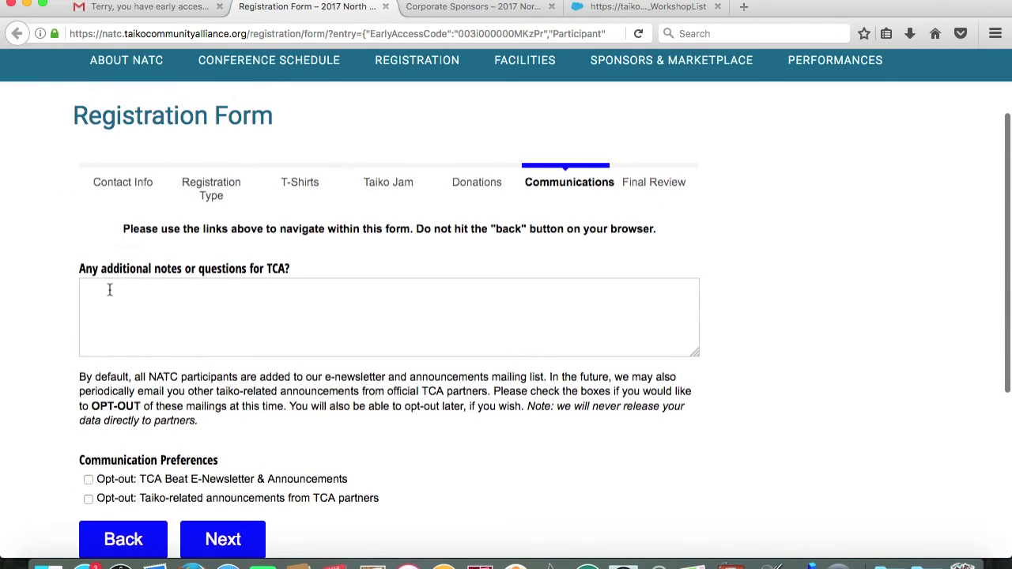
pyautogui.click(388, 316)
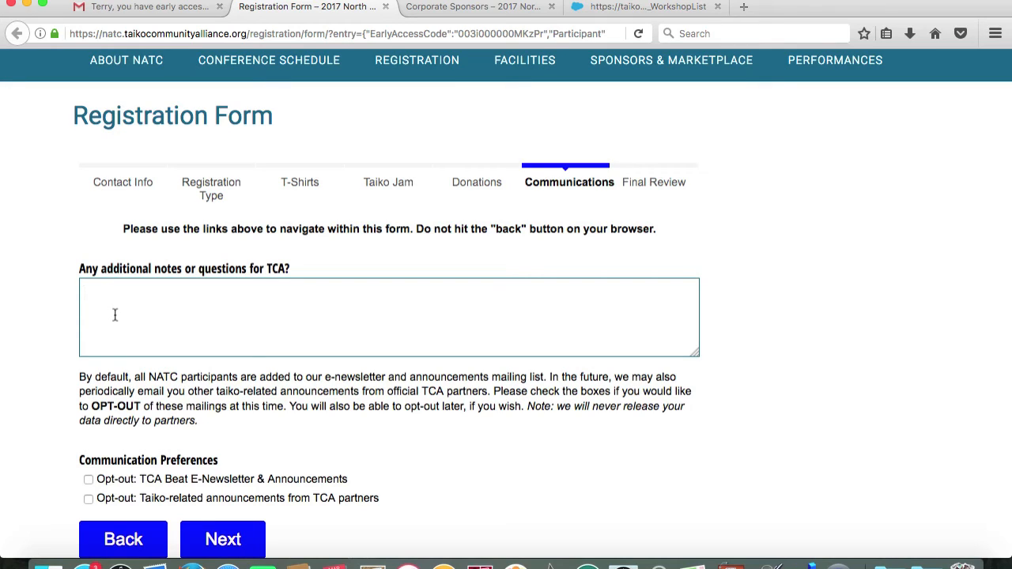
pyautogui.moveTo(307, 459)
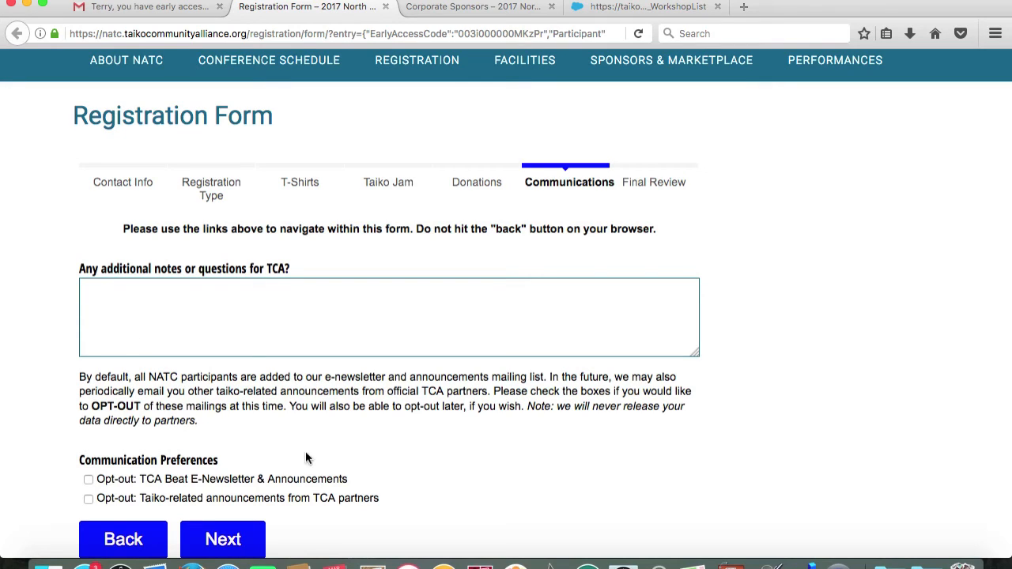
pyautogui.click(387, 317)
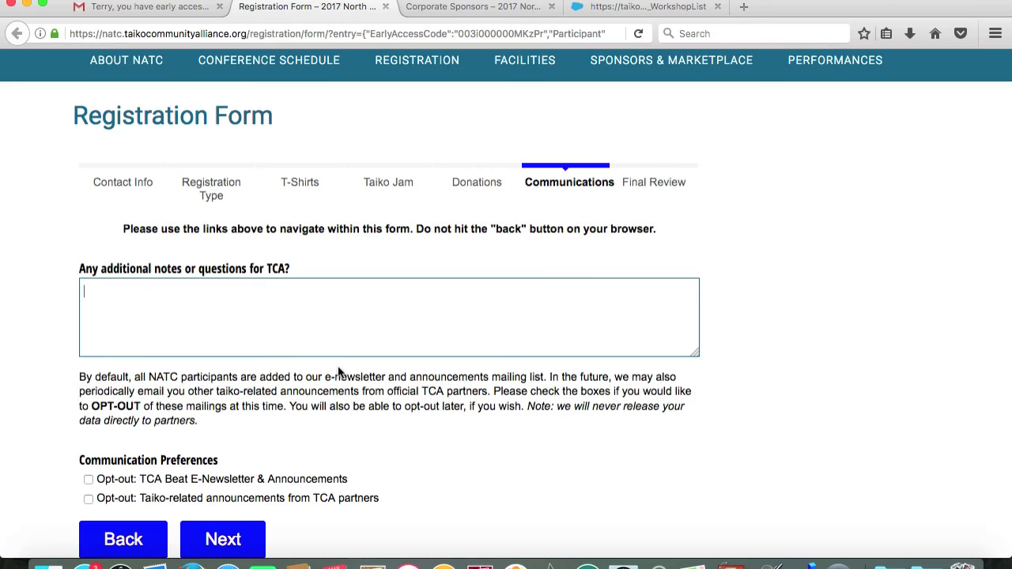
pyautogui.moveTo(307, 309)
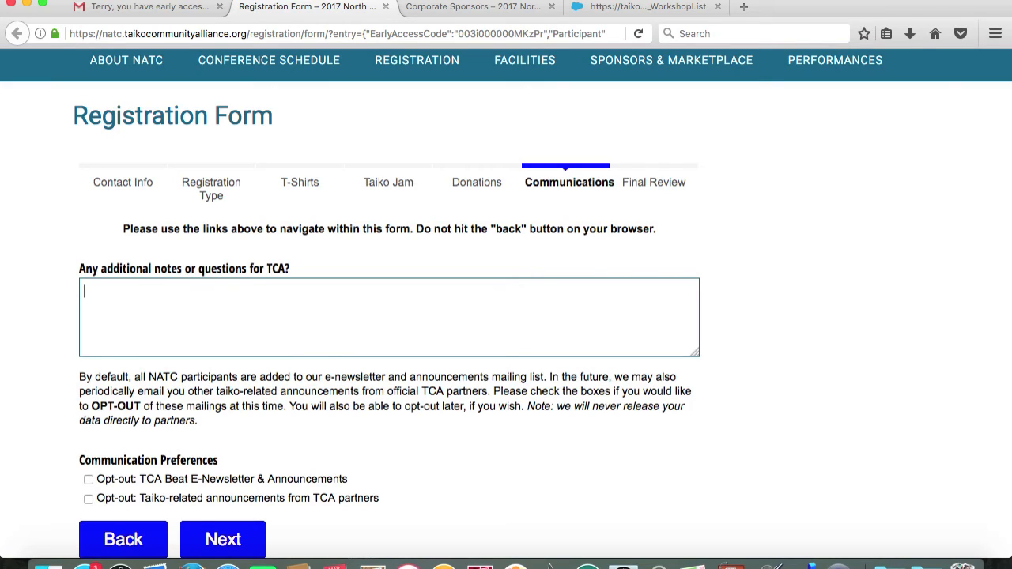
pyautogui.scroll(-3)
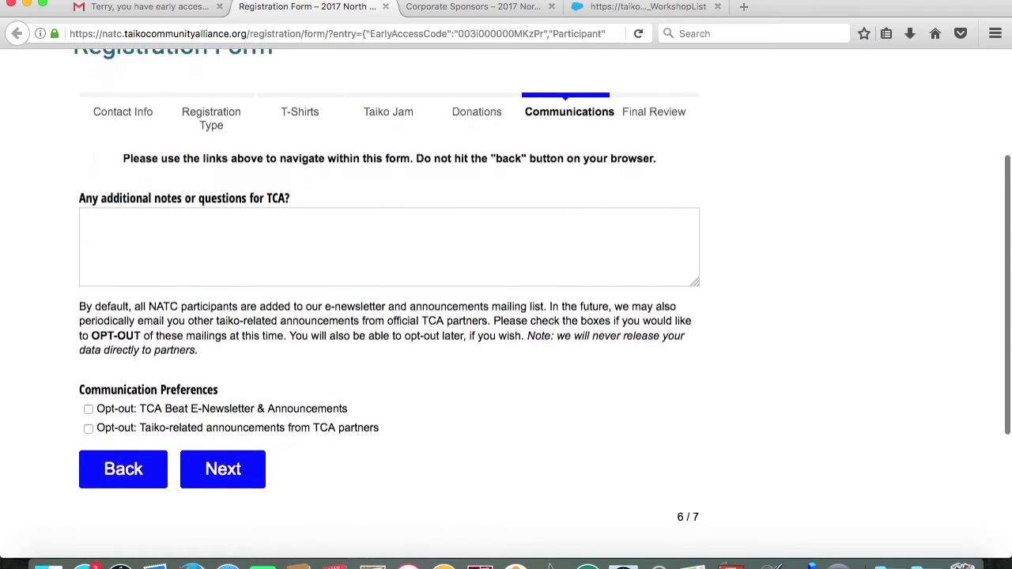
pyautogui.scroll(-3)
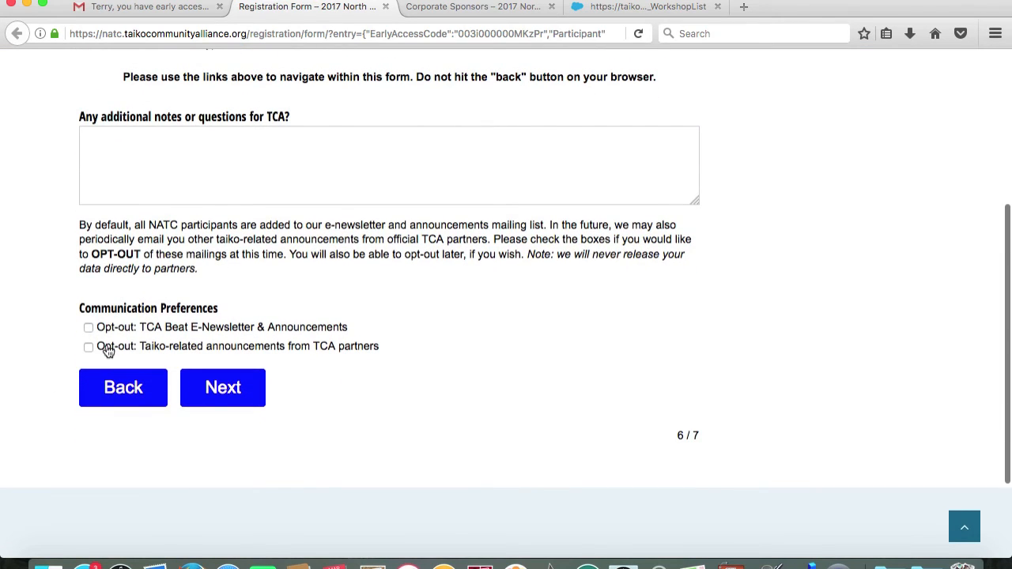
pyautogui.moveTo(133, 351)
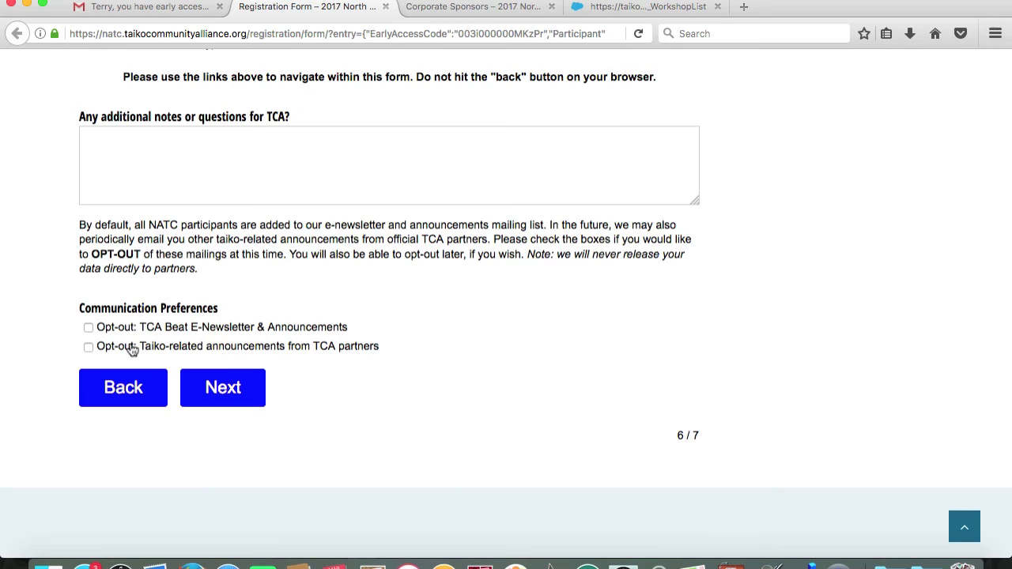
pyautogui.moveTo(177, 355)
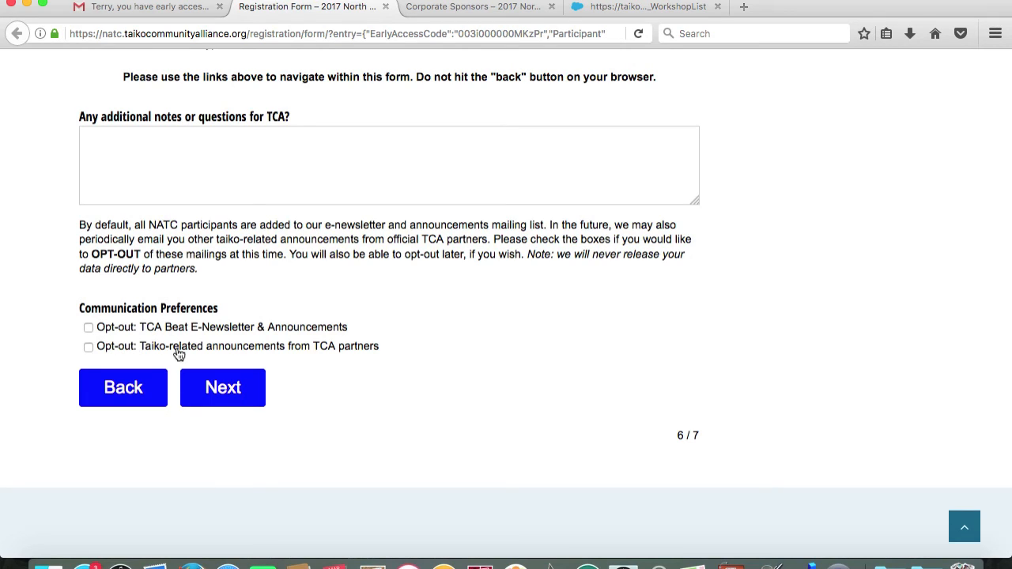
pyautogui.moveTo(231, 357)
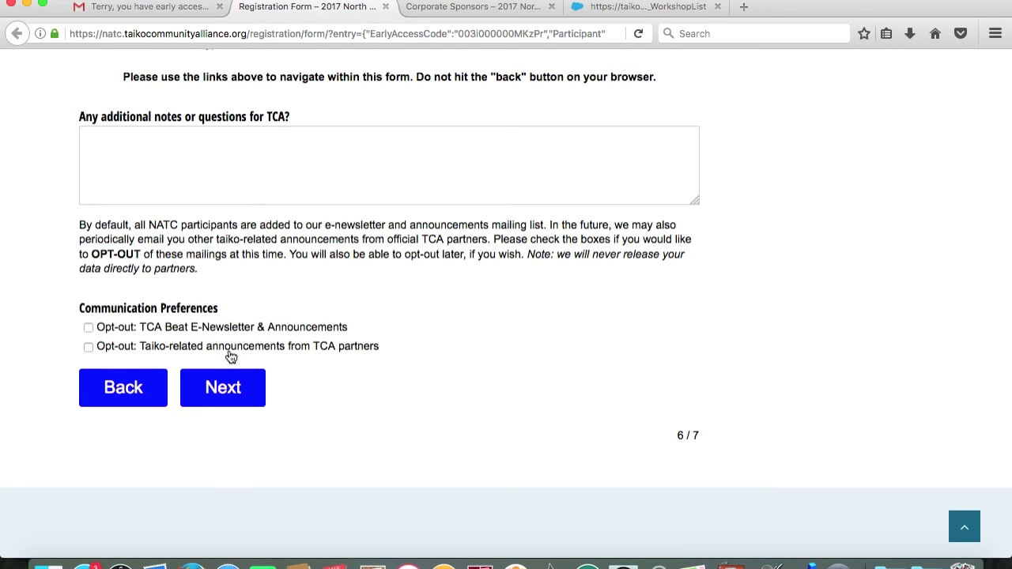
pyautogui.moveTo(79, 297)
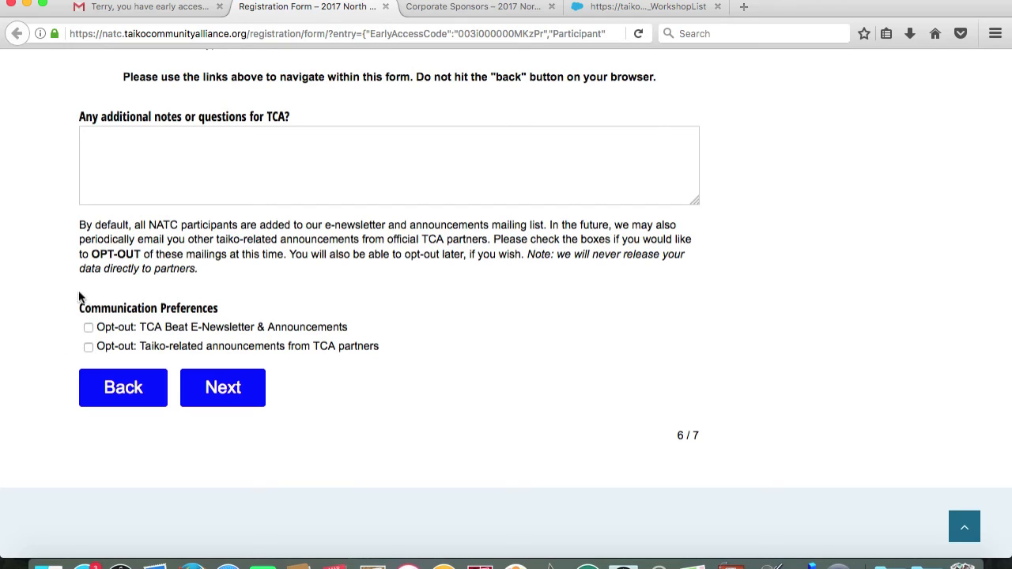
pyautogui.moveTo(93, 296)
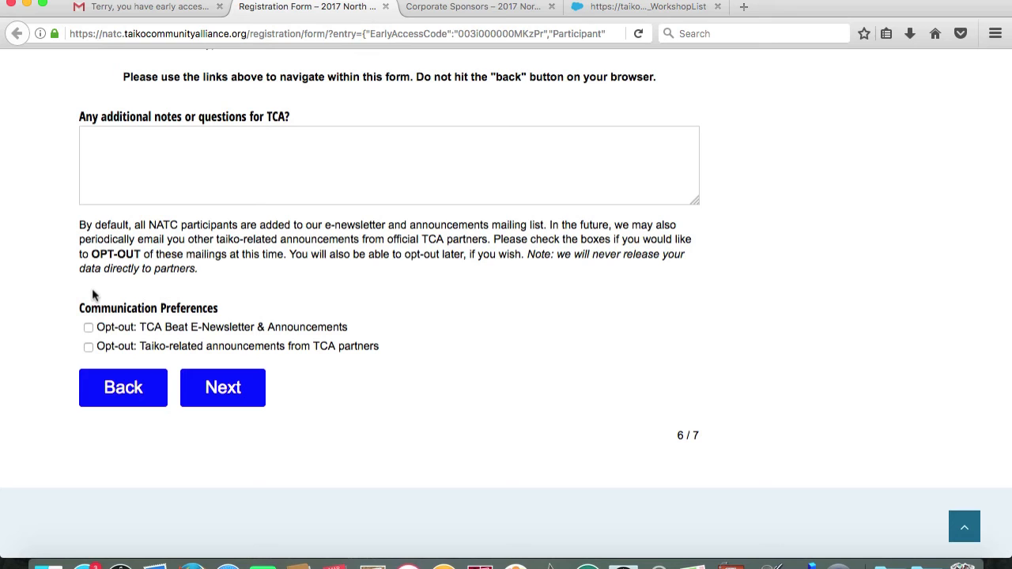
# - Write 'Good luck!' as the note for TCA, leaving both opt-out checkboxes unchecked
pyautogui.scroll(3)
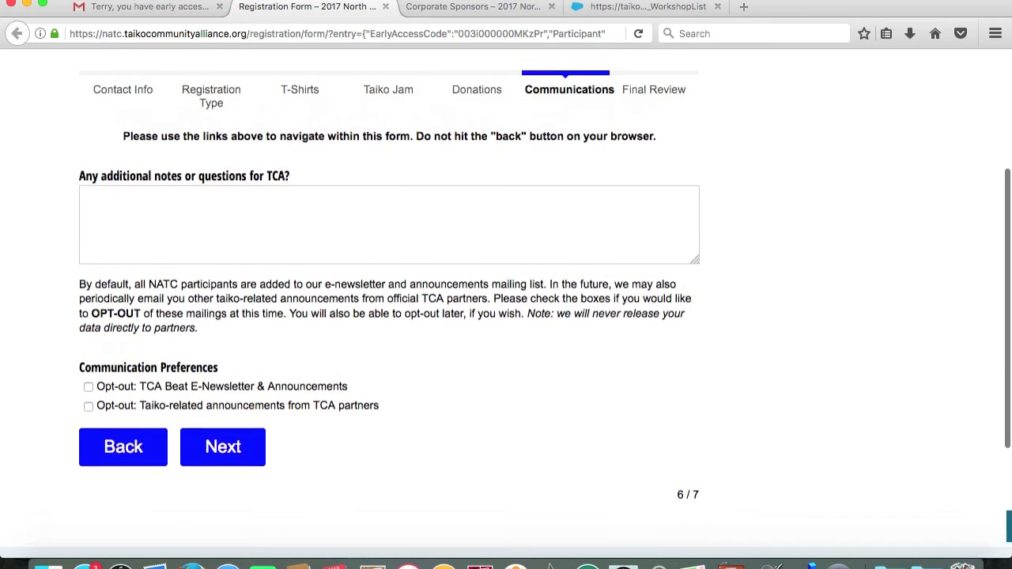
pyautogui.scroll(3)
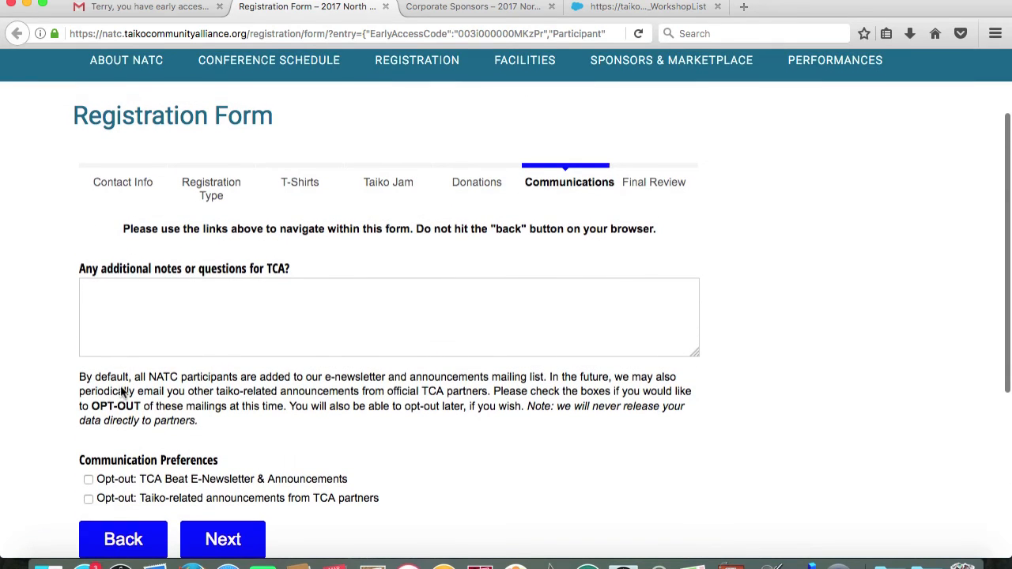
pyautogui.moveTo(210, 428)
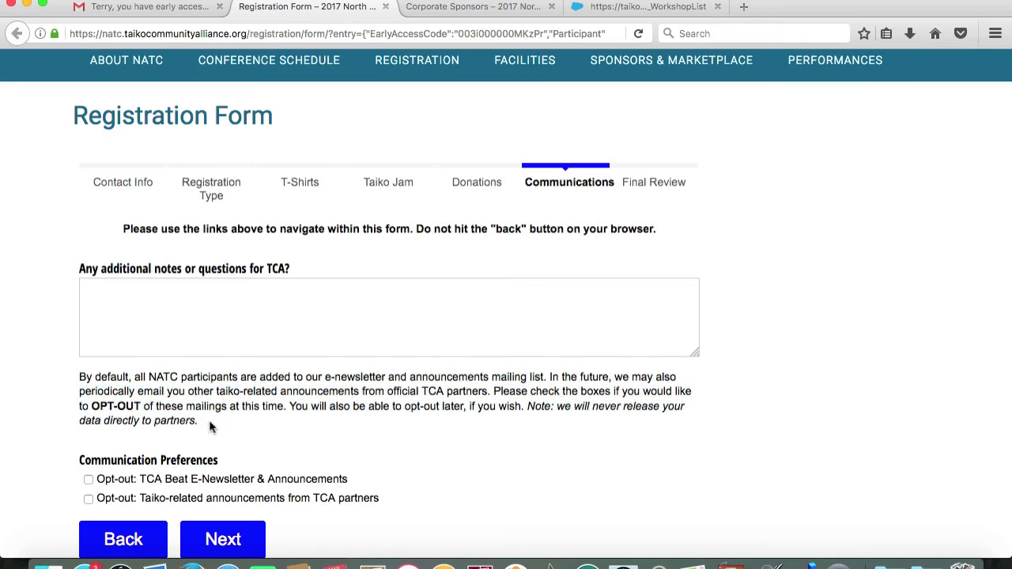
pyautogui.scroll(-3)
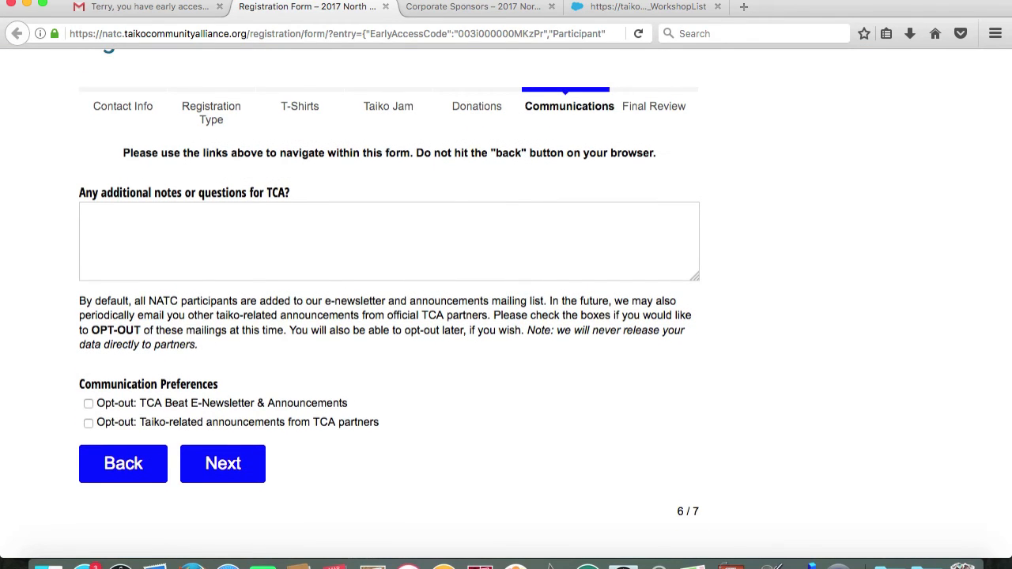
pyautogui.moveTo(158, 454)
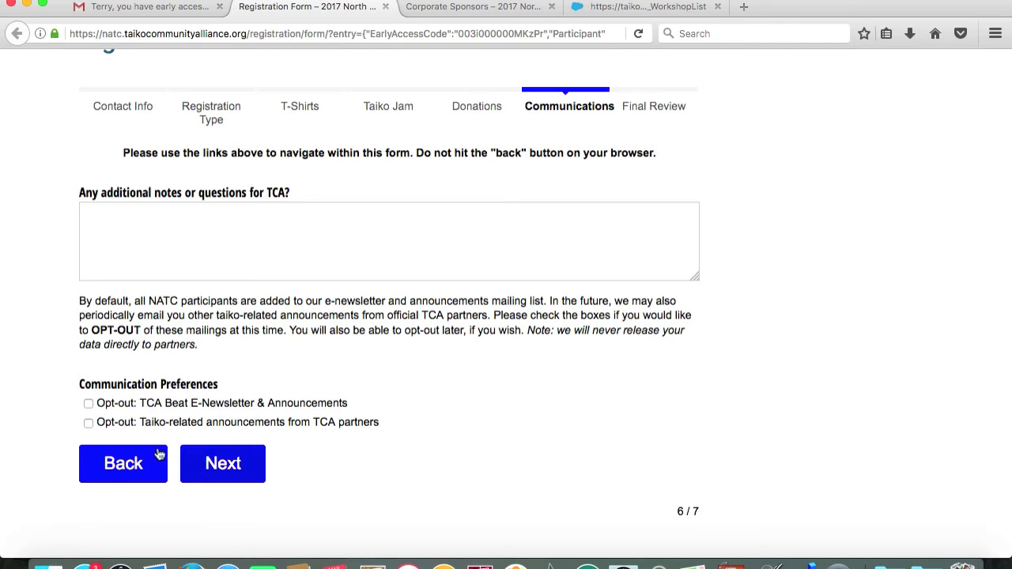
pyautogui.write('G')
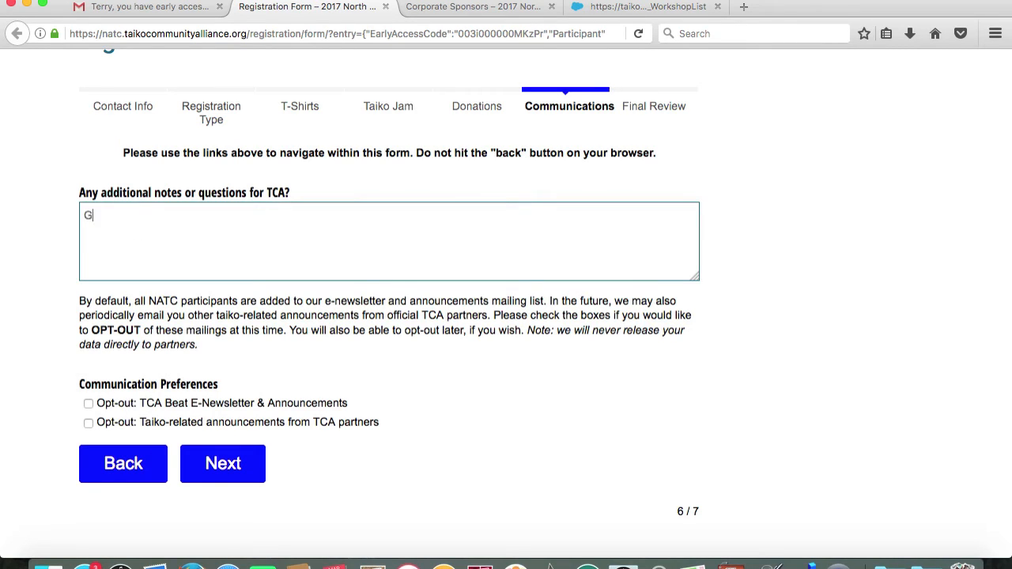
pyautogui.write('ood luck!')
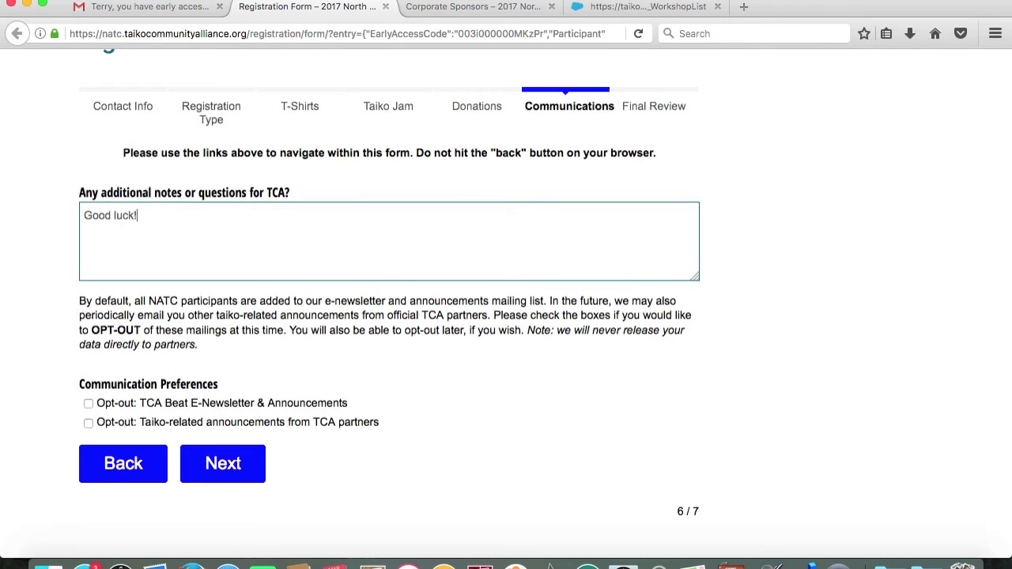
pyautogui.moveTo(223, 463)
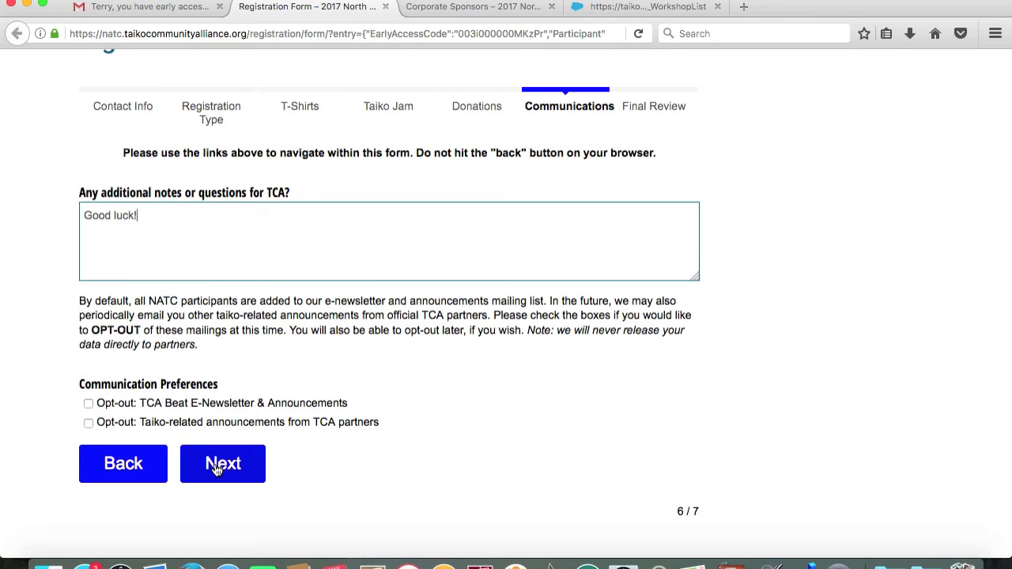
# - Advance to Final Review and choose Check as the payment method, showing the mail-in instructions
pyautogui.click(223, 464)
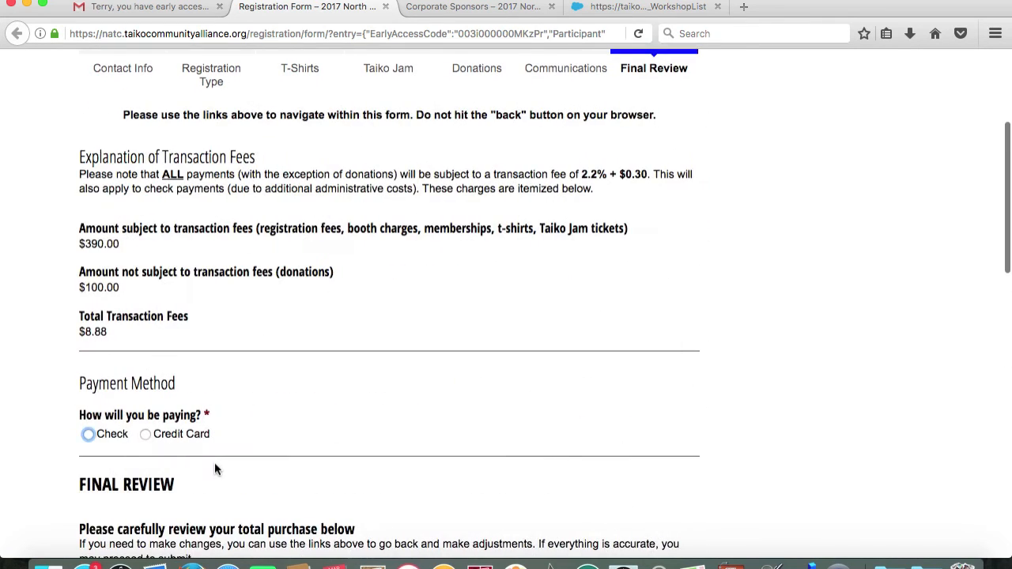
pyautogui.moveTo(8, 218)
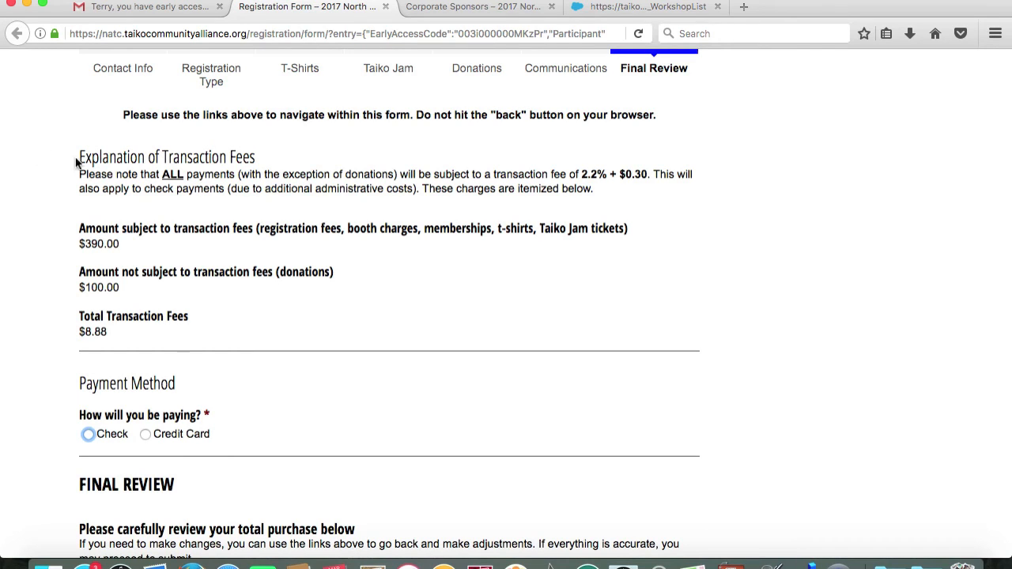
pyautogui.click(89, 433)
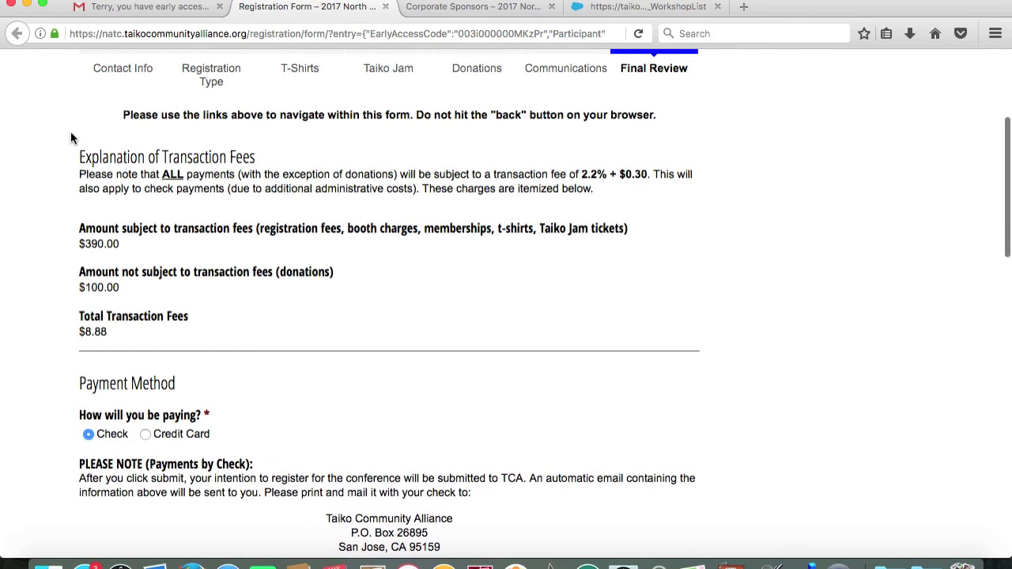
pyautogui.scroll(3)
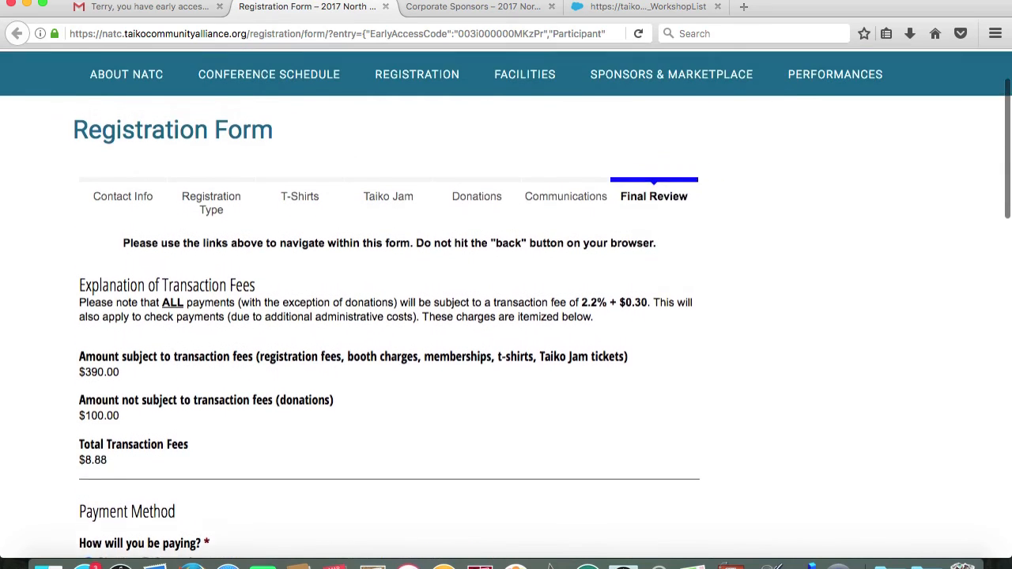
pyautogui.scroll(3)
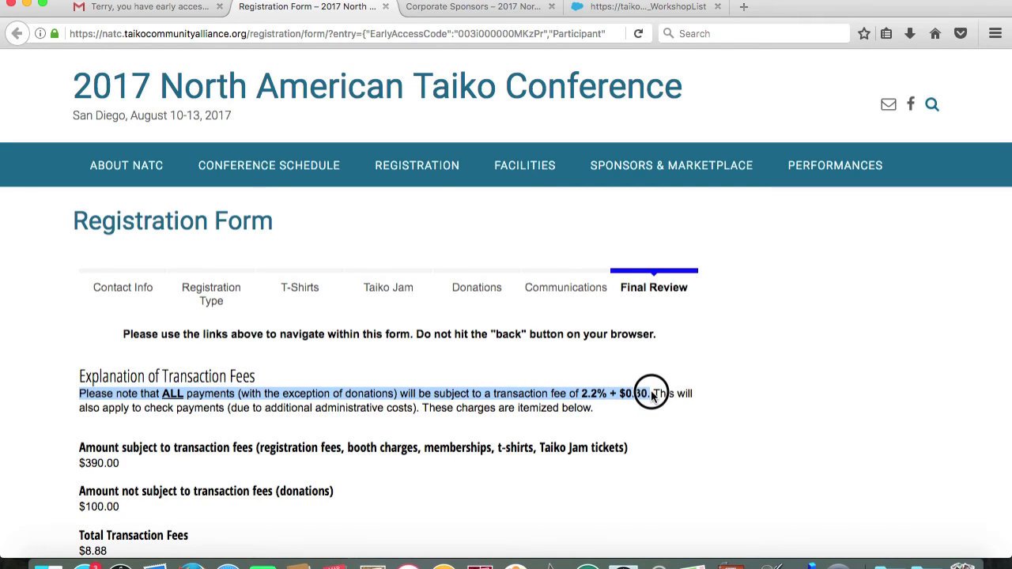
pyautogui.moveTo(688, 396)
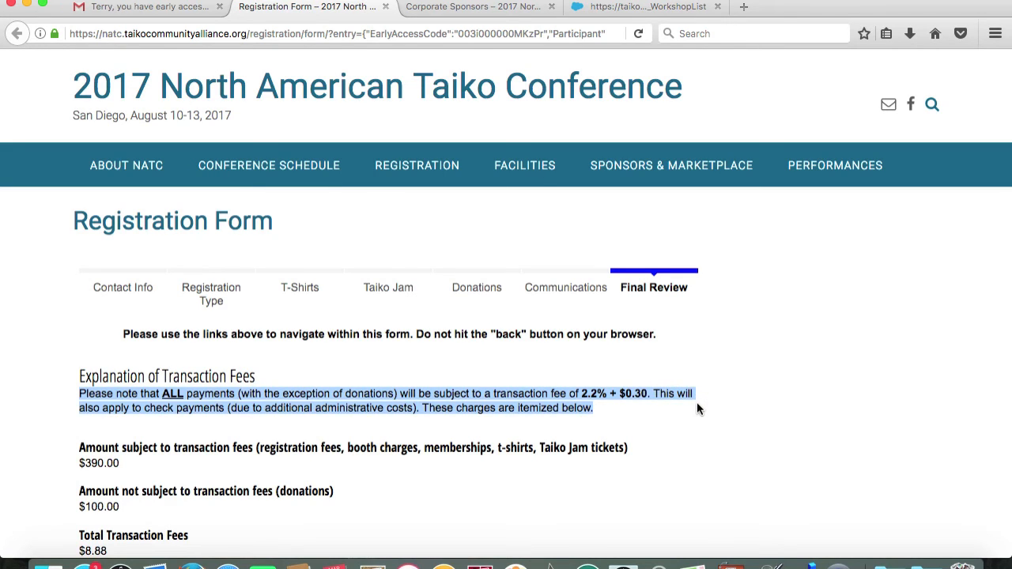
pyautogui.moveTo(529, 487)
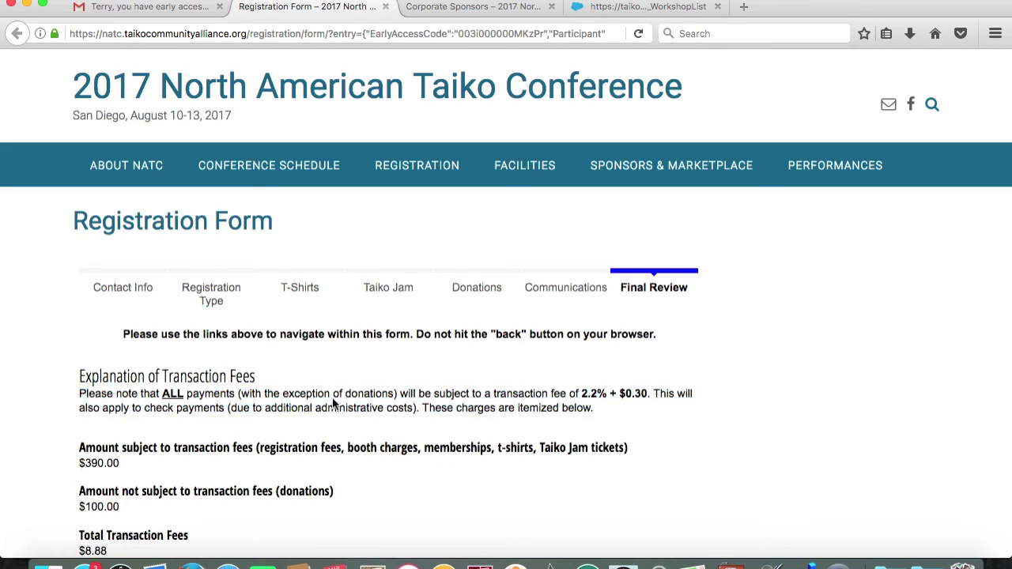
pyautogui.scroll(-3)
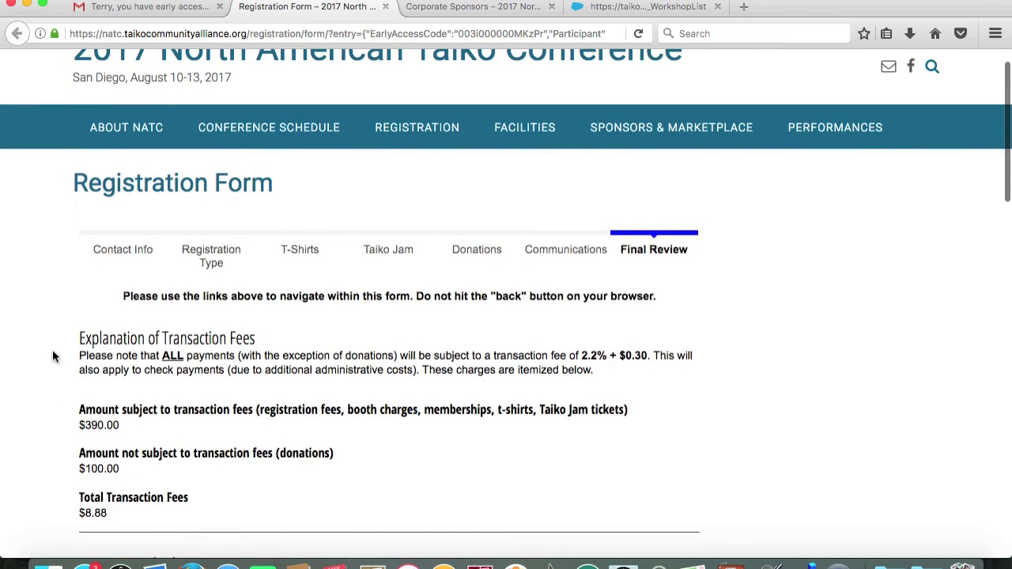
pyautogui.scroll(-3)
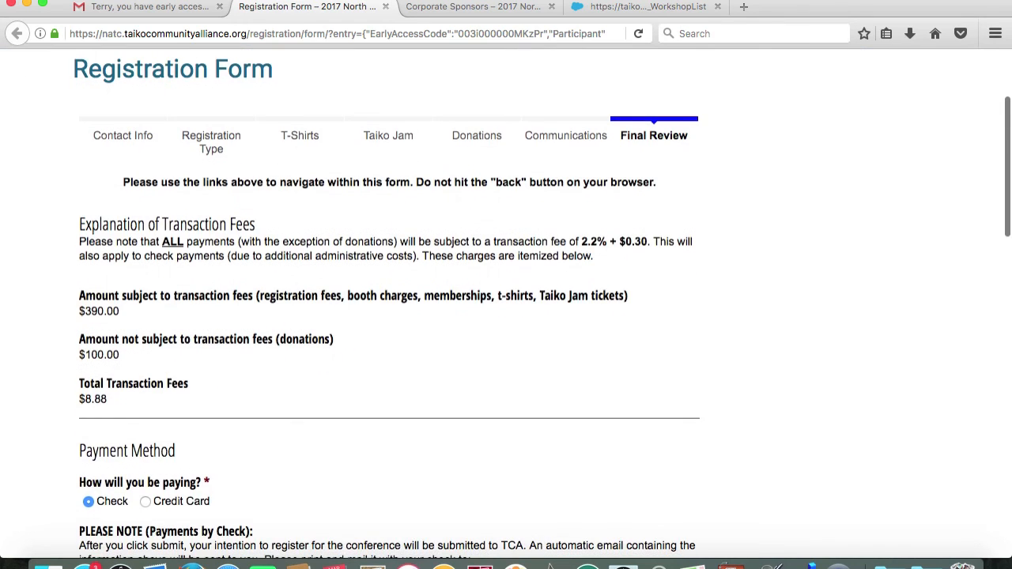
pyautogui.scroll(-3)
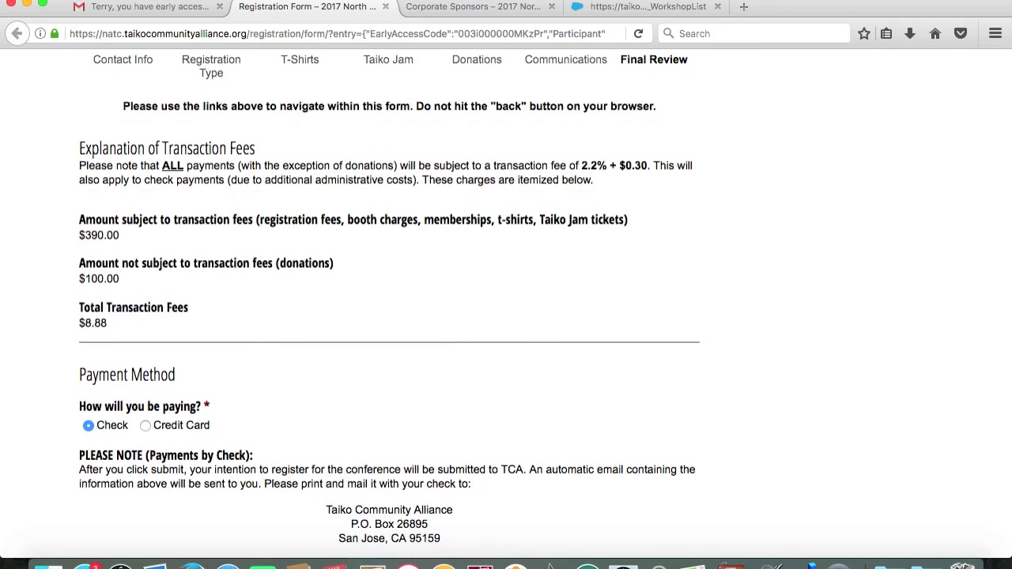
pyautogui.scroll(-3)
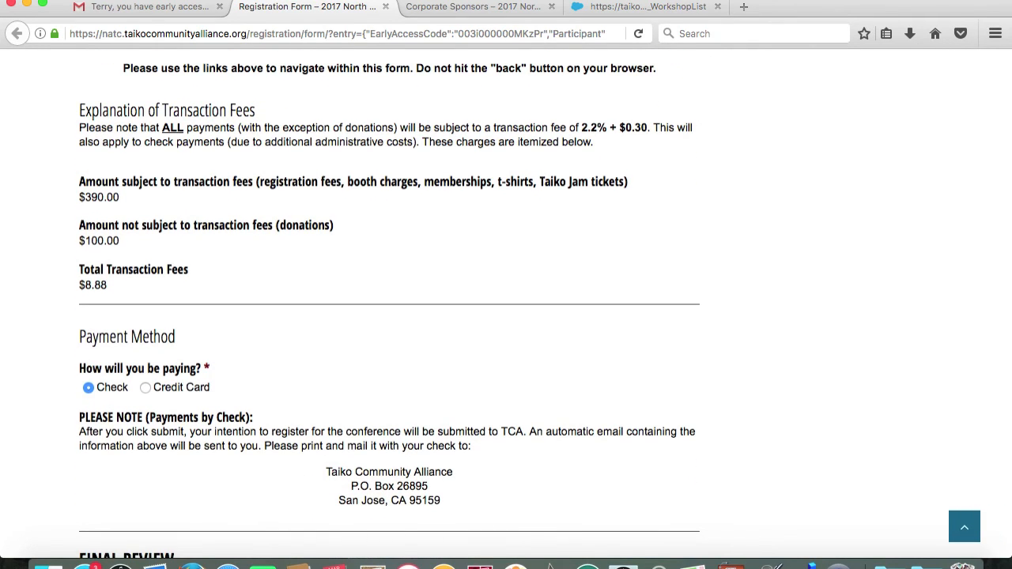
pyautogui.scroll(-3)
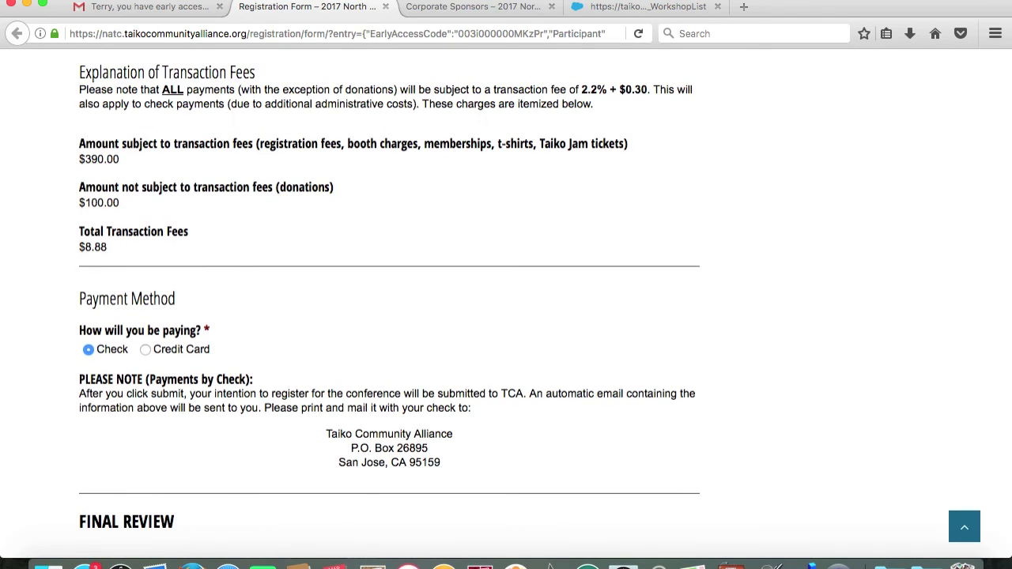
pyautogui.moveTo(114, 174)
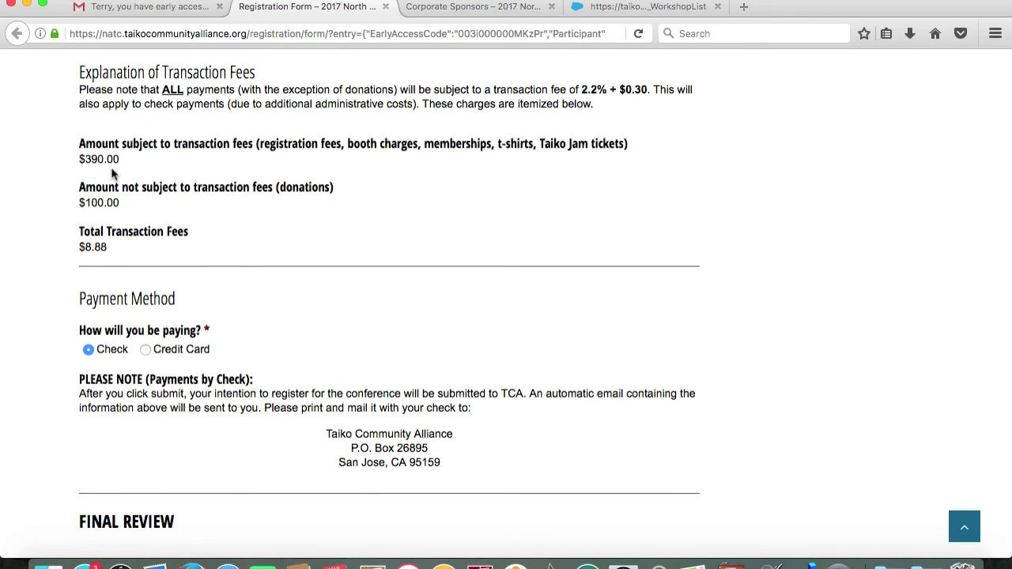
pyautogui.moveTo(128, 169)
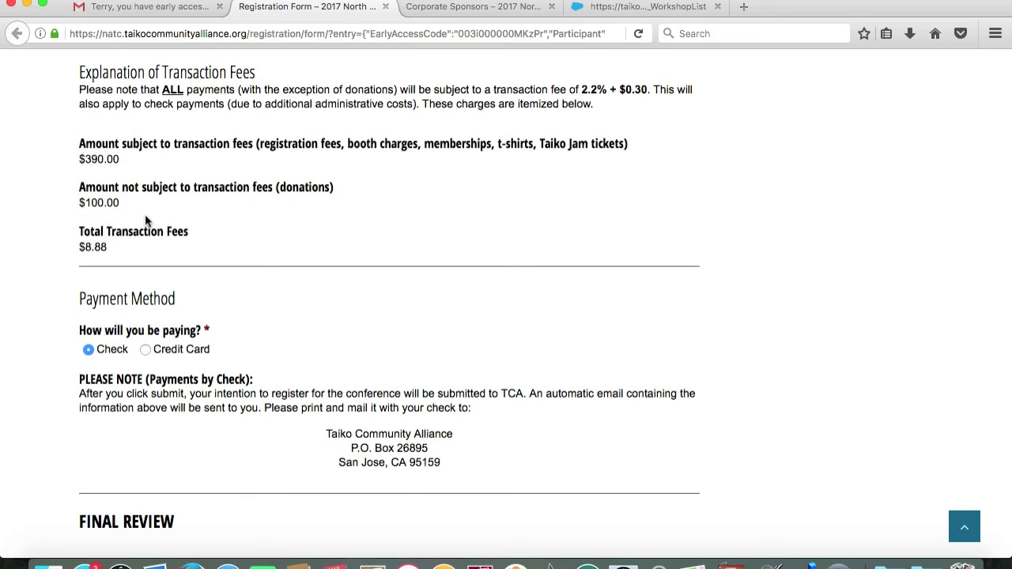
pyautogui.moveTo(117, 247)
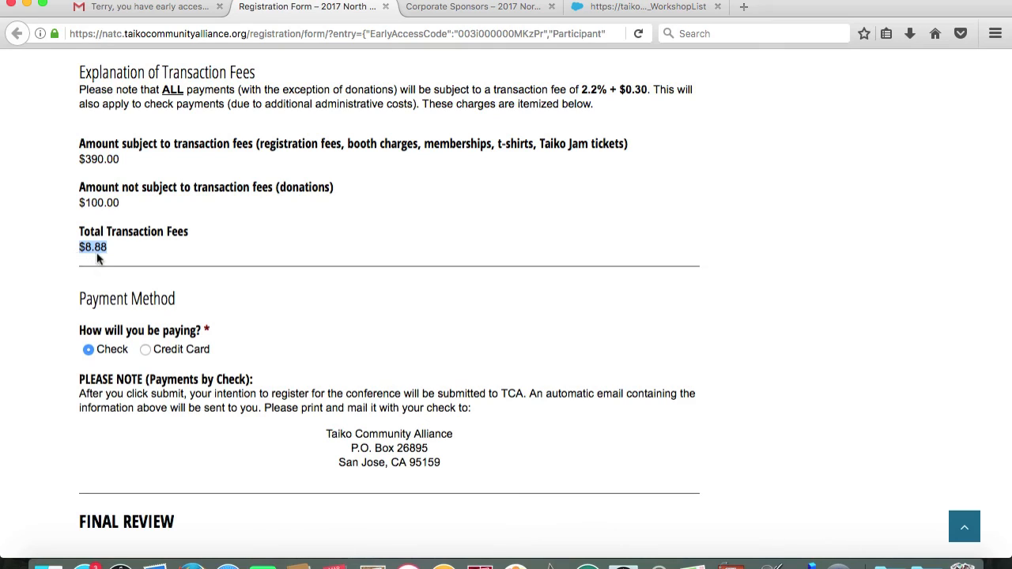
pyautogui.moveTo(119, 259)
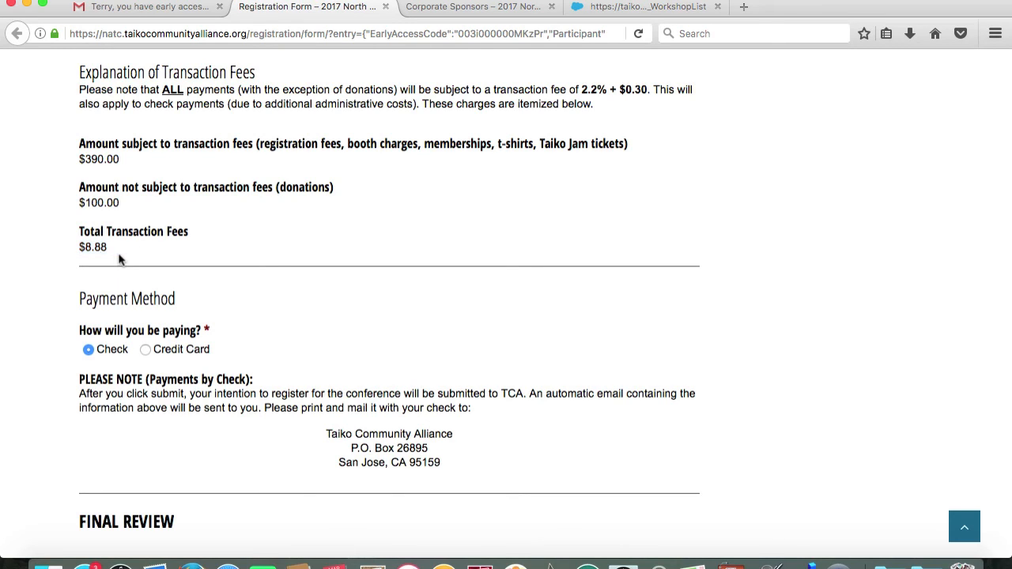
pyautogui.scroll(-3)
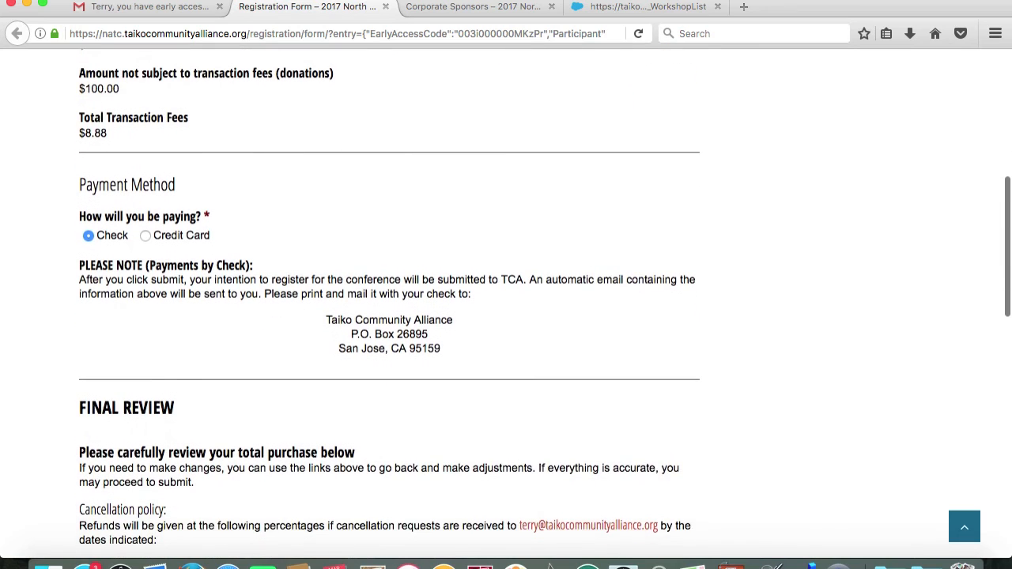
pyautogui.scroll(-3)
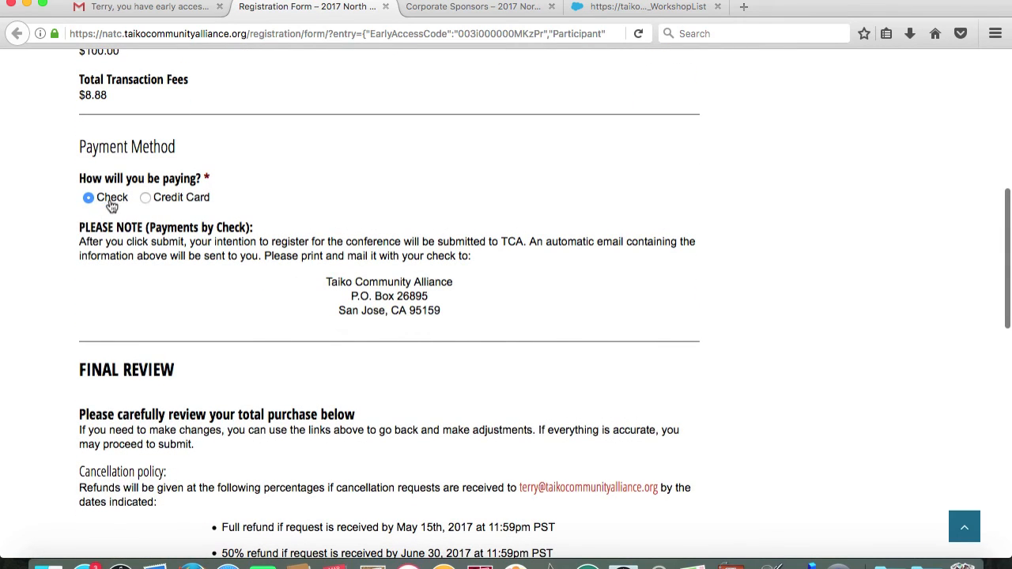
pyautogui.moveTo(203, 245)
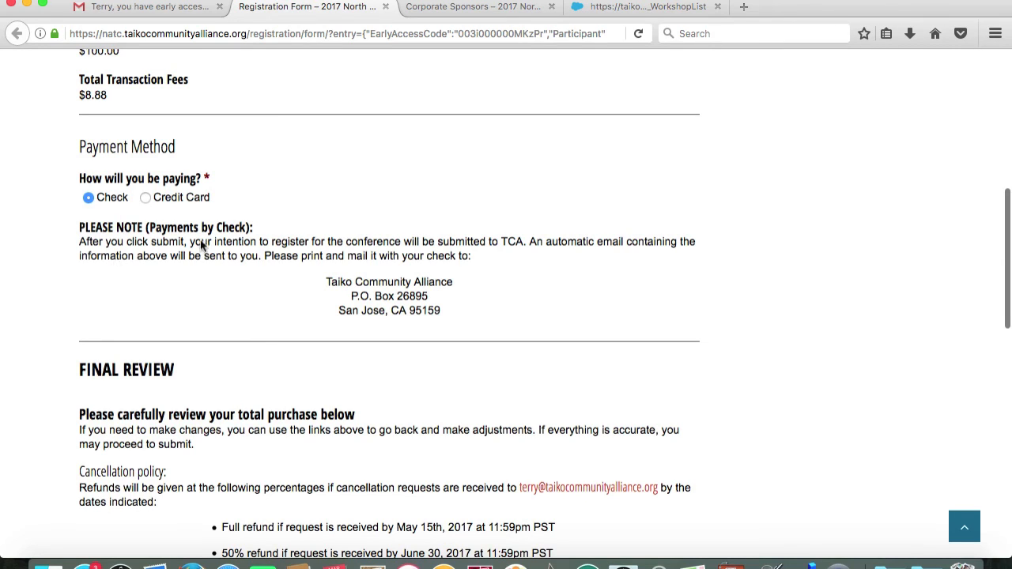
pyautogui.moveTo(457, 318)
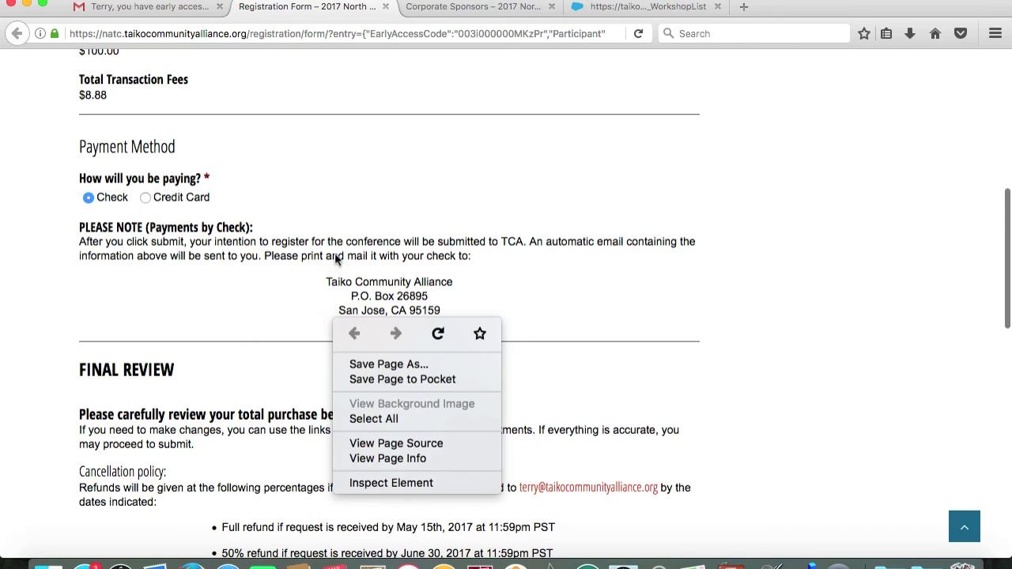
pyautogui.click(376, 326)
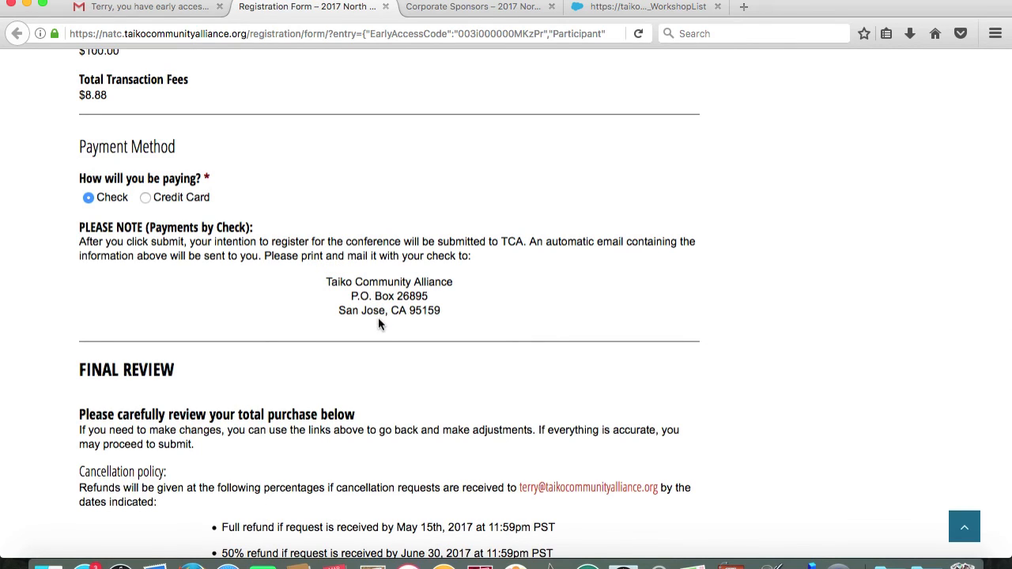
# - Switch payment to Credit Card with the name on card same as the participant's name
pyautogui.click(146, 196)
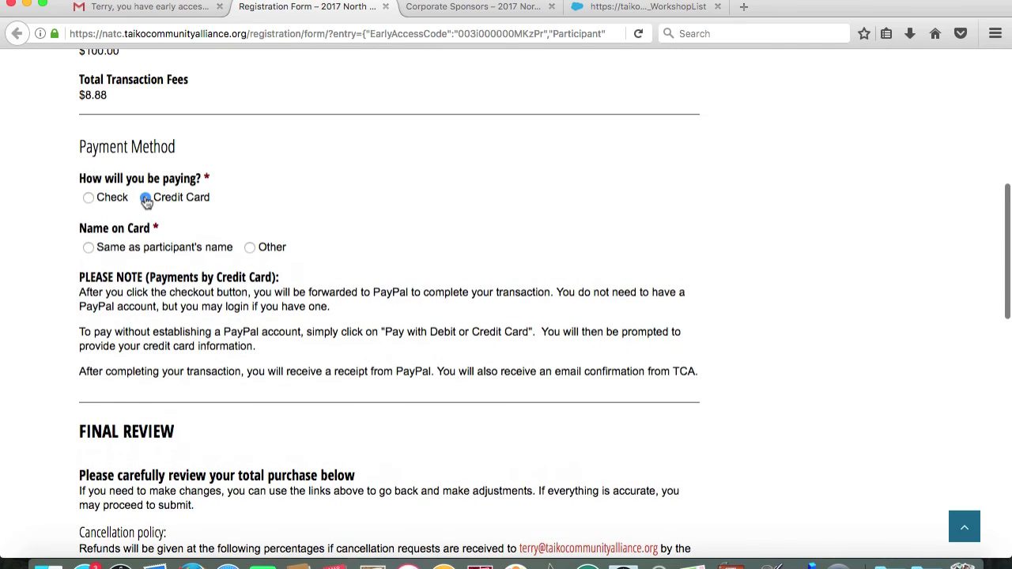
pyautogui.click(145, 198)
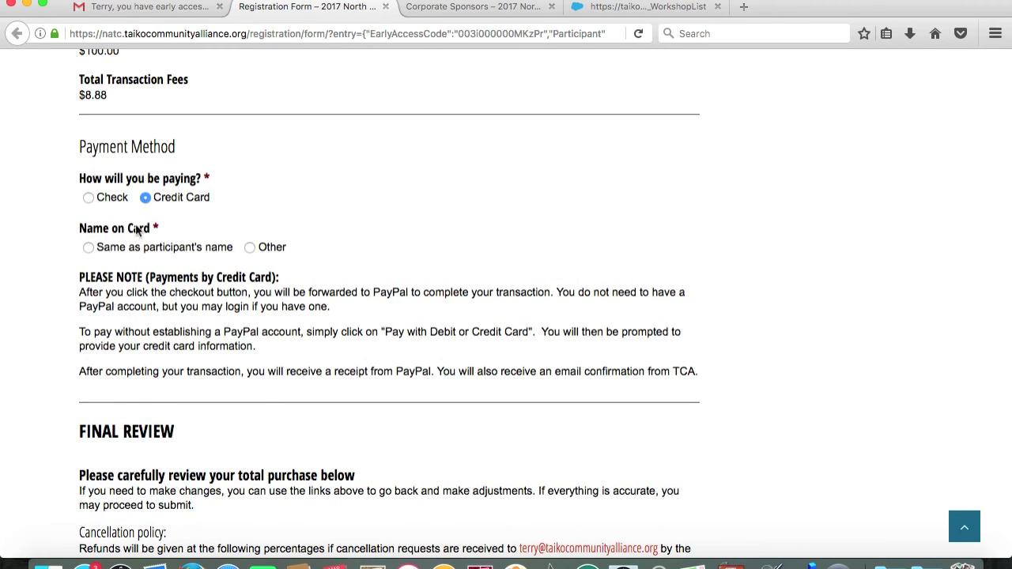
pyautogui.click(88, 247)
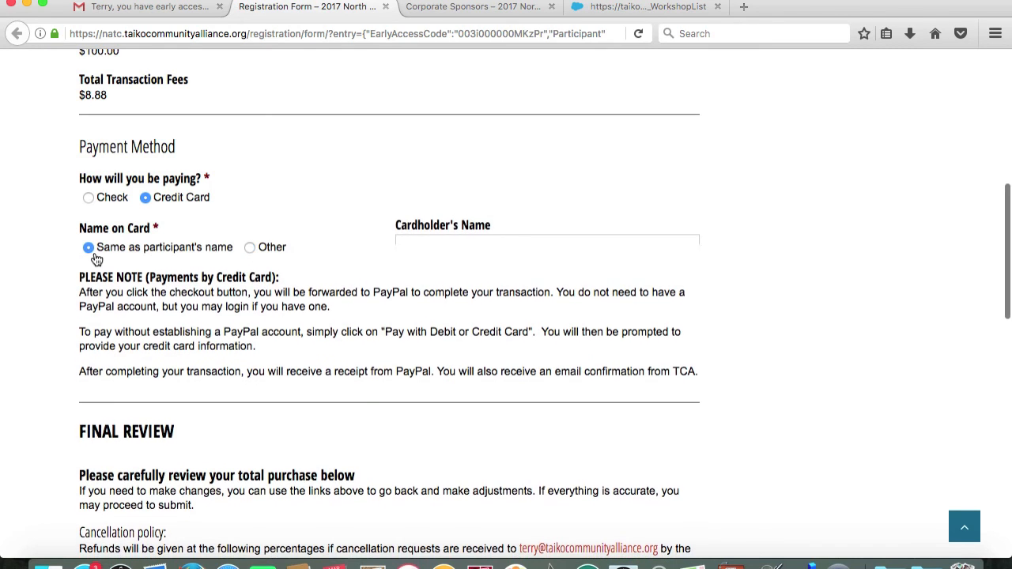
pyautogui.click(89, 246)
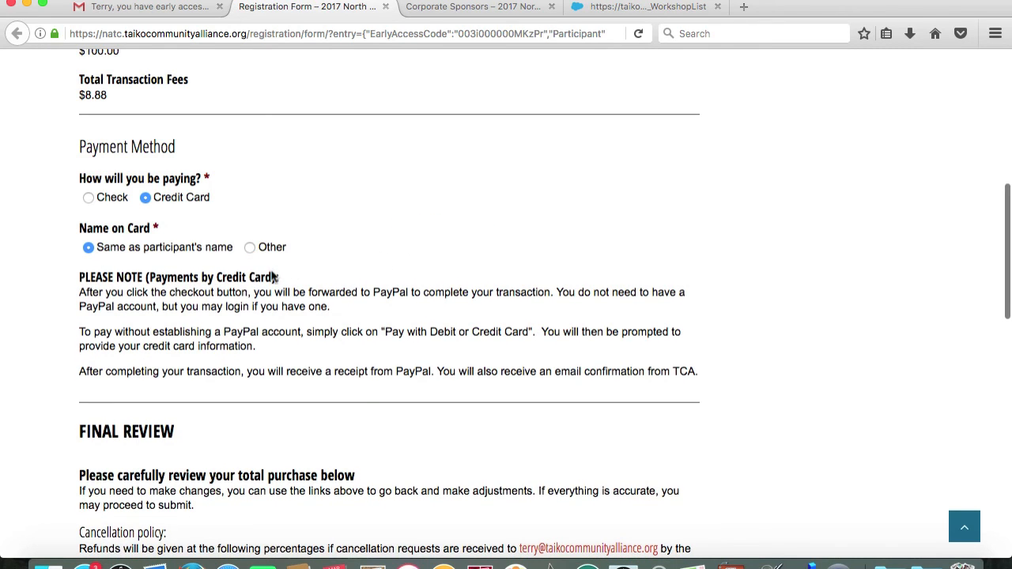
# - Read the PayPal credit card payment note, highlighting its text briefly
pyautogui.scroll(-3)
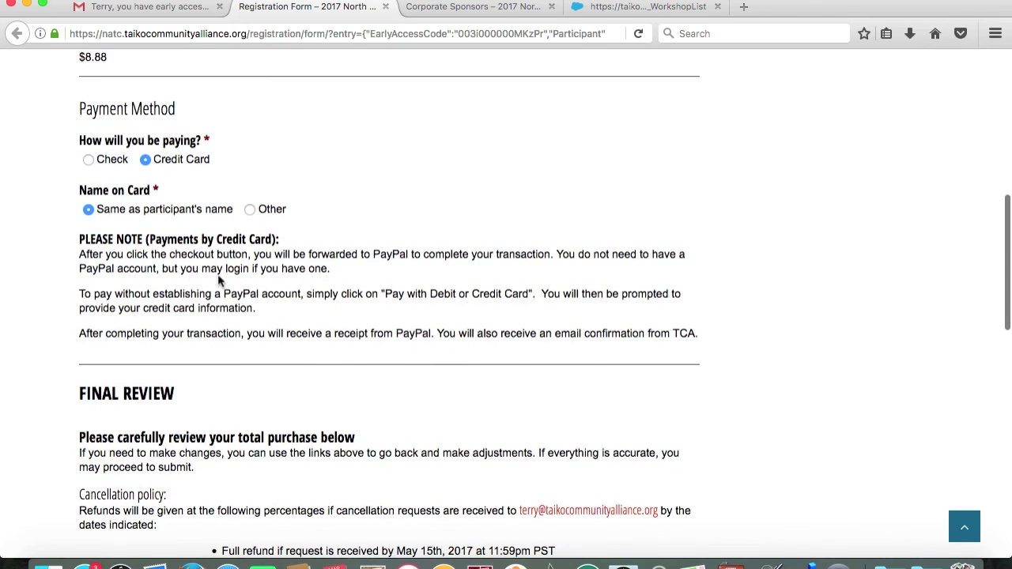
pyautogui.scroll(-3)
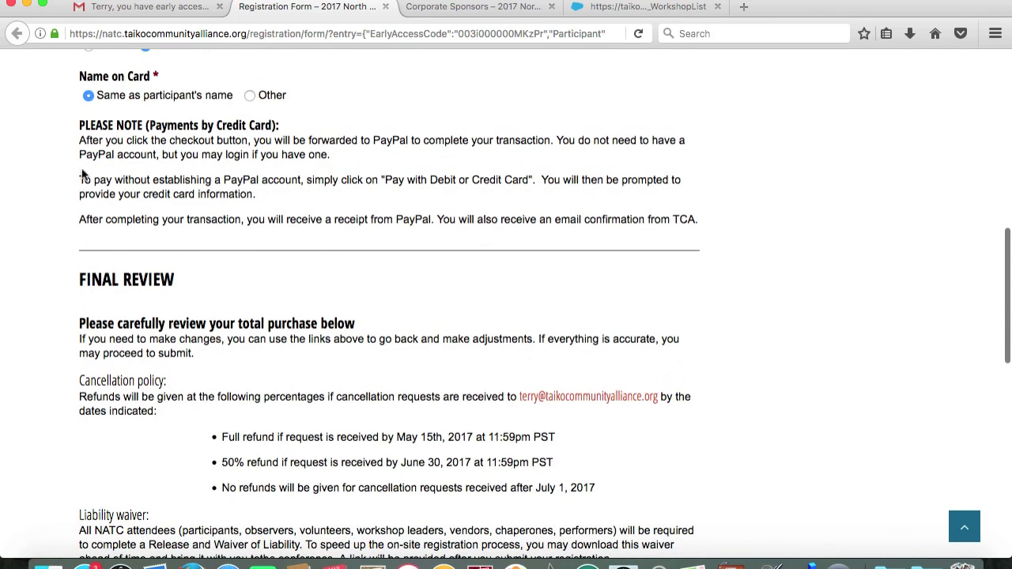
pyautogui.moveTo(87, 140); pyautogui.dragTo(325, 155)
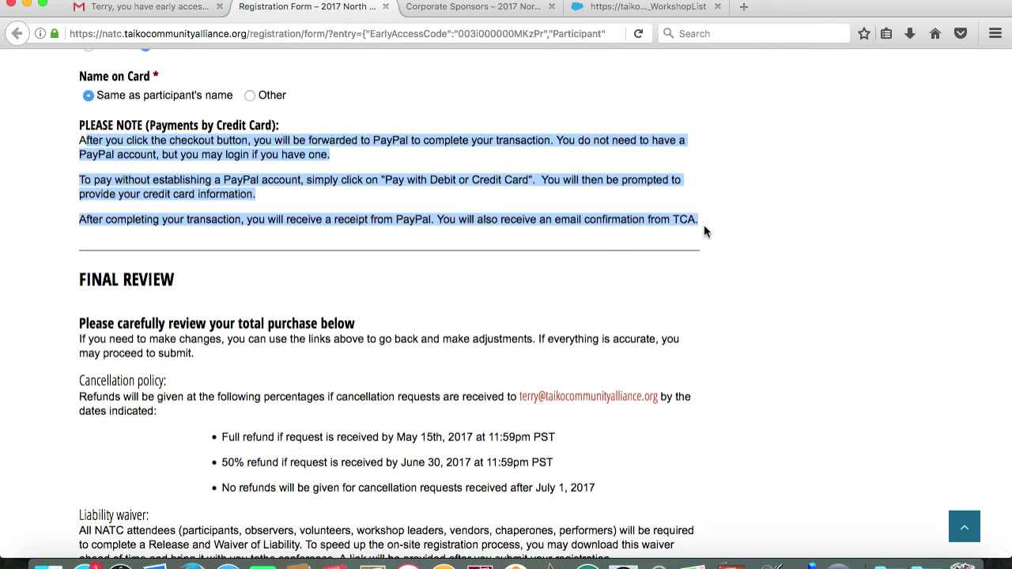
pyautogui.click(672, 342)
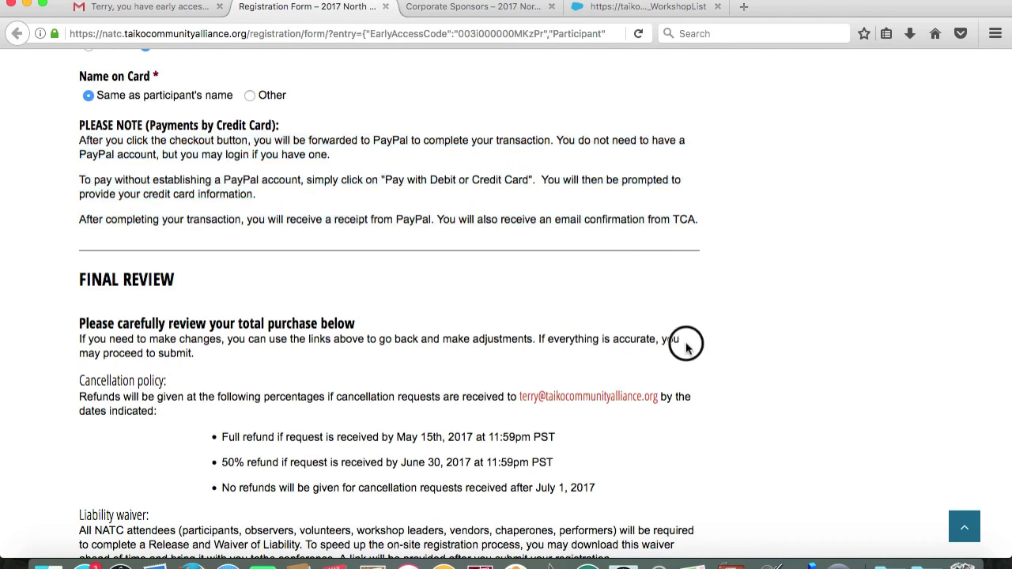
pyautogui.scroll(-3)
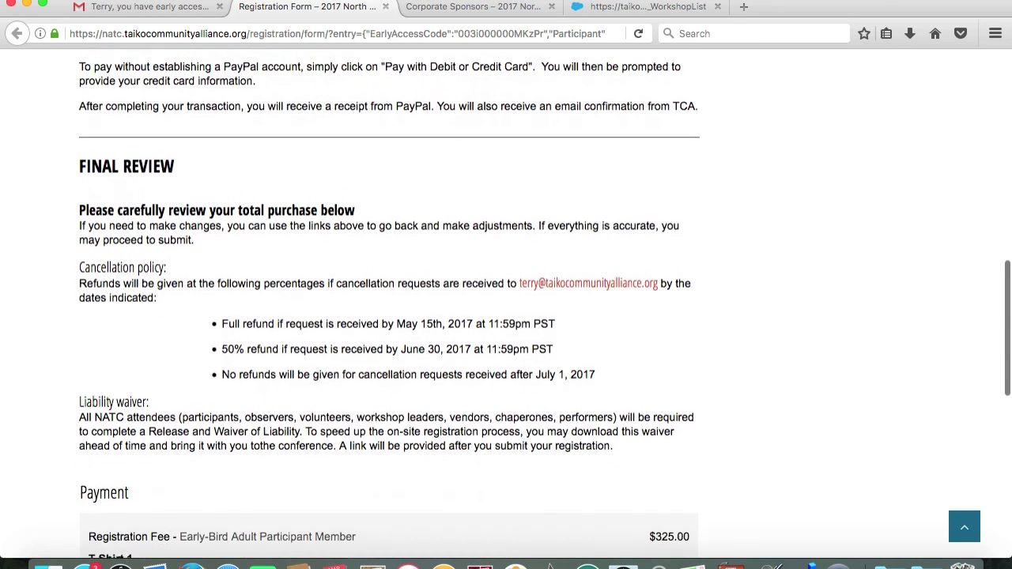
pyautogui.scroll(-3)
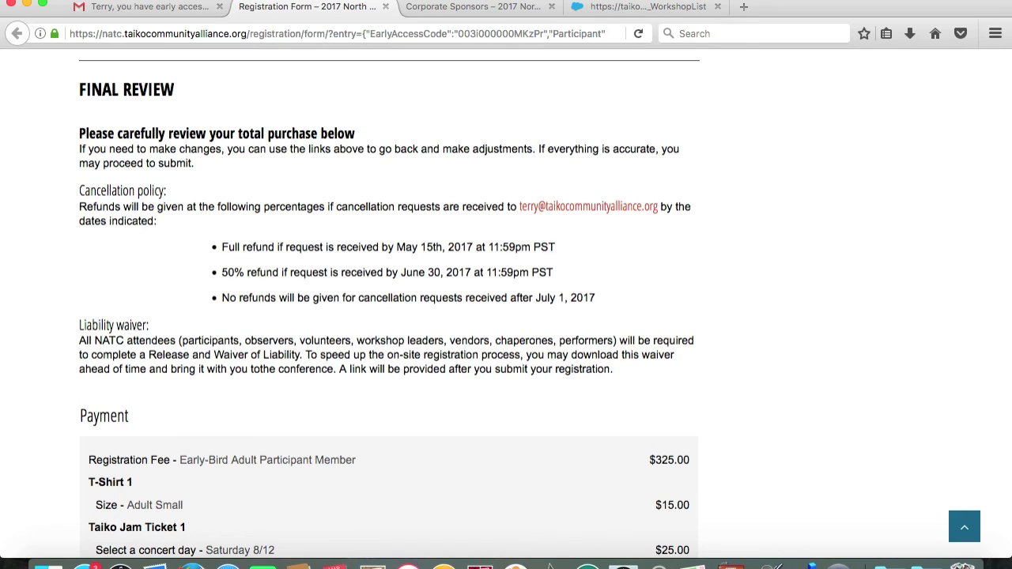
pyautogui.moveTo(79, 188)
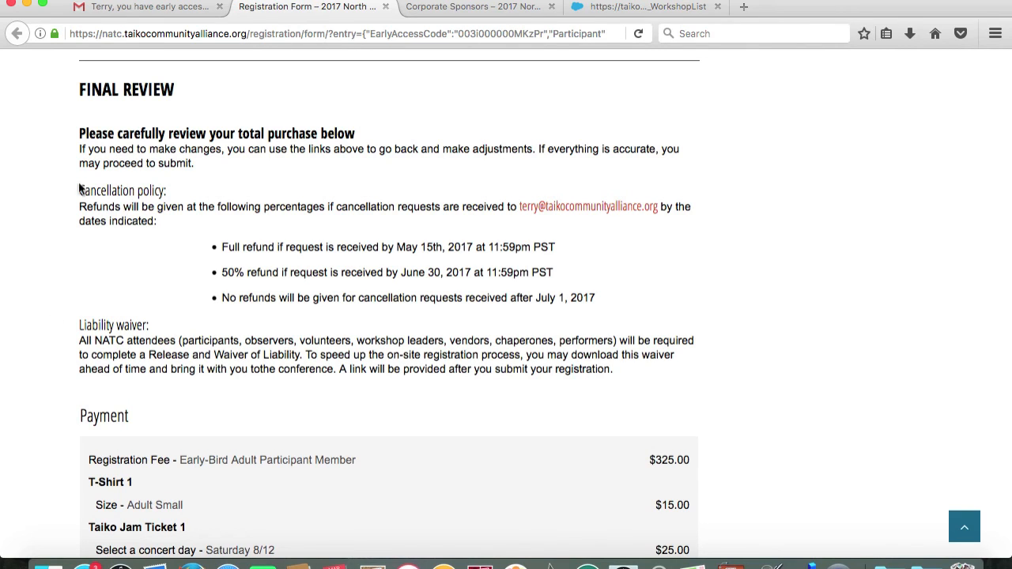
pyautogui.moveTo(79, 190); pyautogui.dragTo(149, 324)
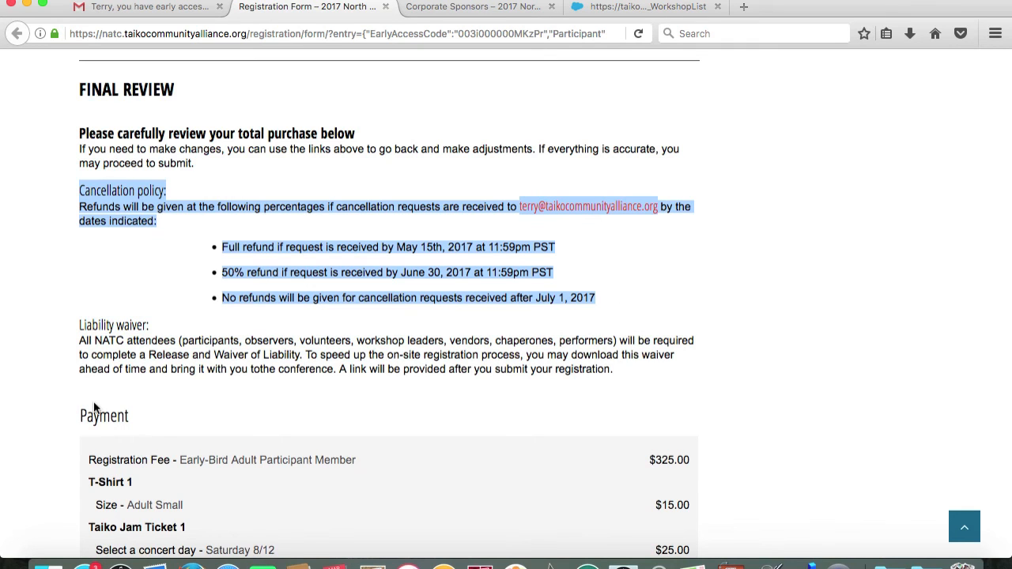
pyautogui.scroll(-3)
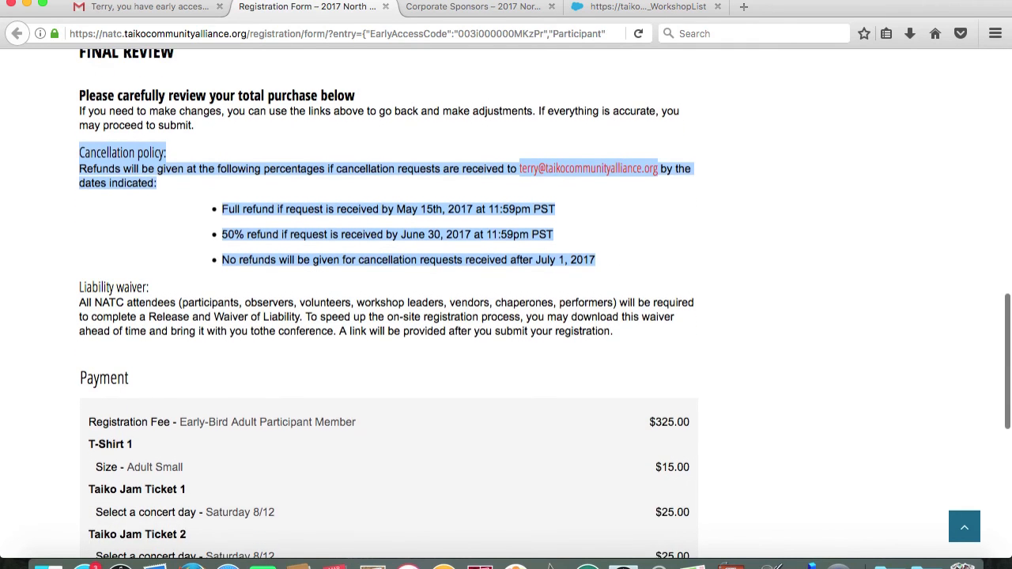
pyautogui.scroll(-3)
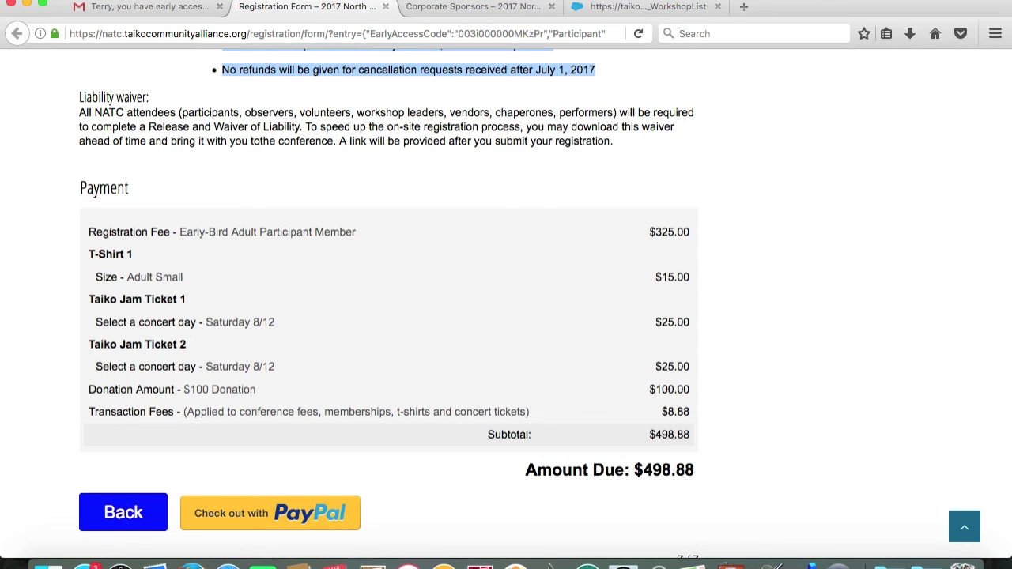
pyautogui.moveTo(225, 472)
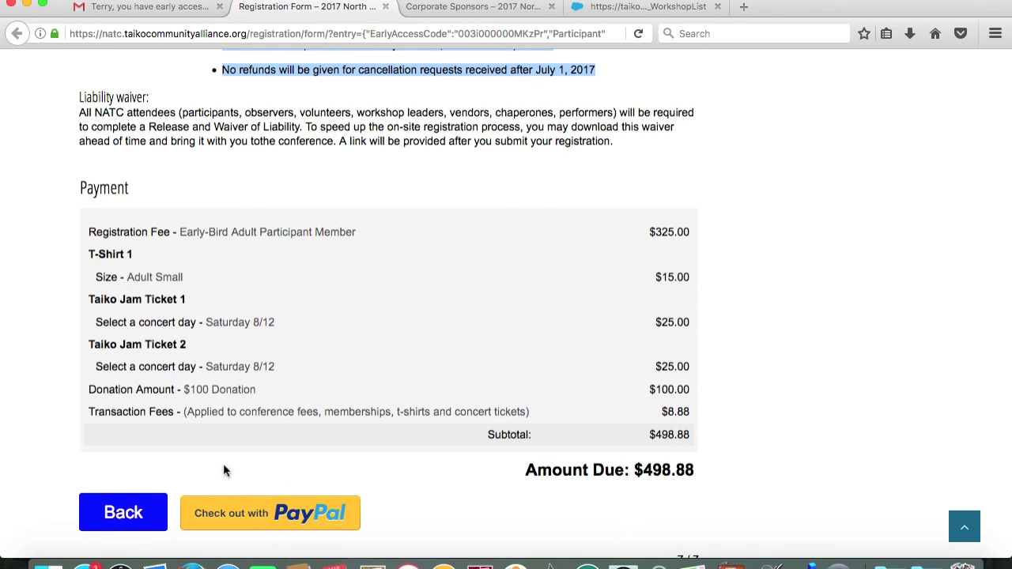
pyautogui.moveTo(617, 325)
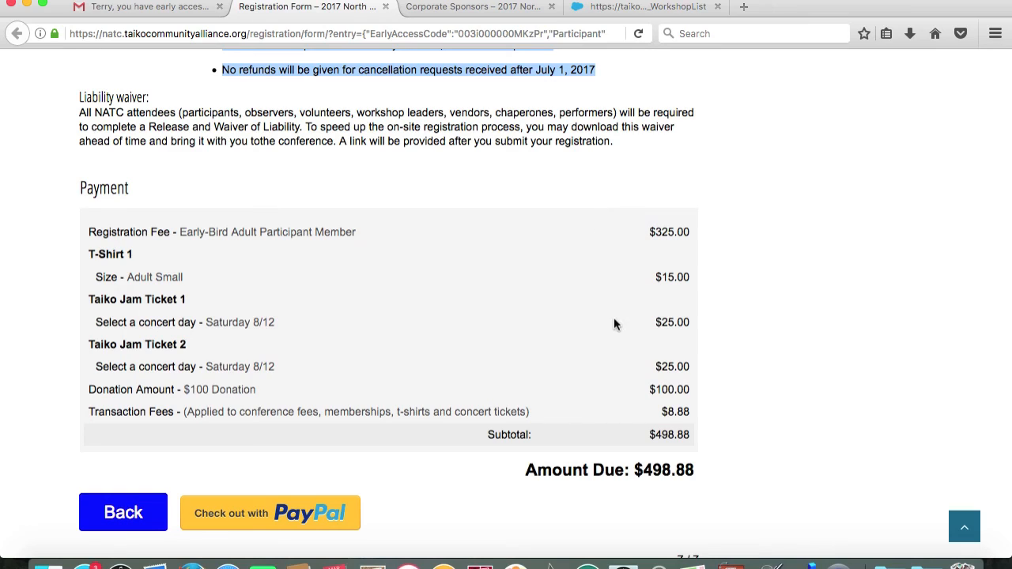
pyautogui.moveTo(633, 417)
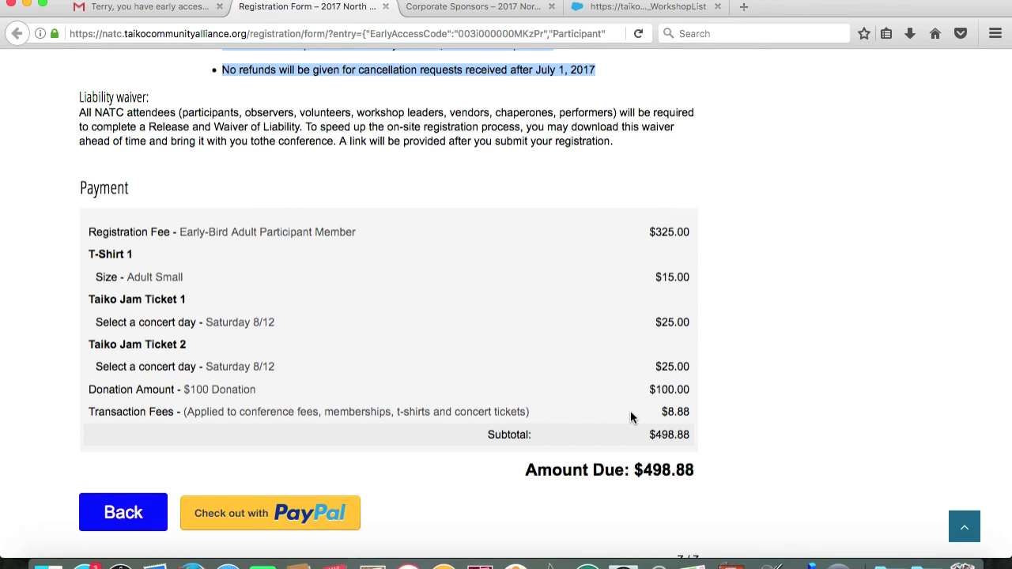
pyautogui.moveTo(155, 254)
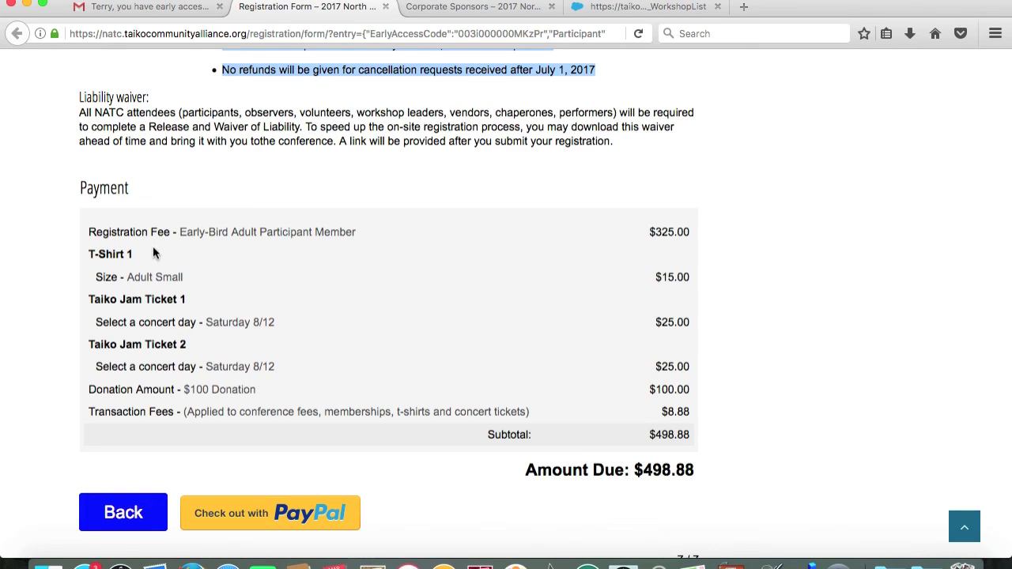
pyautogui.moveTo(107, 240)
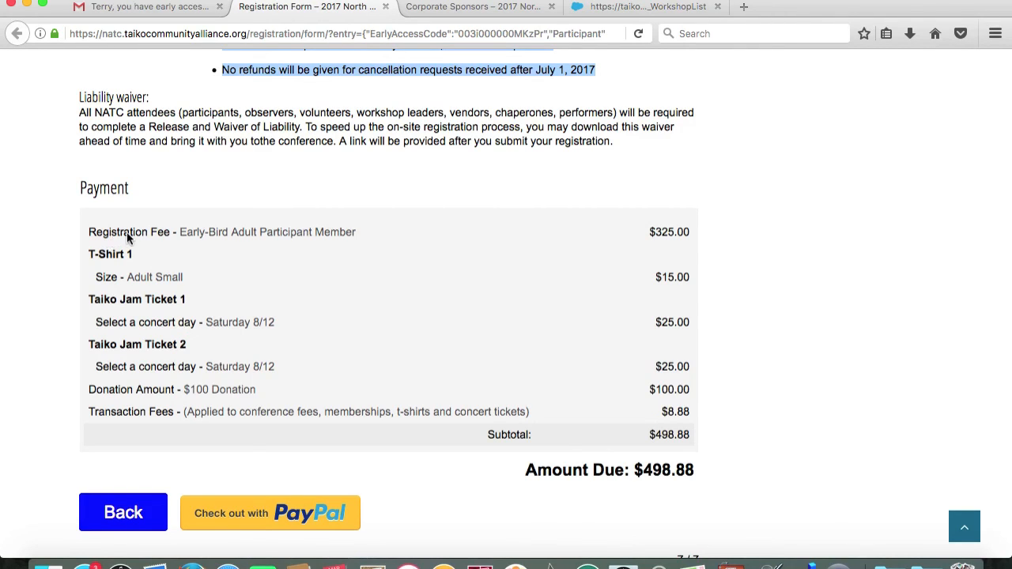
pyautogui.moveTo(663, 237)
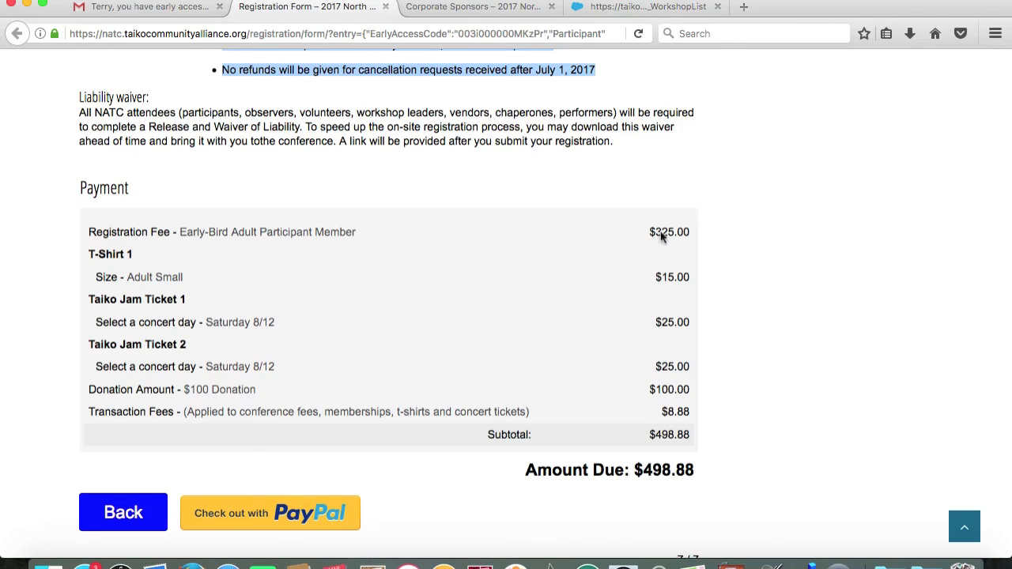
pyautogui.moveTo(663, 296)
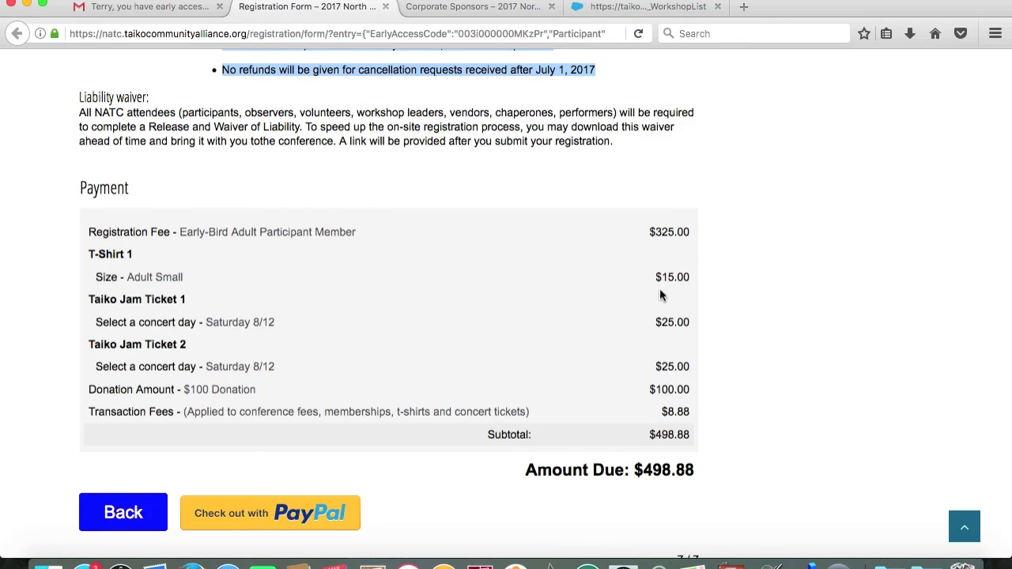
pyautogui.moveTo(668, 297)
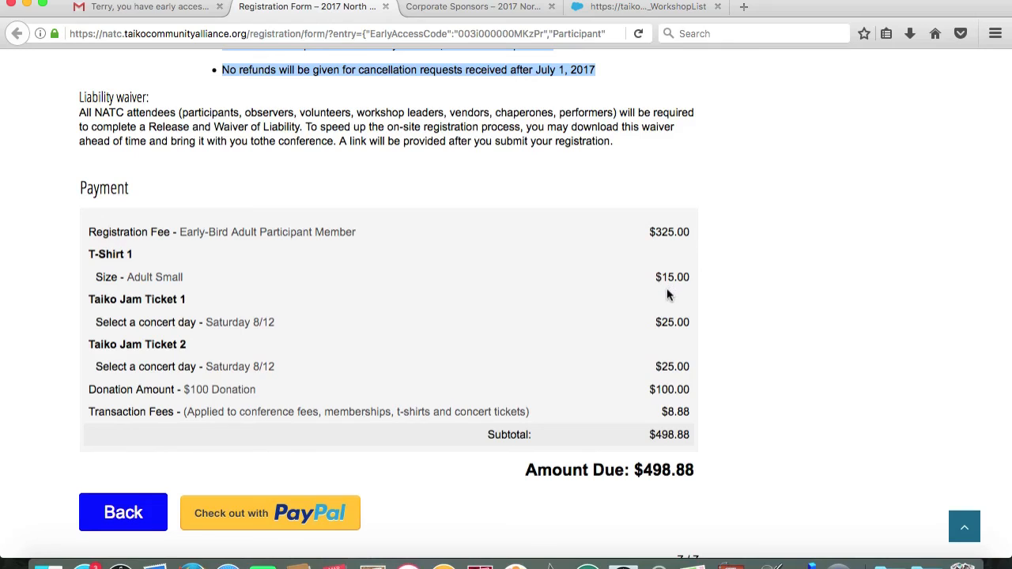
pyautogui.moveTo(683, 380)
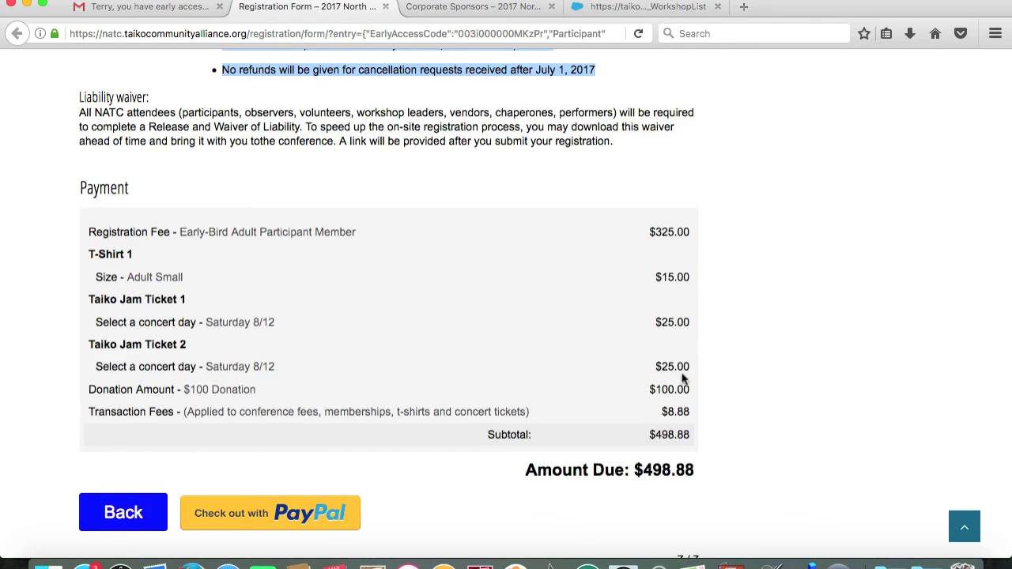
pyautogui.moveTo(622, 396)
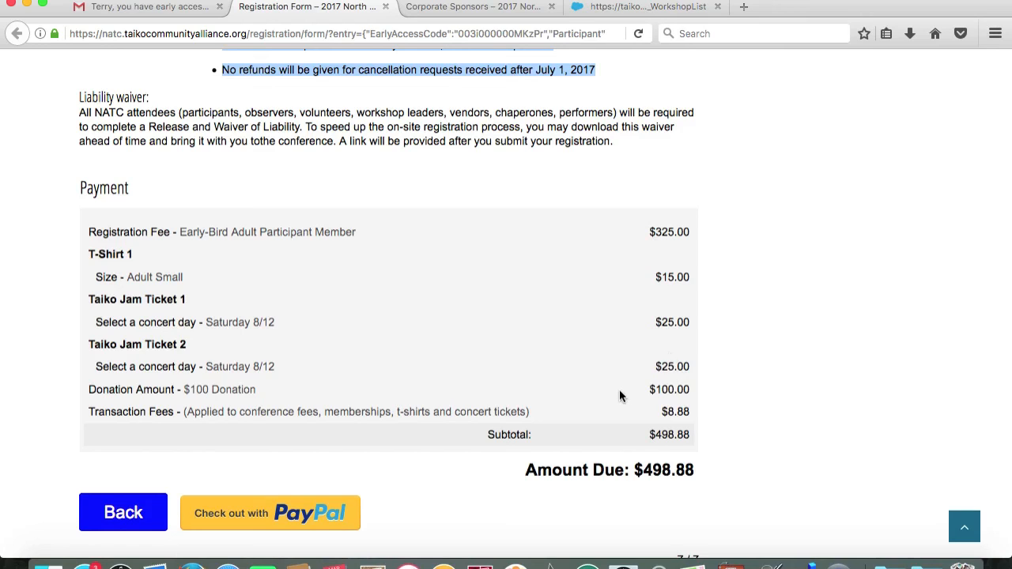
pyautogui.moveTo(684, 391)
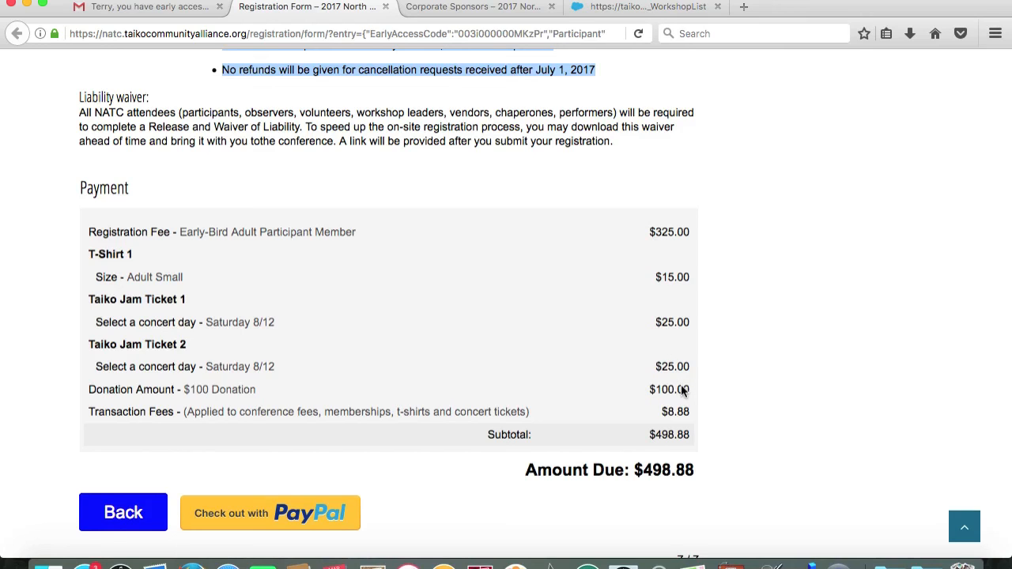
pyautogui.moveTo(668, 414)
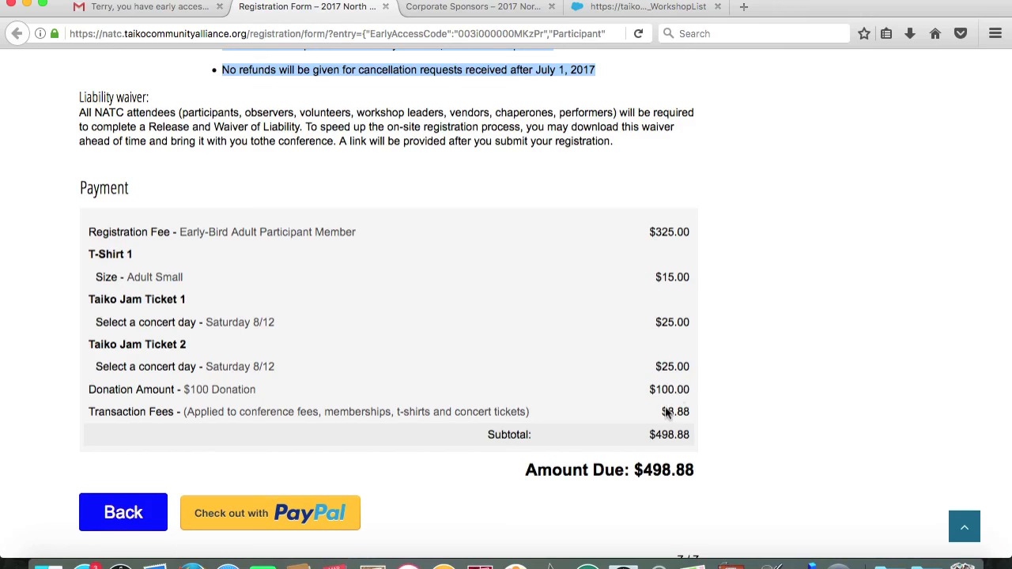
pyautogui.moveTo(583, 417)
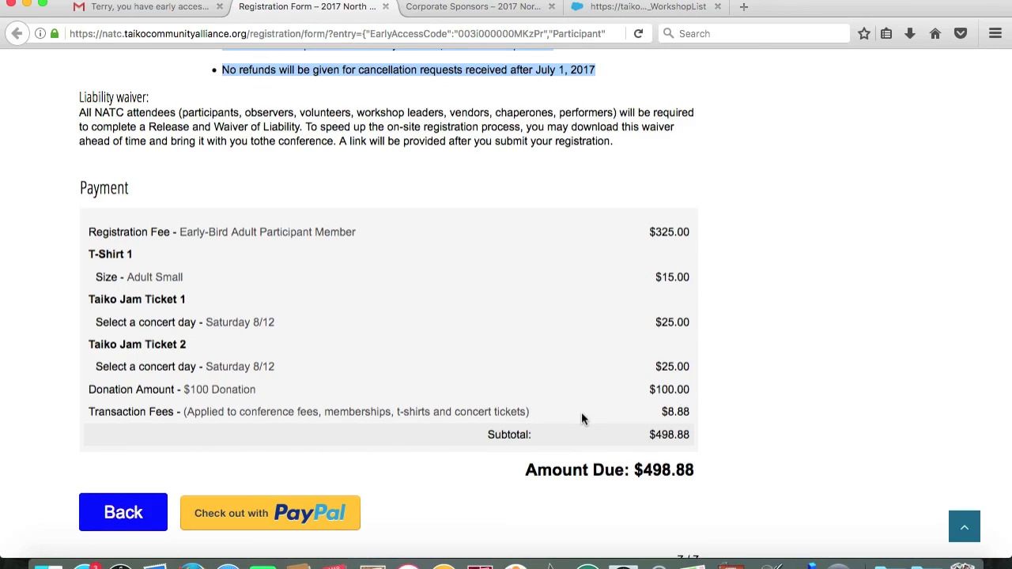
pyautogui.moveTo(573, 421)
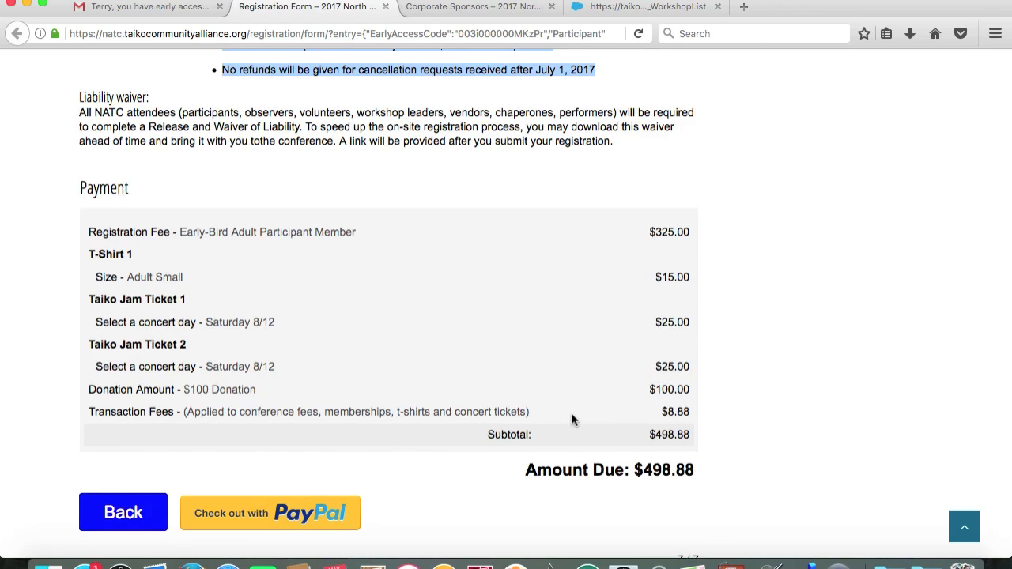
pyautogui.moveTo(672, 421)
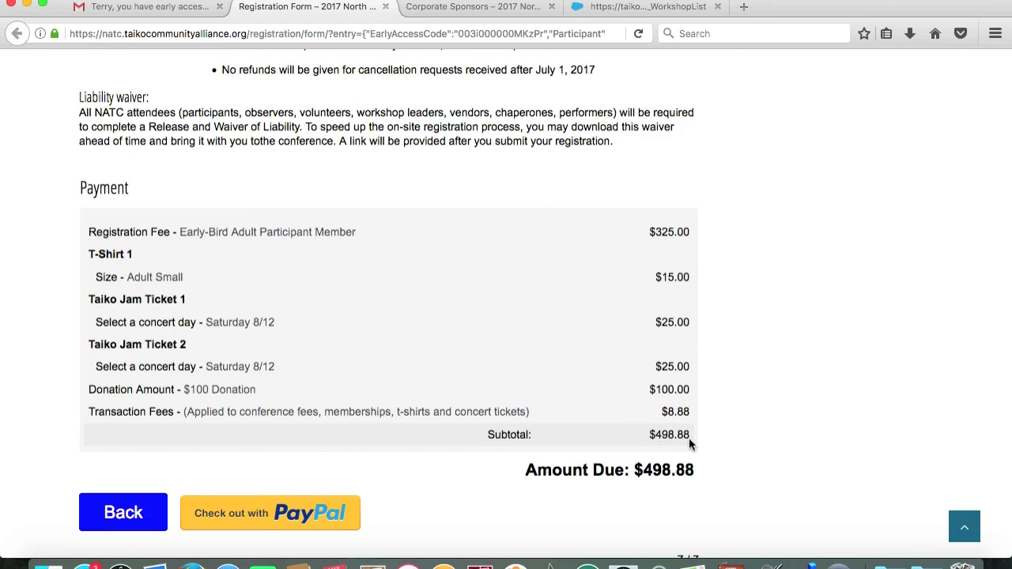
# - Set the payment method back to Check on the Final Review page
pyautogui.scroll(3)
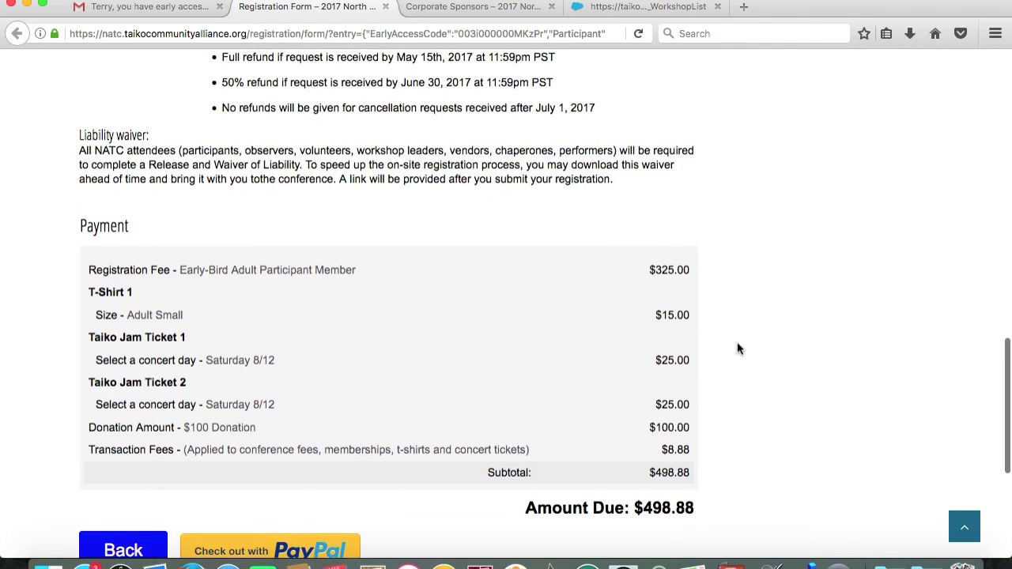
pyautogui.scroll(3)
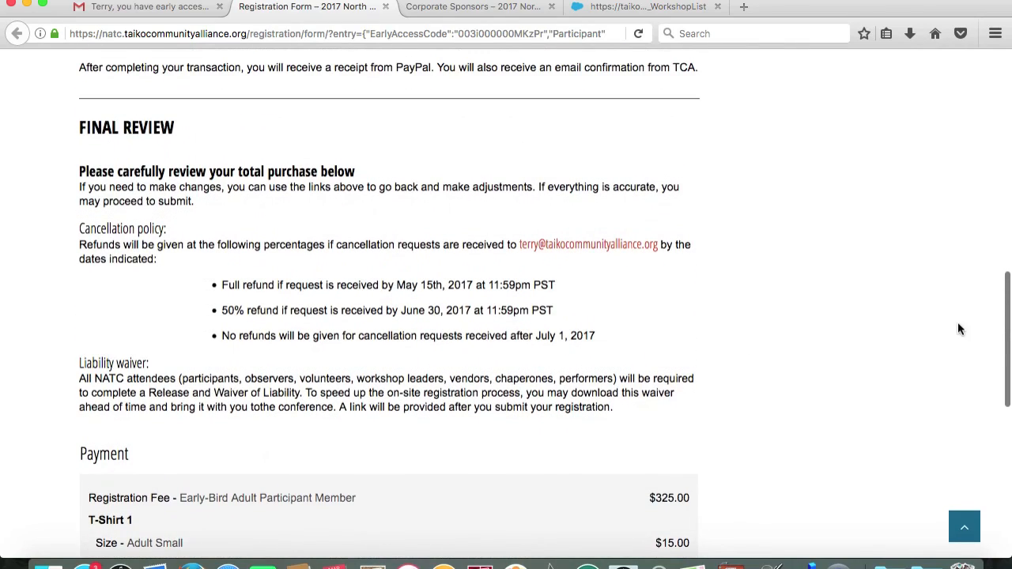
pyautogui.scroll(3)
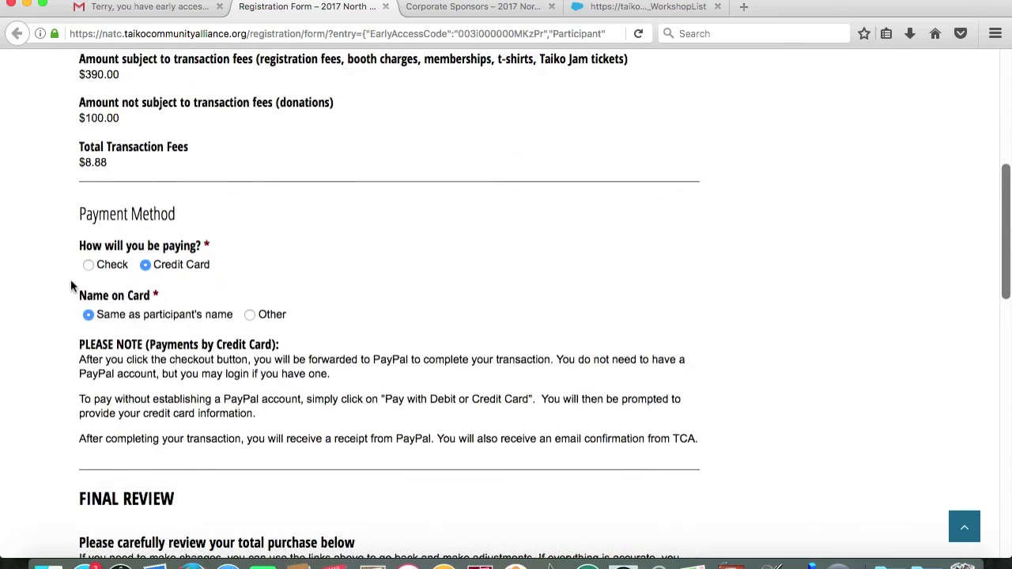
pyautogui.click(89, 264)
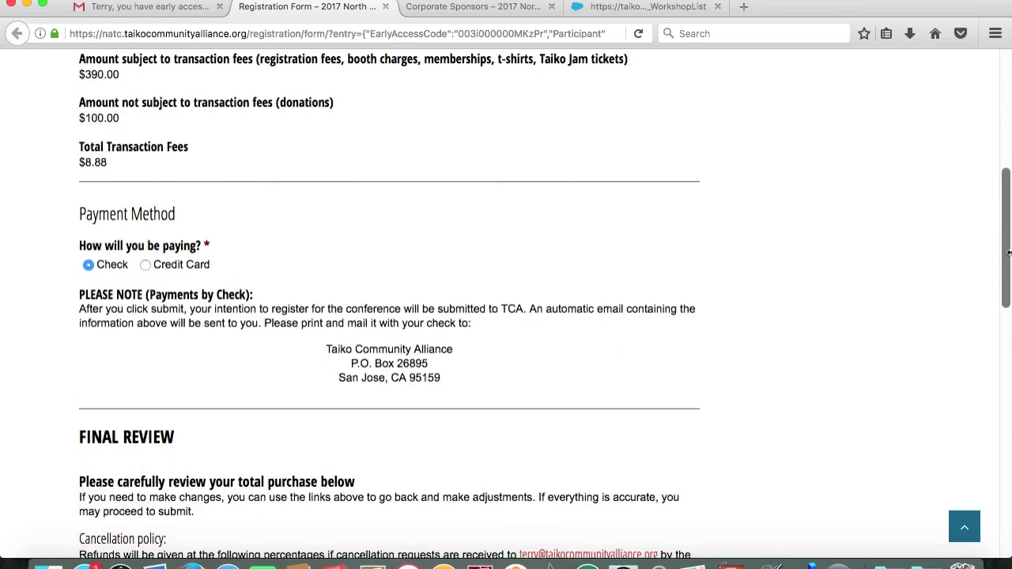
# - Submit the registration, reaching the Thank You for Registering page
pyautogui.scroll(-3)
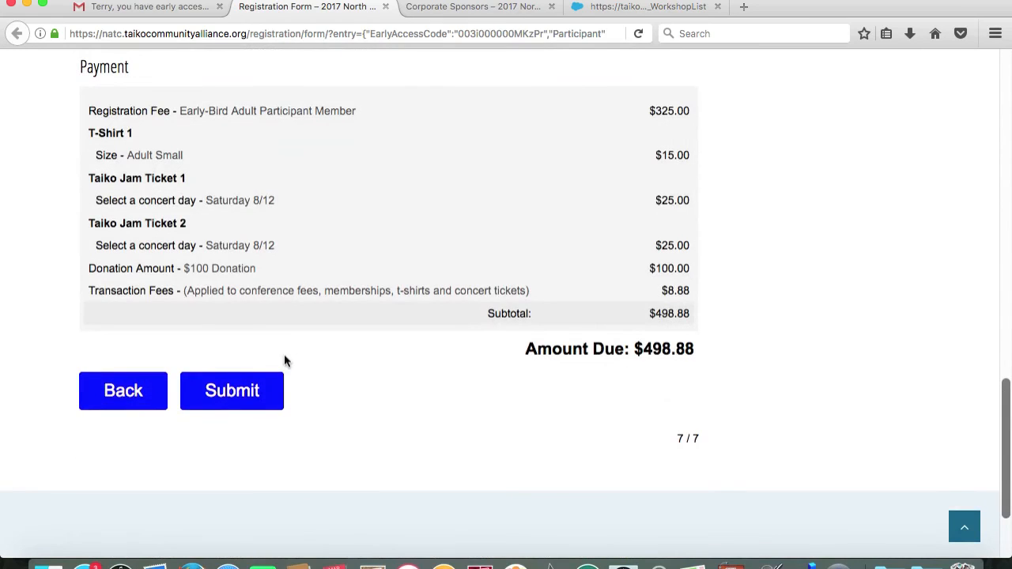
pyautogui.click(231, 391)
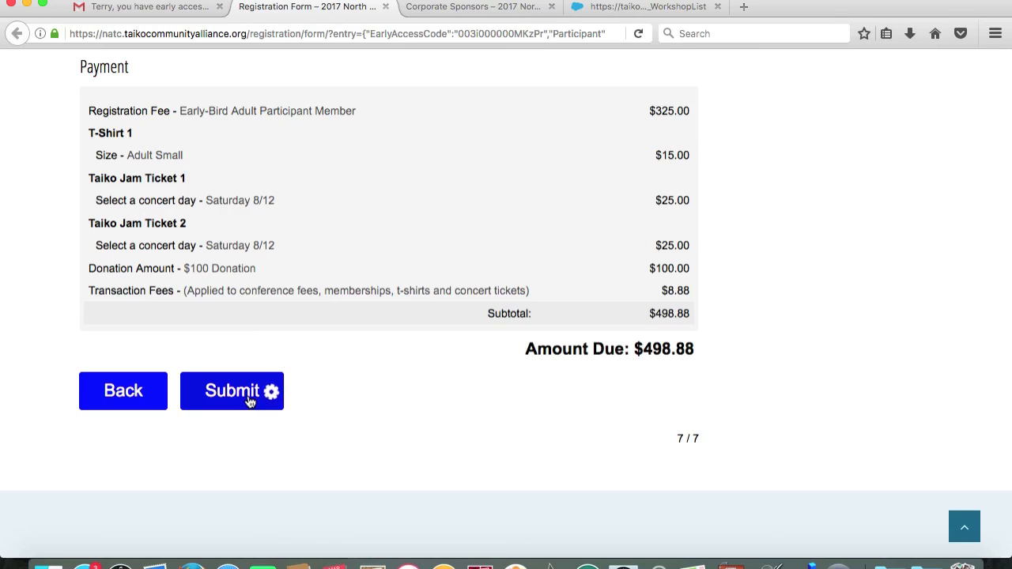
pyautogui.click(231, 390)
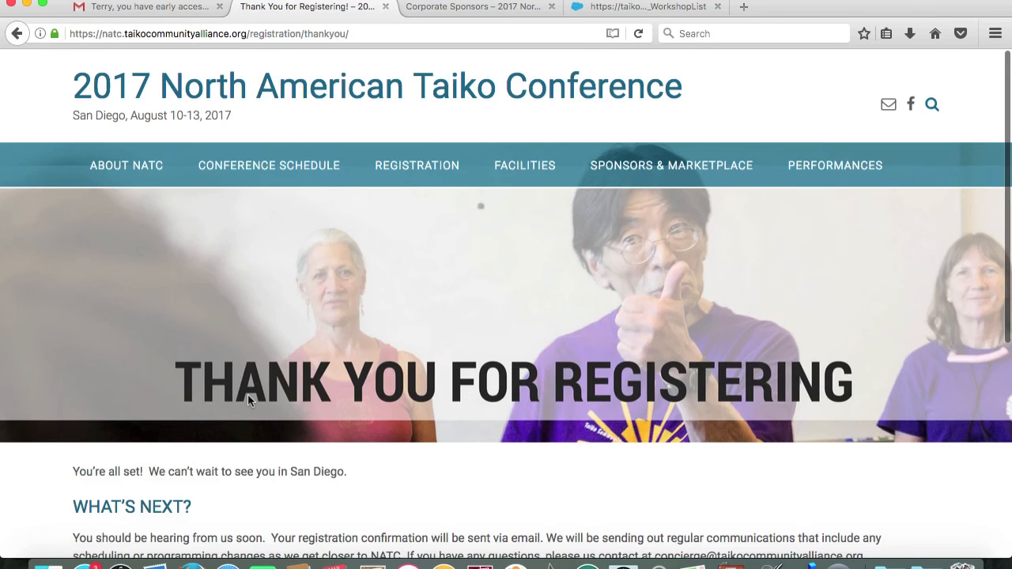
pyautogui.moveTo(53, 487)
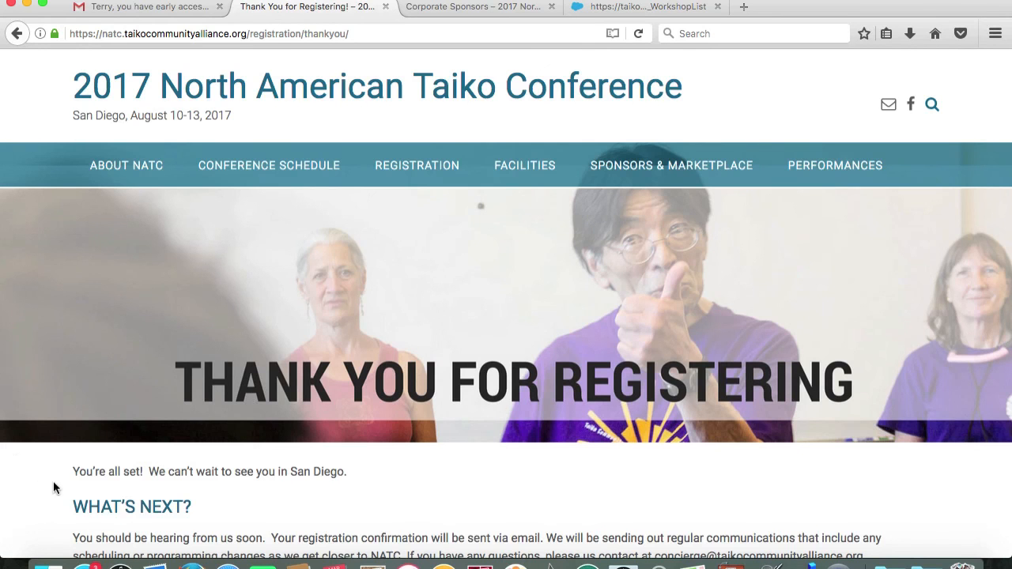
pyautogui.scroll(-3)
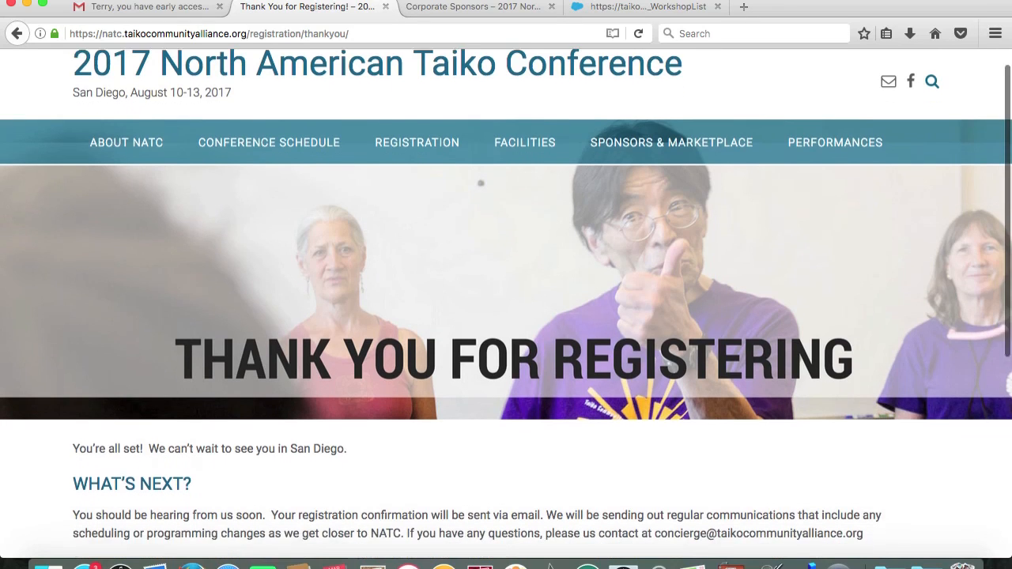
pyautogui.scroll(-3)
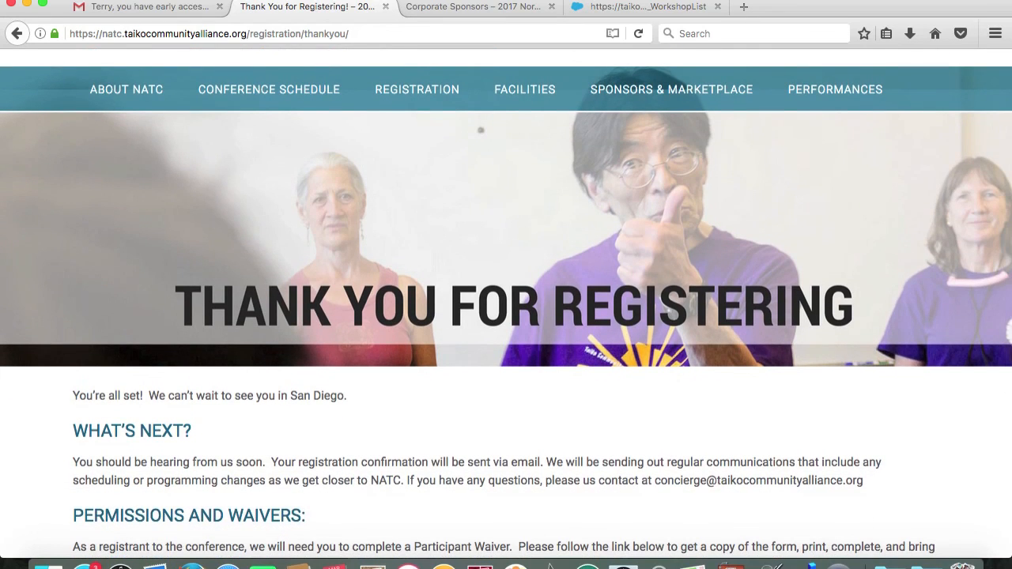
pyautogui.scroll(-3)
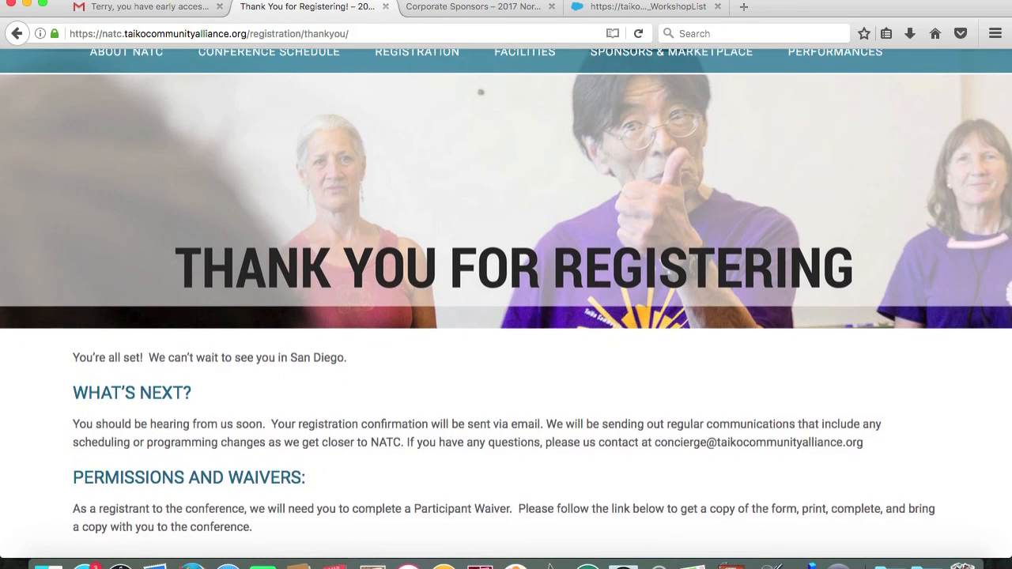
pyautogui.scroll(3)
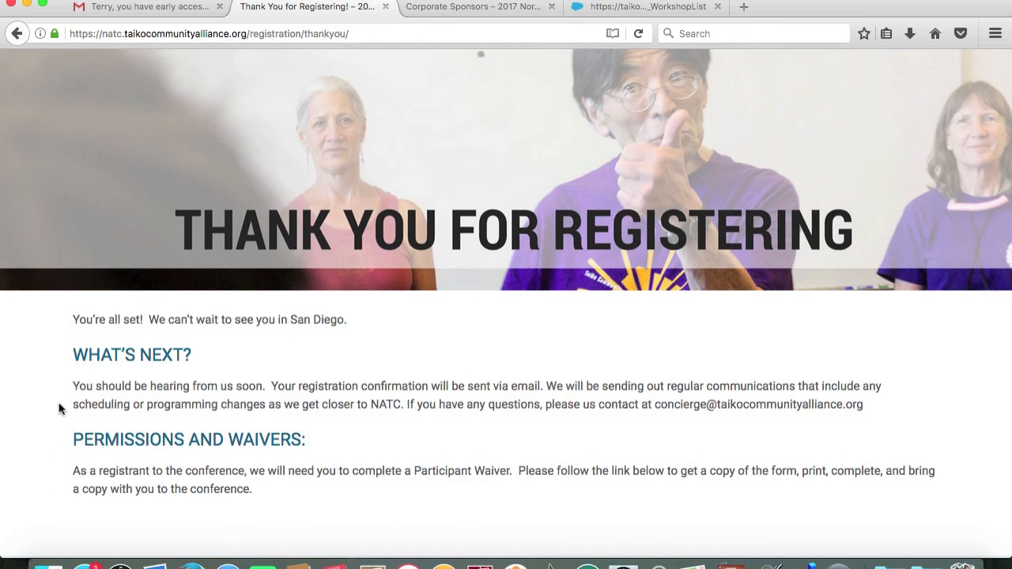
pyautogui.scroll(-3)
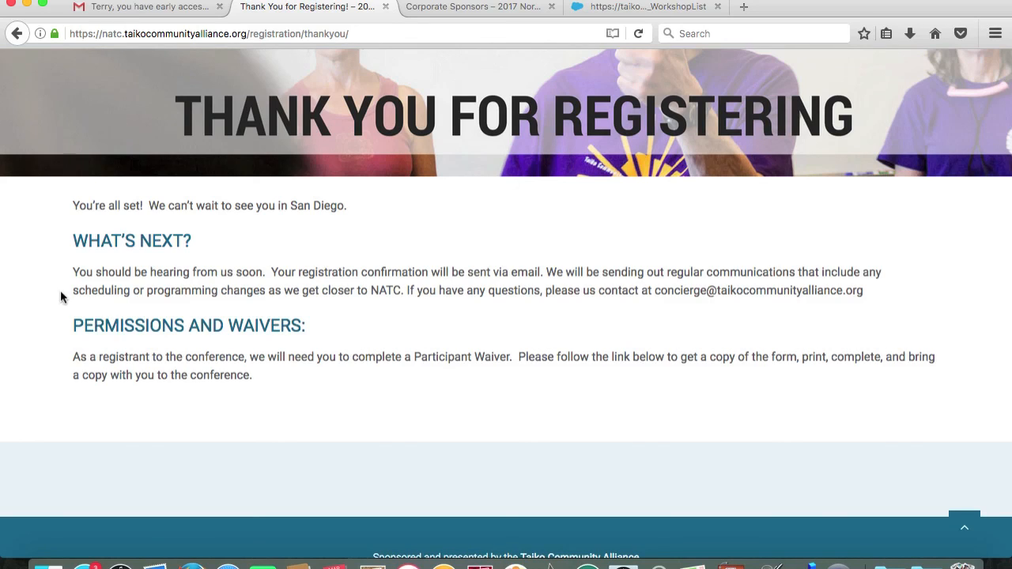
pyautogui.scroll(-3)
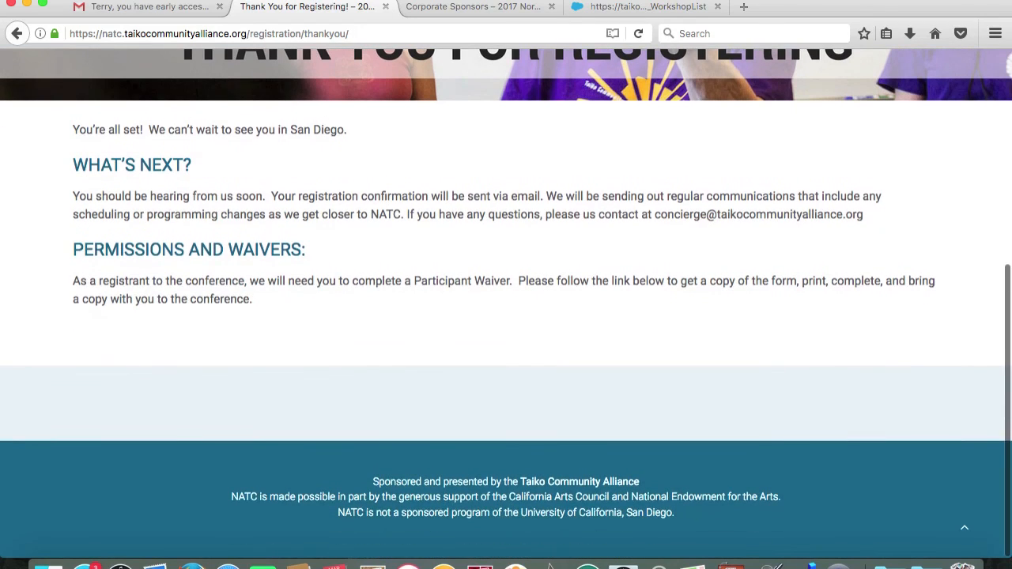
pyautogui.moveTo(310, 338)
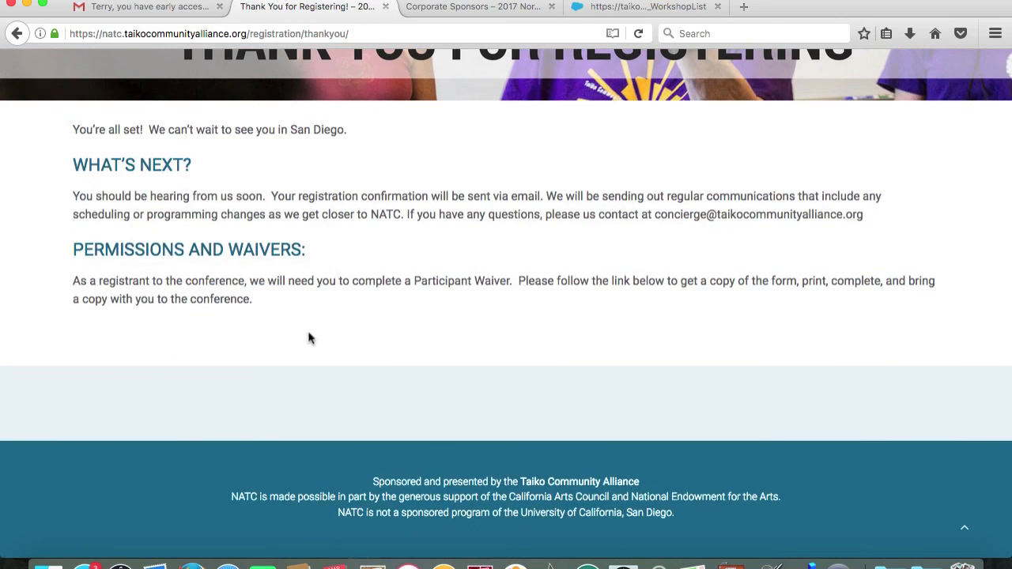
pyautogui.moveTo(440, 310)
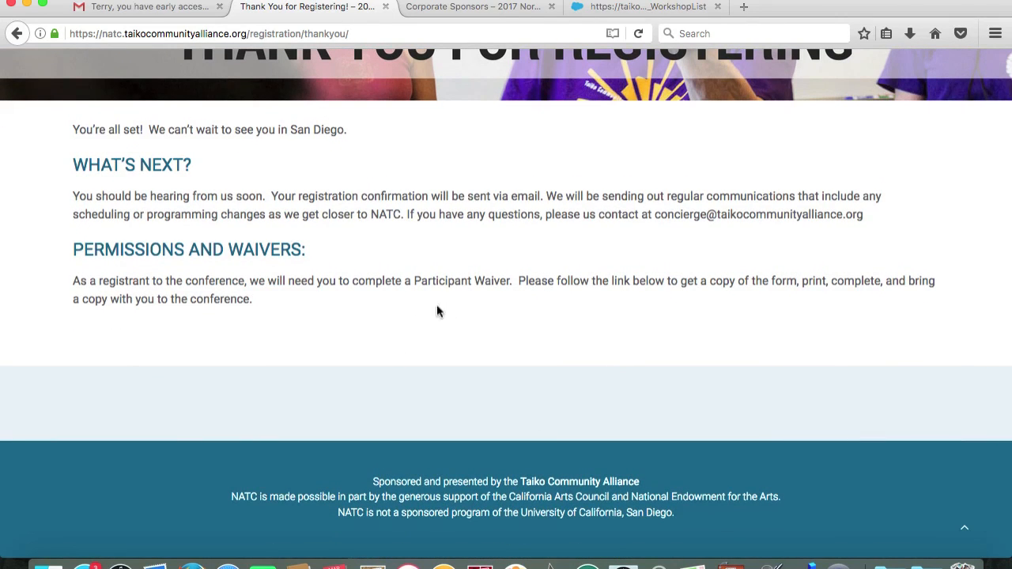
pyautogui.moveTo(642, 415)
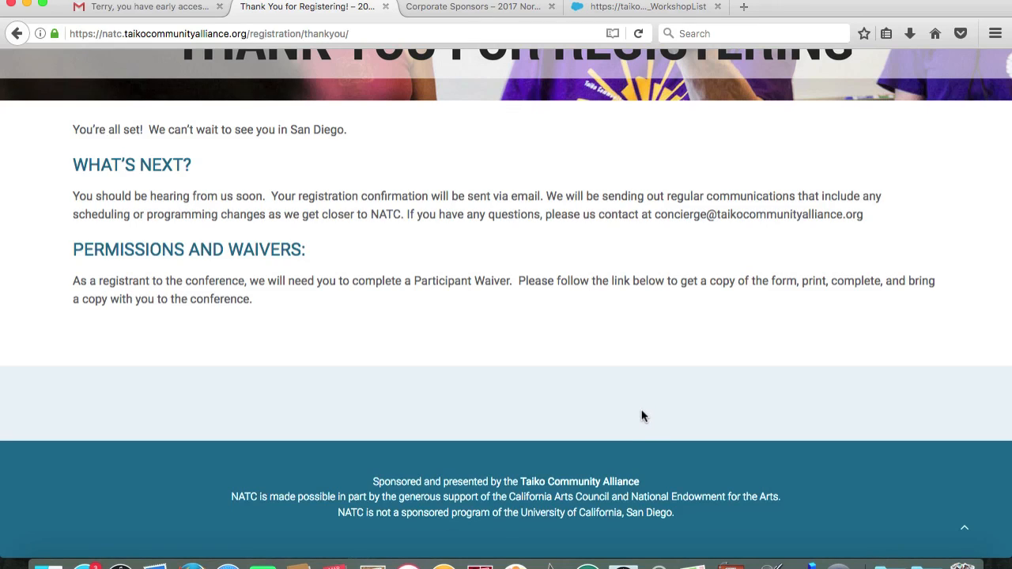
pyautogui.moveTo(340, 362)
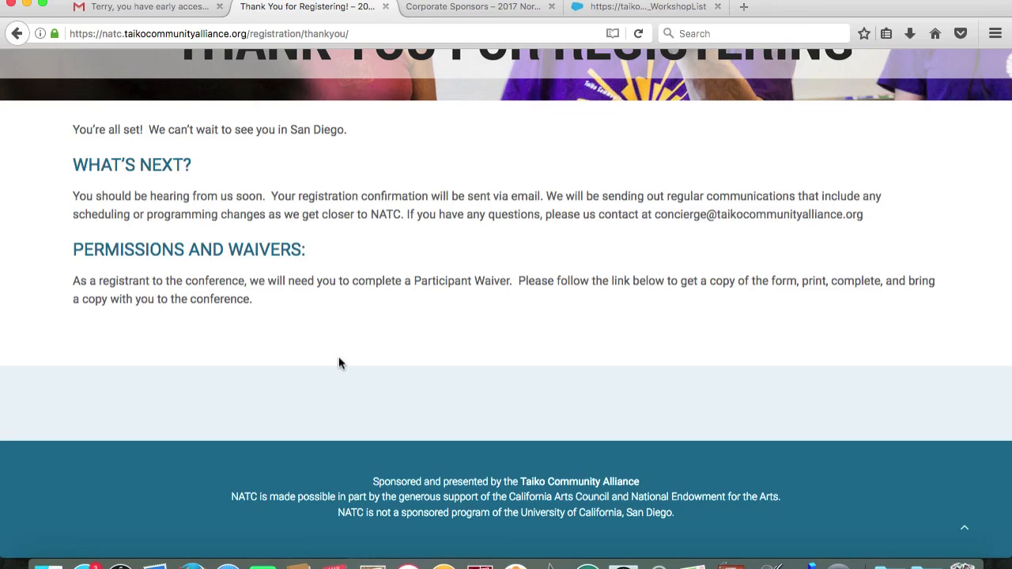
pyautogui.moveTo(377, 335)
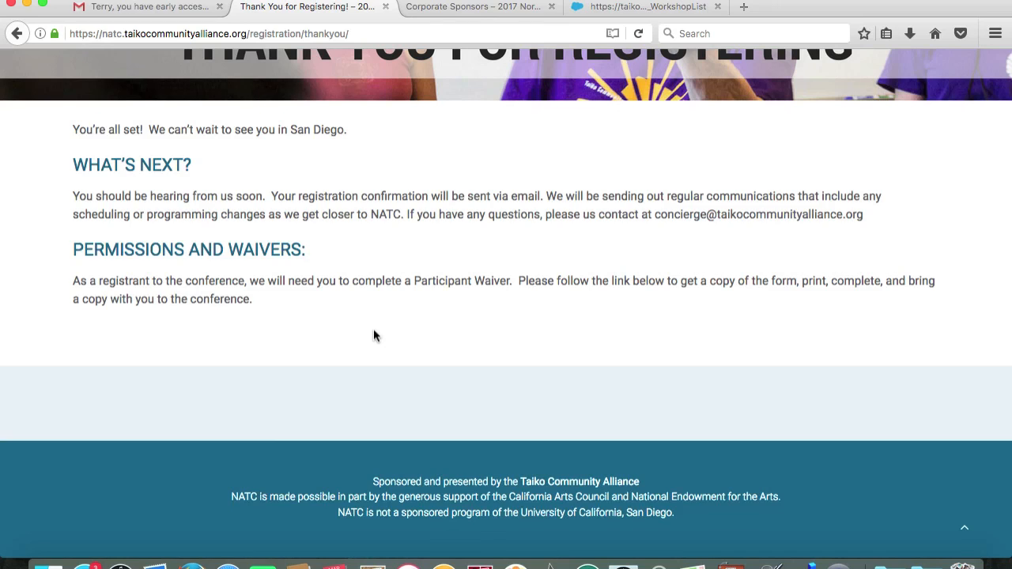
pyautogui.moveTo(325, 449)
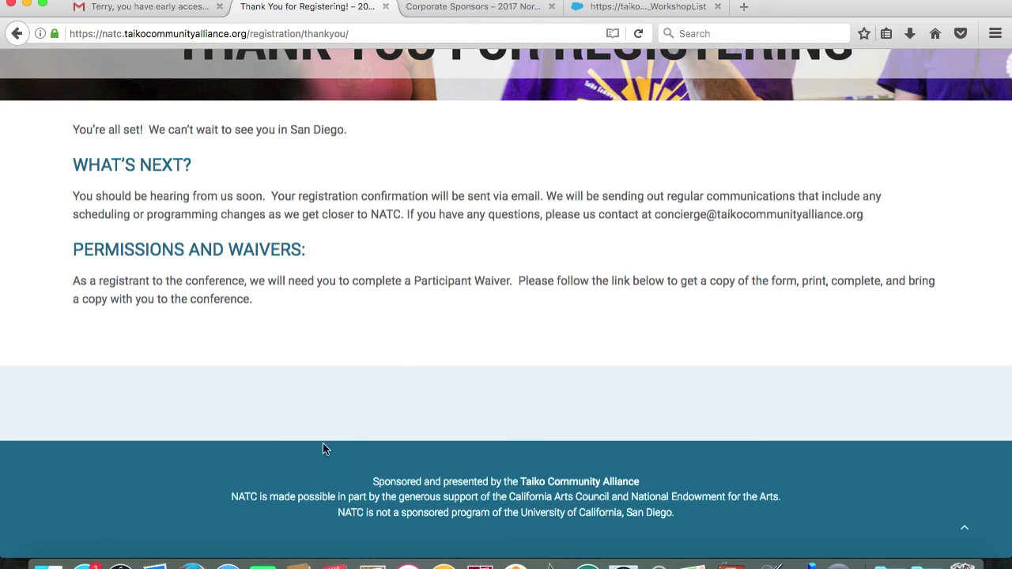
pyautogui.scroll(3)
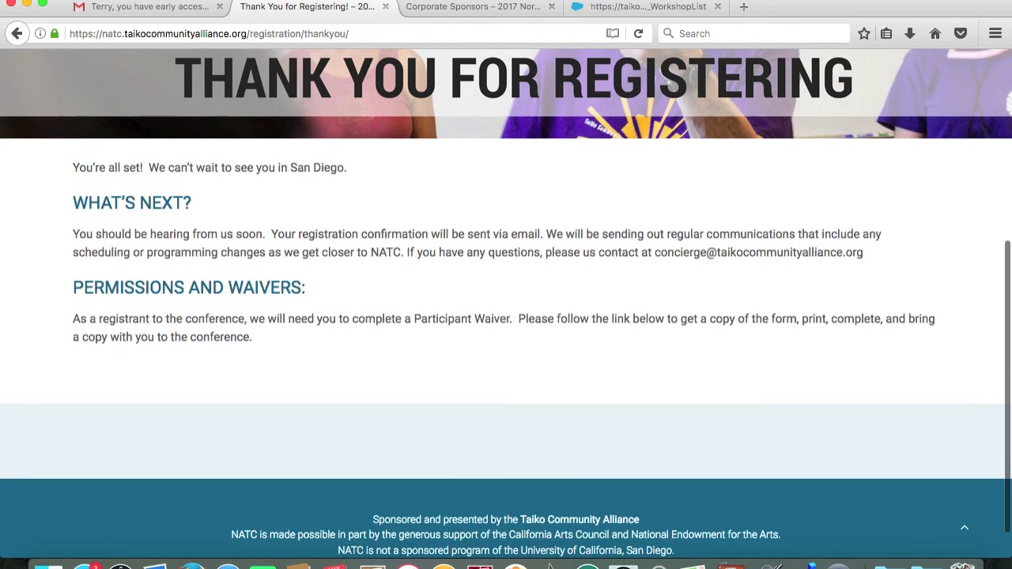
pyautogui.scroll(3)
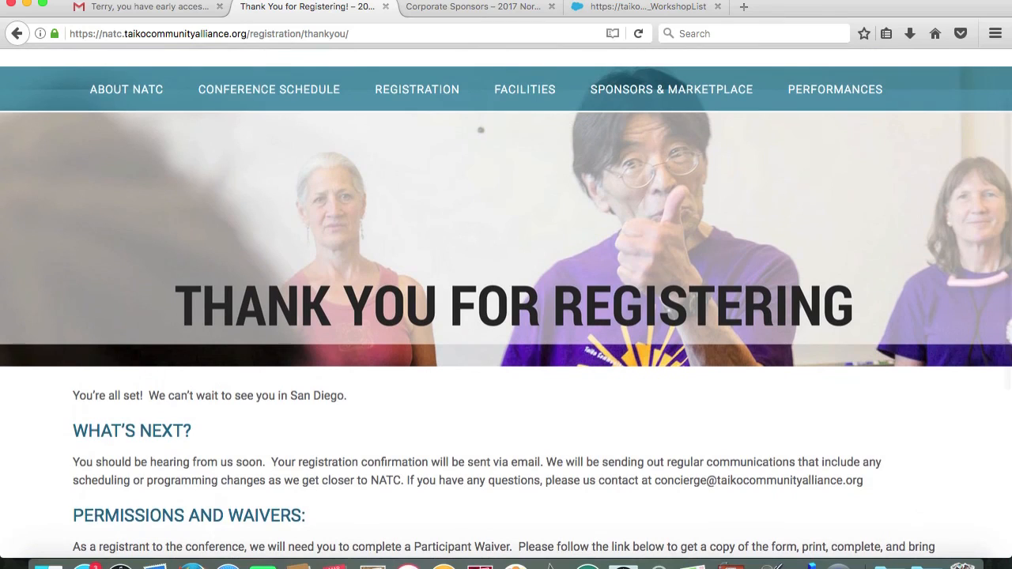